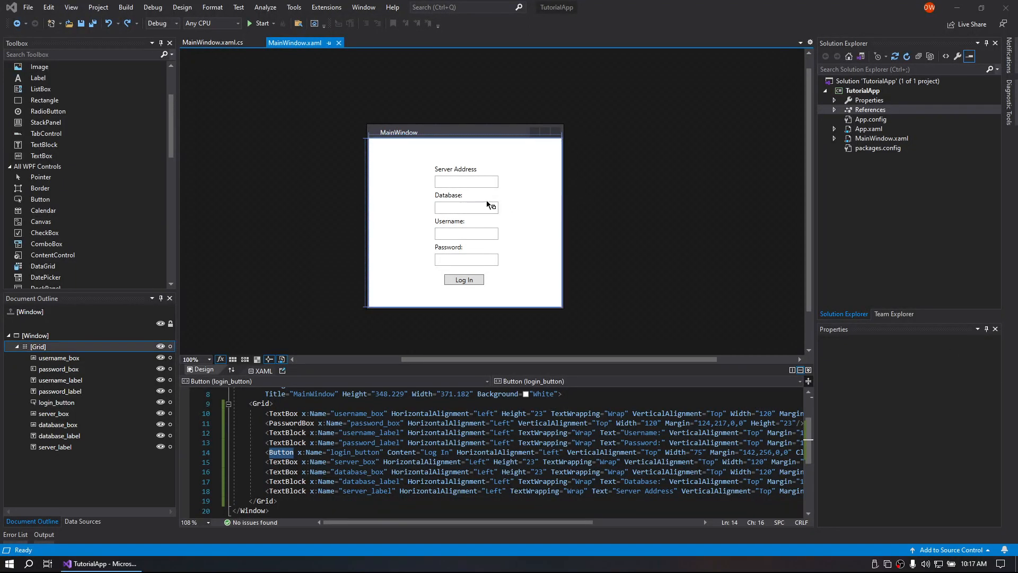
# Run the existing login app and submit the entered server, database and user details.
pyautogui.click(448, 196)
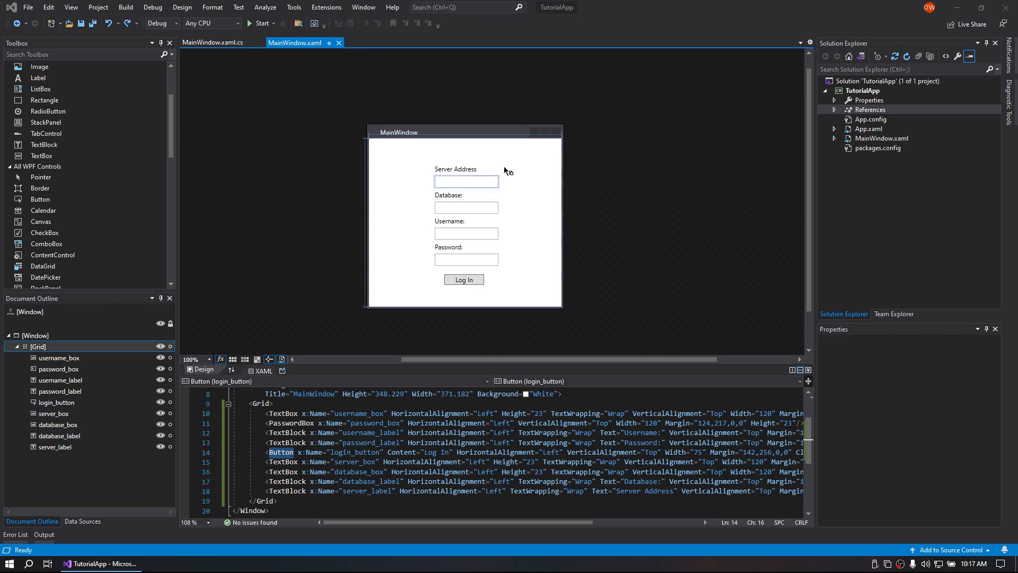
pyautogui.moveTo(261, 23)
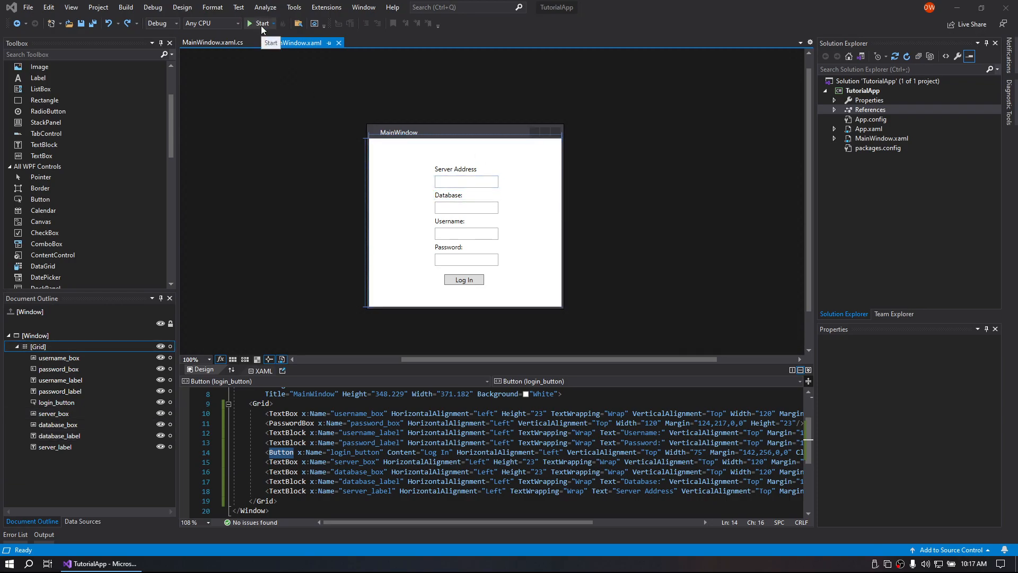
pyautogui.click(258, 23)
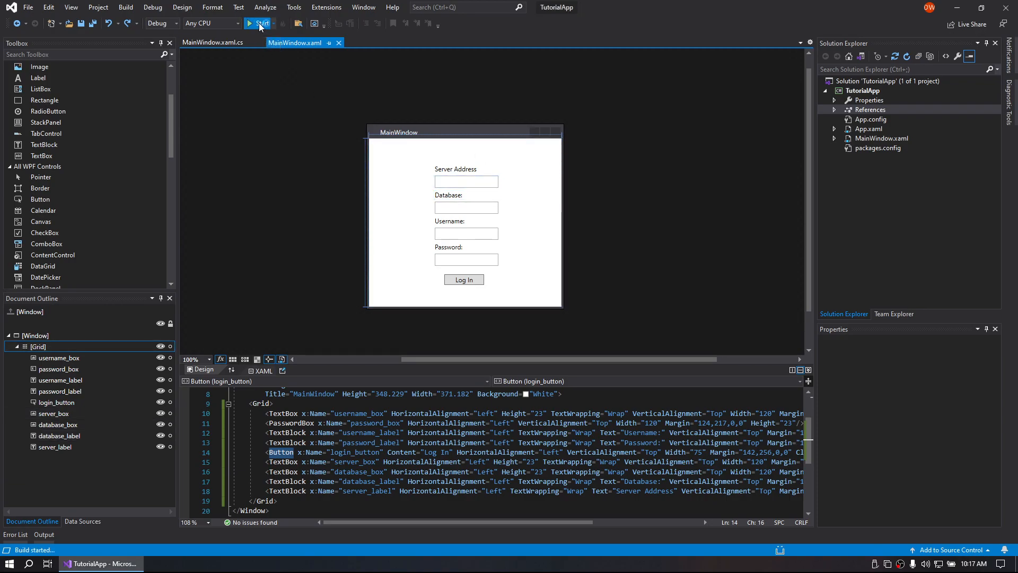
pyautogui.click(258, 24)
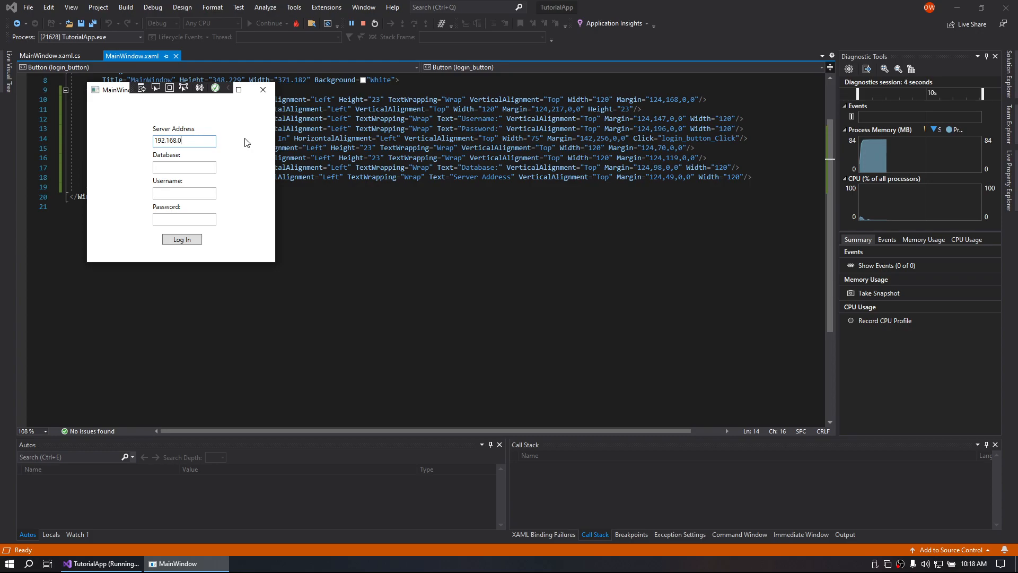
pyautogui.write('.215')
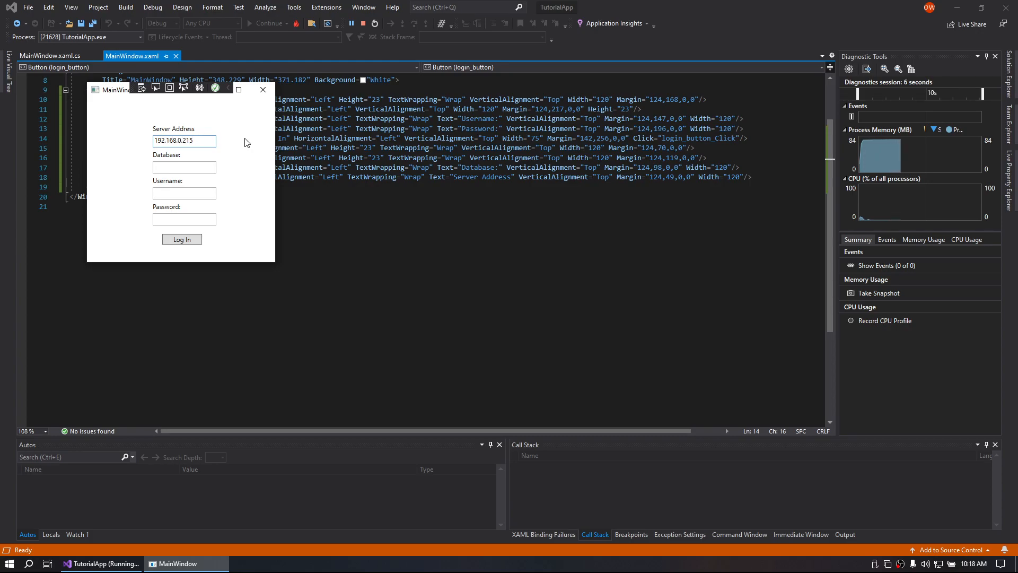
pyautogui.write('pst_te')
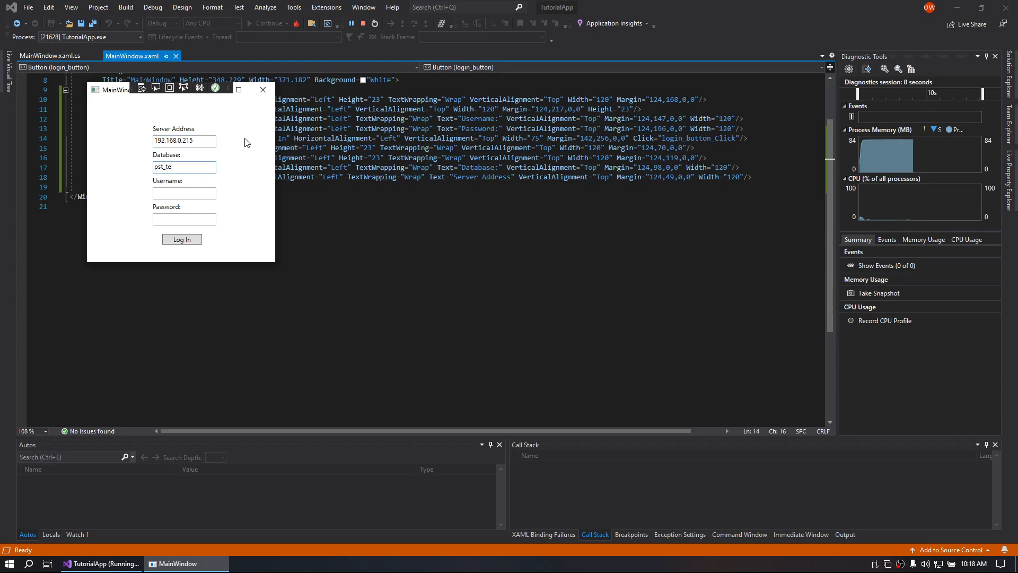
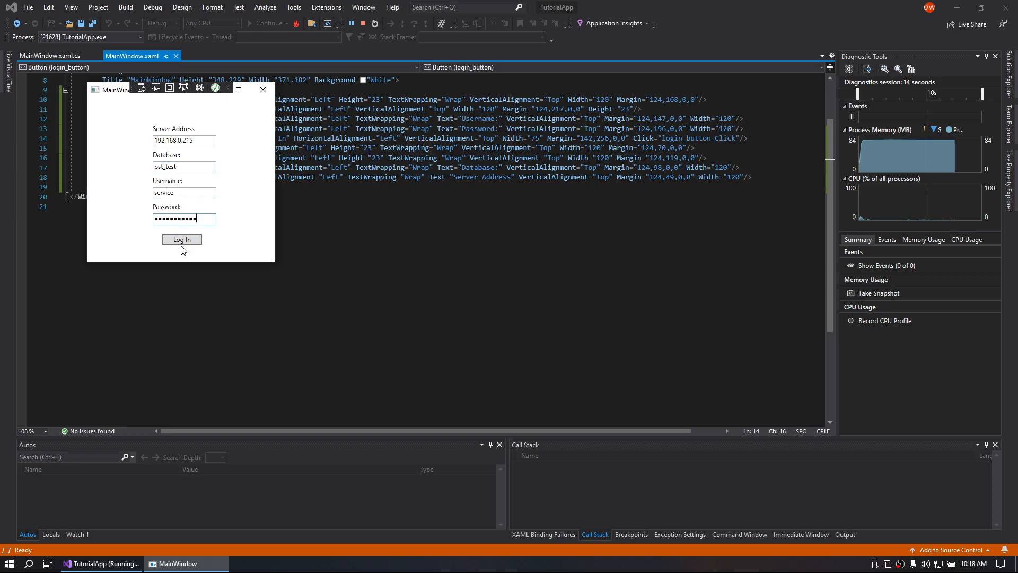
pyautogui.click(182, 239)
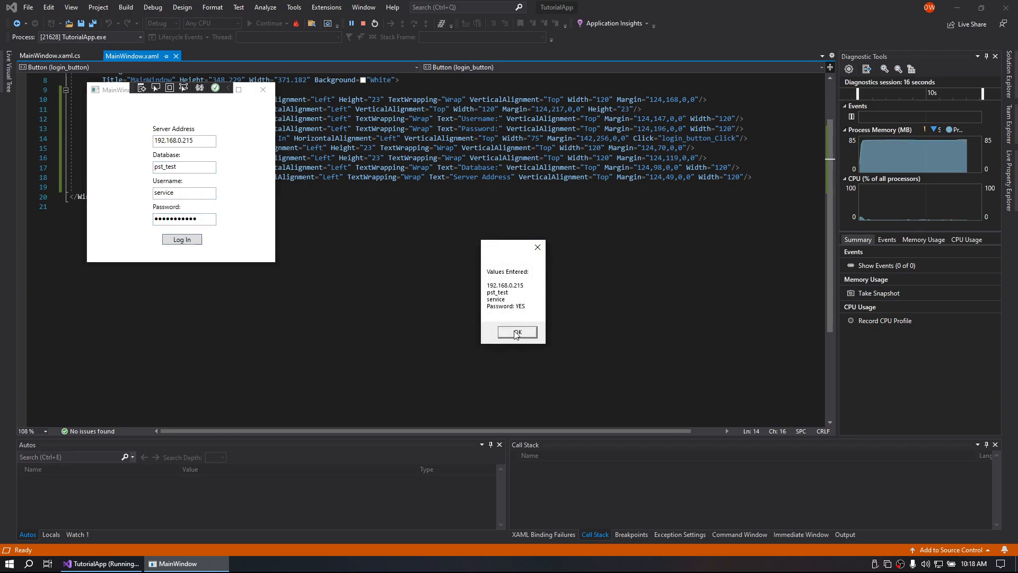
pyautogui.moveTo(516, 303)
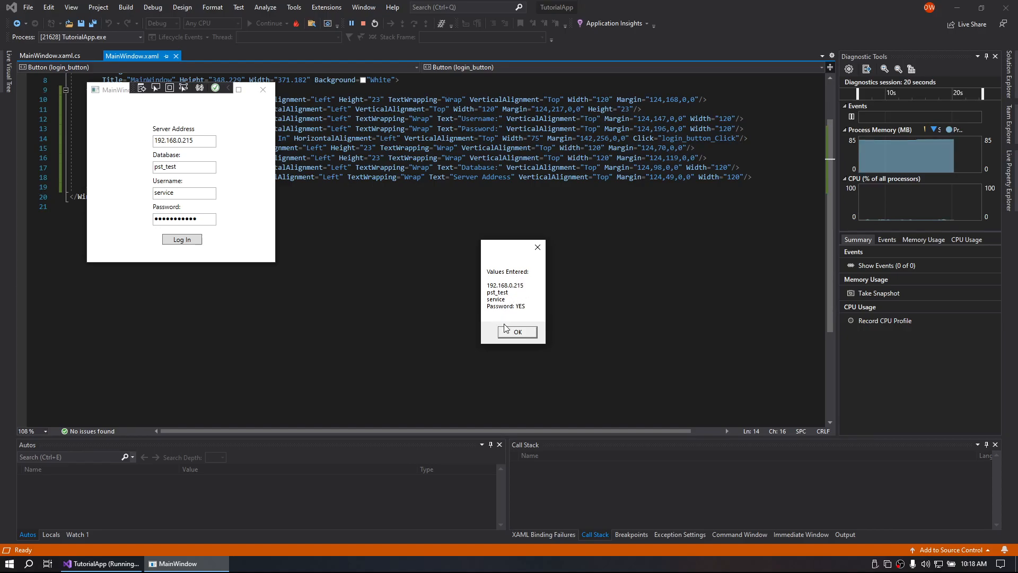
pyautogui.moveTo(511, 347)
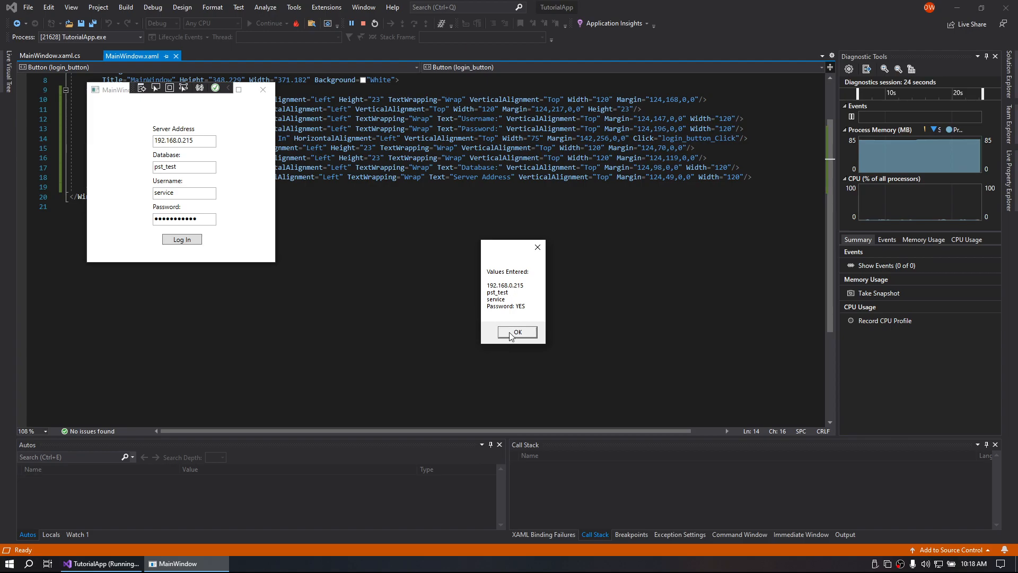
# Dismiss the results, rerun the app with server 192.16… and user test, and submit.
pyautogui.click(517, 332)
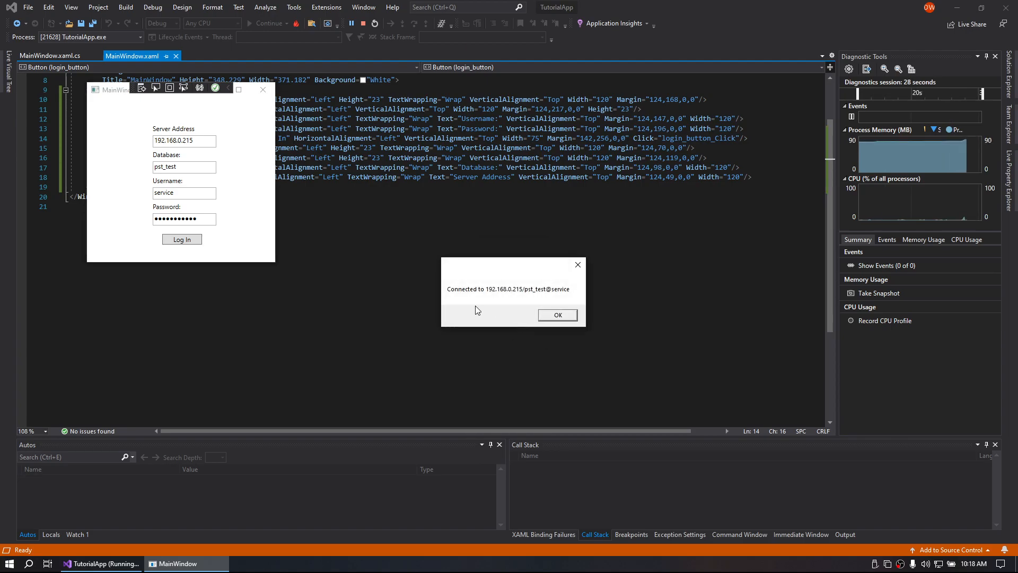
pyautogui.moveTo(543, 329)
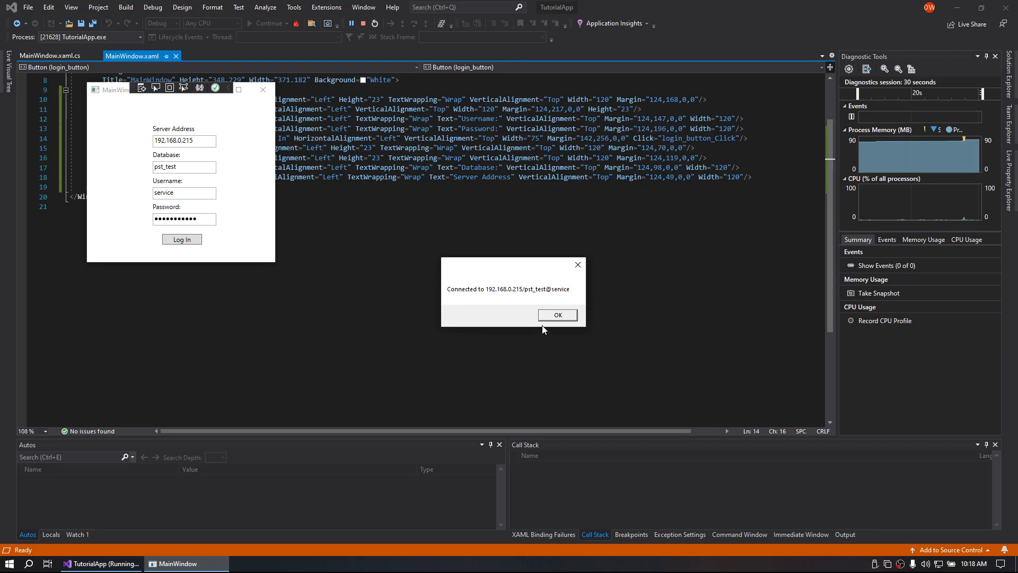
pyautogui.moveTo(557, 315)
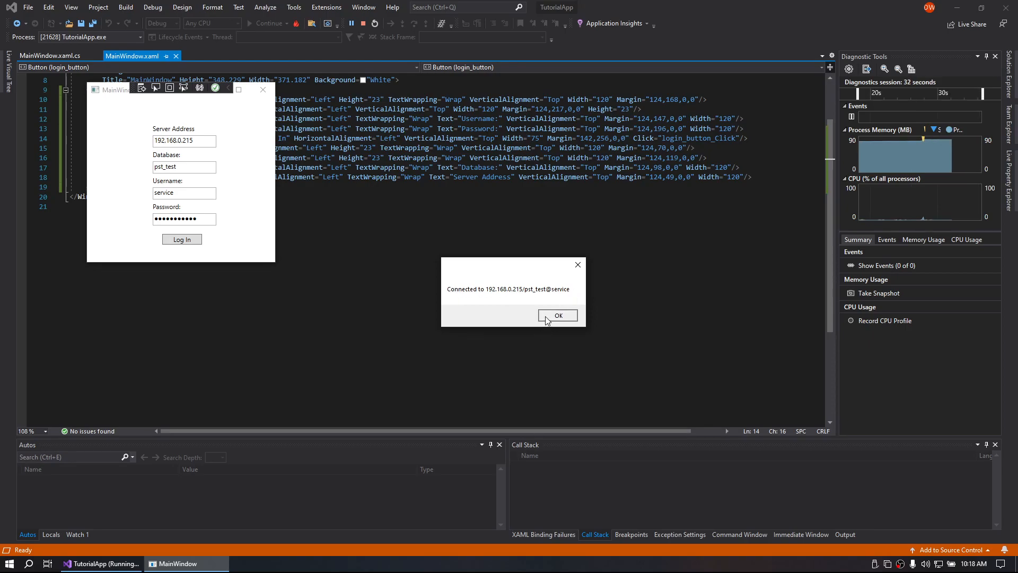
pyautogui.click(557, 315)
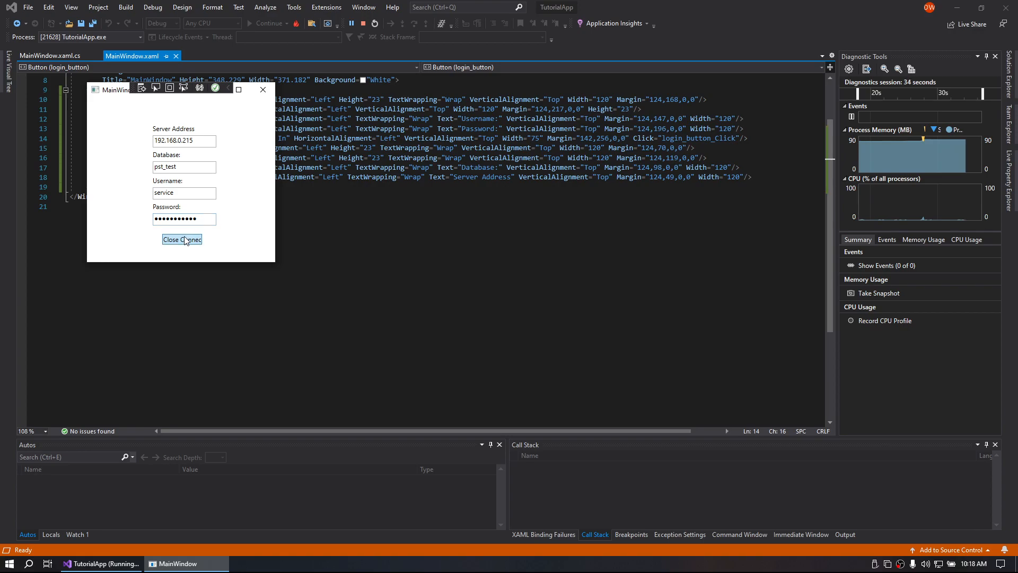
pyautogui.click(182, 239)
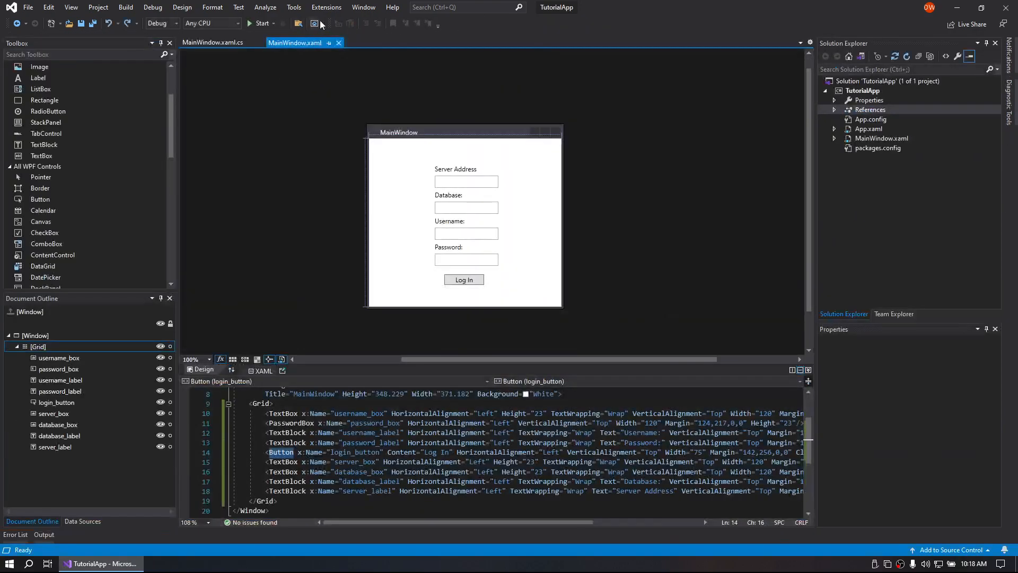
pyautogui.click(261, 24)
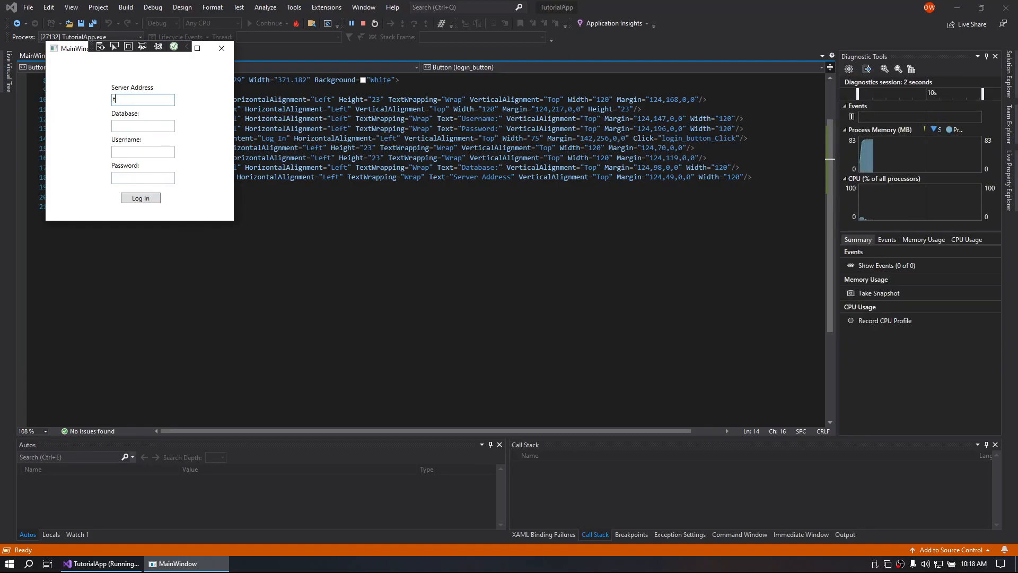
pyautogui.write('192.168.0.215')
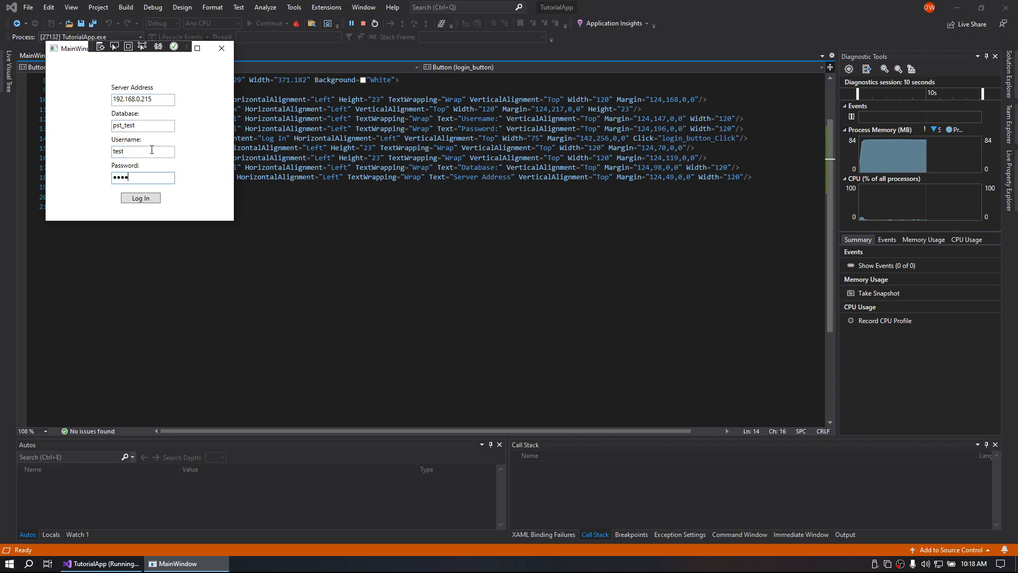
pyautogui.click(140, 197)
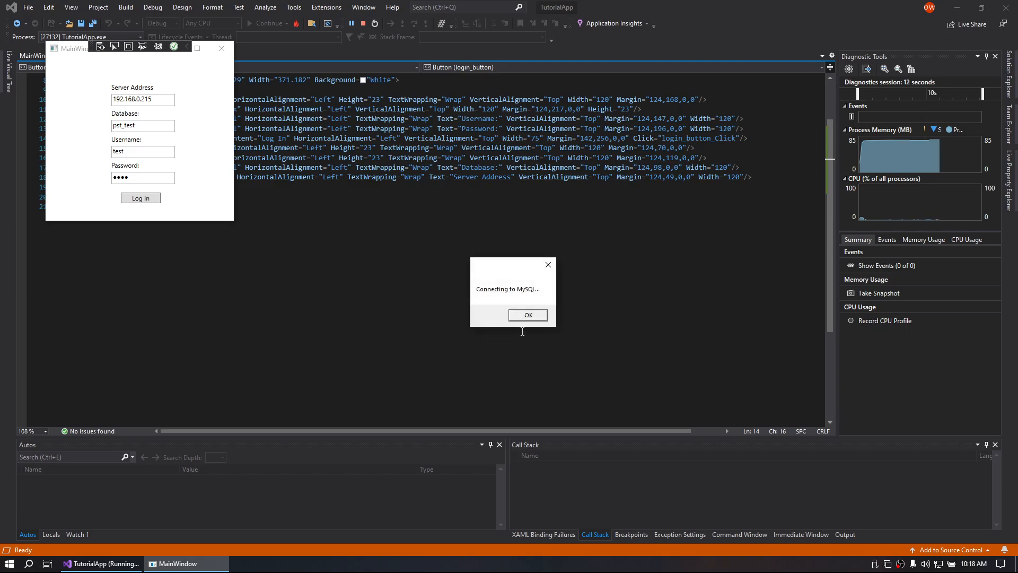
pyautogui.click(528, 315)
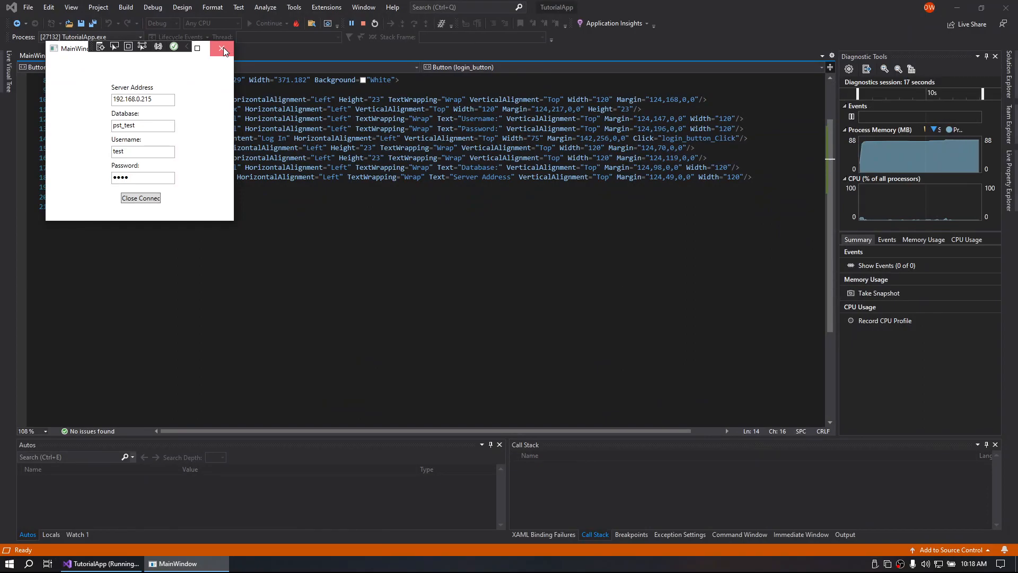
# Close the running login app and review MainWindow's code-behind and XAML.
pyautogui.click(222, 49)
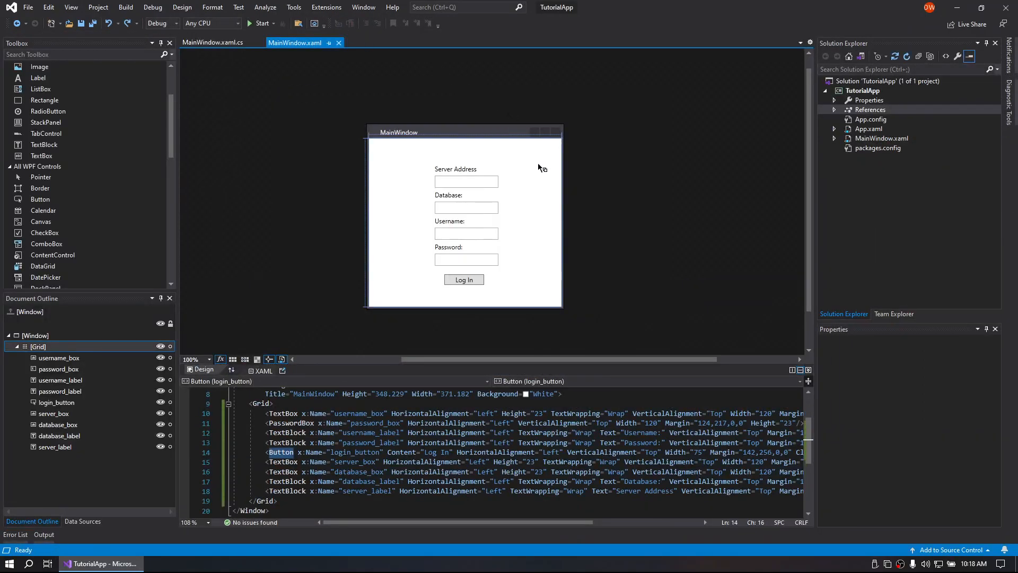
pyautogui.click(212, 42)
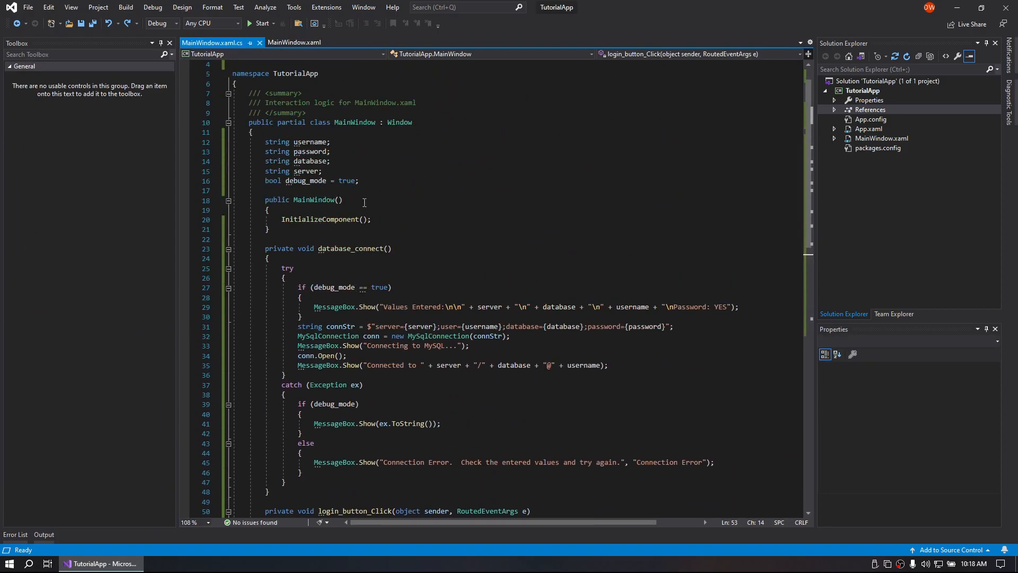
pyautogui.click(294, 42)
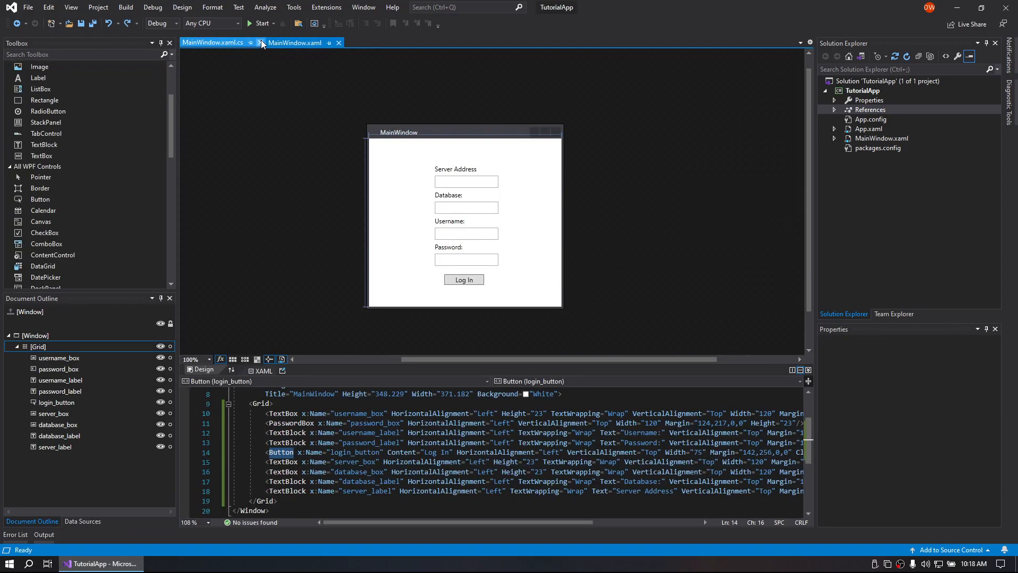
# Create a new WPF App (.NET Framework) project named MySQLConnectionTest.
pyautogui.click(28, 7)
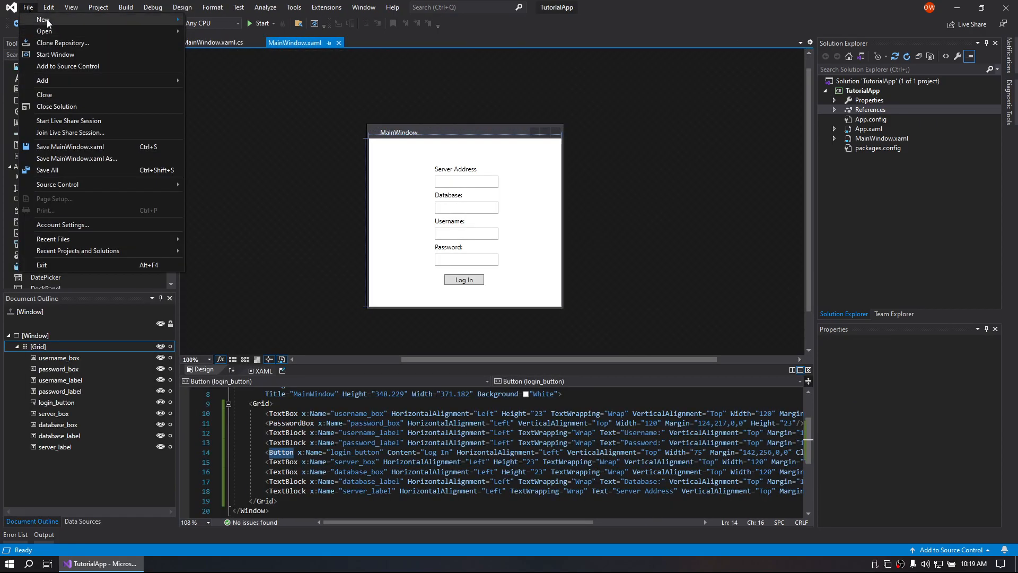
pyautogui.click(43, 19)
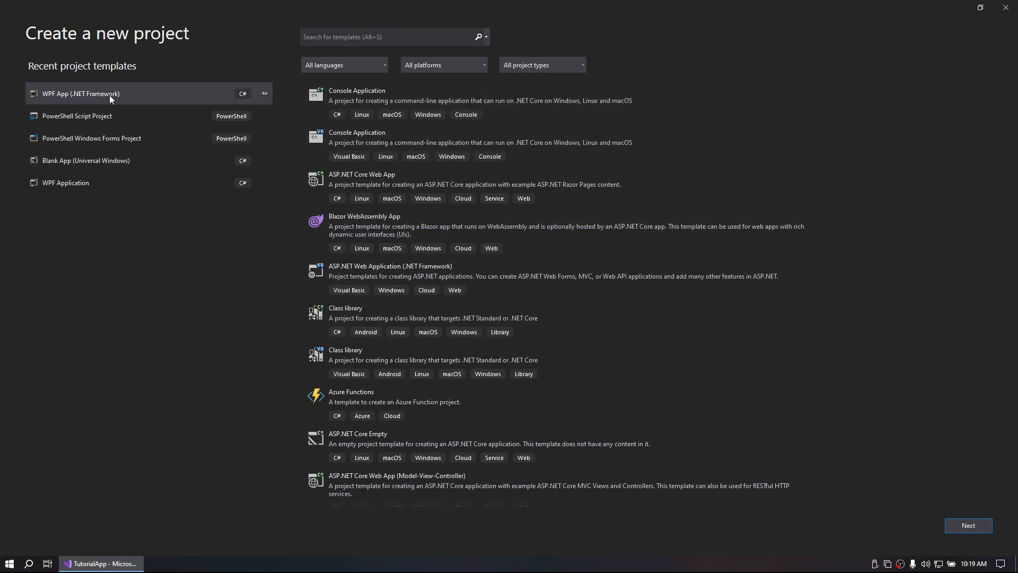
pyautogui.click(97, 93)
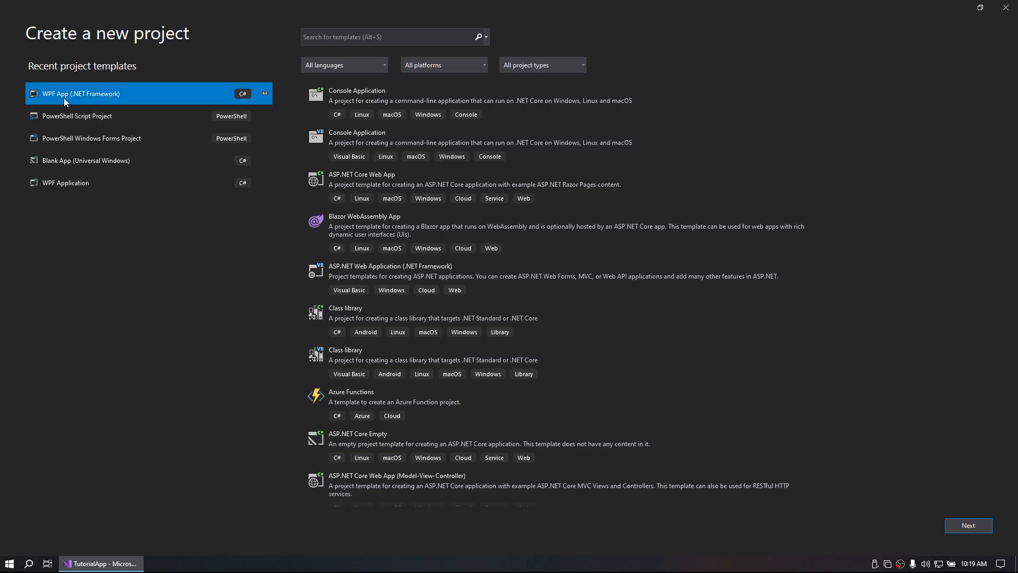
pyautogui.click(967, 526)
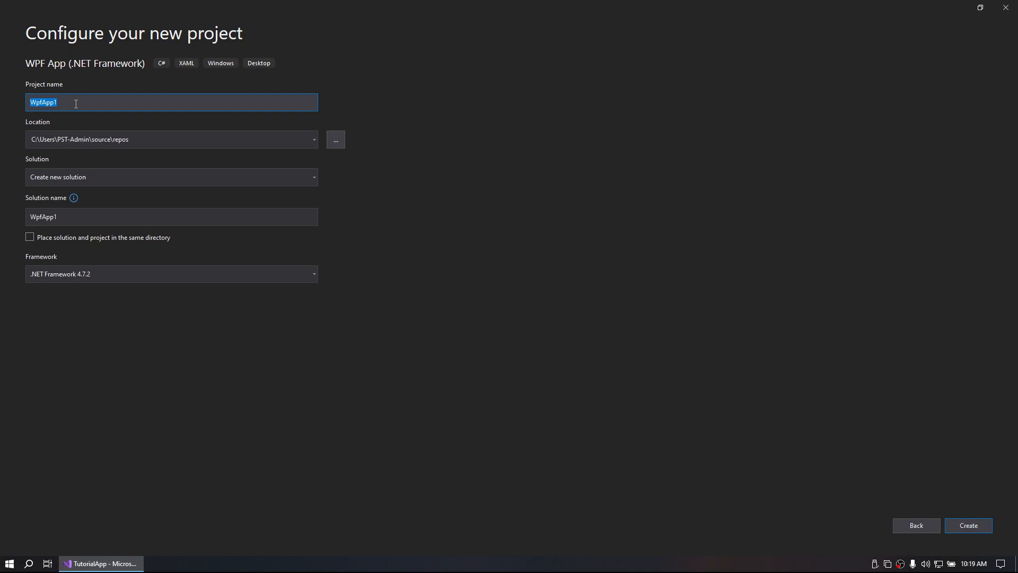
pyautogui.write('MySQLConnectio')
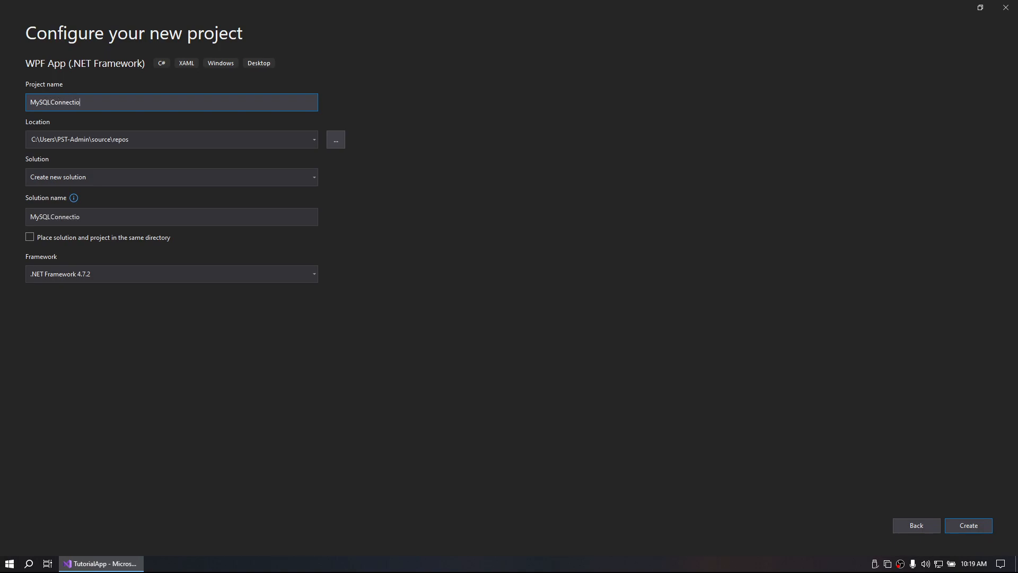
pyautogui.write('nTest')
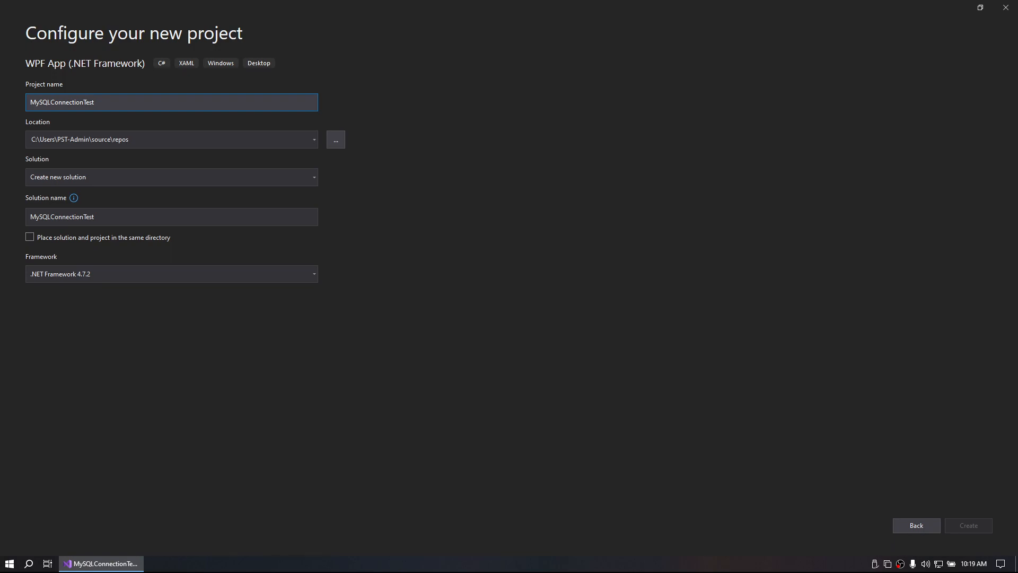
pyautogui.click(968, 524)
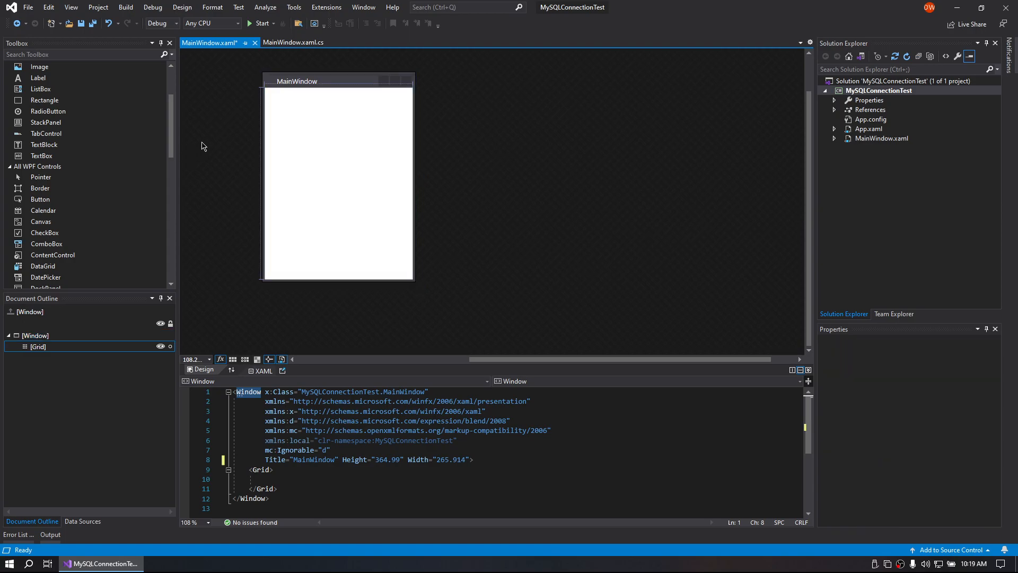
pyautogui.moveTo(41, 155)
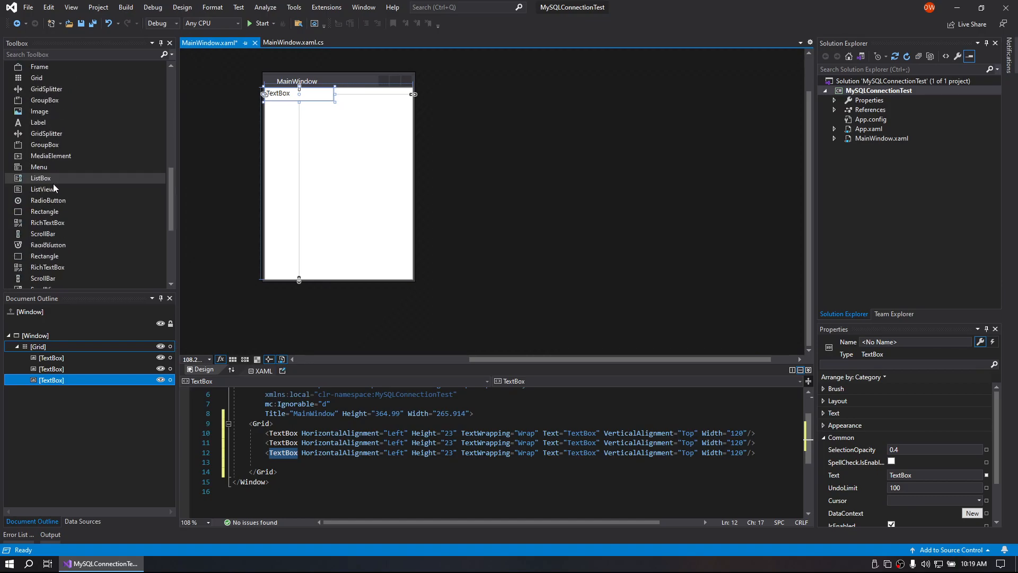
# Add a PasswordBox and a TextBlock, and stack the input boxes in a vertical column.
pyautogui.scroll(-3)
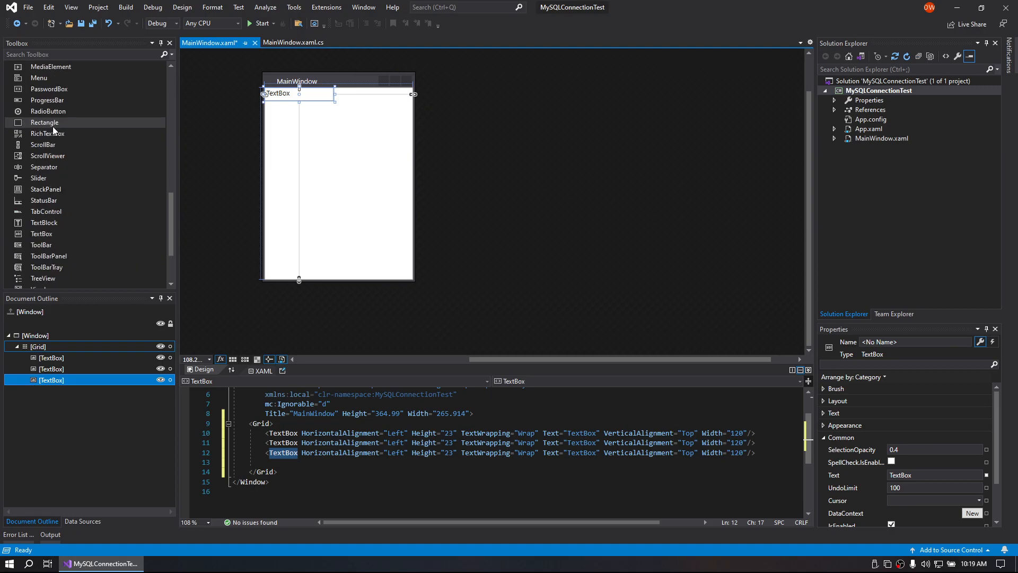
pyautogui.doubleClick(49, 90)
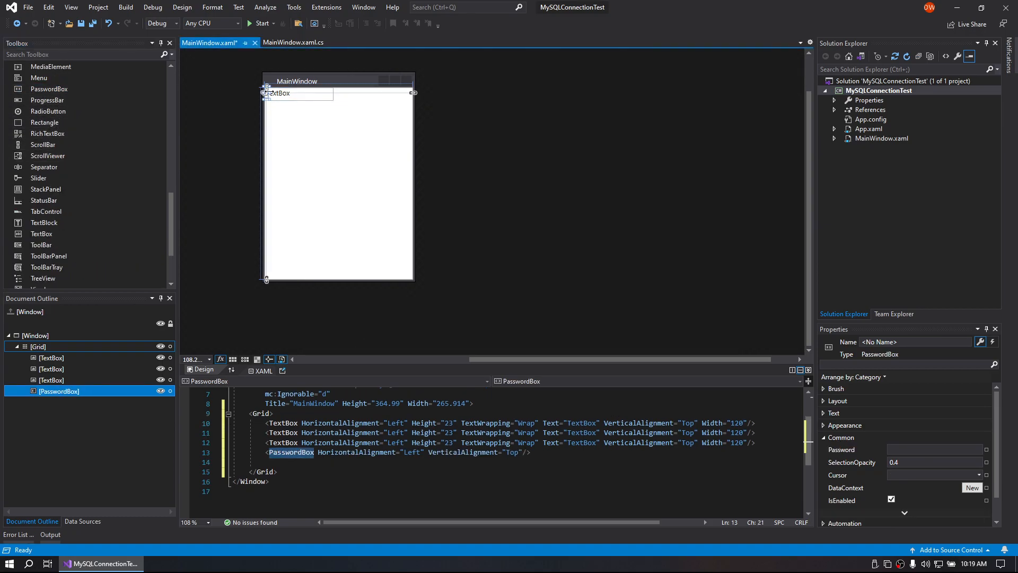
pyautogui.moveTo(297, 92); pyautogui.dragTo(335, 165)
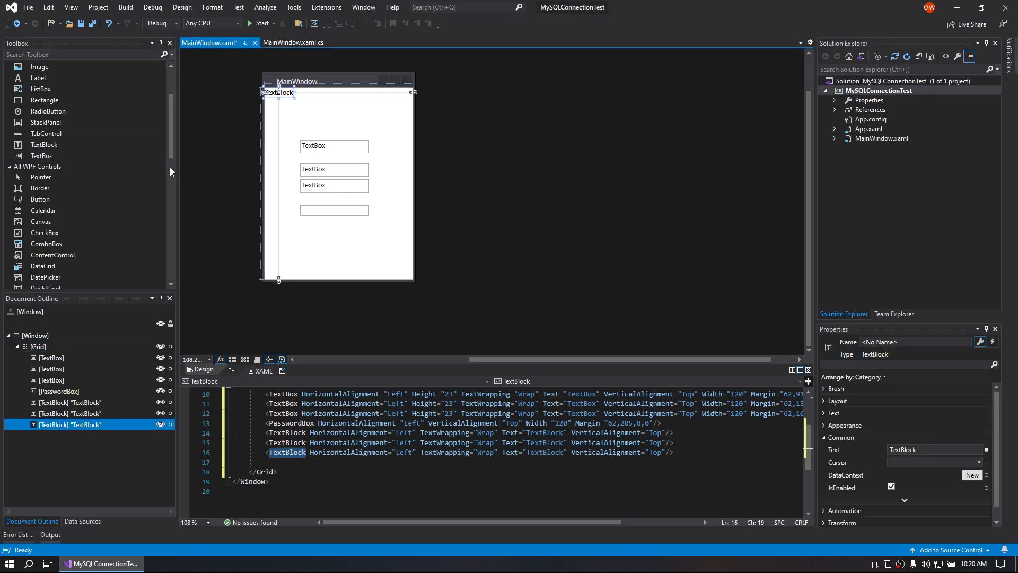
pyautogui.click(41, 144)
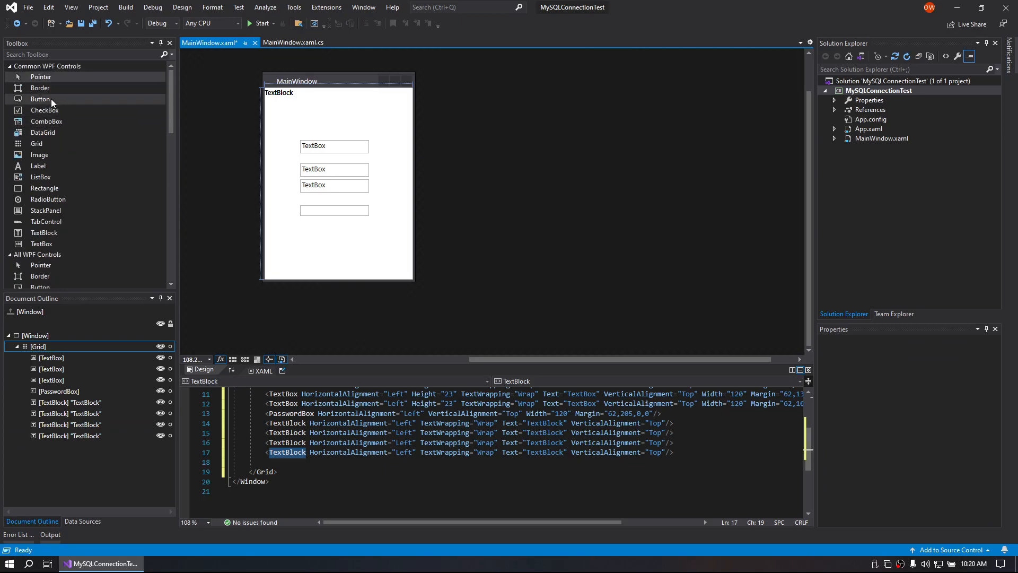
# Place a button near the form's bottom and move text blocks above the first input boxes.
pyautogui.moveTo(40, 99); pyautogui.dragTo(347, 224)
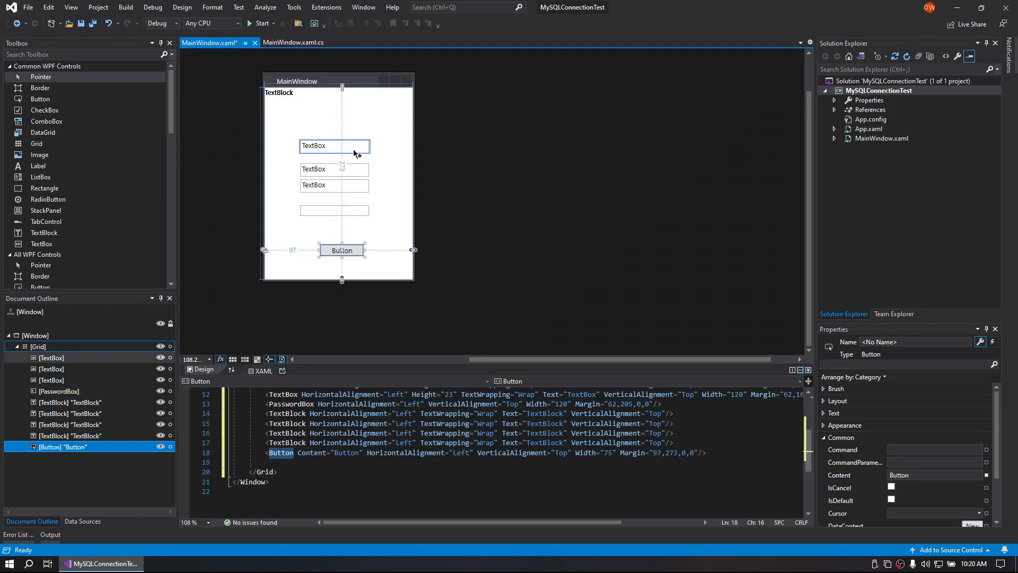
pyautogui.click(280, 92)
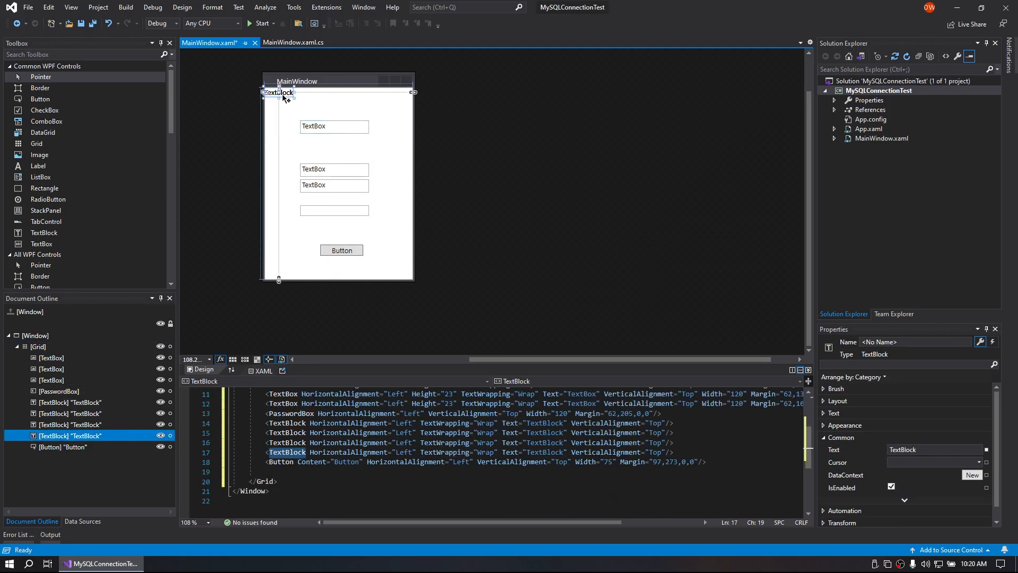
pyautogui.moveTo(277, 91); pyautogui.dragTo(315, 113)
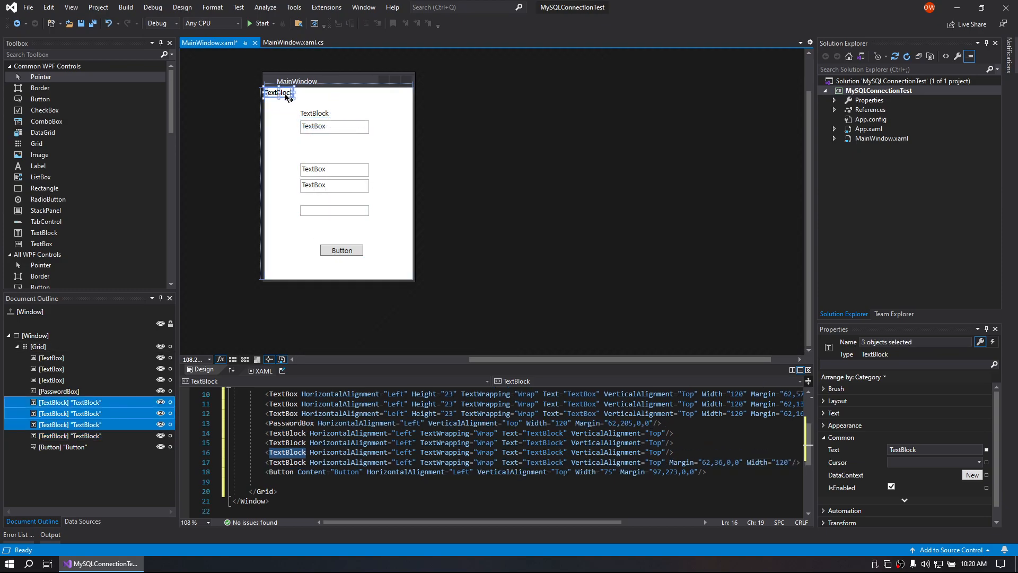
pyautogui.moveTo(277, 92); pyautogui.dragTo(314, 141)
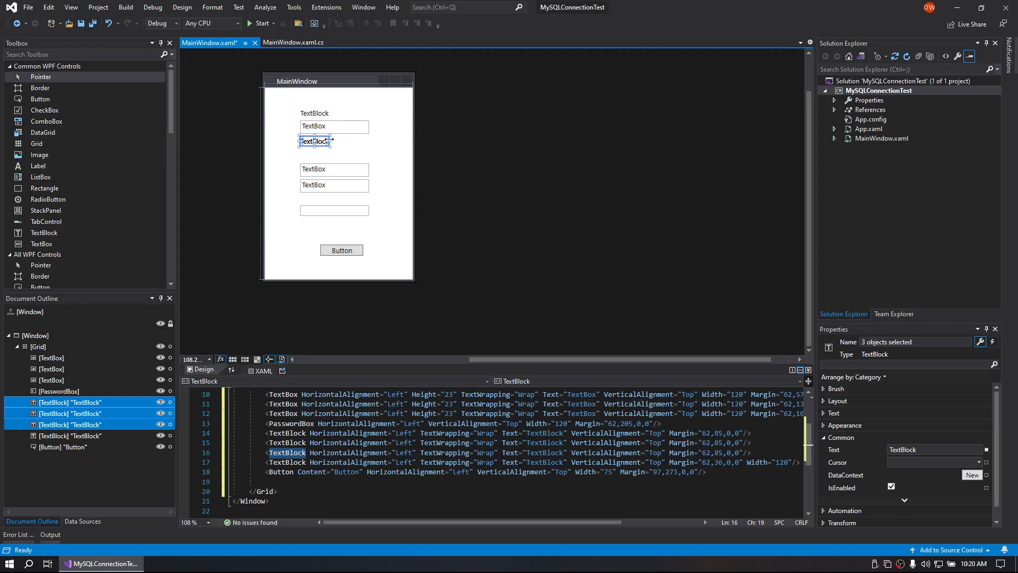
pyautogui.click(315, 141)
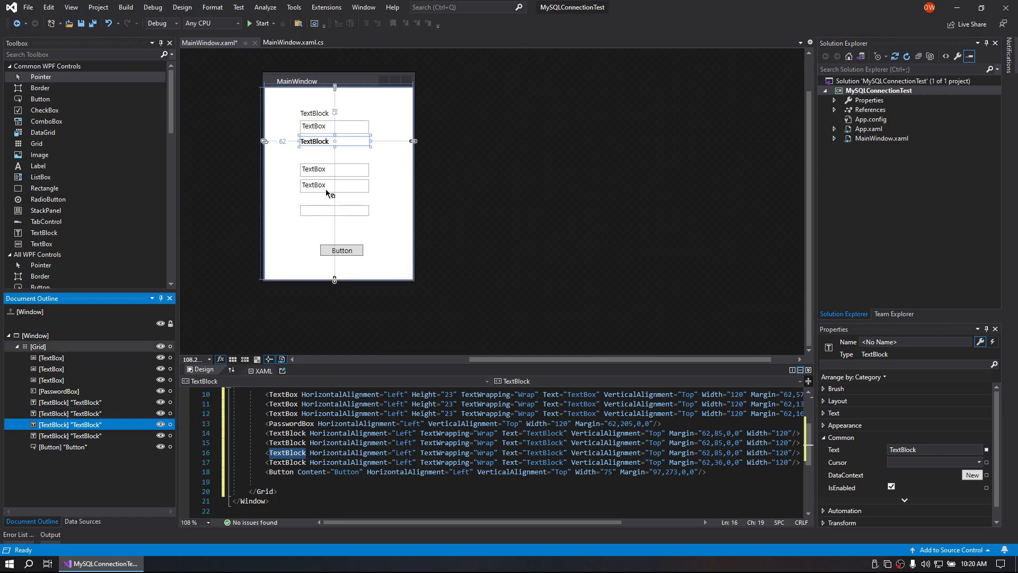
pyautogui.moveTo(314, 141); pyautogui.dragTo(364, 155)
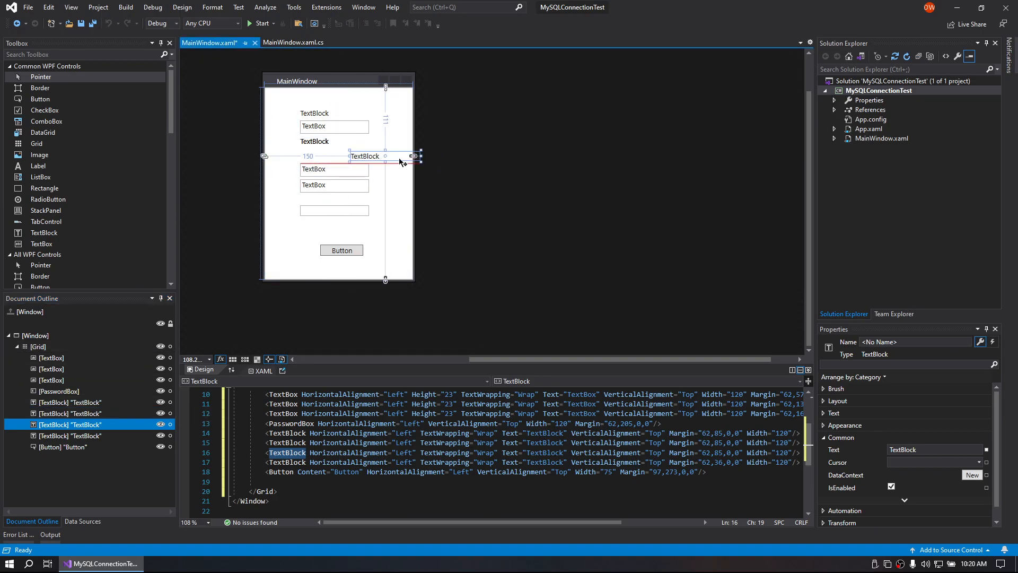
pyautogui.moveTo(365, 156); pyautogui.dragTo(309, 228)
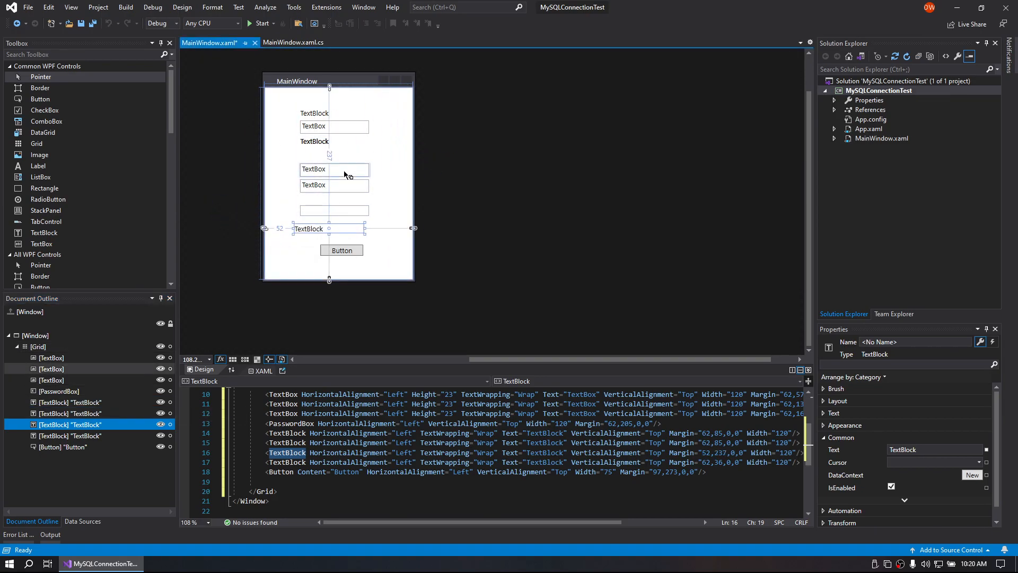
# Line up the remaining text blocks as labels, including one above the password box.
pyautogui.click(333, 168)
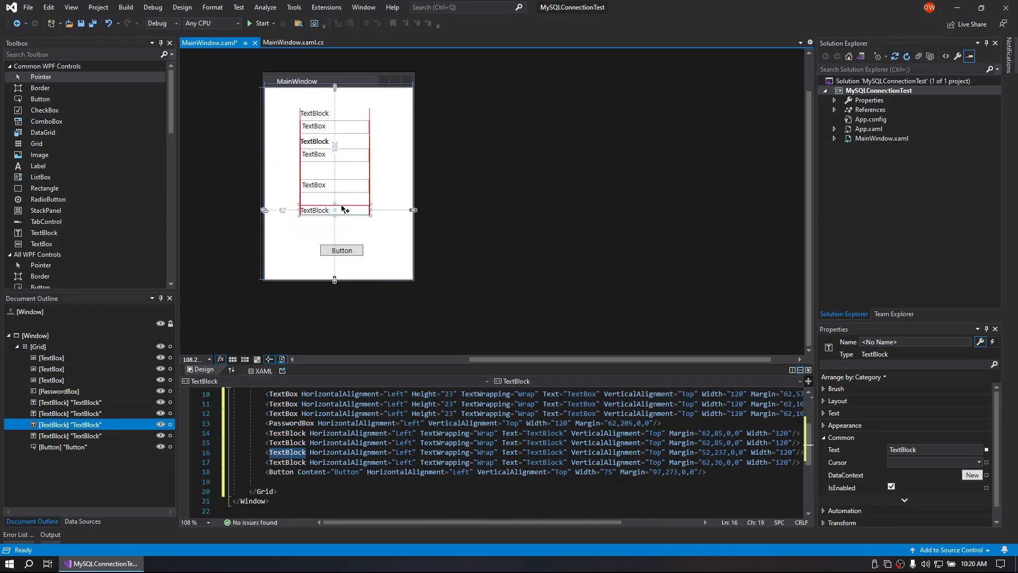
pyautogui.moveTo(335, 210); pyautogui.dragTo(335, 169)
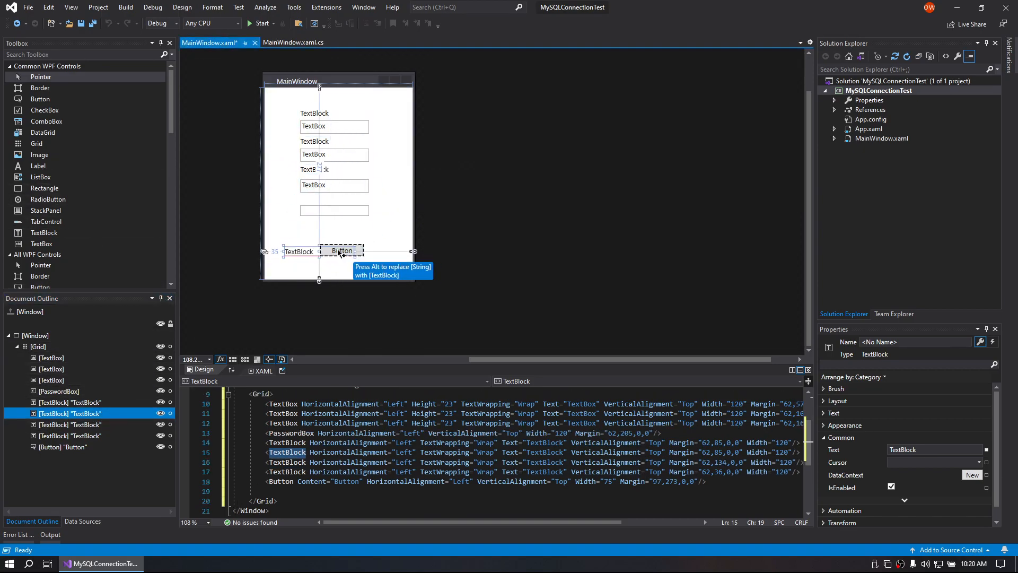
pyautogui.click(333, 182)
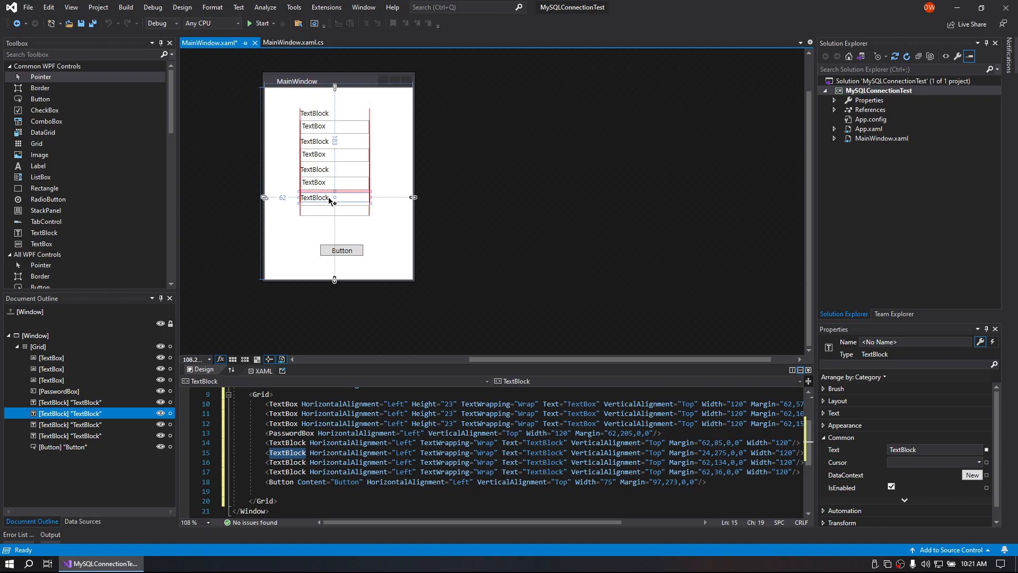
pyautogui.click(58, 390)
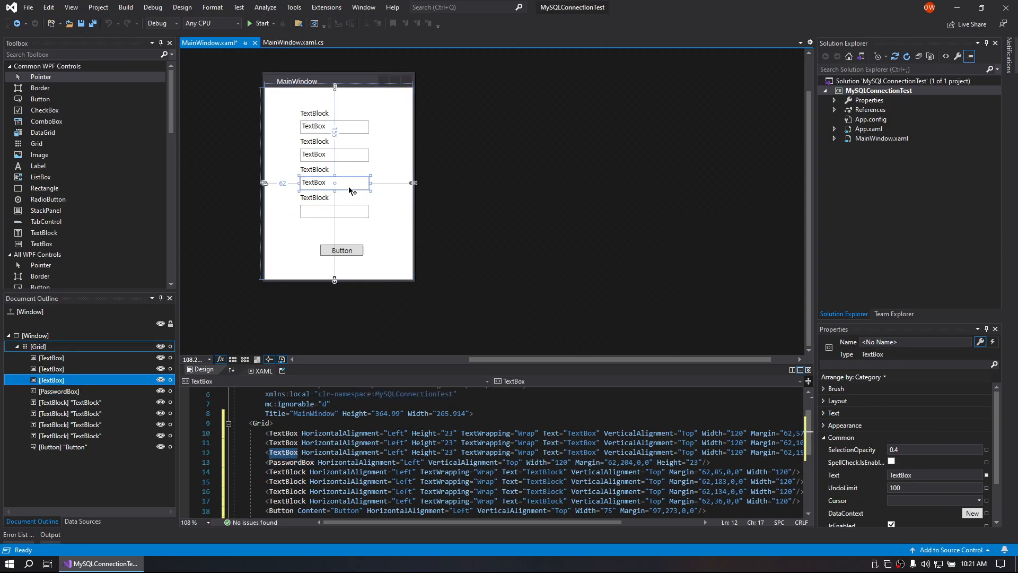
pyautogui.click(333, 113)
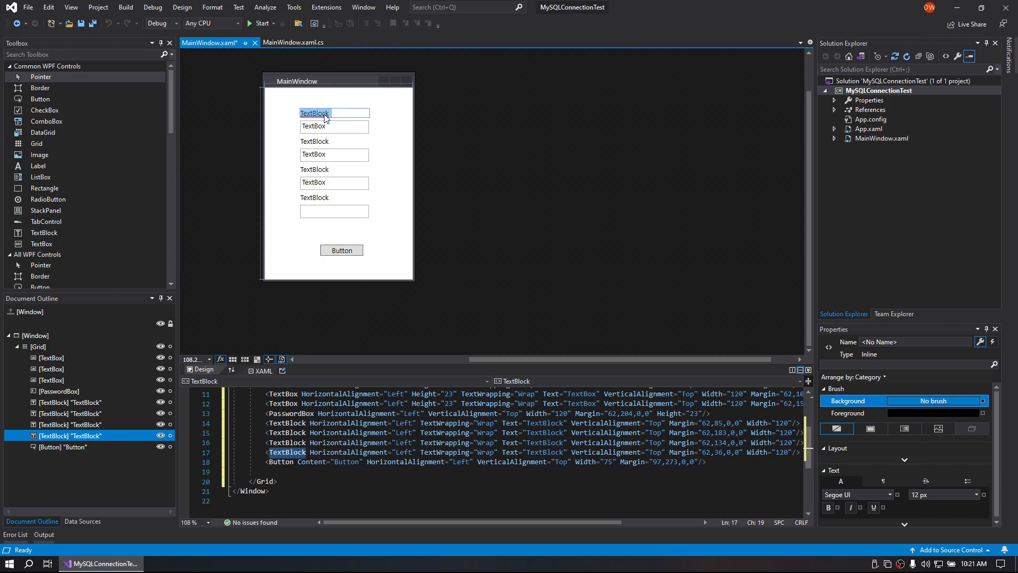
# Type the label texts Server:, Database:, Username: and Password: into the four text blocks.
pyautogui.write('Se')
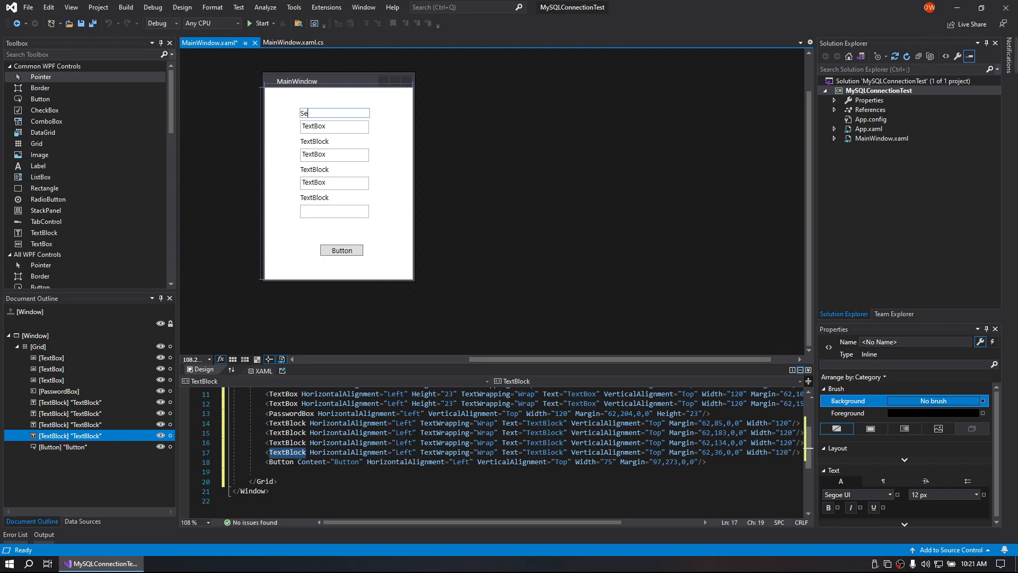
pyautogui.write('rver:')
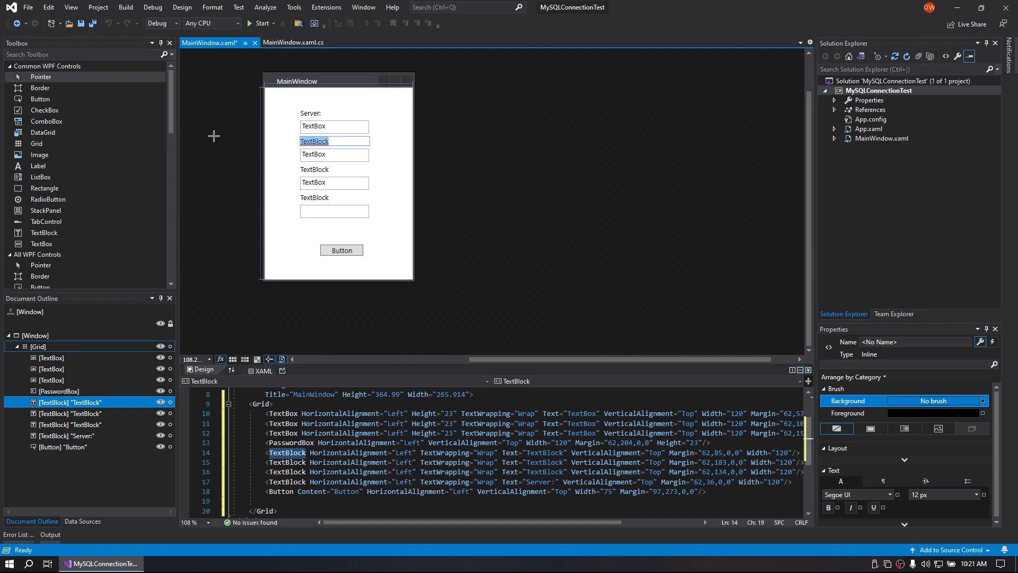
pyautogui.write('Database:')
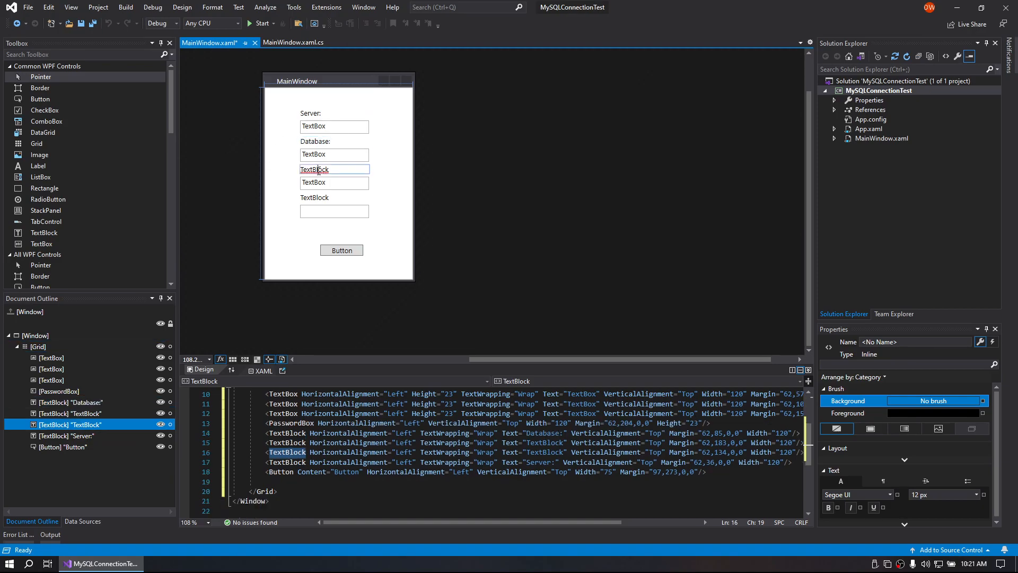
pyautogui.write('Username:')
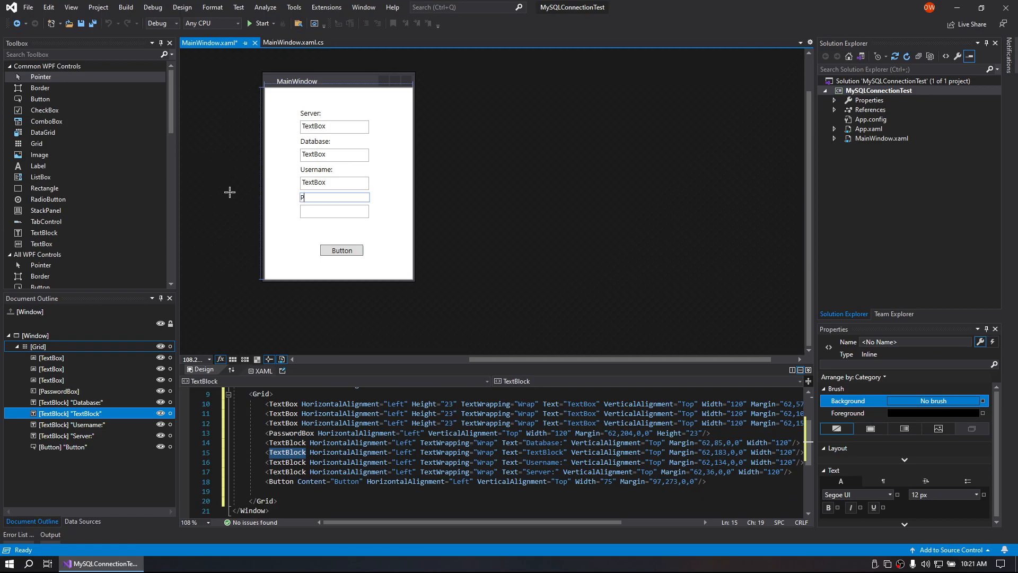
pyautogui.write('assword:')
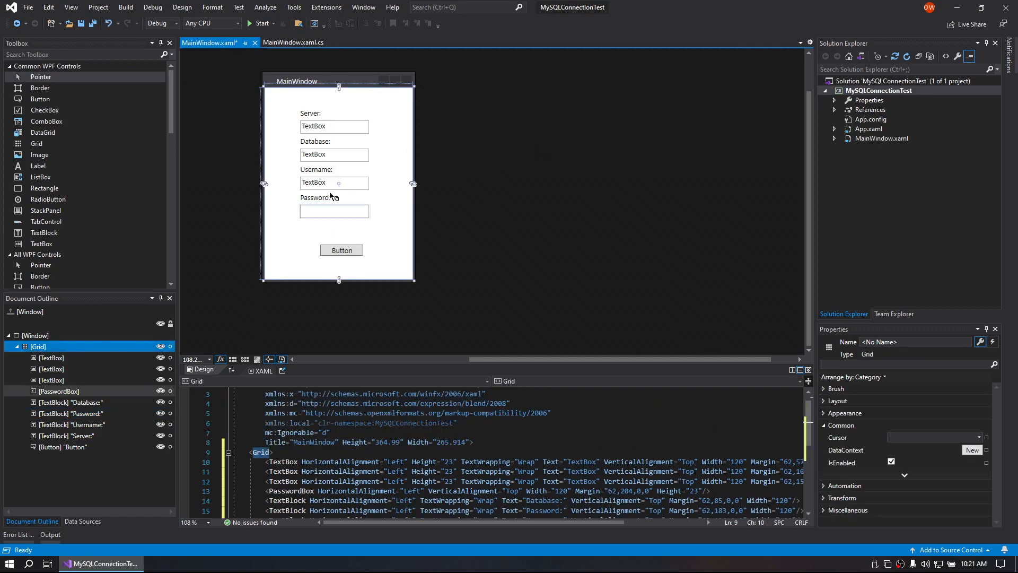
pyautogui.click(333, 126)
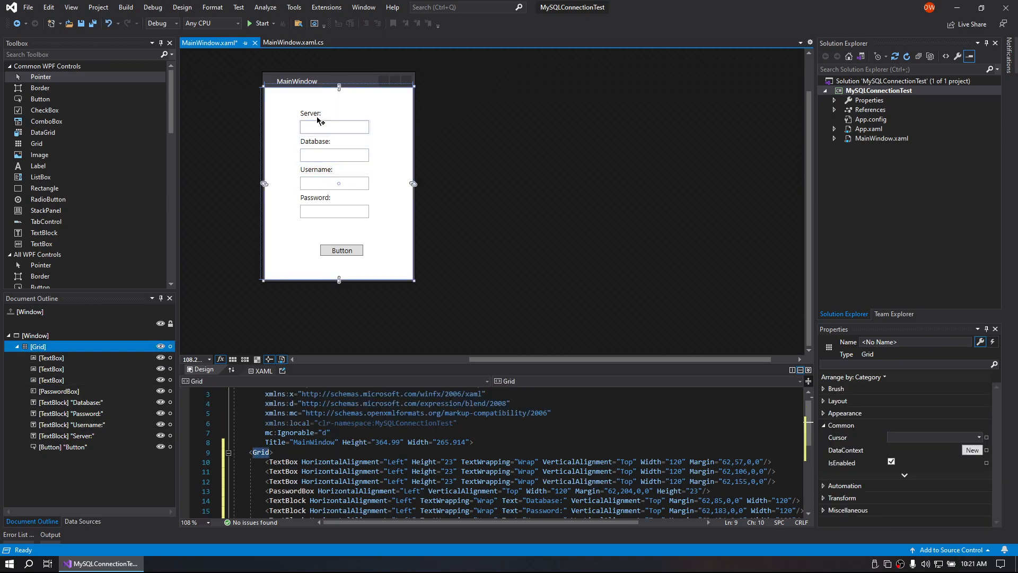
# Name the first text box server_box, then name the password box and the Log In button.
pyautogui.click(334, 126)
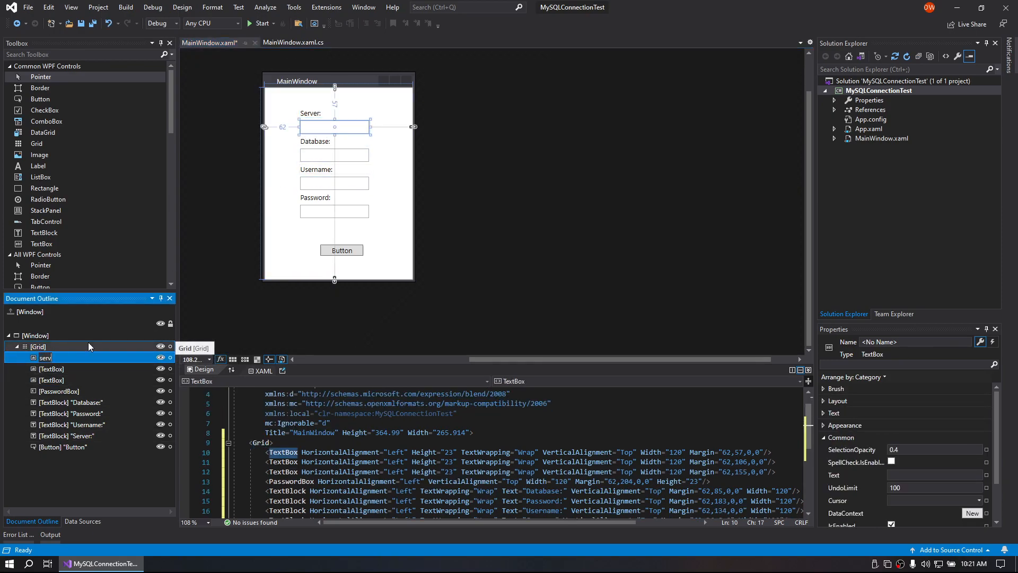
pyautogui.write('server_box')
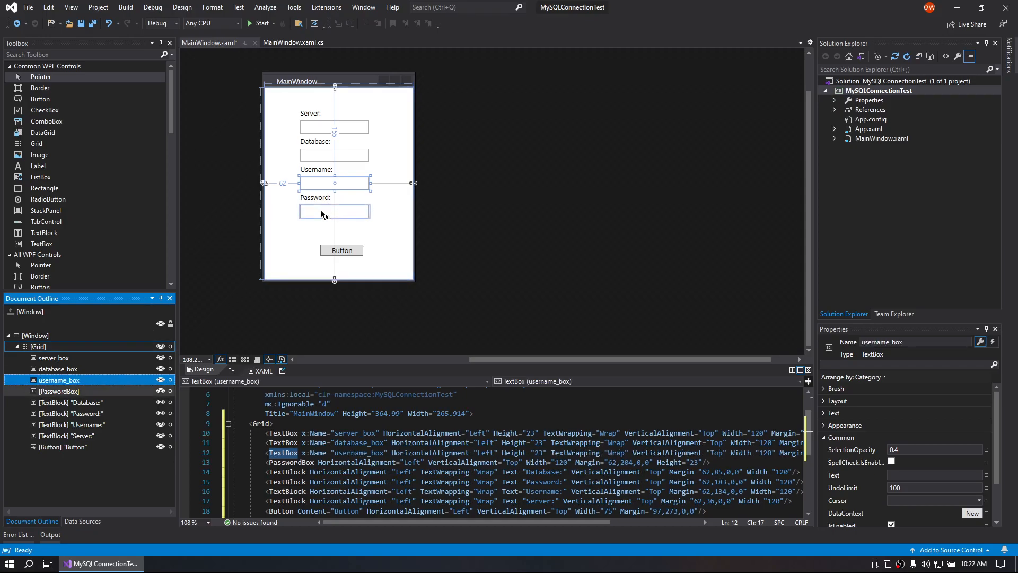
pyautogui.click(58, 391)
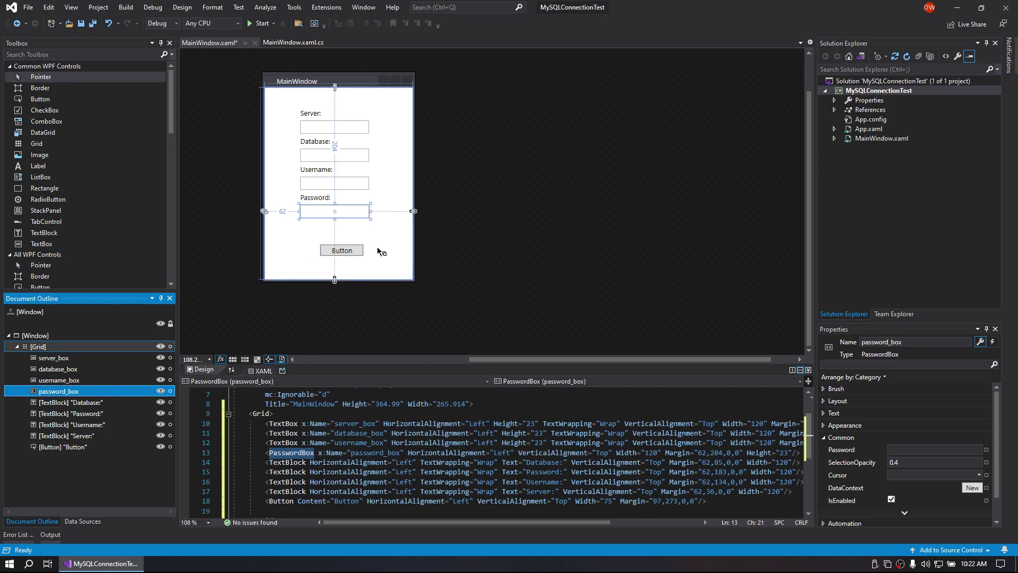
pyautogui.click(341, 250)
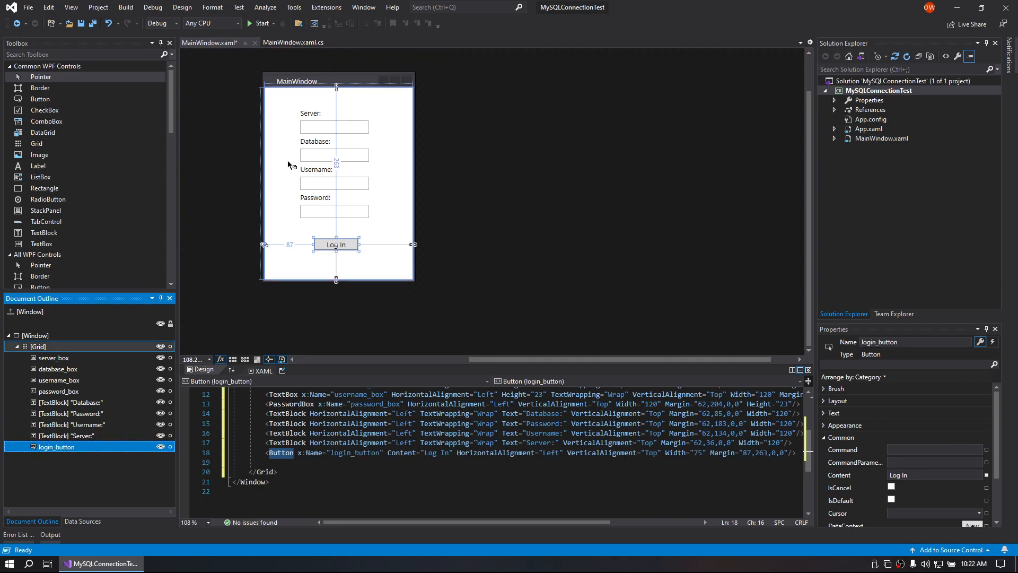
pyautogui.click(335, 112)
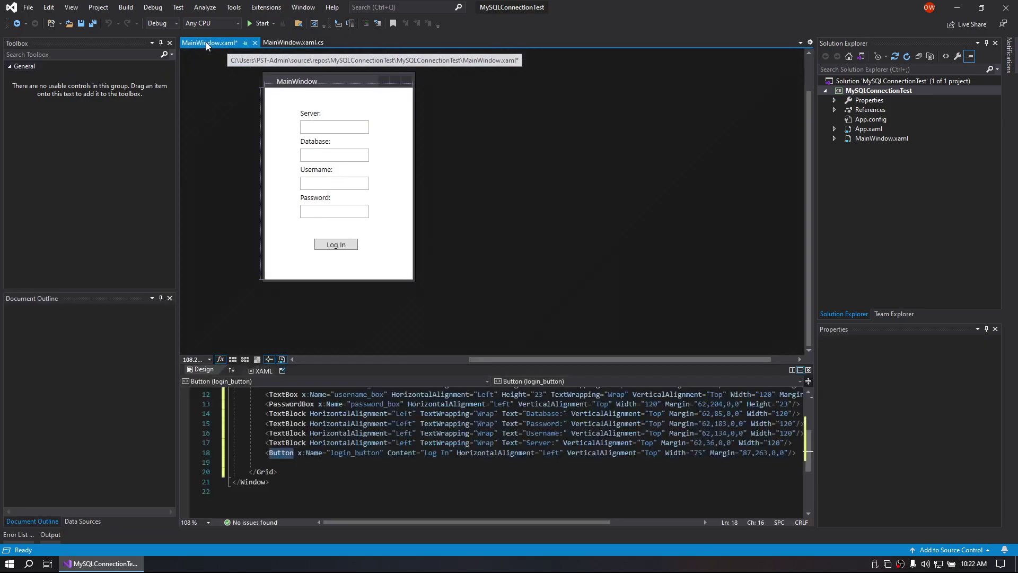
# Search NuGet for SQL and install MySql.Data 8.0.33, accepting its license.
pyautogui.click(292, 42)
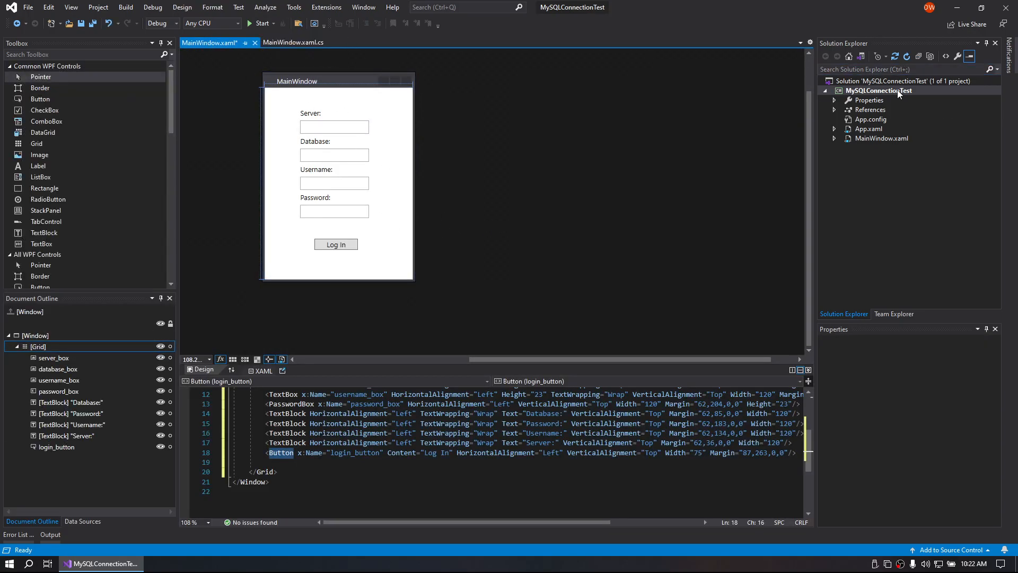
pyautogui.click(879, 90)
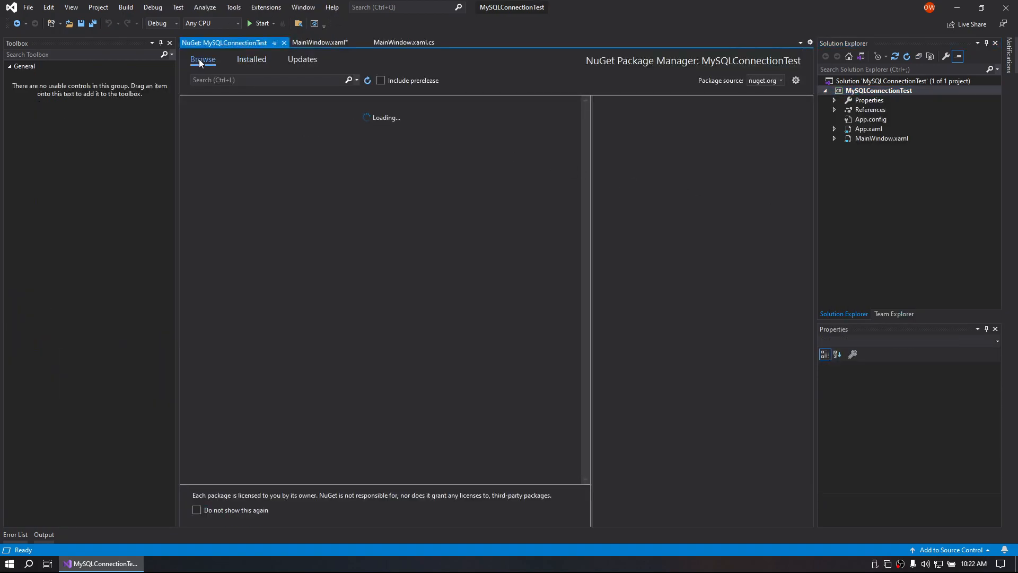
pyautogui.click(251, 59)
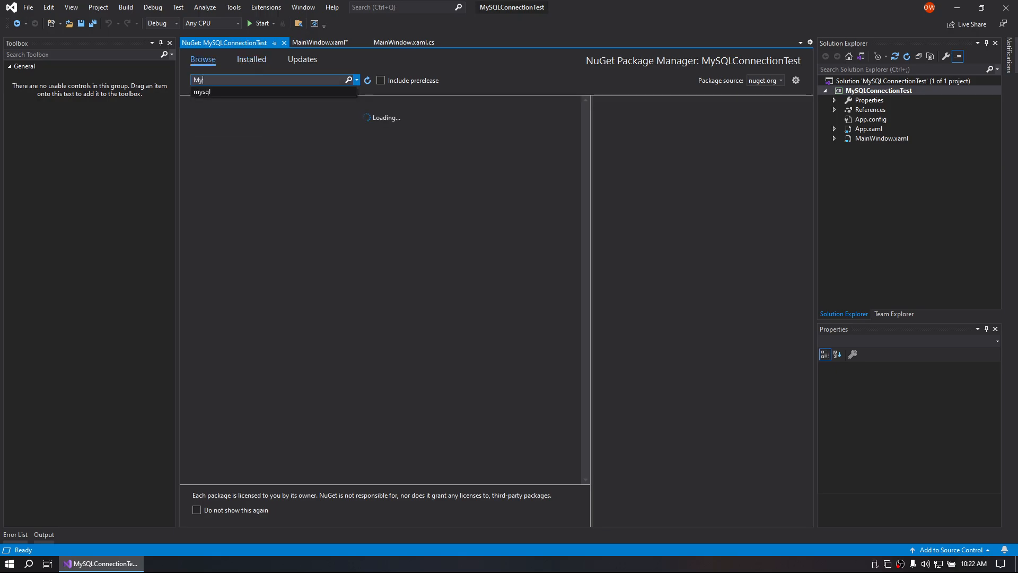
pyautogui.write('SQL')
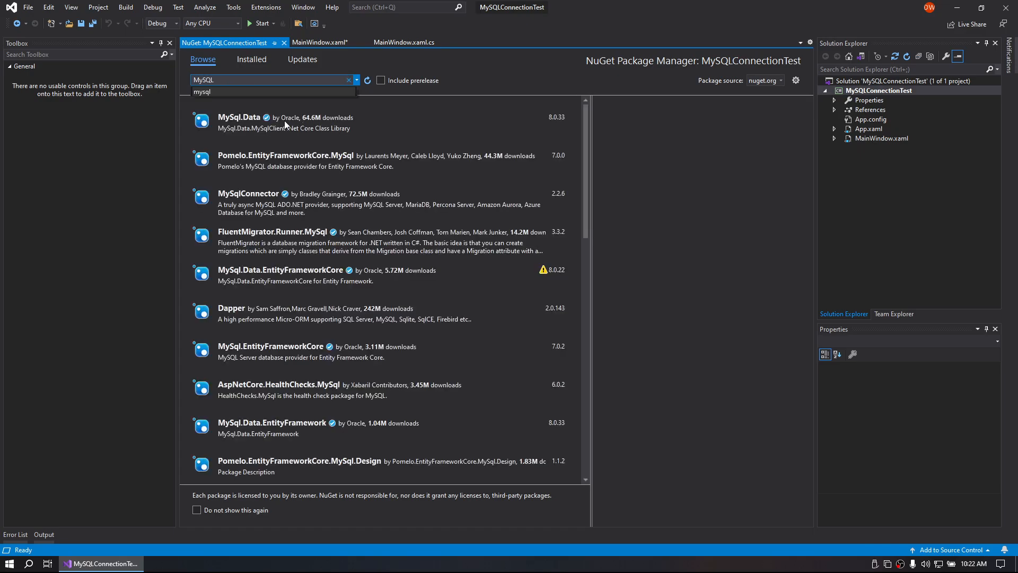
pyautogui.click(280, 122)
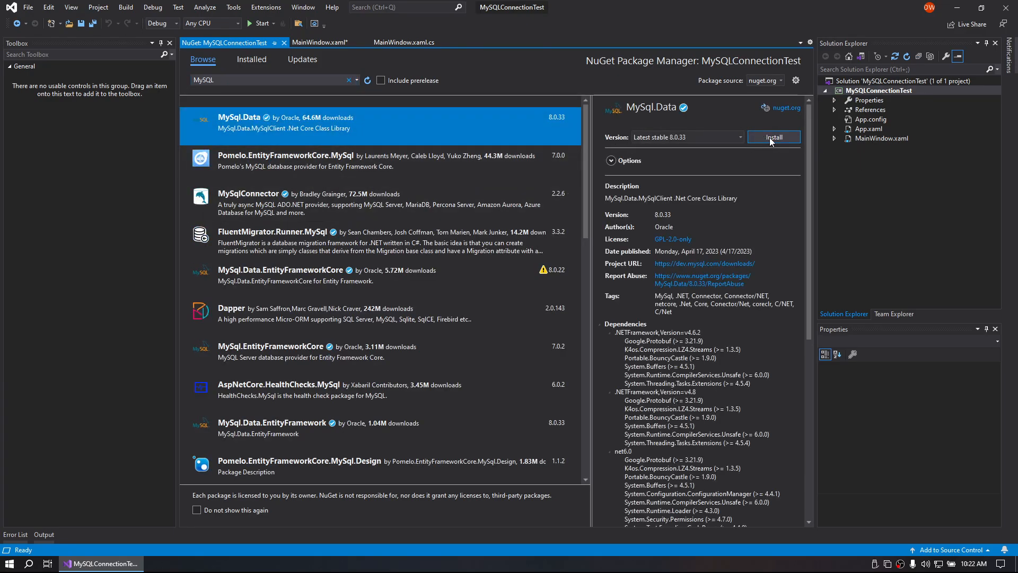
pyautogui.click(773, 136)
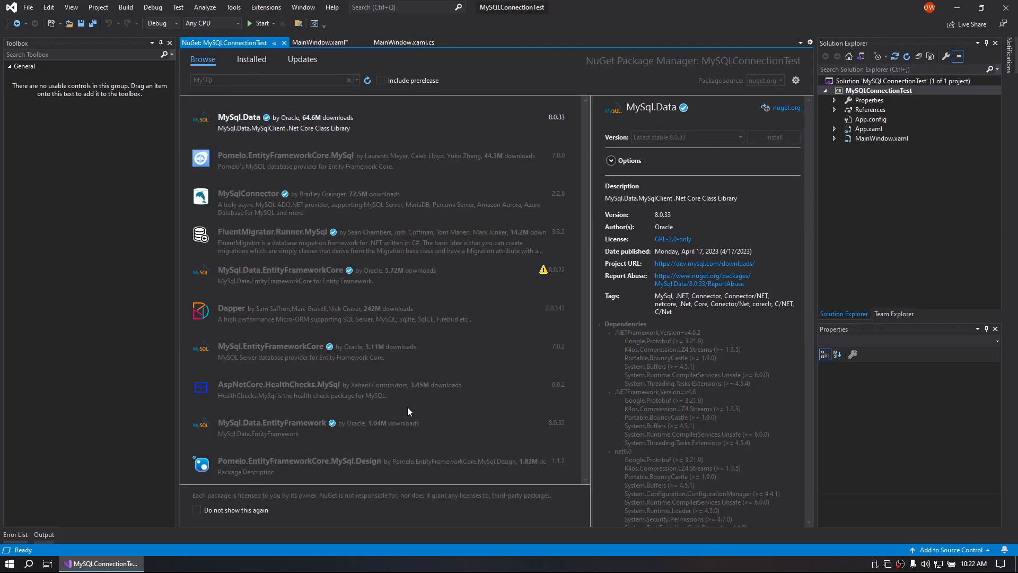
pyautogui.click(773, 137)
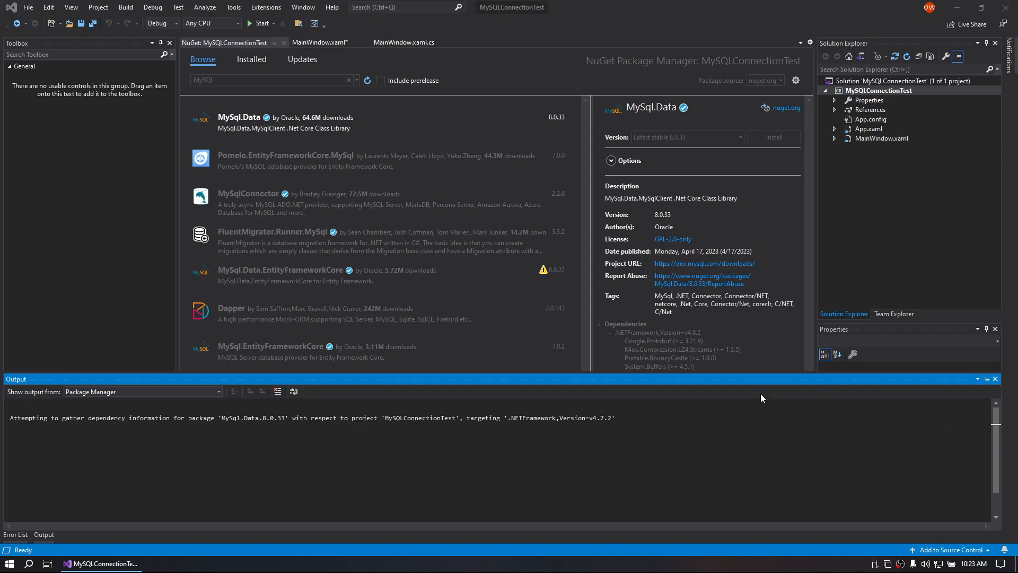
pyautogui.moveTo(266, 451)
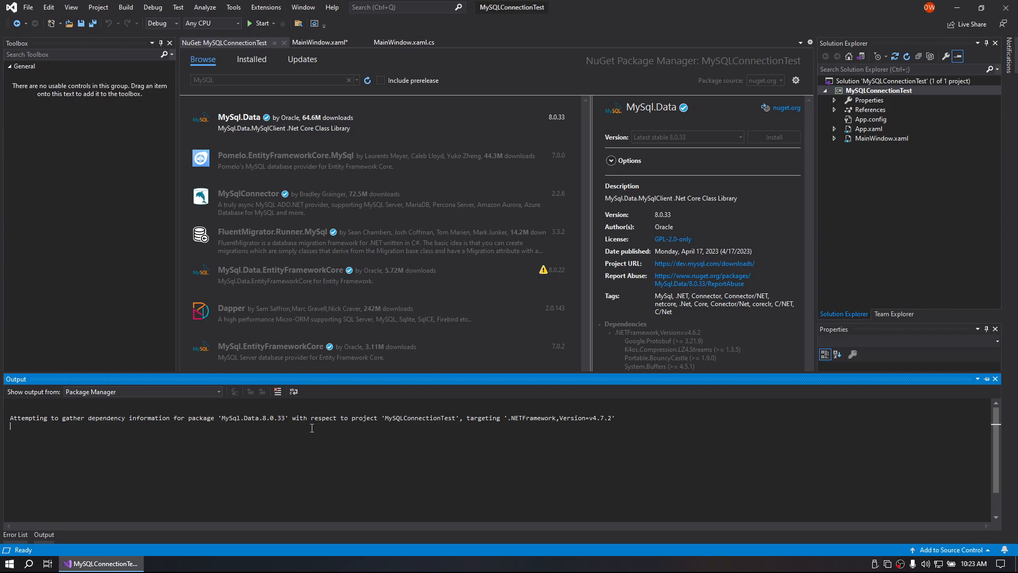
pyautogui.click(773, 136)
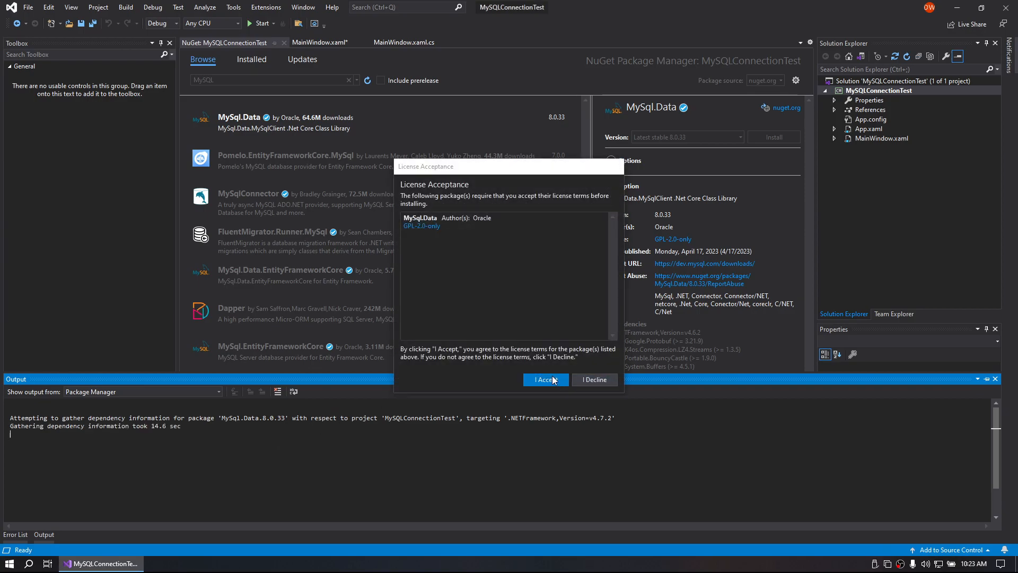
pyautogui.click(544, 379)
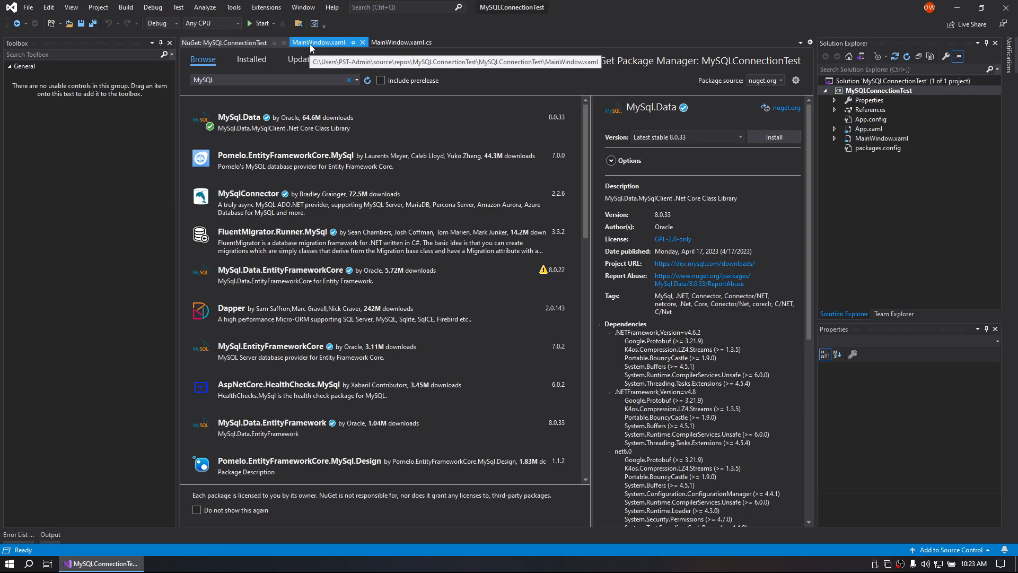
# Select the Log In button and generate login_button_Click from its Click event.
pyautogui.click(402, 43)
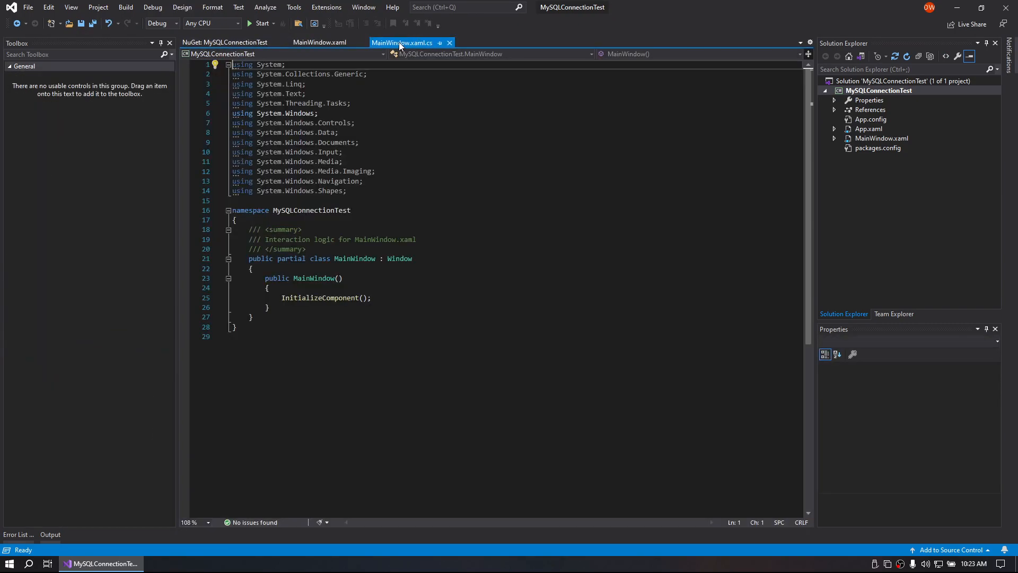
pyautogui.click(319, 43)
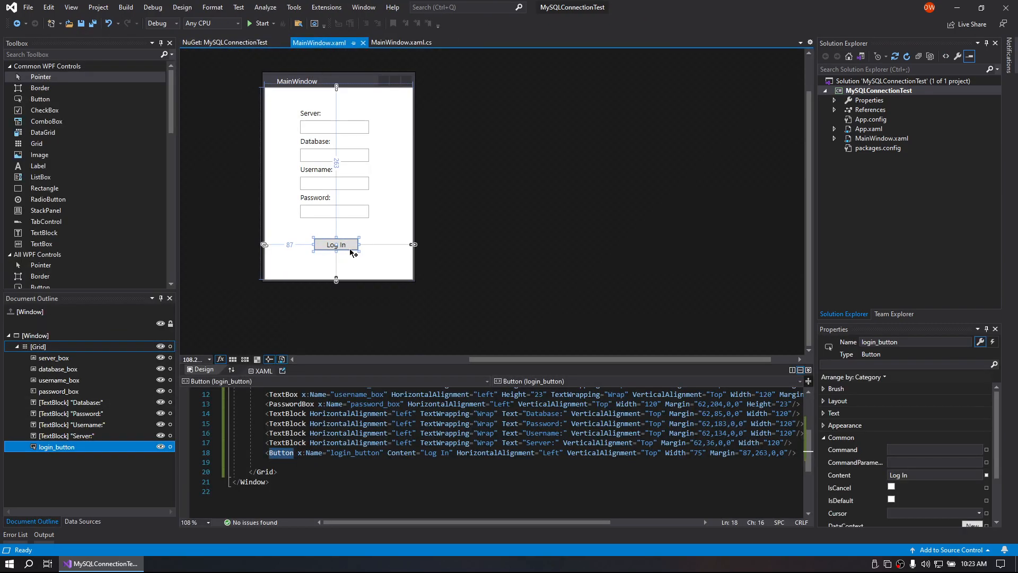
pyautogui.click(992, 342)
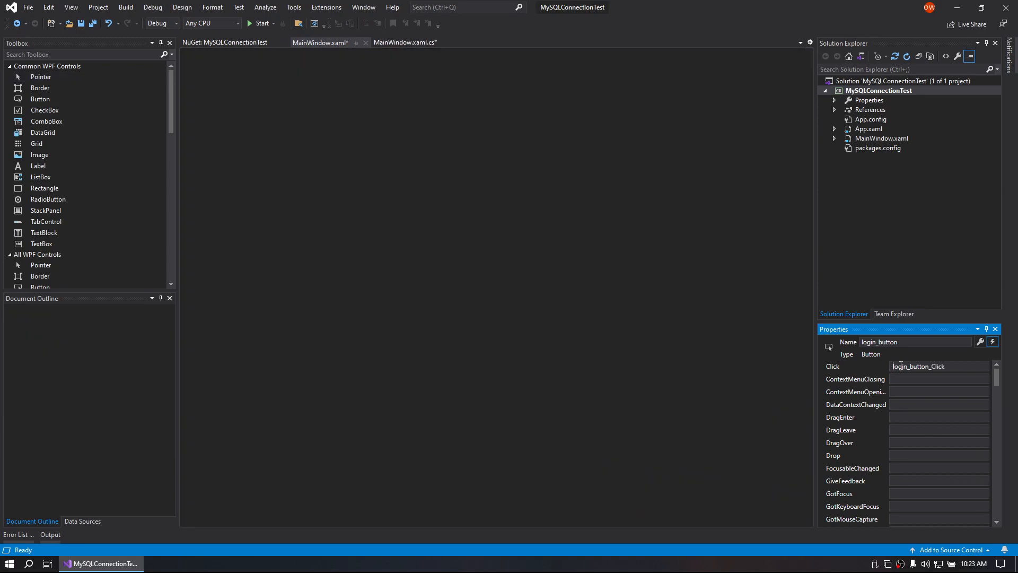
pyautogui.doubleClick(938, 366)
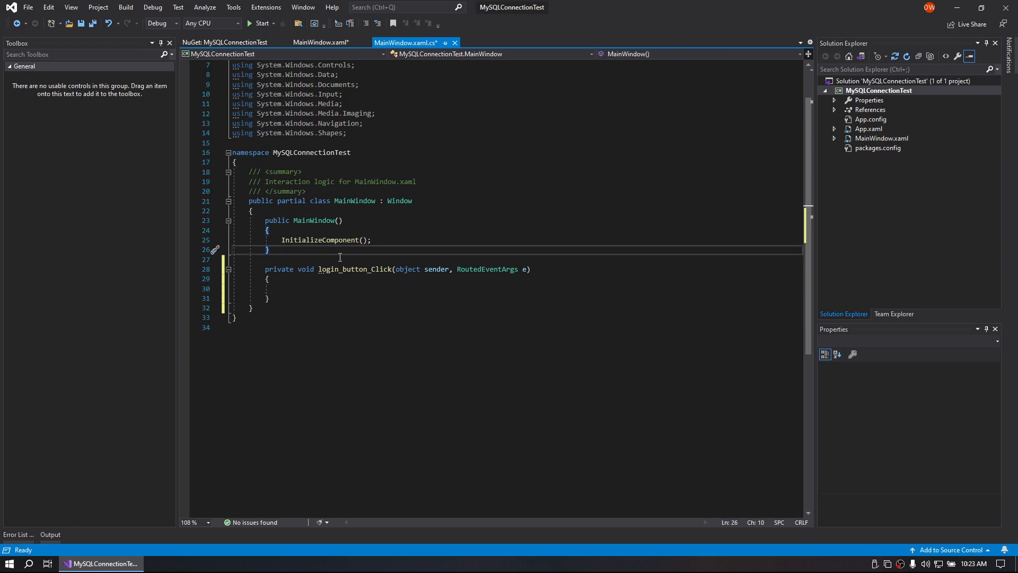
# Declare a private void mysql_connection() method and save the file.
pyautogui.write('private void (')
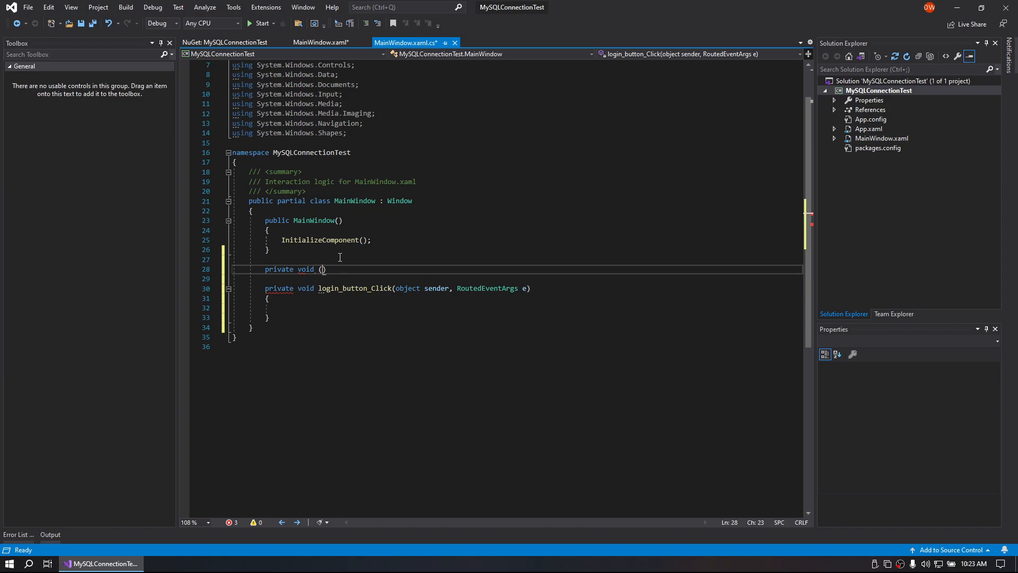
pyautogui.press('Backspace')
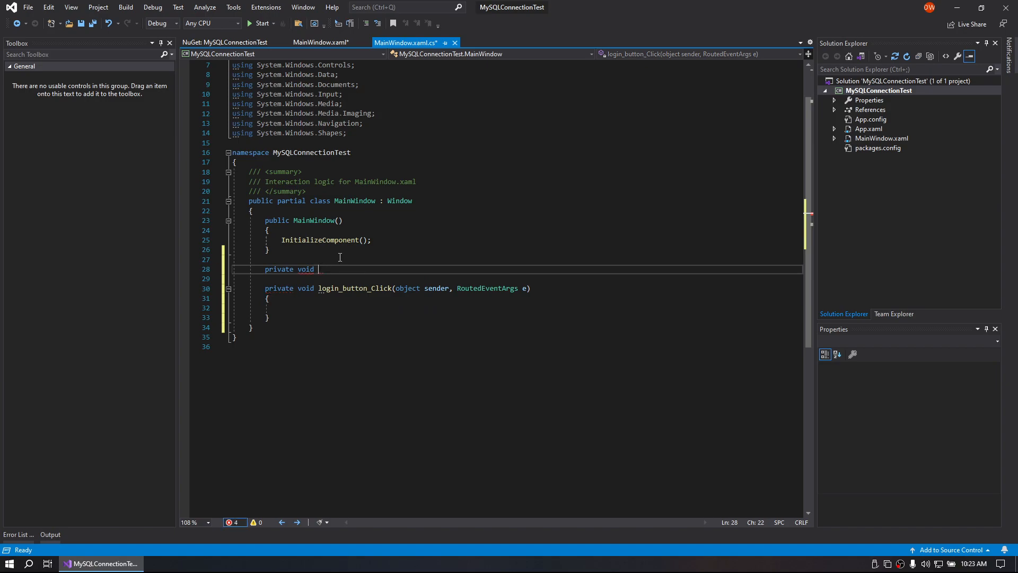
pyautogui.write('mysql')
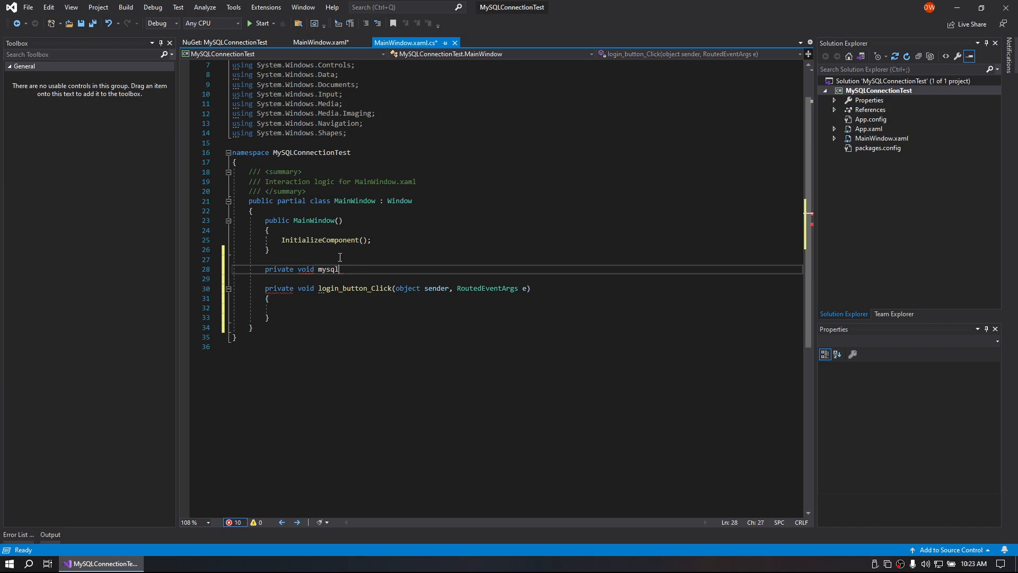
pyautogui.write('_connection()')
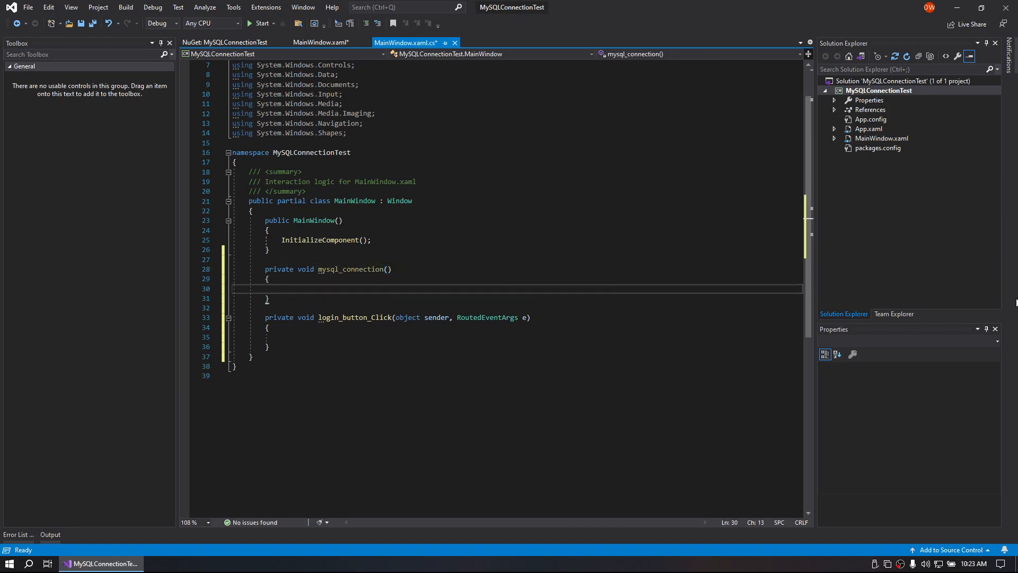
pyautogui.press('ctrl+s')
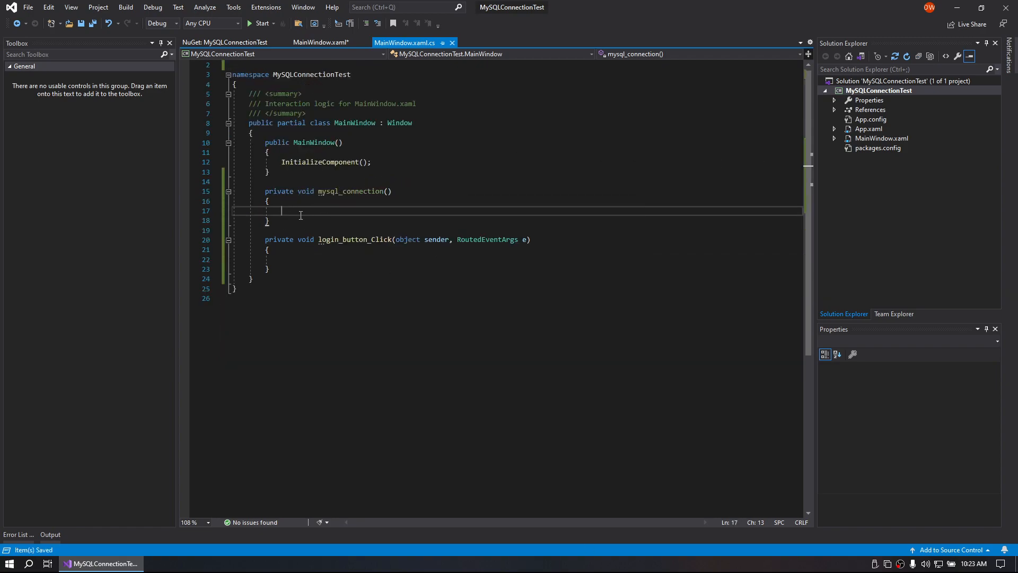
pyautogui.moveTo(822, 263)
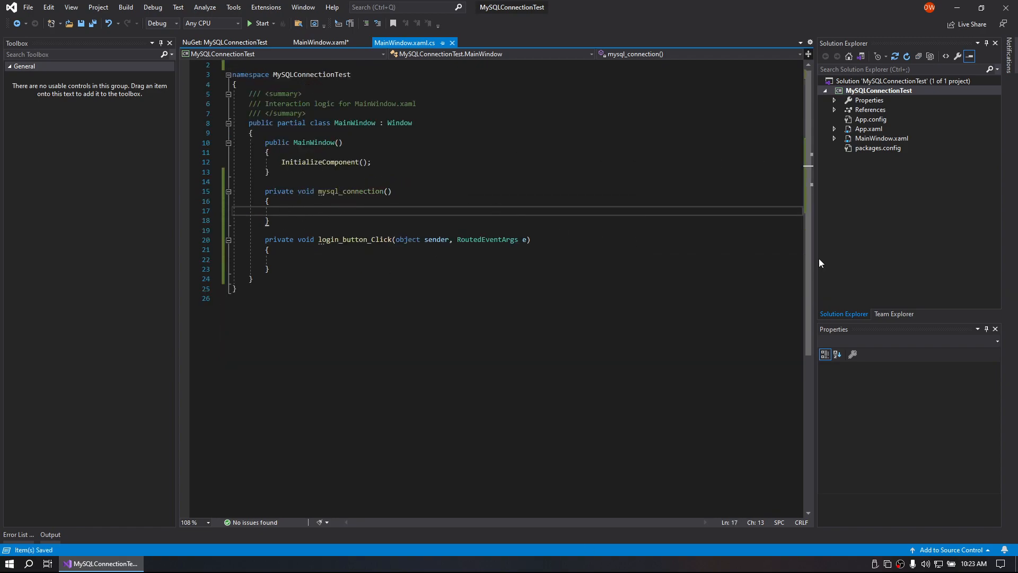
# Begin the interpolated connStr string with server={server_box};user={username}.
pyautogui.write('string')
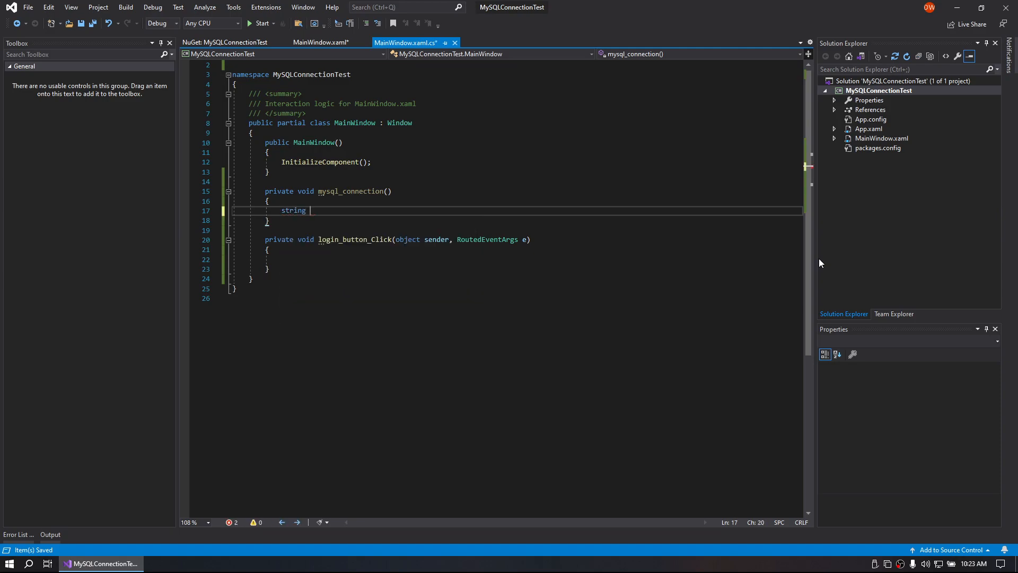
pyautogui.write('connStr =')
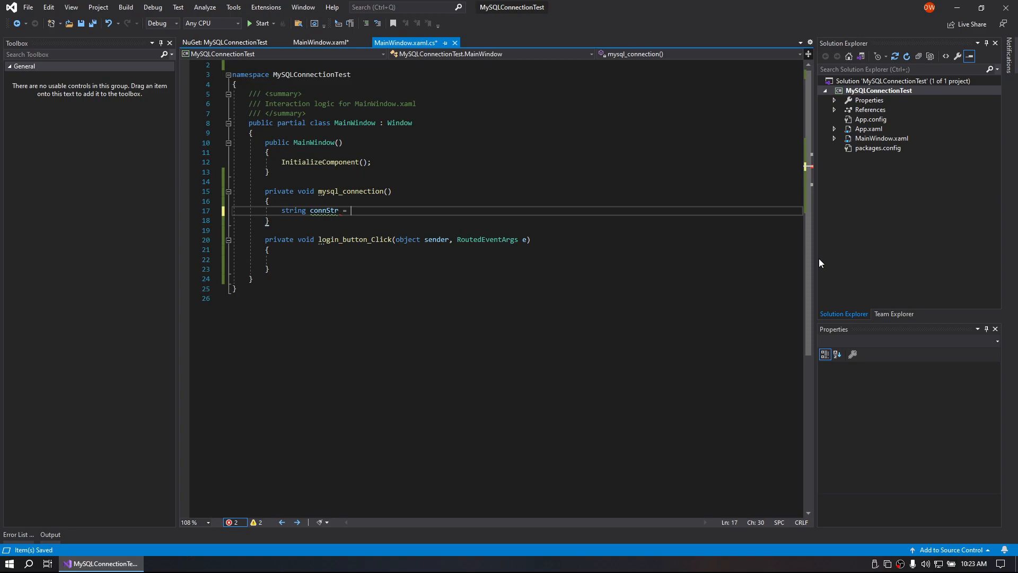
pyautogui.write('$""')
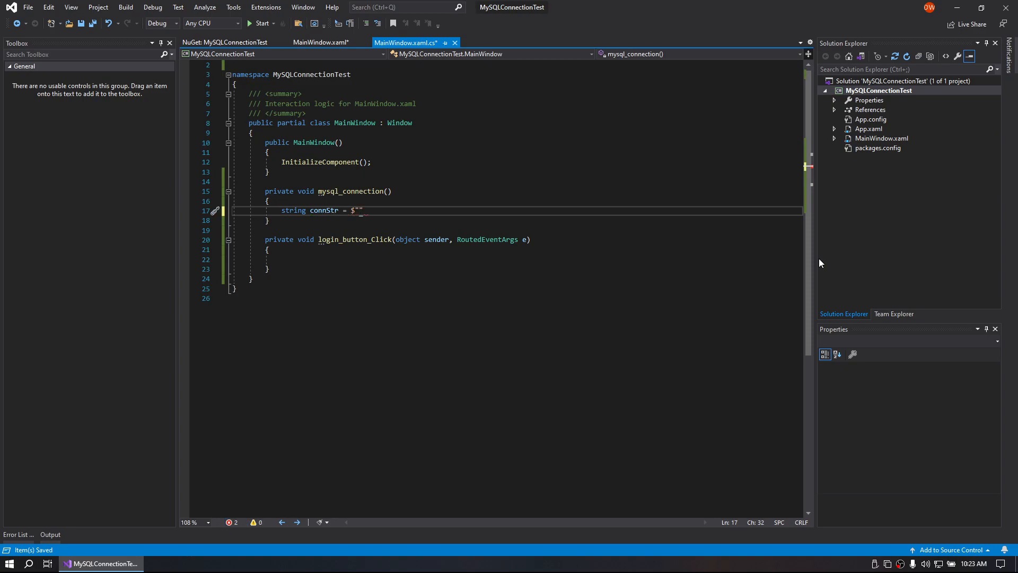
pyautogui.write('server')
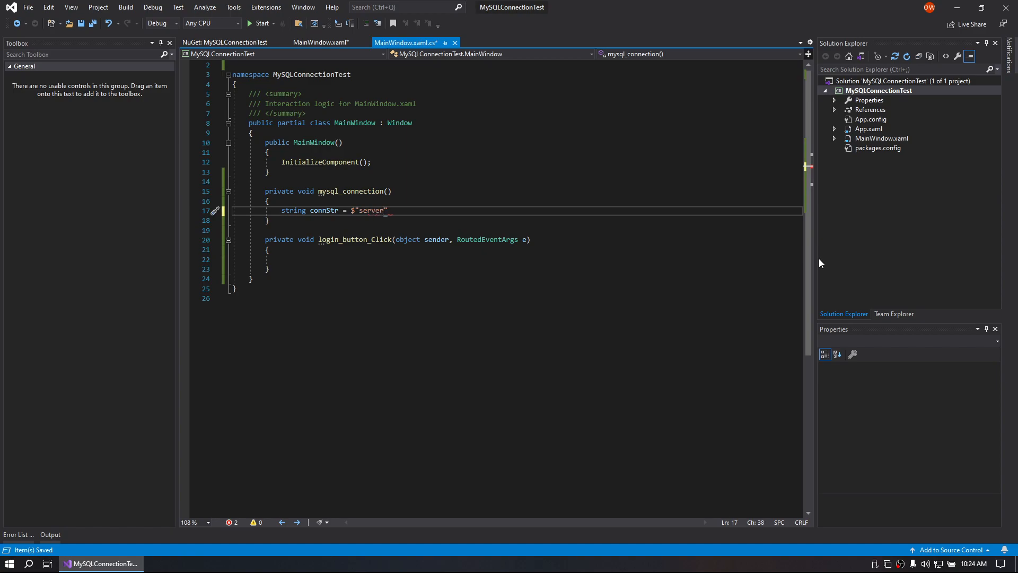
pyautogui.write('={}')
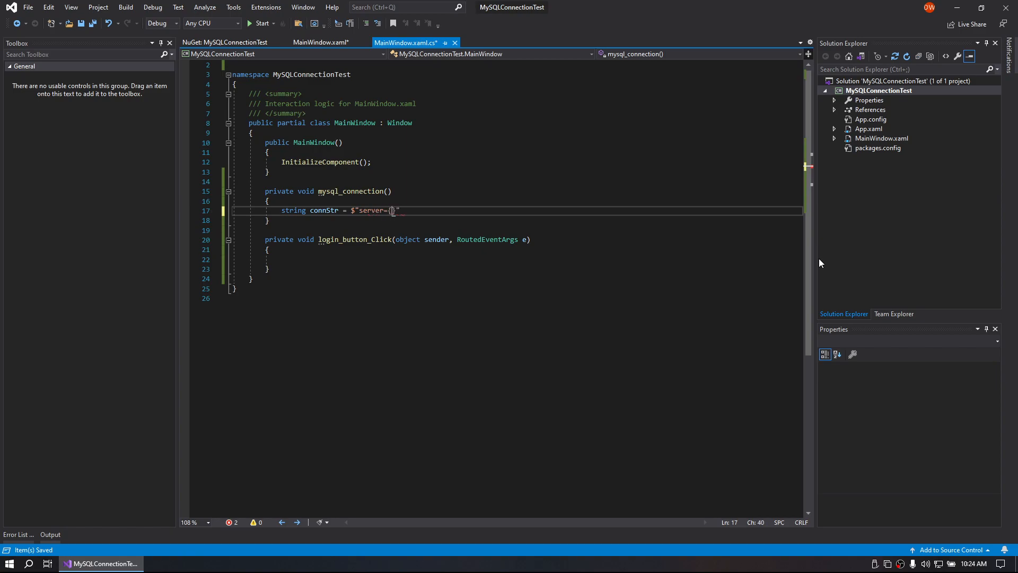
pyautogui.write('server_box,')
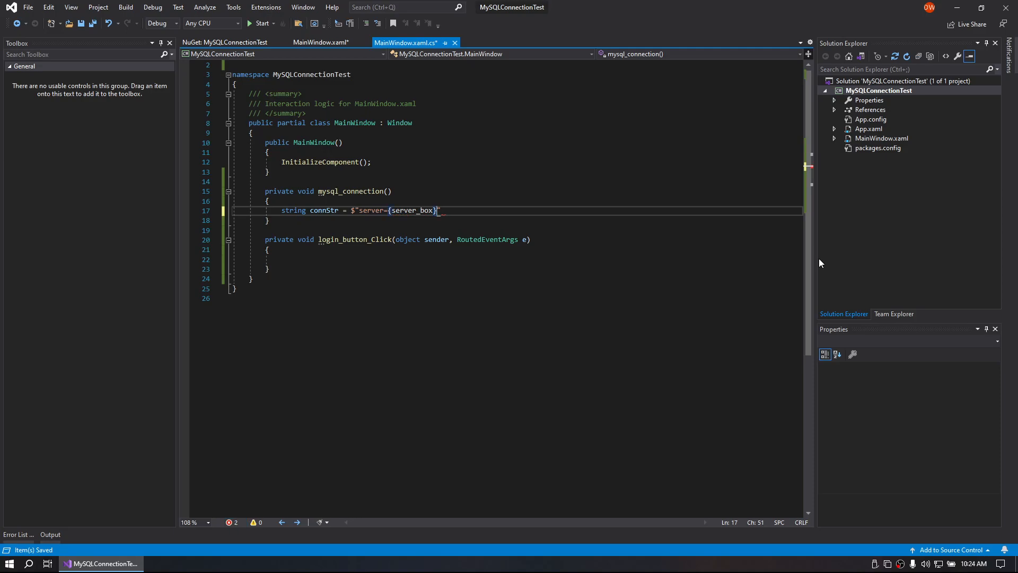
pyautogui.write(';')
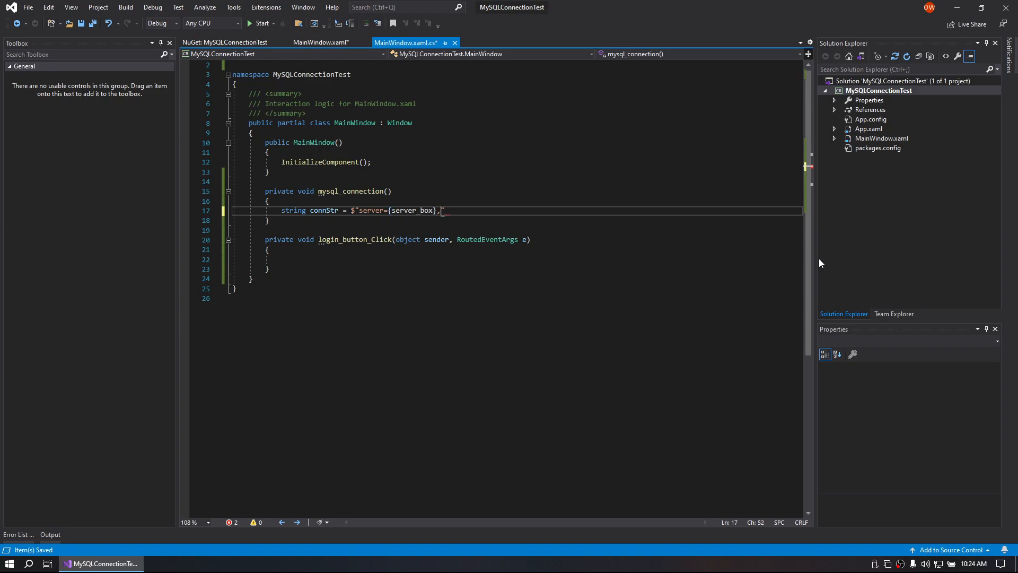
pyautogui.write('user')
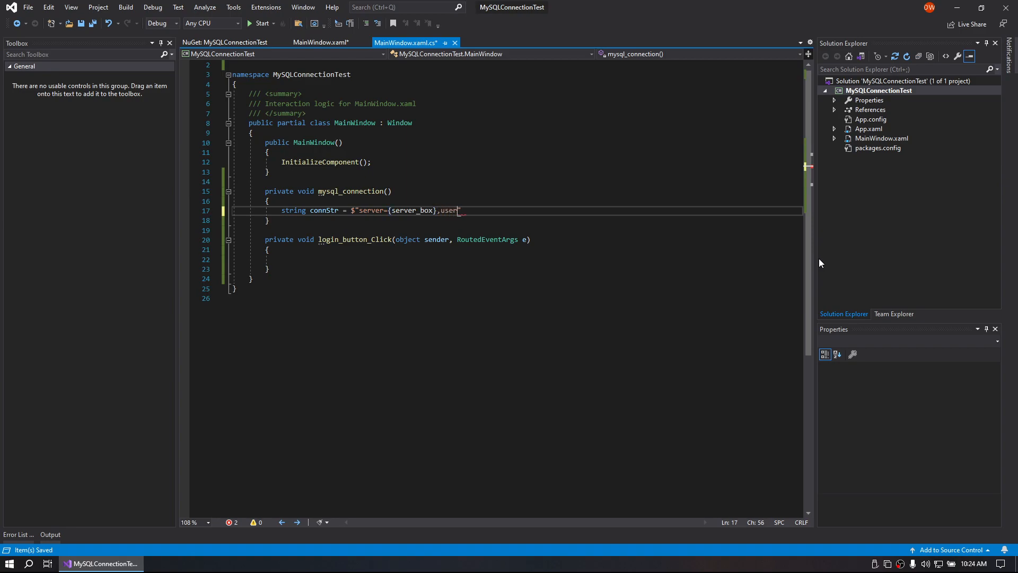
pyautogui.press('BackSpace')
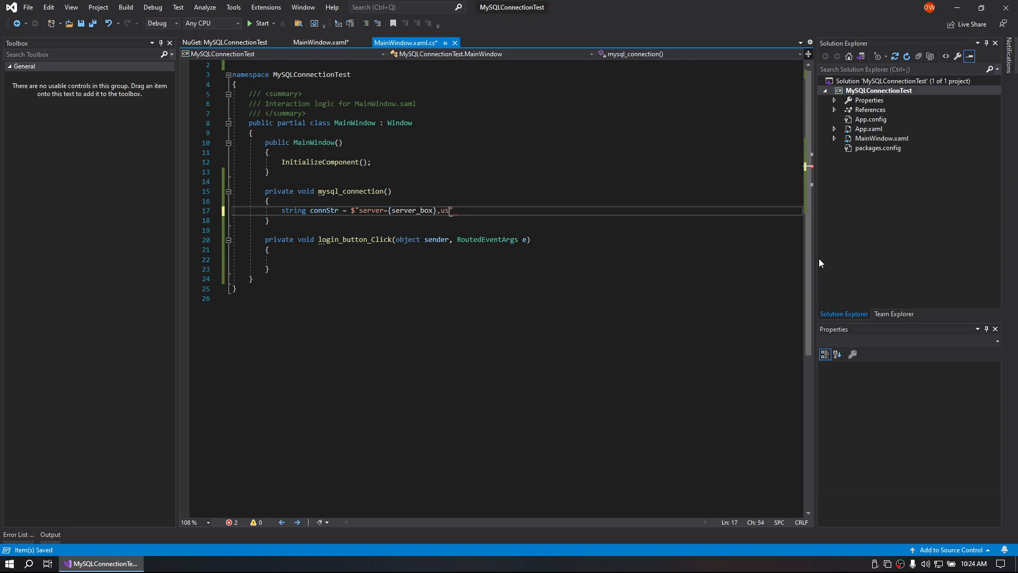
pyautogui.write('er')
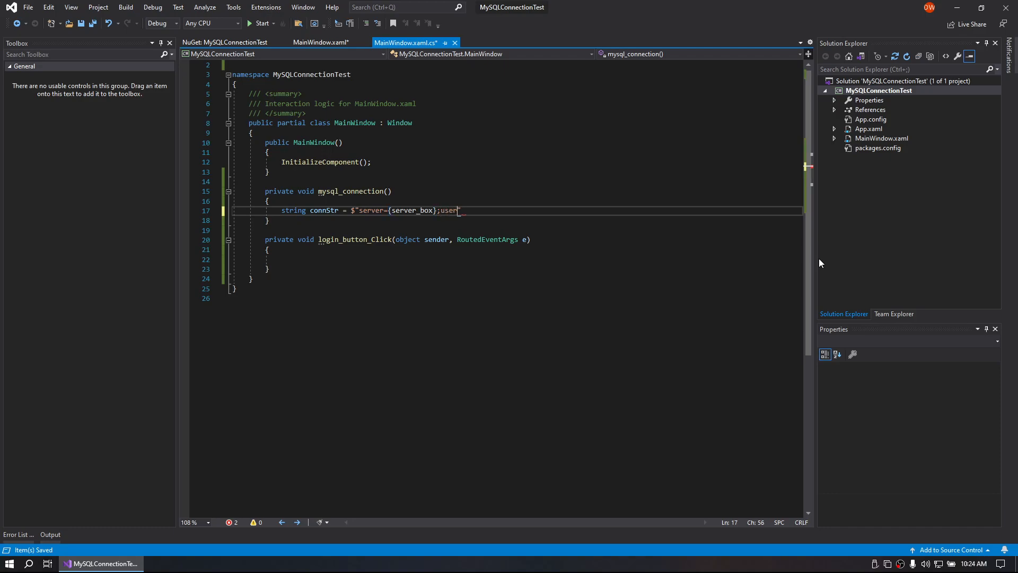
pyautogui.write('=')
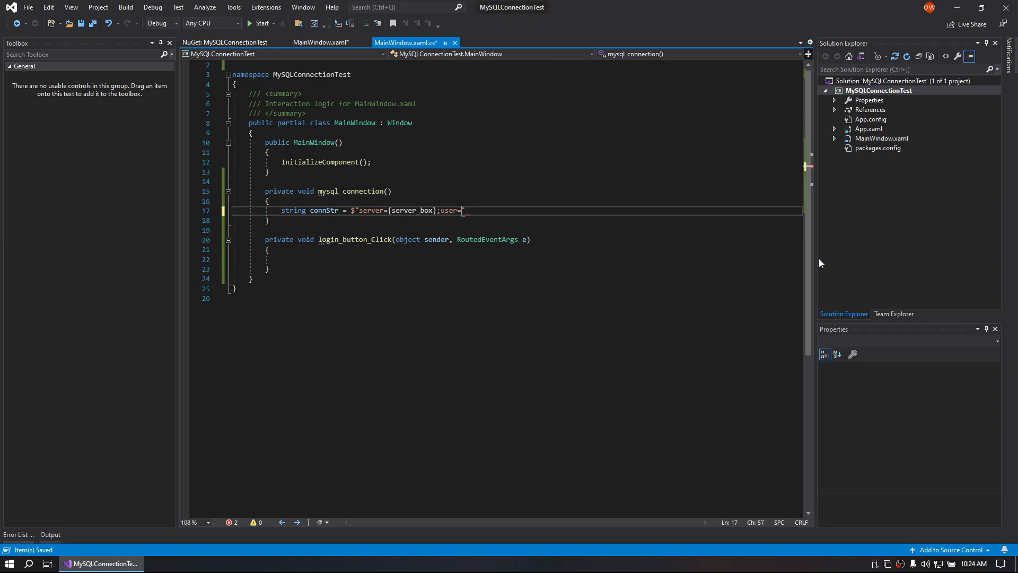
pyautogui.write('{username}')
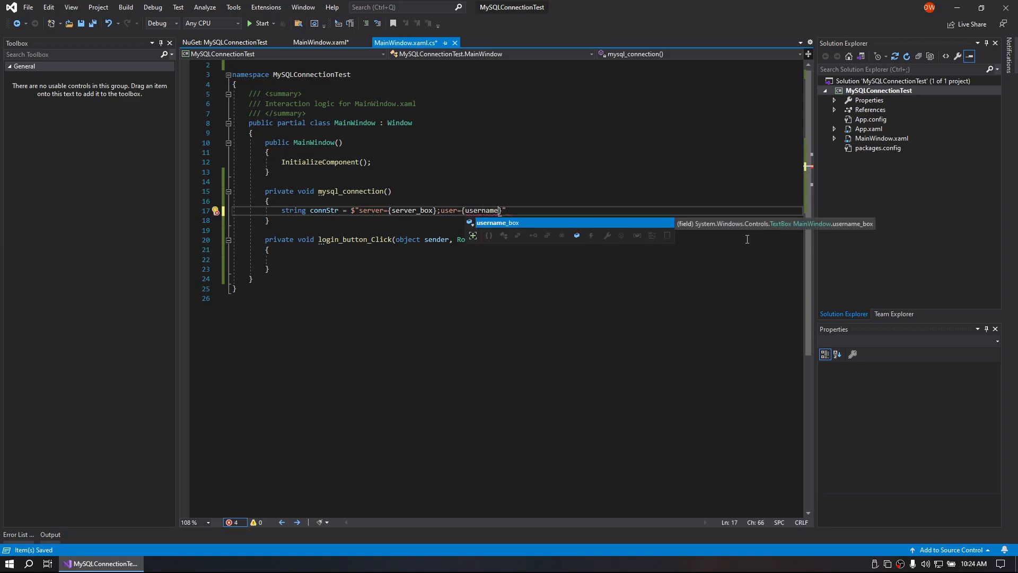
pyautogui.moveTo(375, 134)
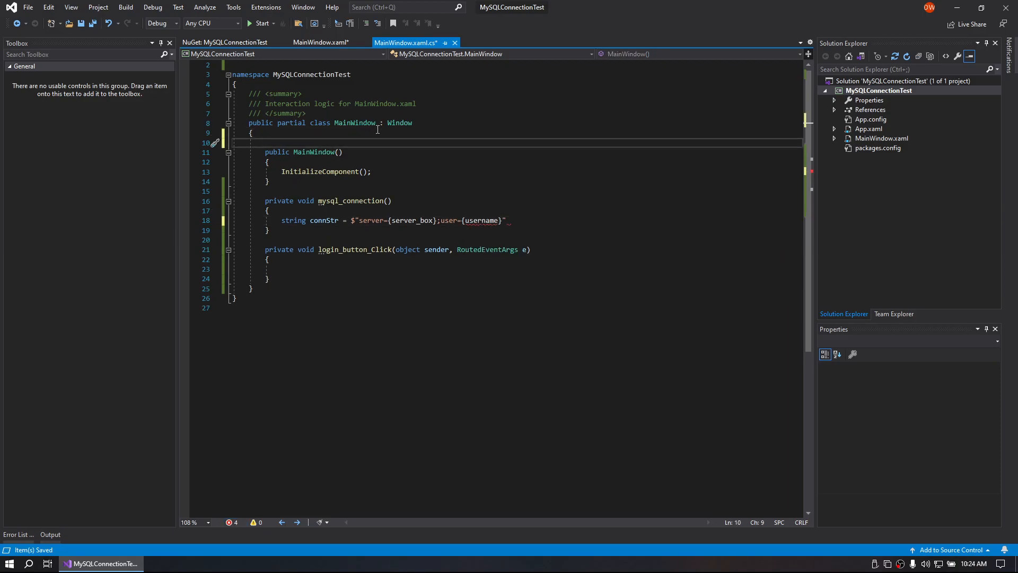
# Declare string fields password, database and server in MainWindow, followed by a blank line.
pyautogui.write('string')
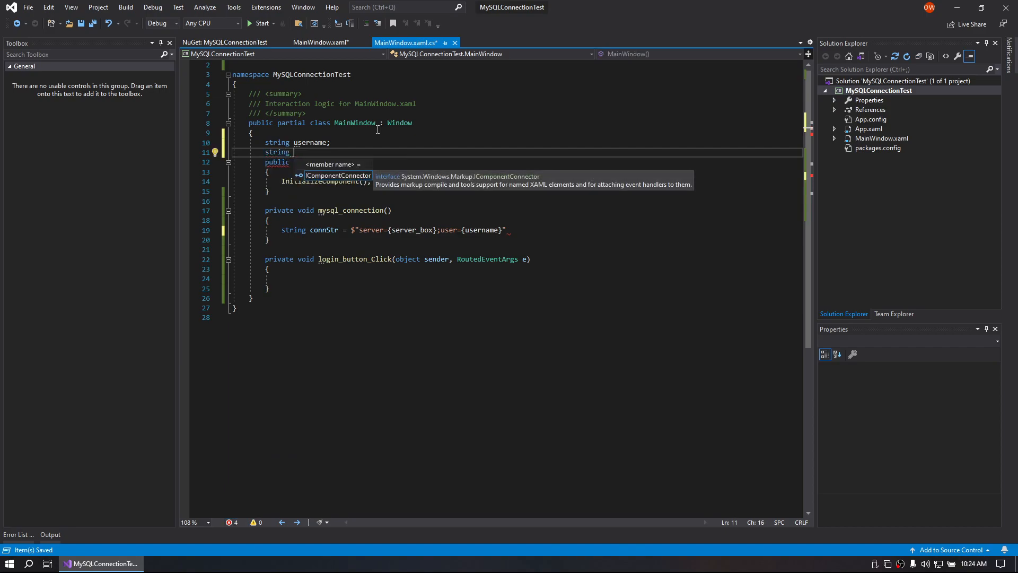
pyautogui.write('d')
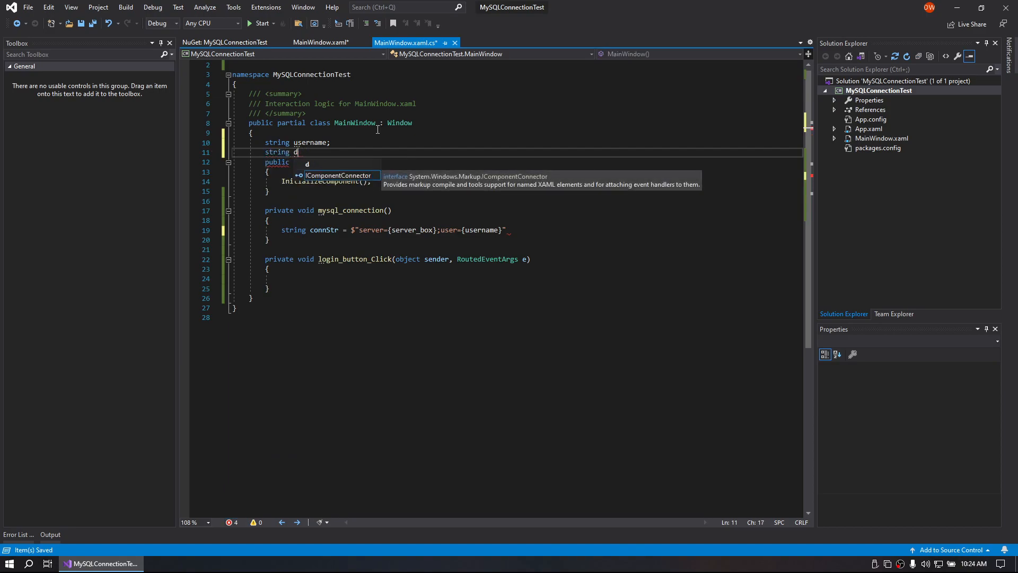
pyautogui.write('assword;')
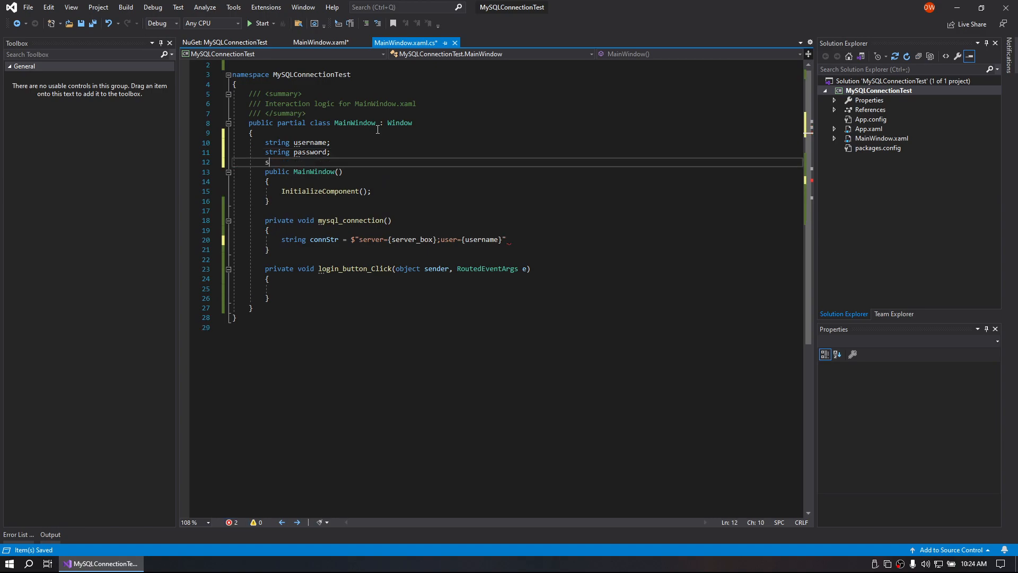
pyautogui.write('tring database;')
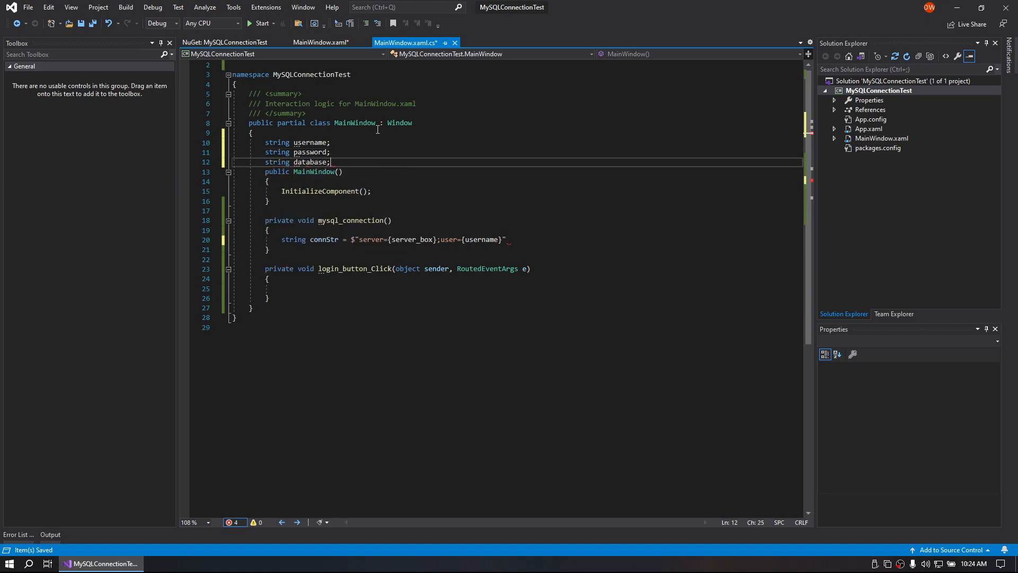
pyautogui.write('string')
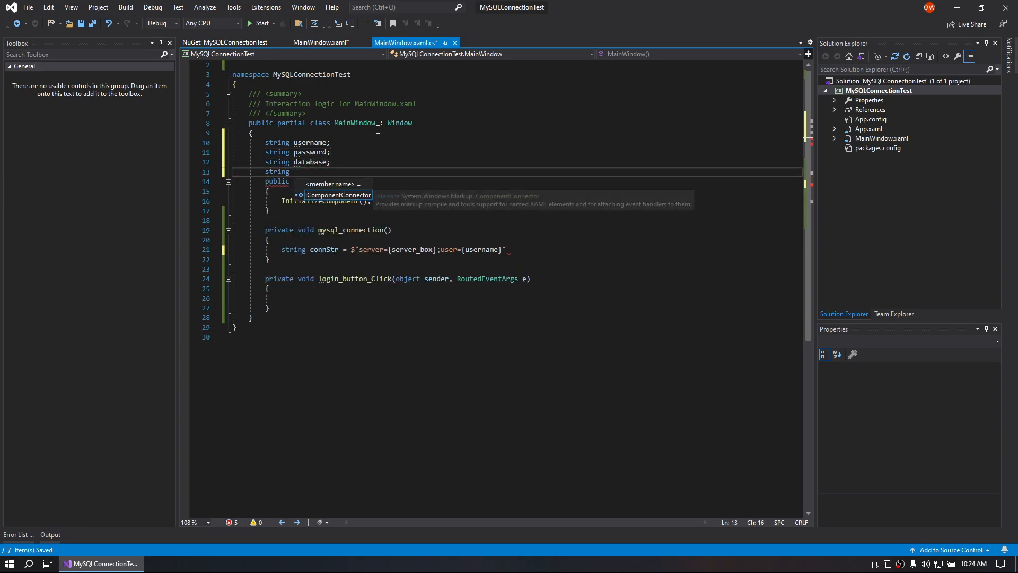
pyautogui.write('server;')
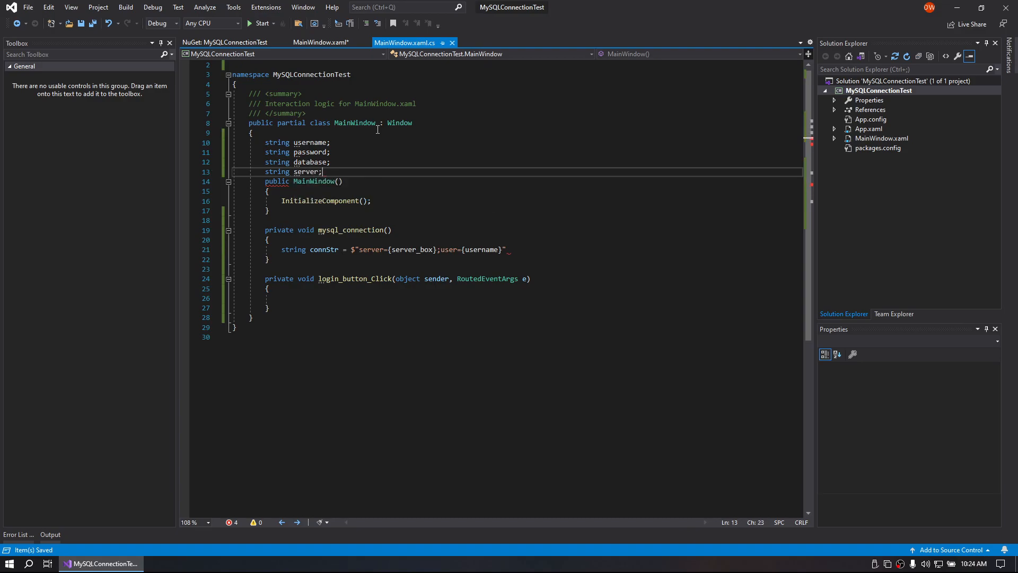
pyautogui.press('enter')
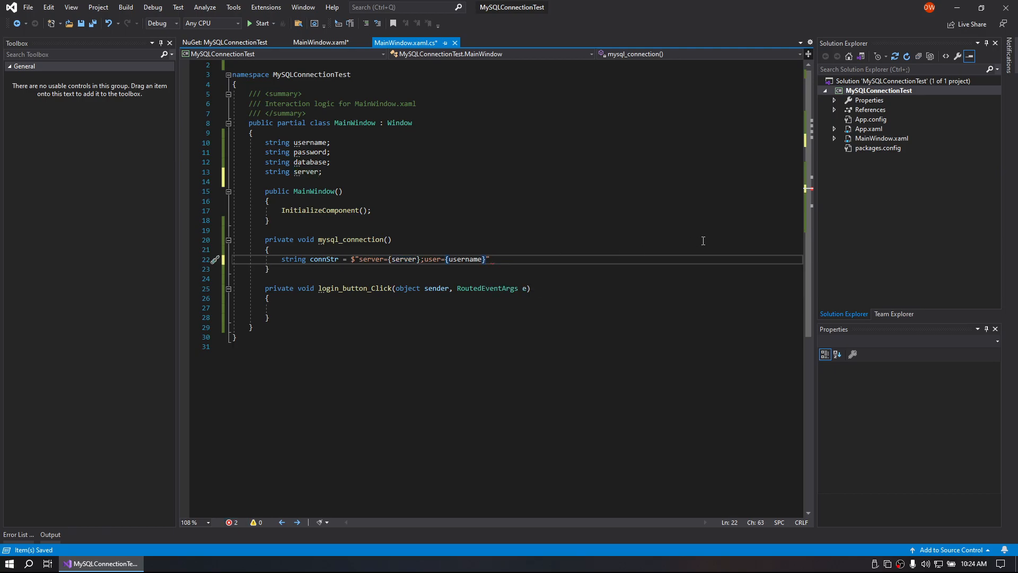
# Append ;database={database};password={password} to connStr and finish the statement with a semicolon.
pyautogui.write('"')
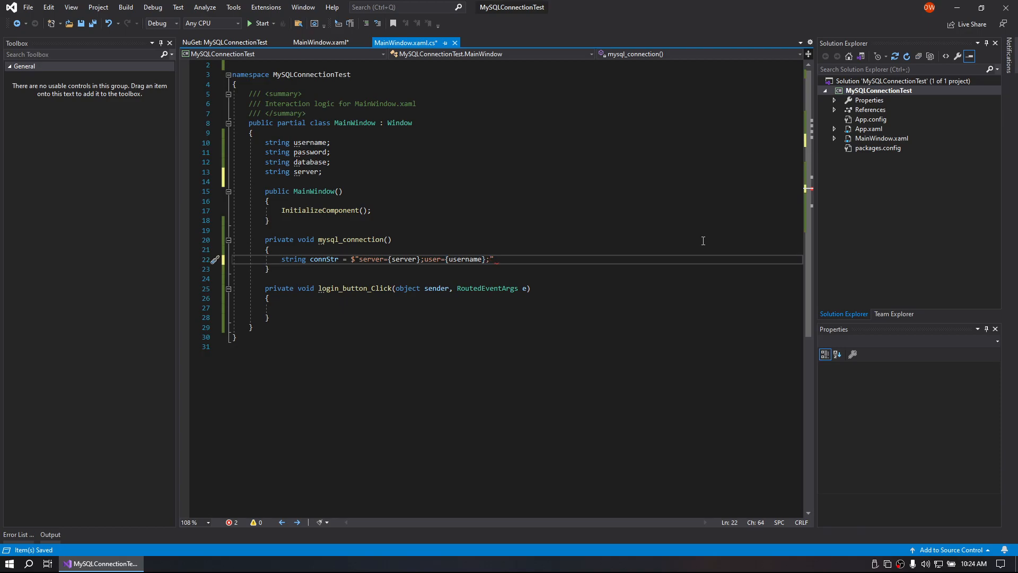
pyautogui.write(';database="')
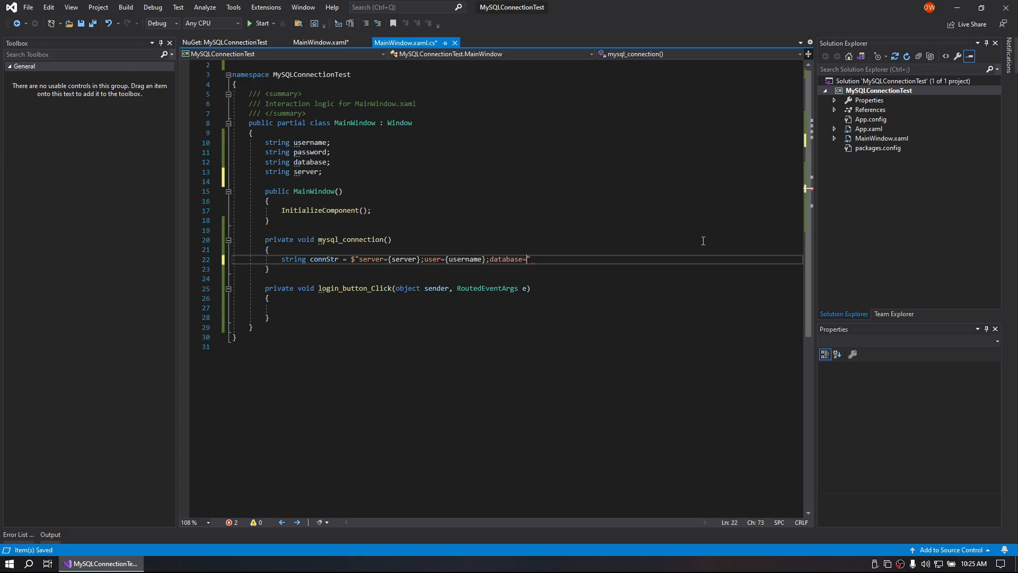
pyautogui.write('{')
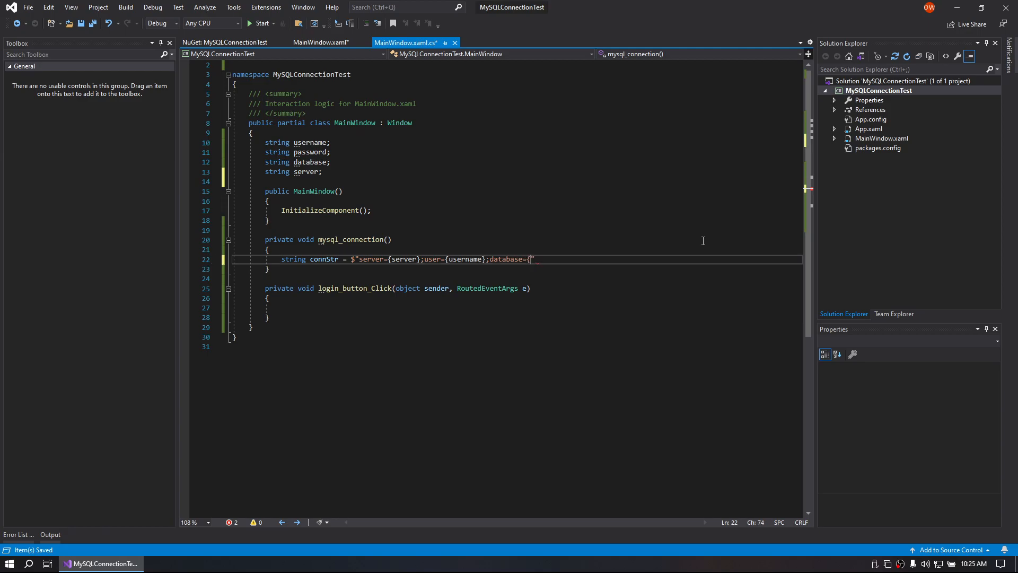
pyautogui.write('database};')
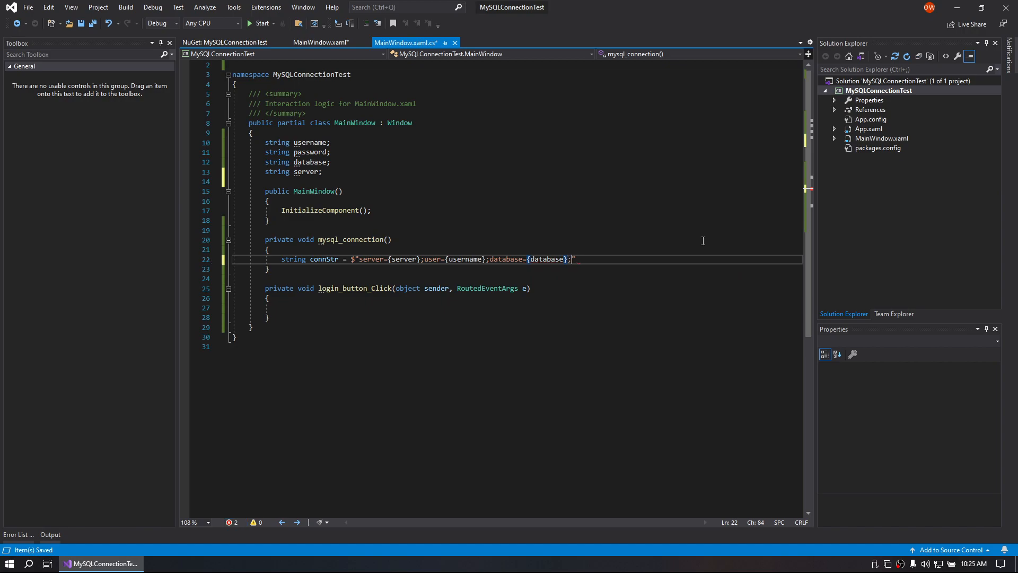
pyautogui.write('pa')
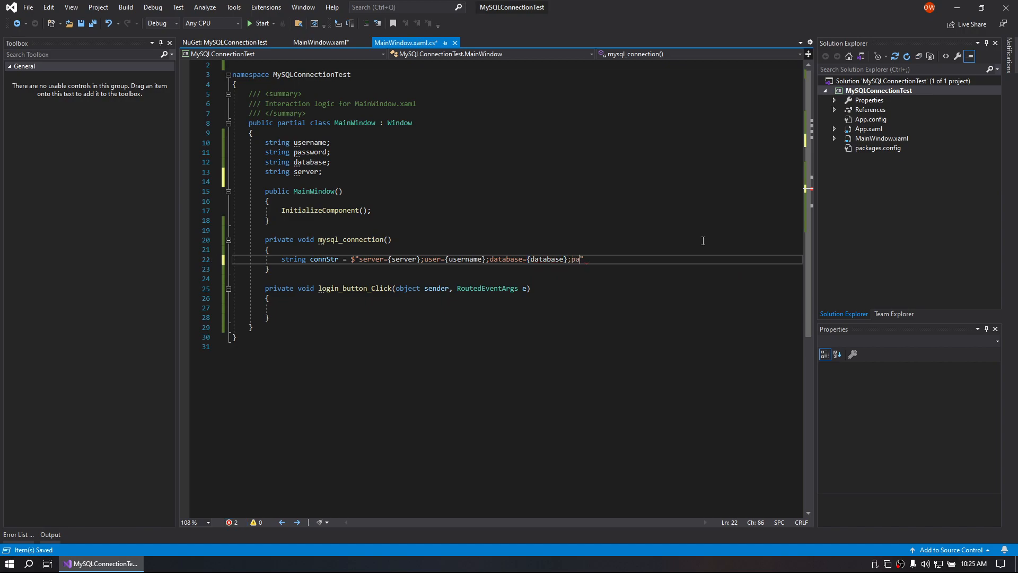
pyautogui.write('ssword="')
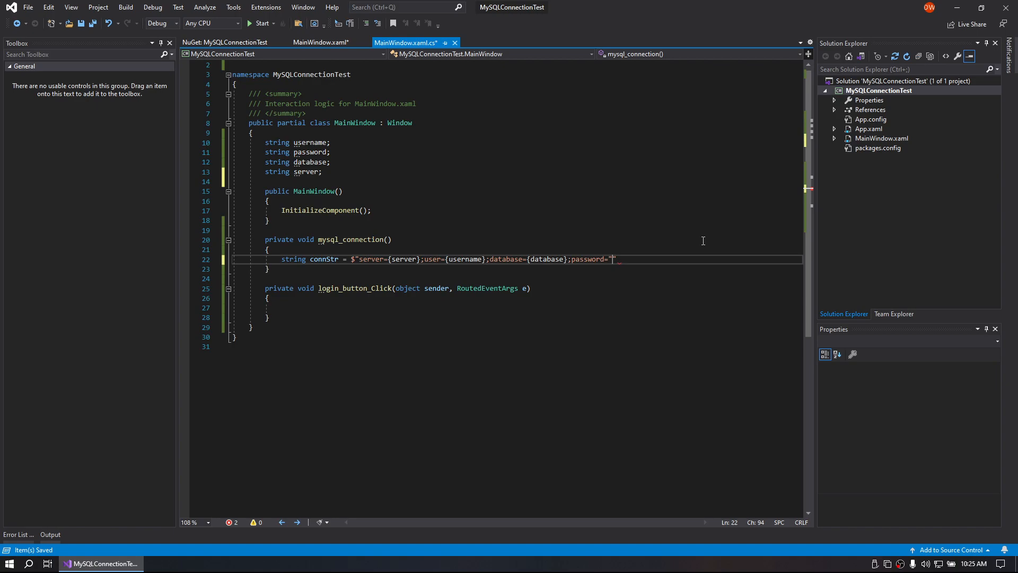
pyautogui.write('password')
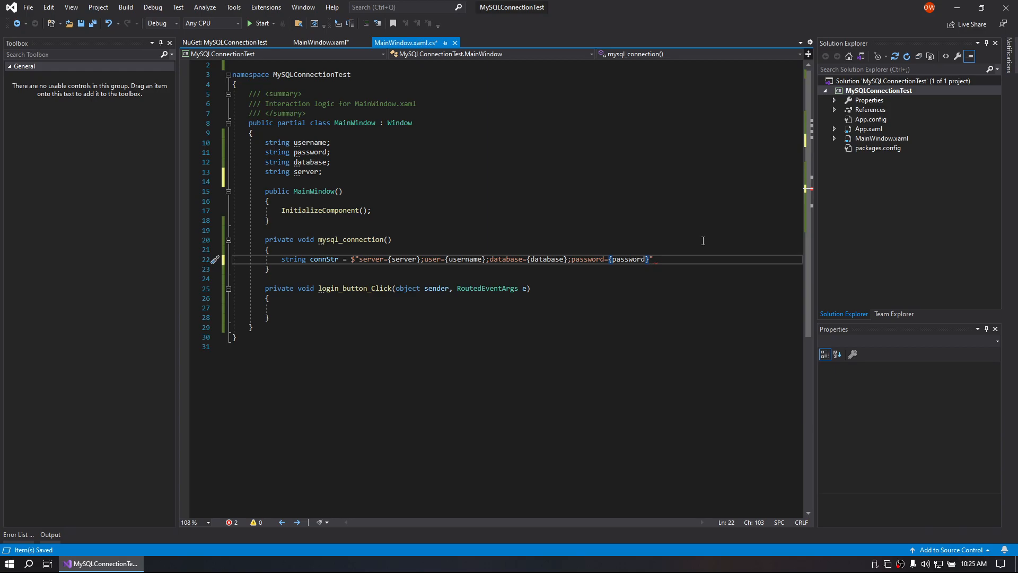
pyautogui.write('";')
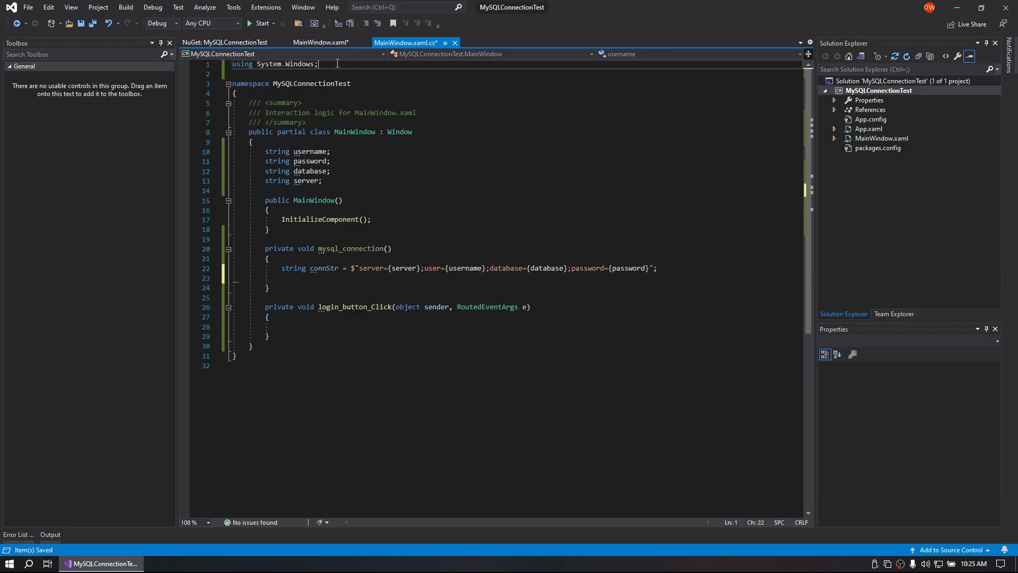
# Add using MySql.Data and using MySql.Data.MySqlClient directives at the top of MainWindow.xaml.cs.
pyautogui.write('using')
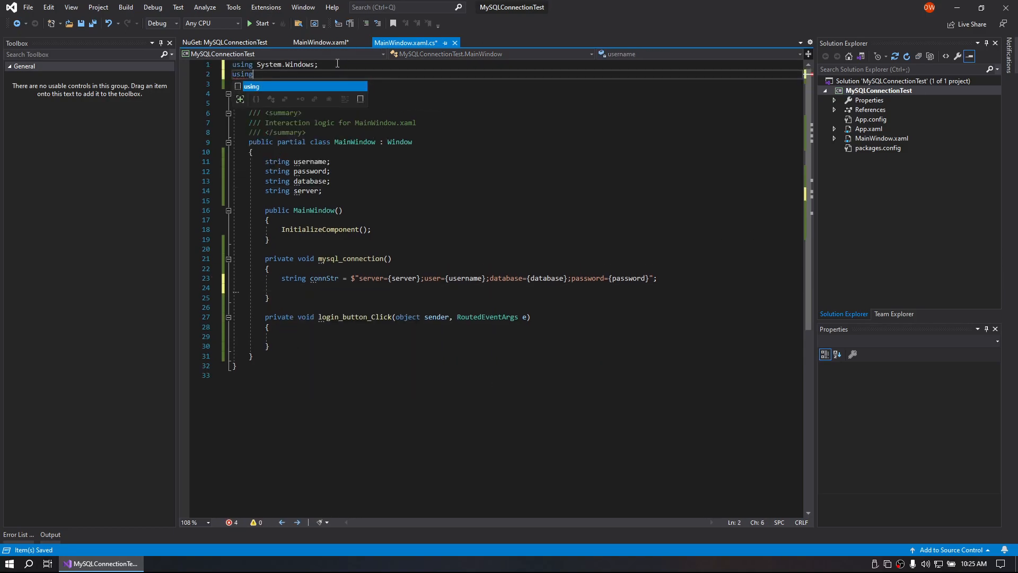
pyautogui.write('MySql')
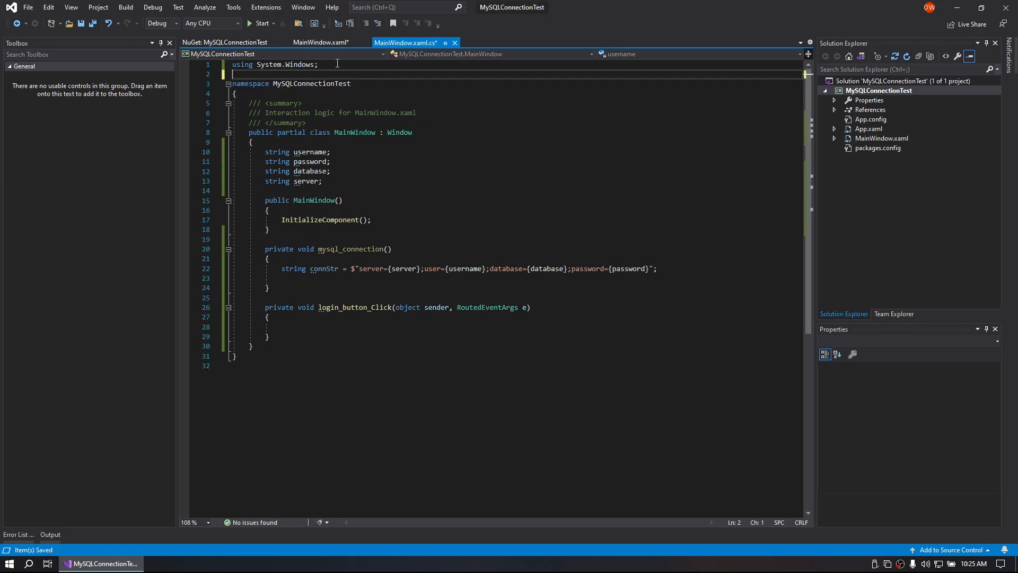
pyautogui.write('MySql')
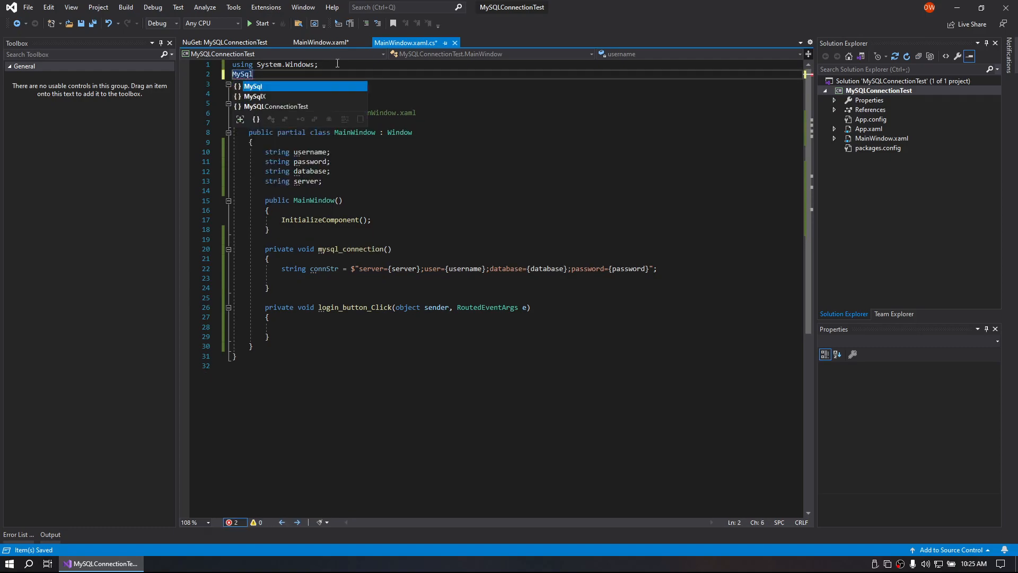
pyautogui.write('.Dat')
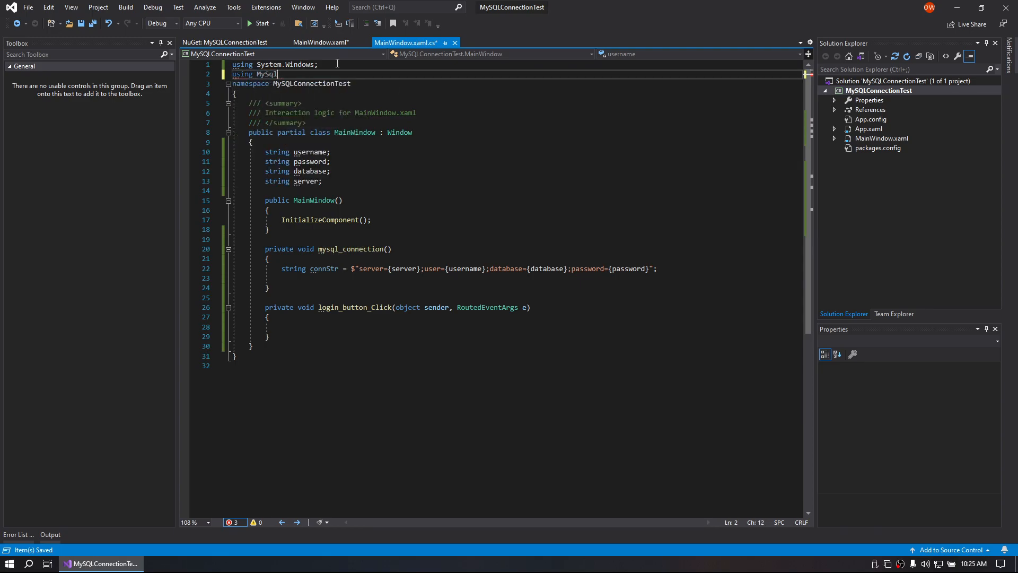
pyautogui.write('.Data;')
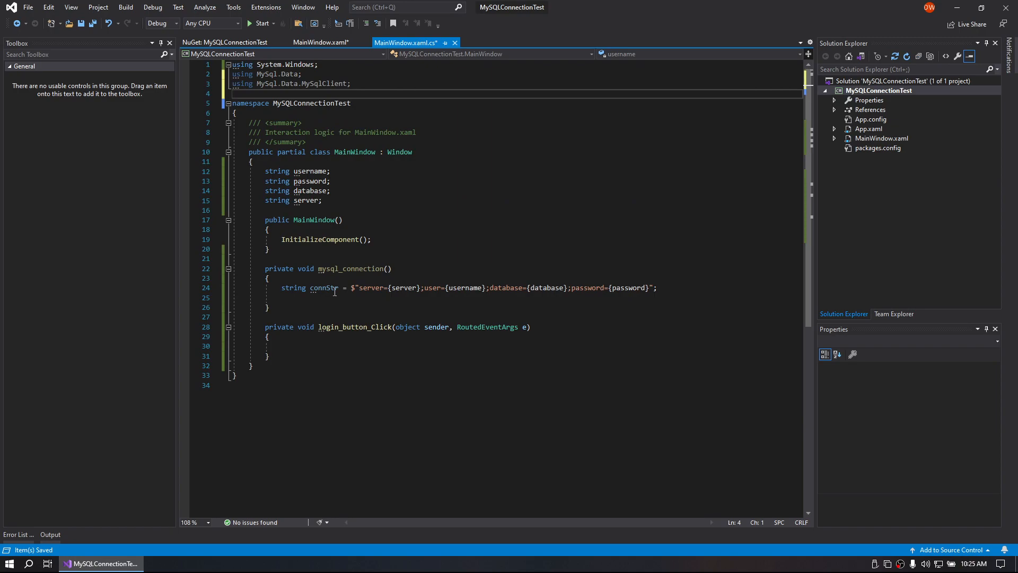
pyautogui.click(283, 297)
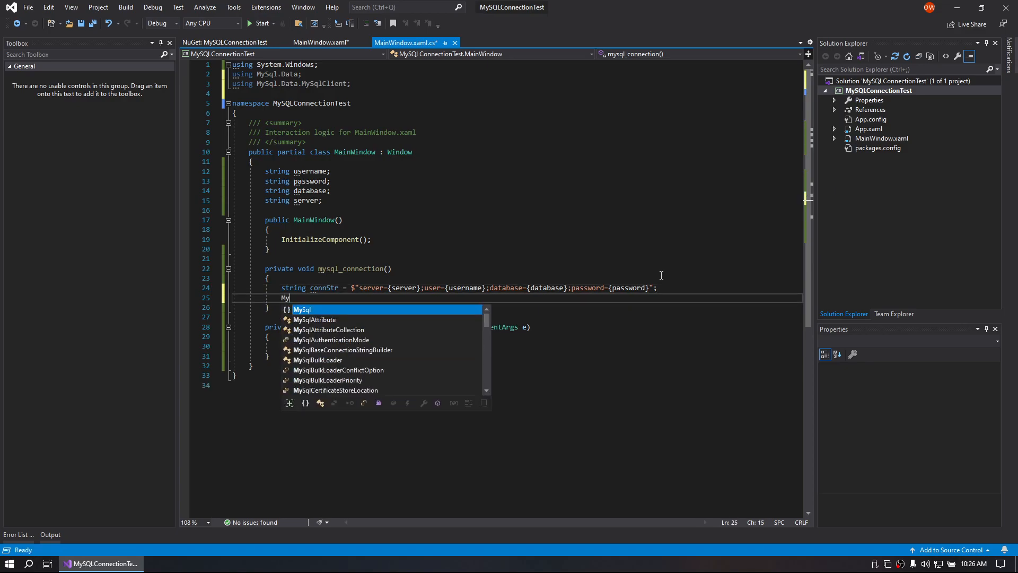
# Write MySqlConnection conn = new MySqlConnection(connStr); and conn.Open(); in mysql_connection.
pyautogui.write('SqlConnection')
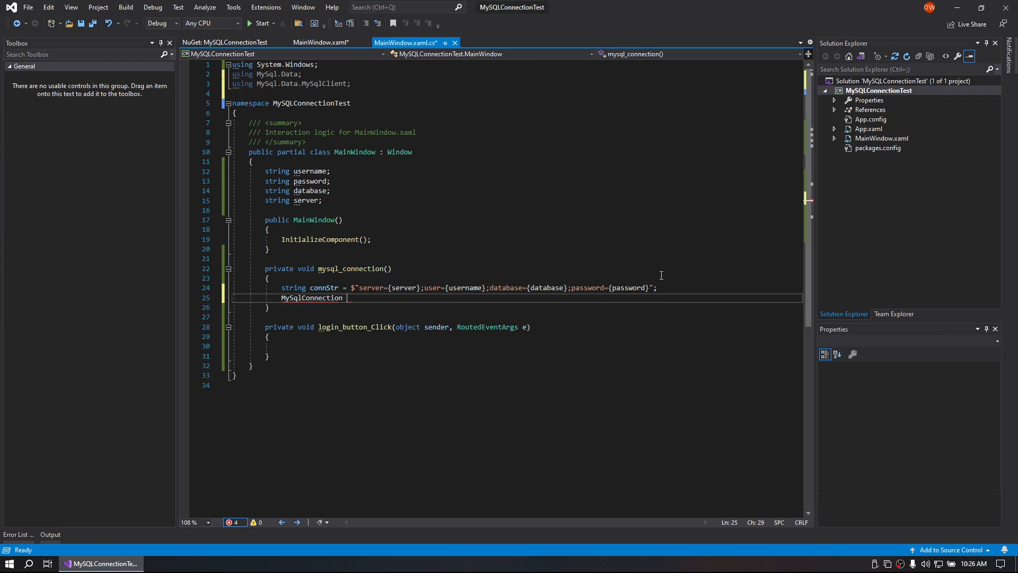
pyautogui.write('conn = new stri')
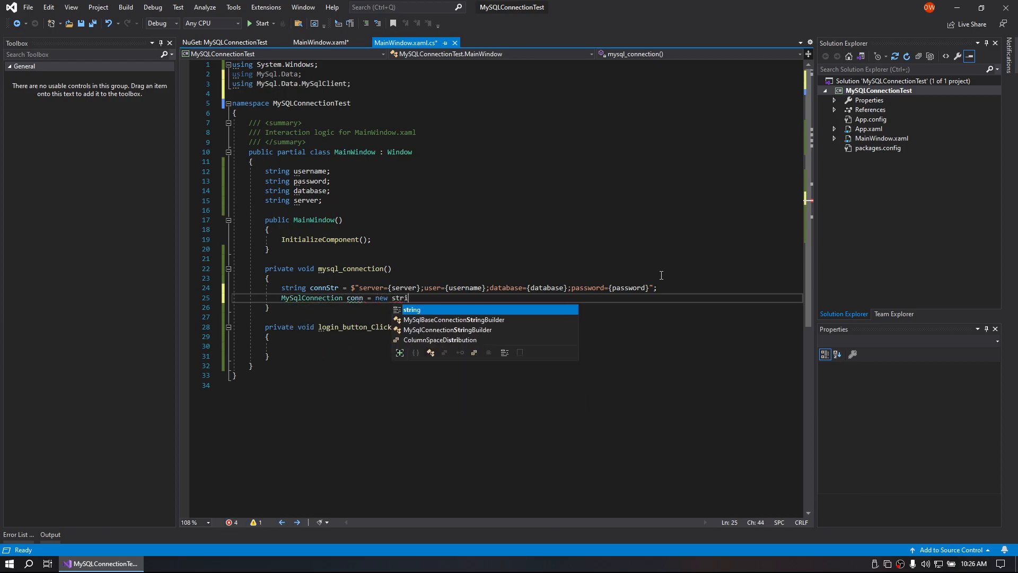
pyautogui.write('MySql')
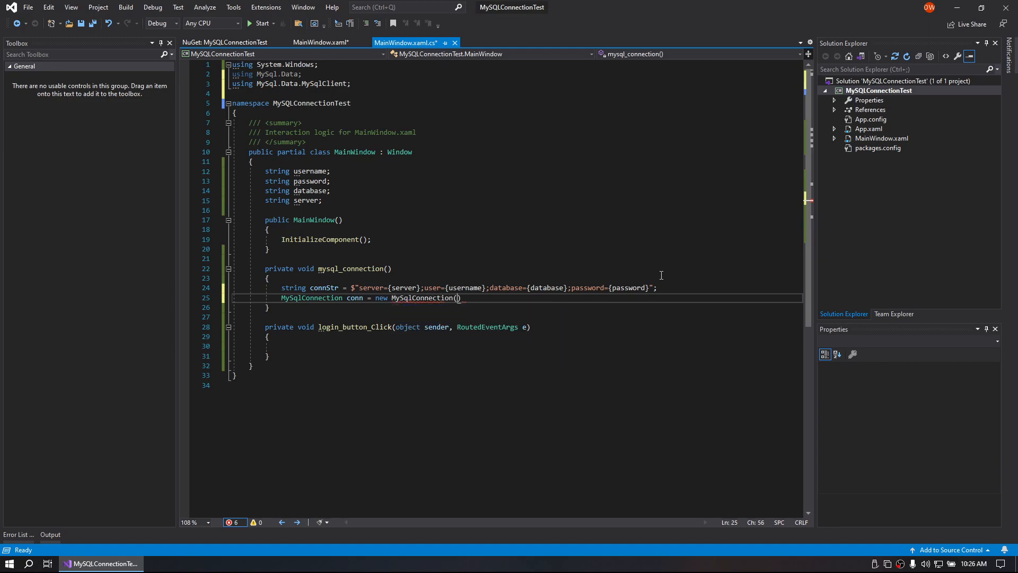
pyautogui.write('Conn')
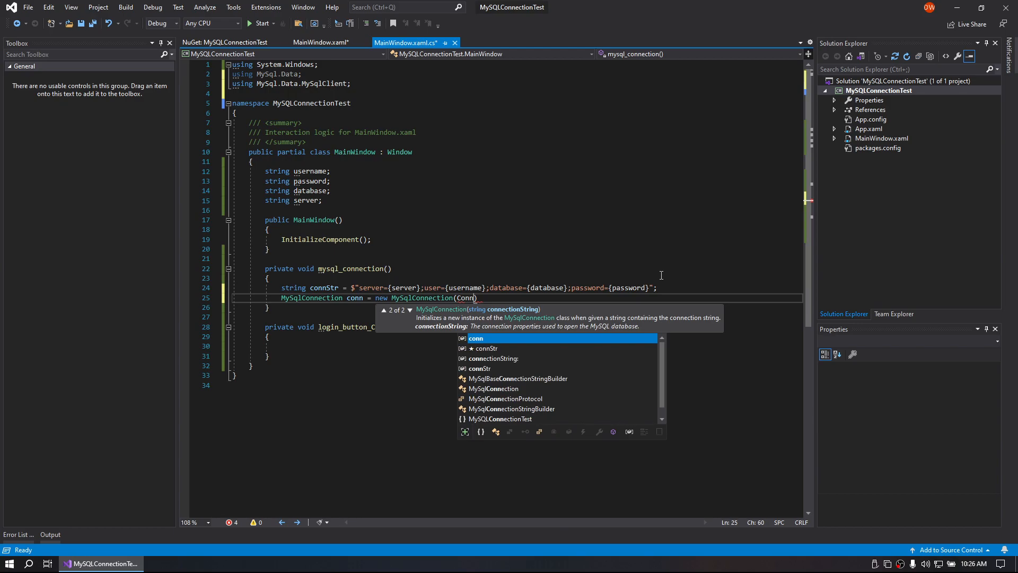
pyautogui.press('Backspace')
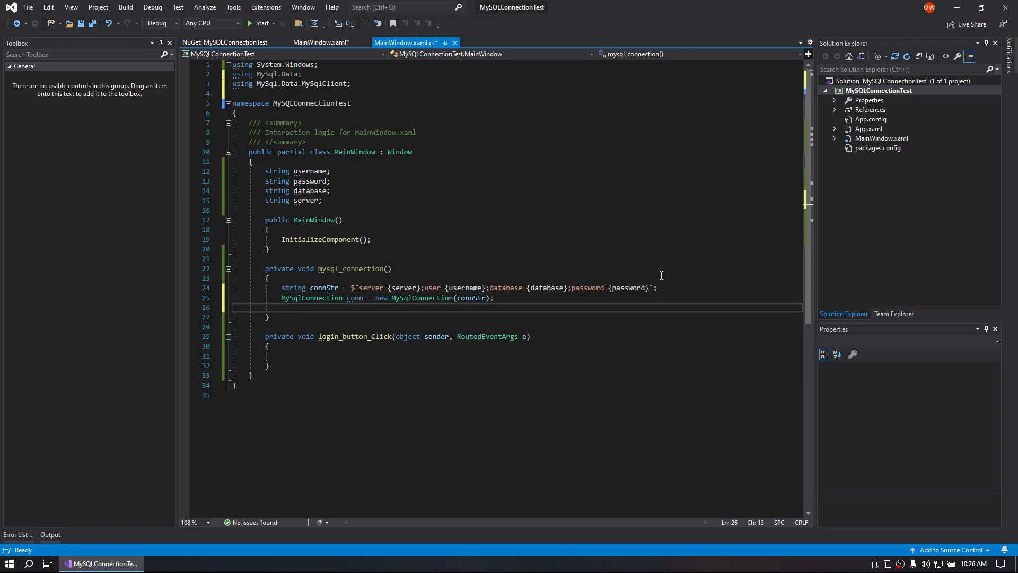
pyautogui.write('co')
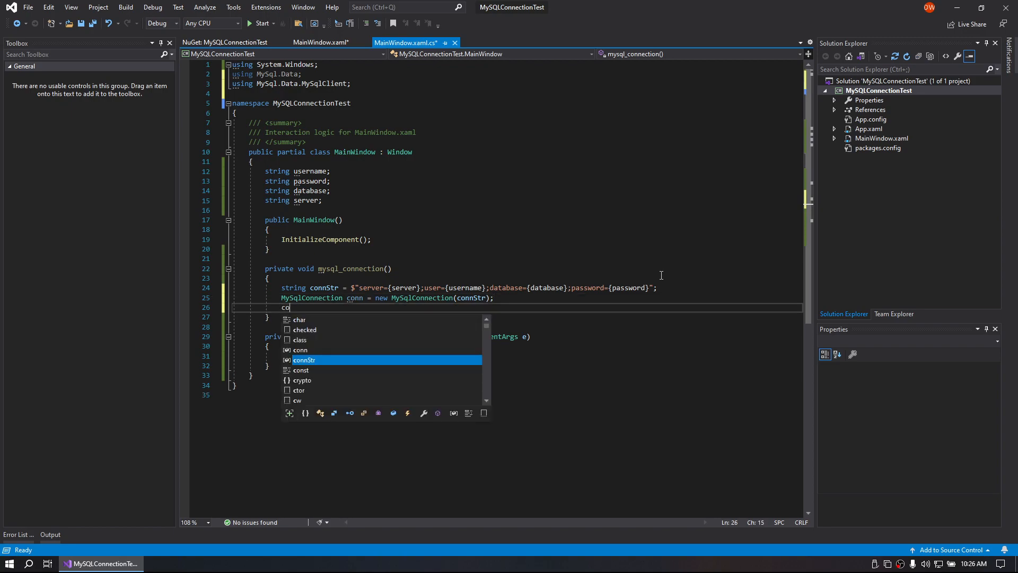
pyautogui.write('nn.Open();')
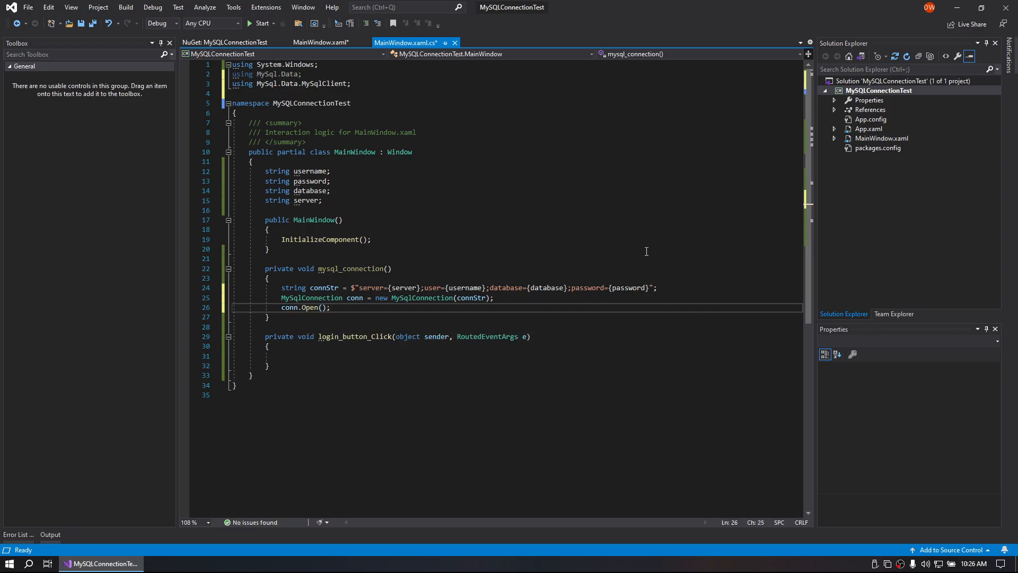
pyautogui.click(493, 297)
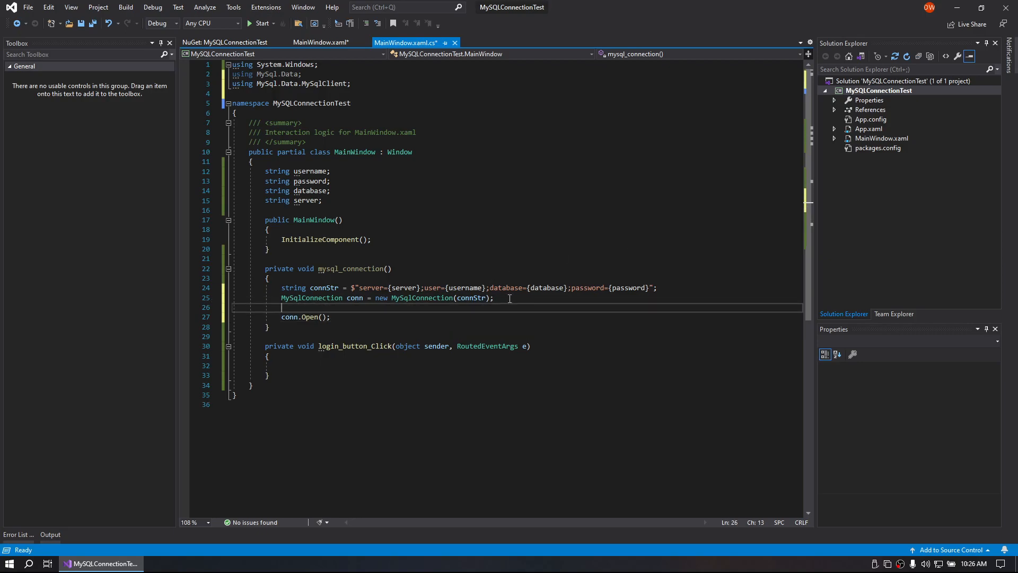
# Insert MessageBox.Show("Connecting to MySQL....") above conn.Open() and save MainWindow.xaml.cs.
pyautogui.write('MessageBox.Show("Connecting tyo')
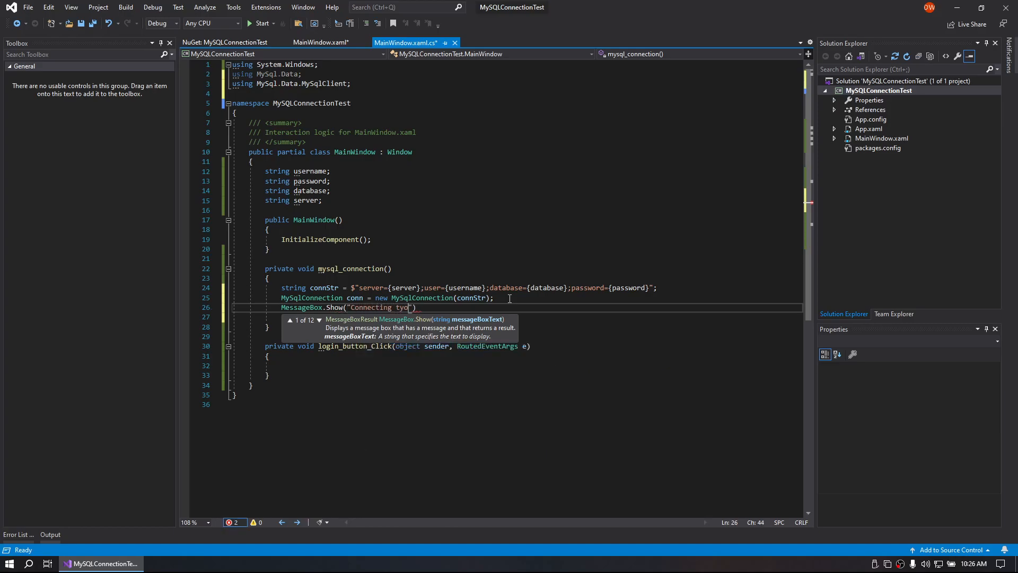
pyautogui.write('m')
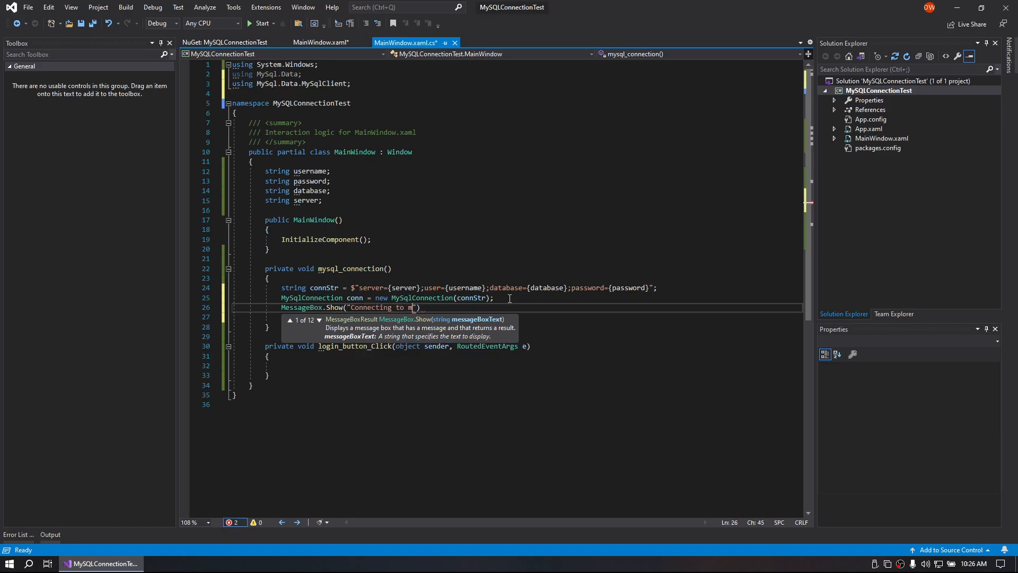
pyautogui.write('ySQL....')
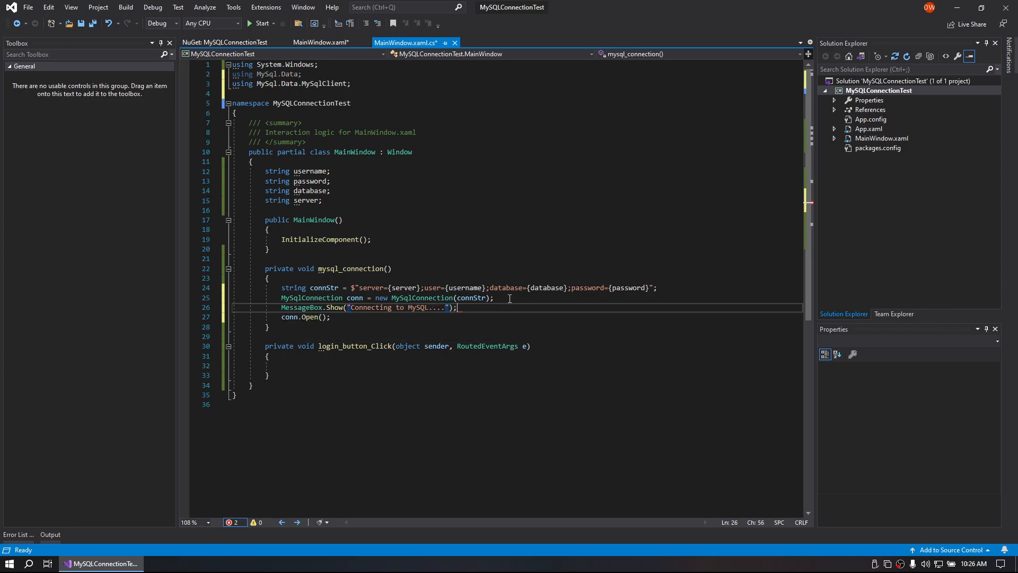
pyautogui.press('Ctrl+S')
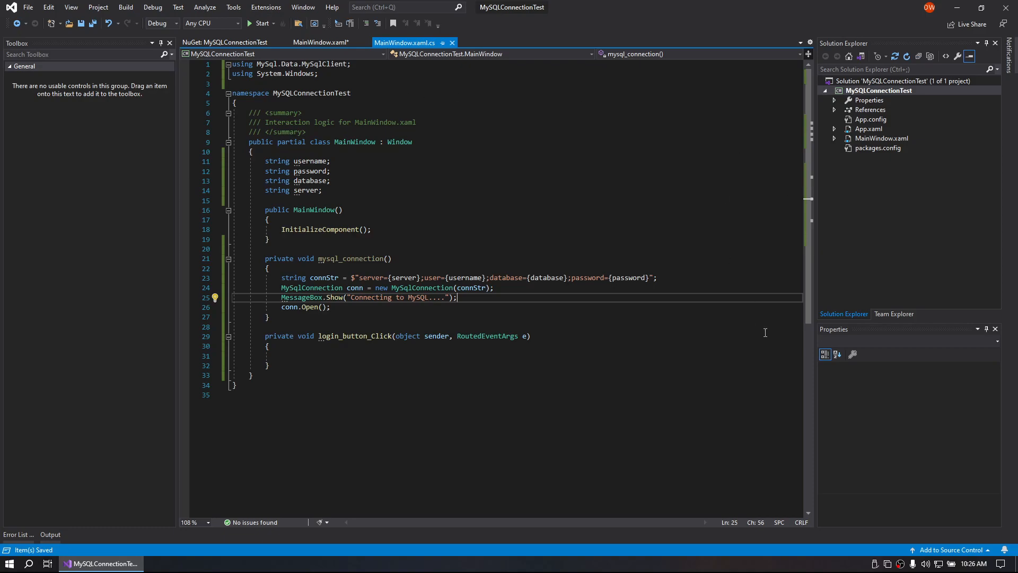
pyautogui.moveTo(388, 247)
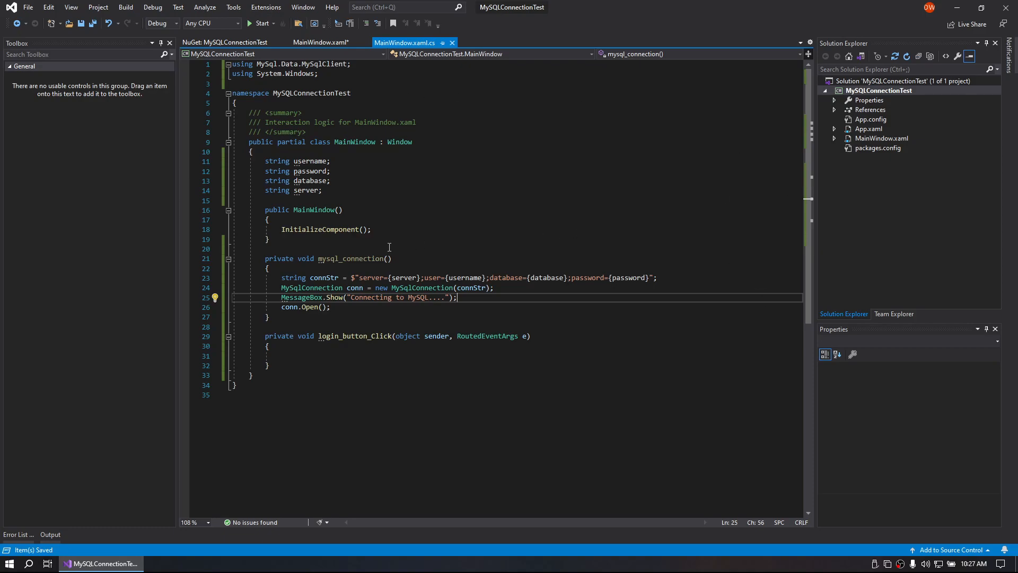
# Add try and catch (Exception ex) showing MessageBox.Show(ex.ToString()) in login_button_Click.
pyautogui.click(292, 355)
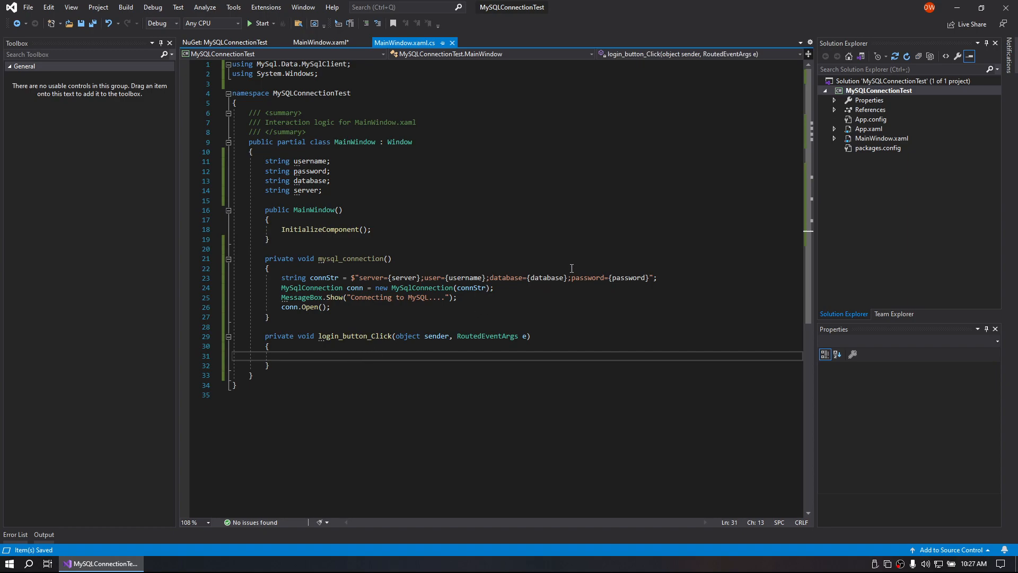
pyautogui.moveTo(540, 370)
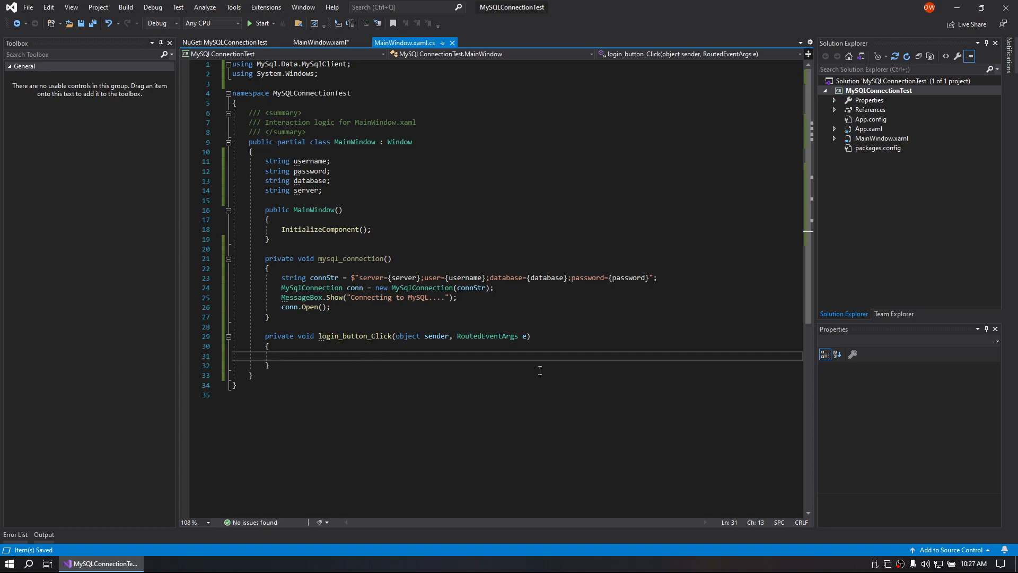
pyautogui.moveTo(492, 336)
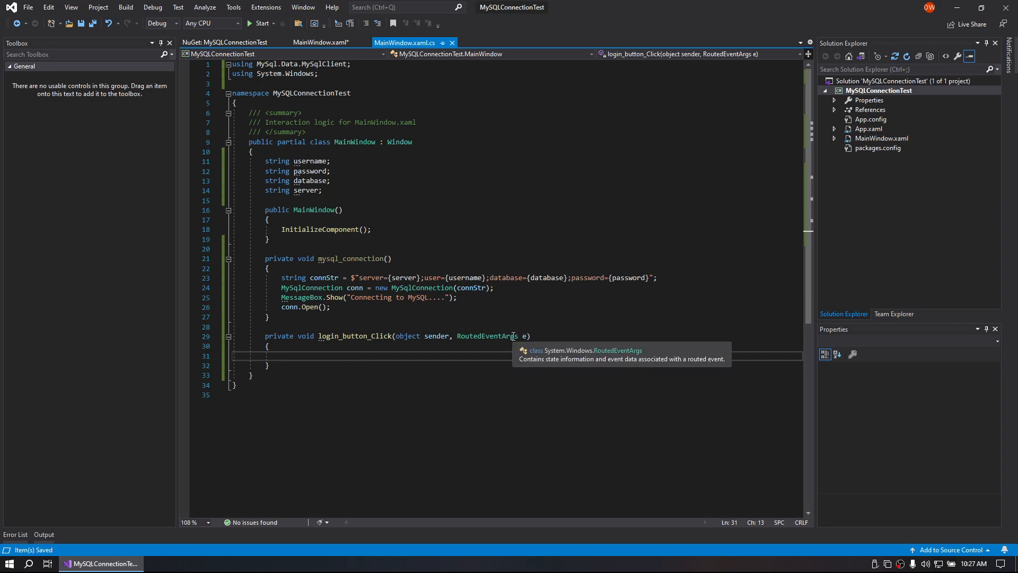
pyautogui.write('try')
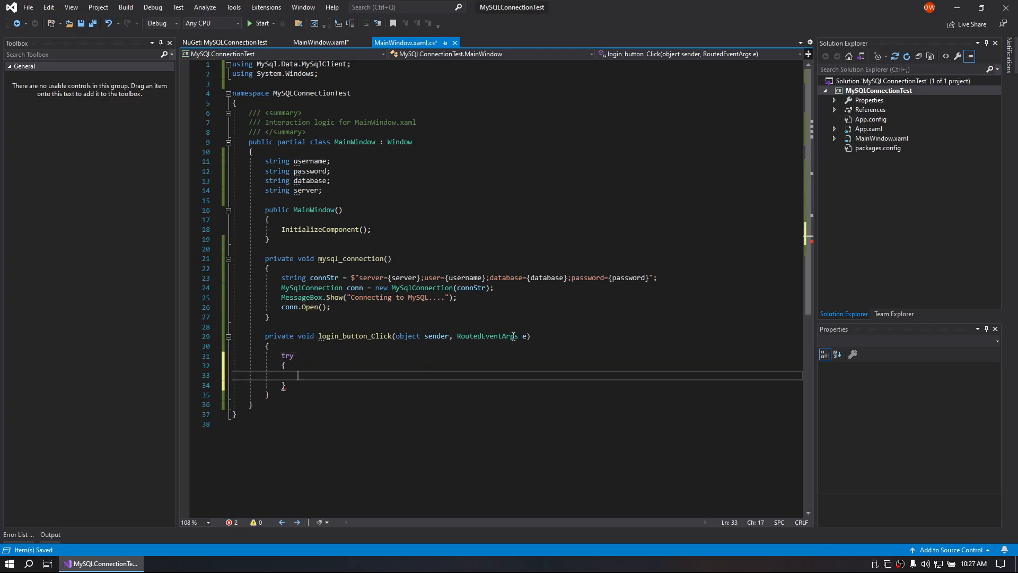
pyautogui.write('catch')
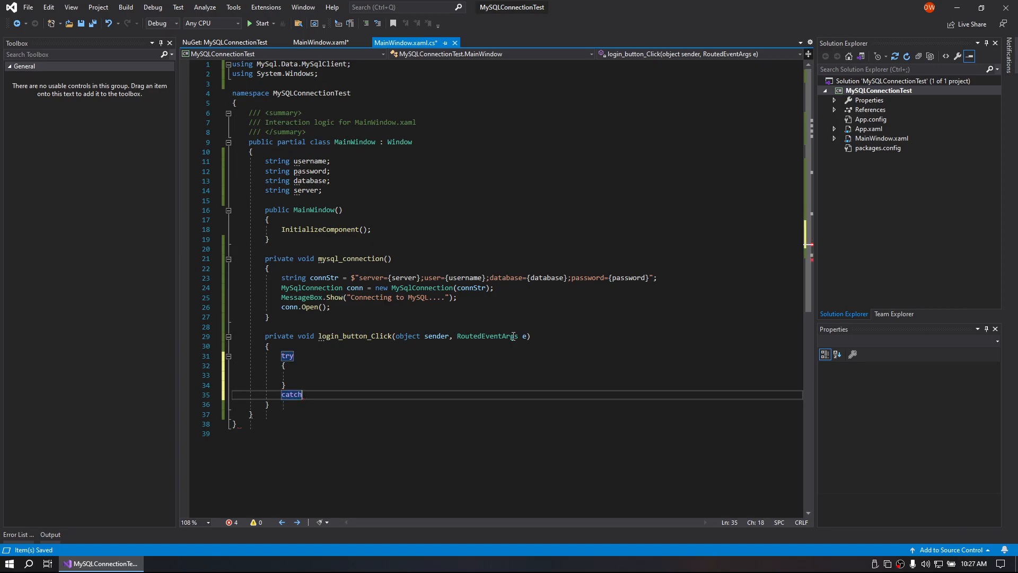
pyautogui.write('(Exception ex')
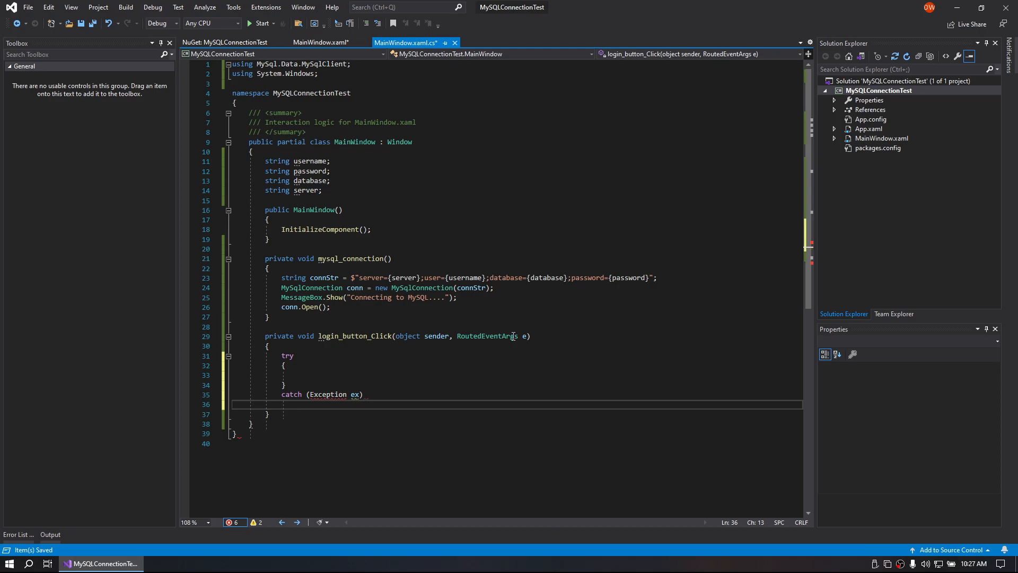
pyautogui.press('Enter')
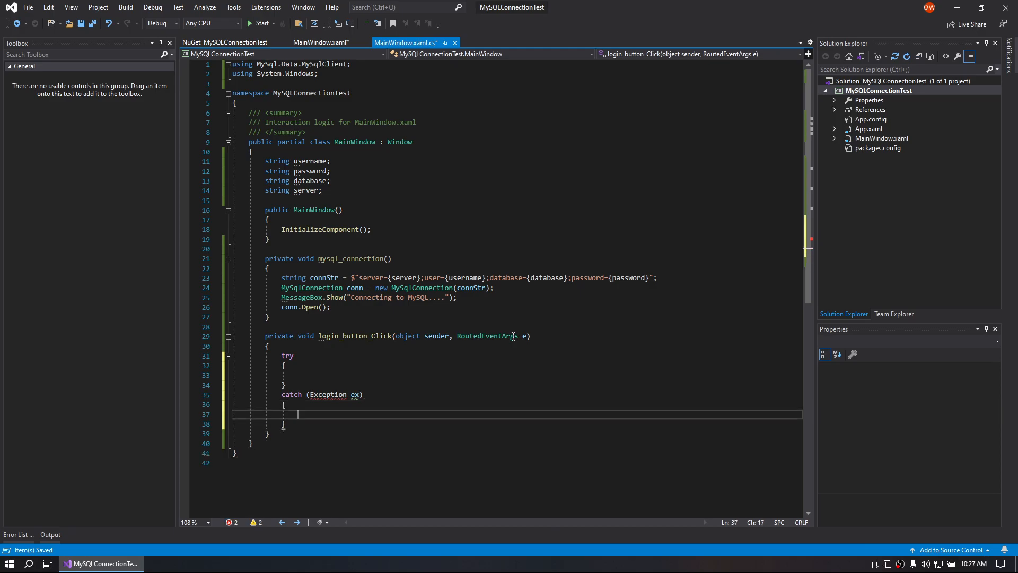
pyautogui.write('MessageBox.Show')
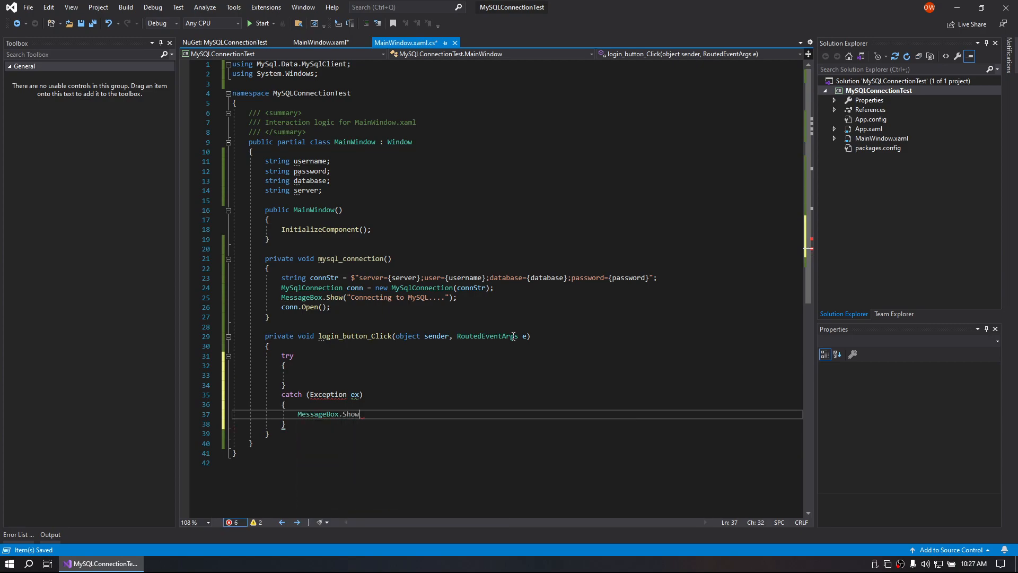
pyautogui.write('(ex.ToStr')
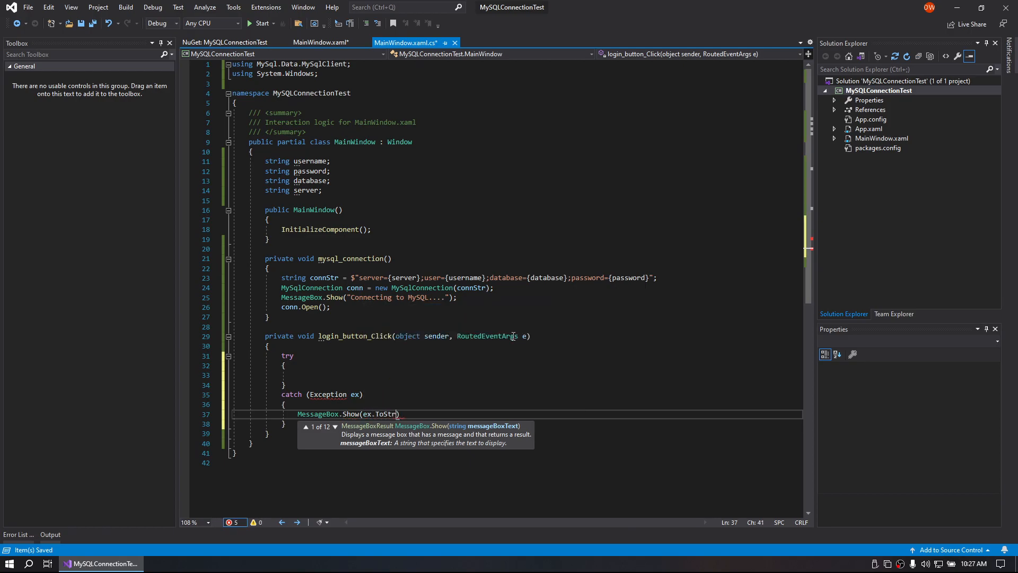
pyautogui.write('ing());')
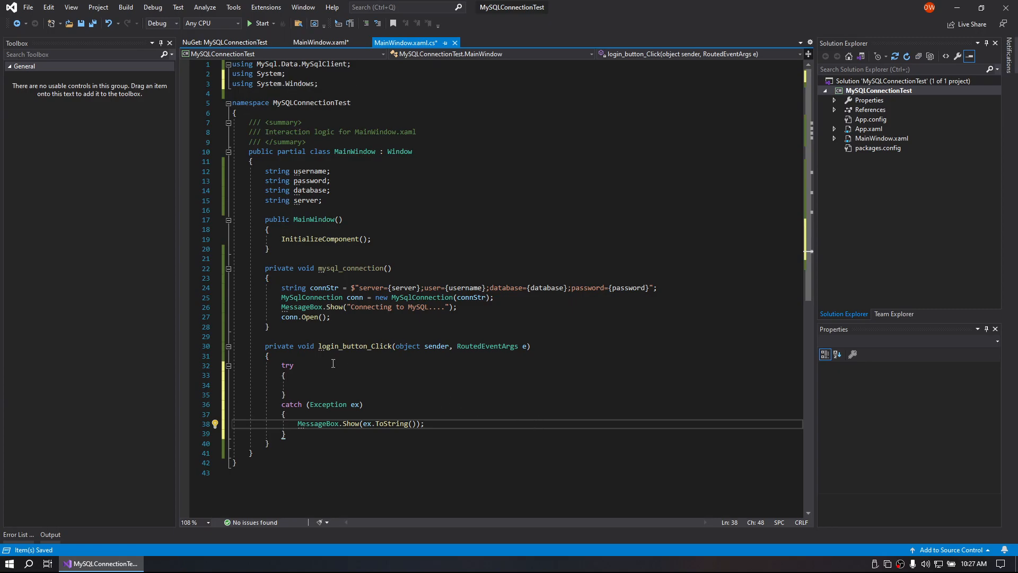
# Add an if checking server_box.Text, password_box.Password, database_box.Text and username_box.Text aren't empty.
pyautogui.click(298, 384)
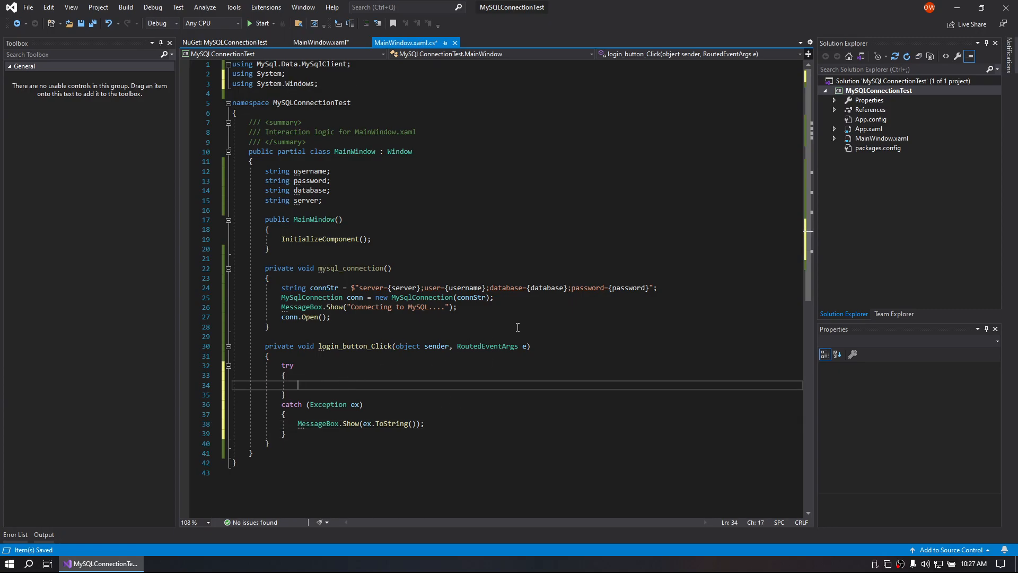
pyautogui.write('if(')
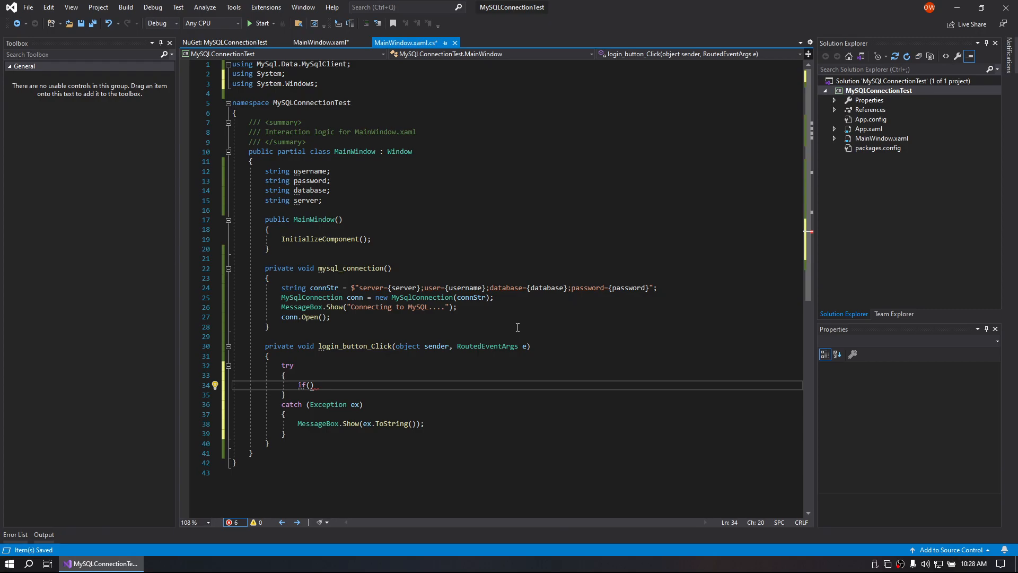
pyautogui.write('server_box')
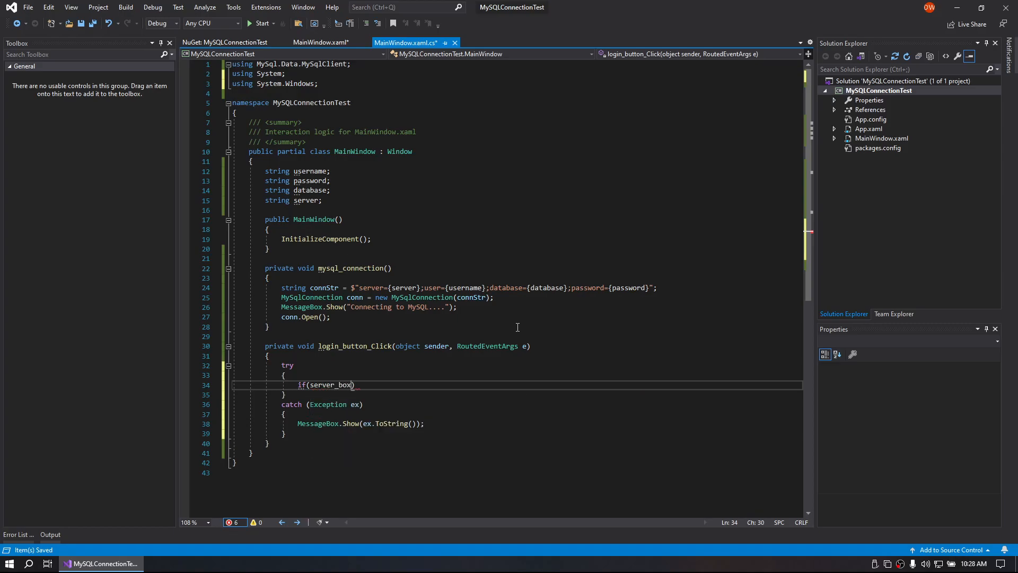
pyautogui.write('.Text')
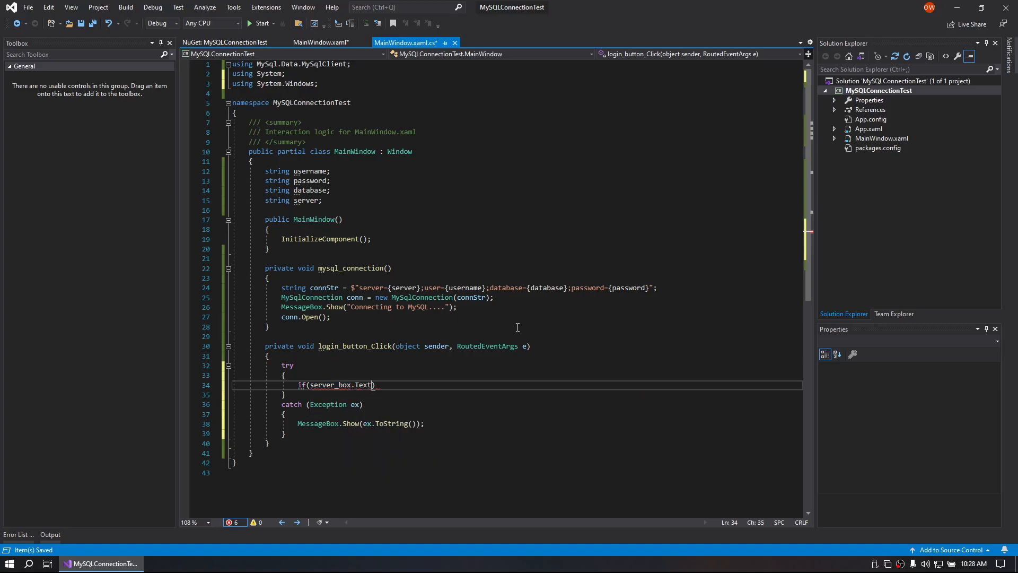
pyautogui.write('!= ""')
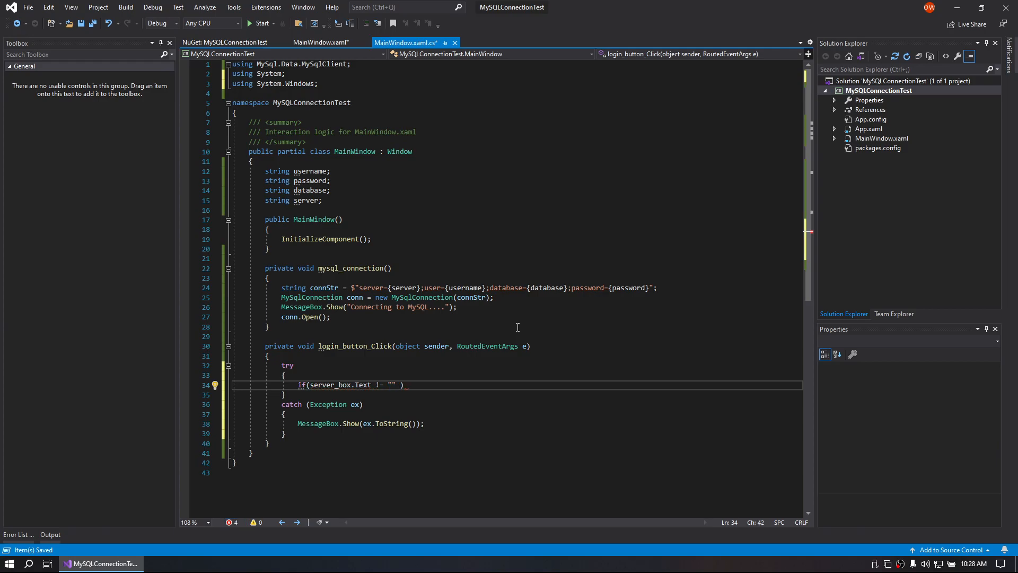
pyautogui.write('&&')
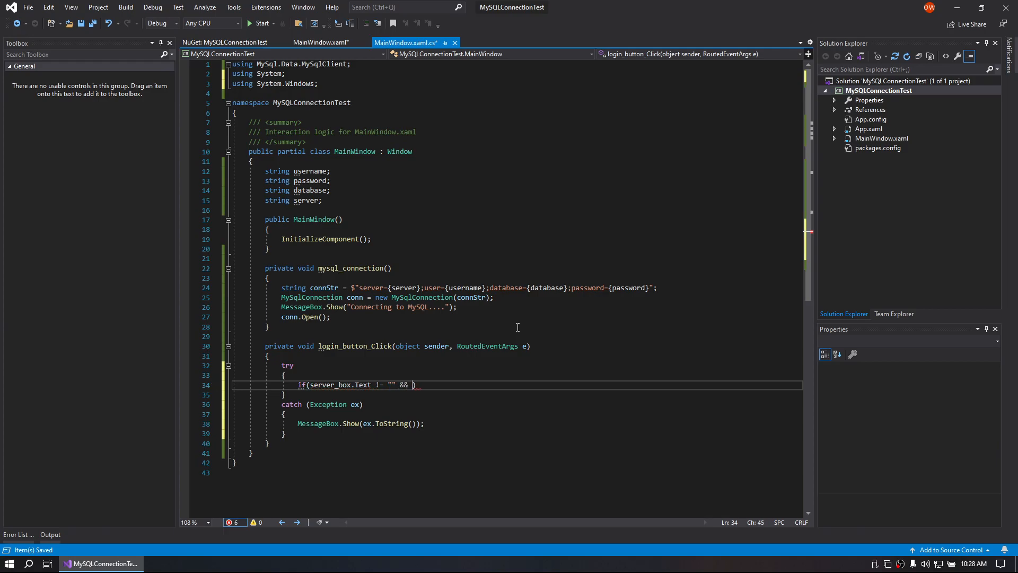
pyautogui.write('password_b')
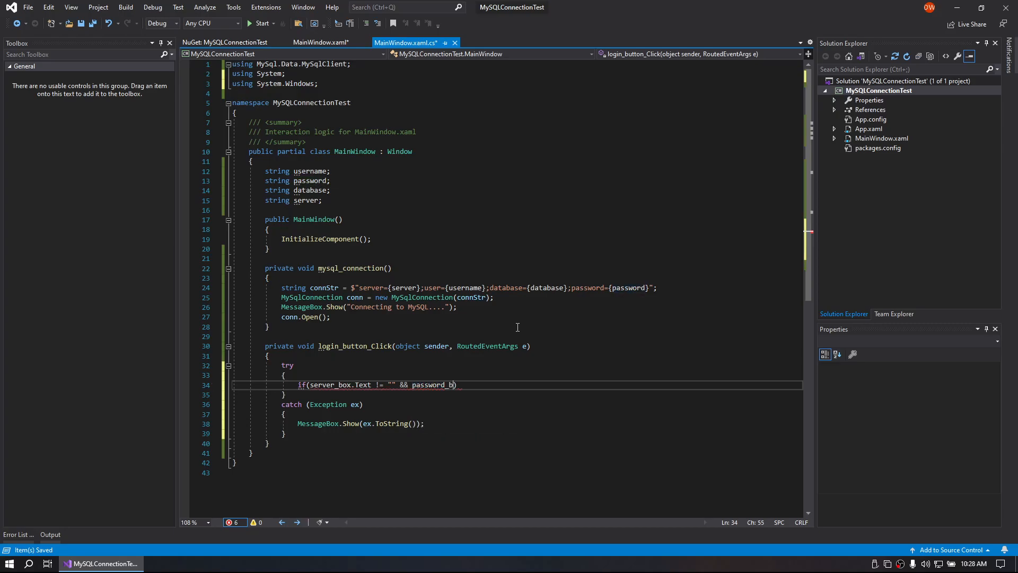
pyautogui.write('ox.Password')
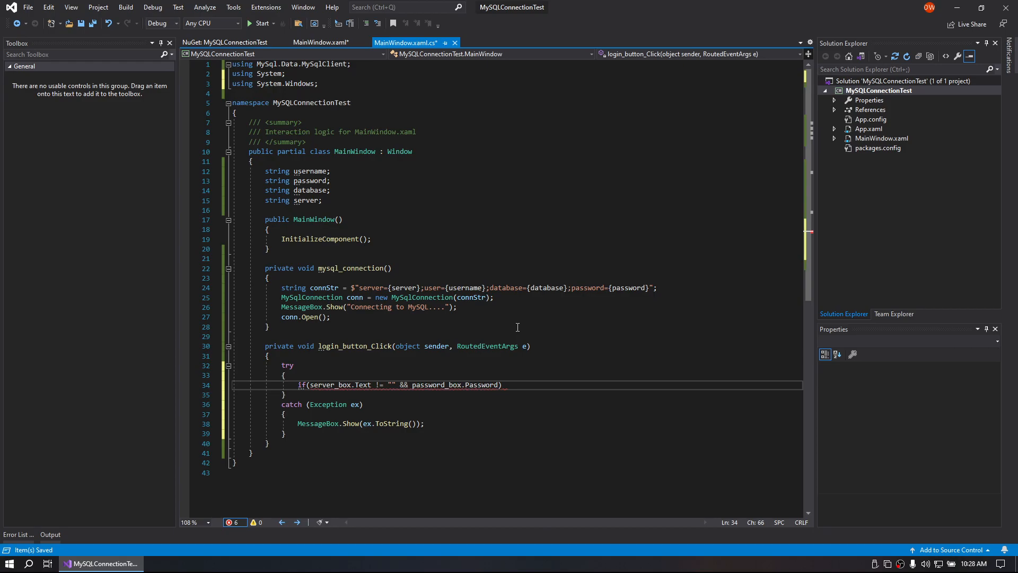
pyautogui.write('!= "')
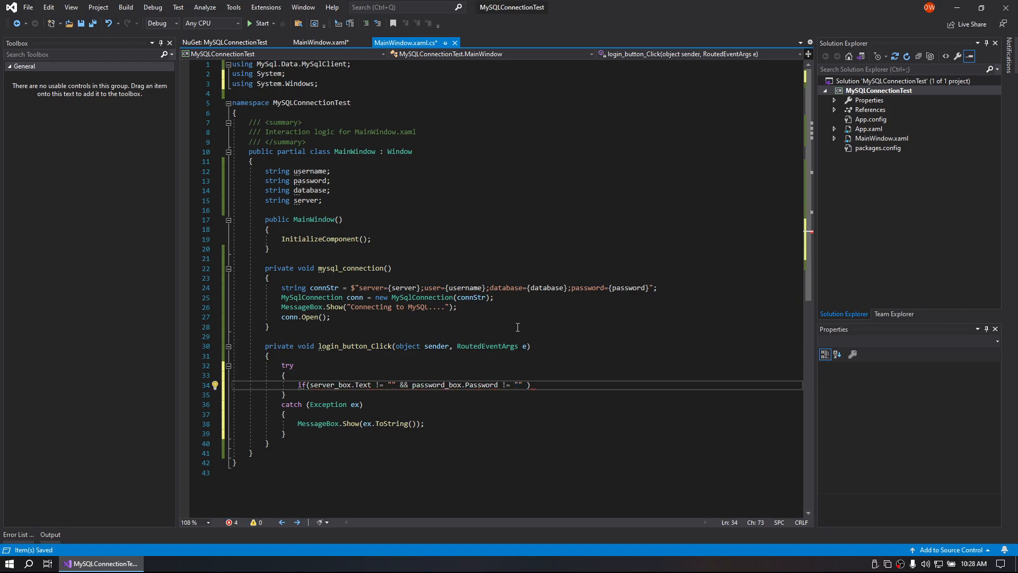
pyautogui.write('&&')
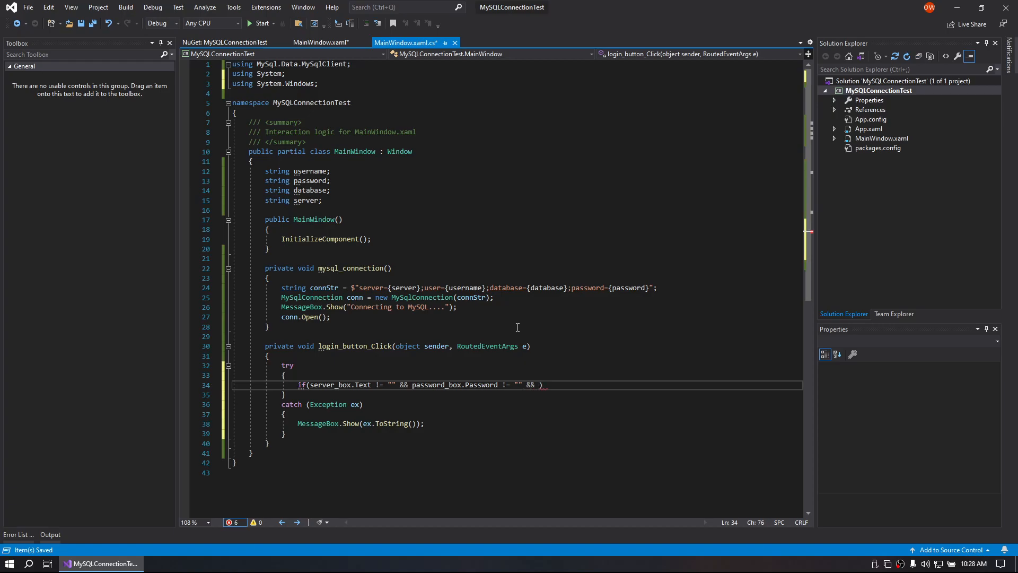
pyautogui.write('database_box.Text')
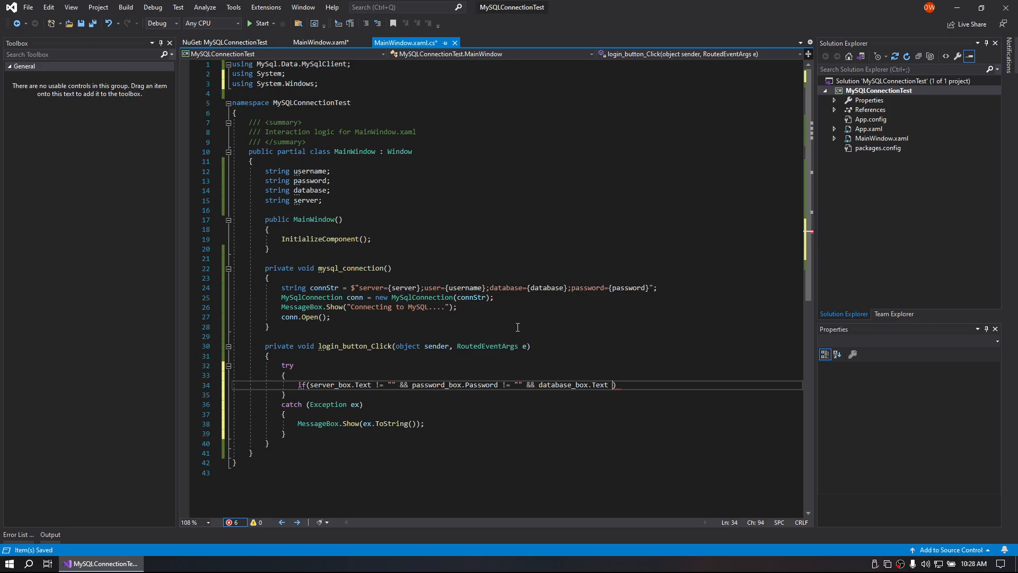
pyautogui.write('!= "" && username_box.Text != "')
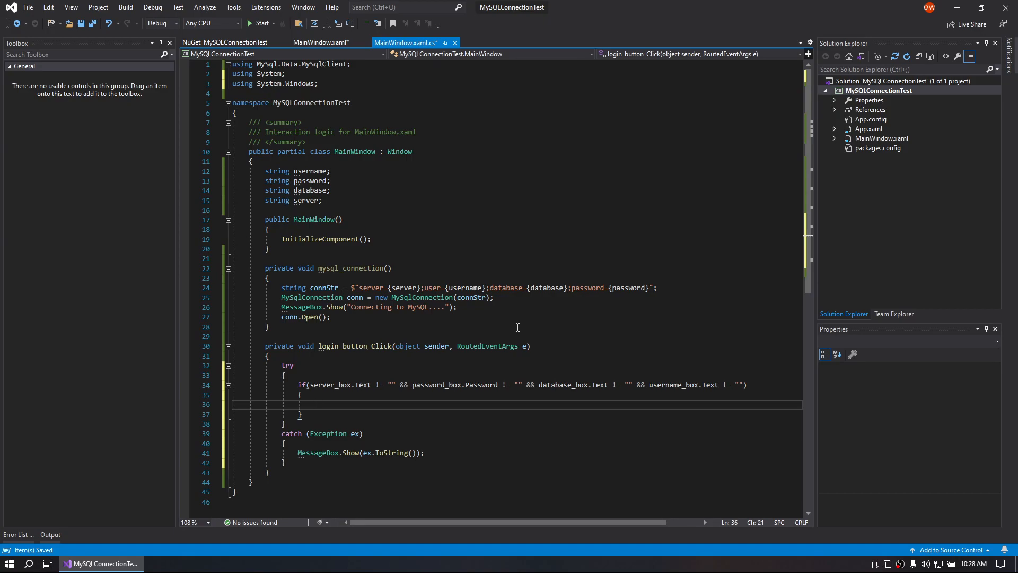
# In the if body, assign server, database, username and password from their input boxes.
pyautogui.write('server =')
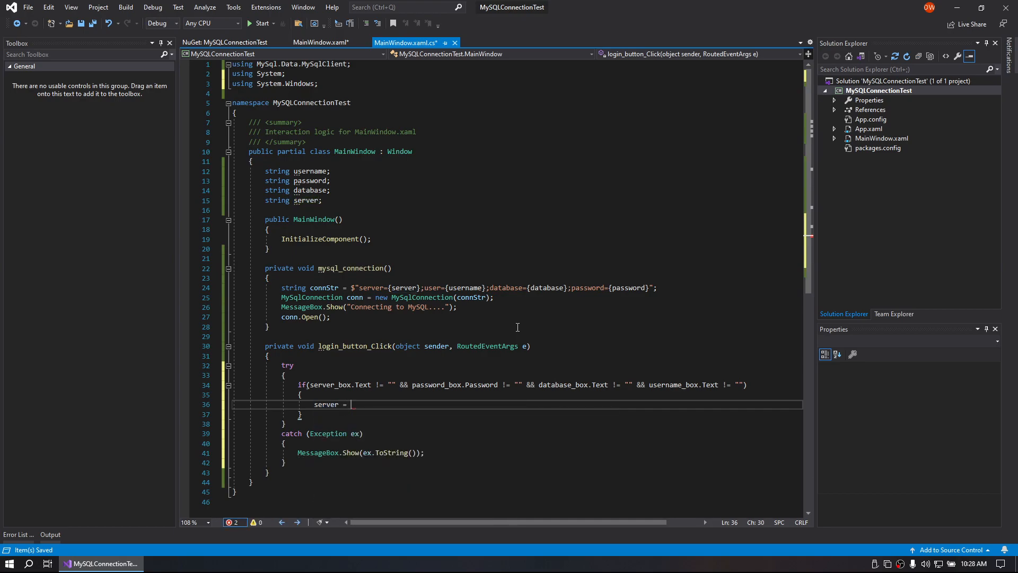
pyautogui.write('server_box.Text/')
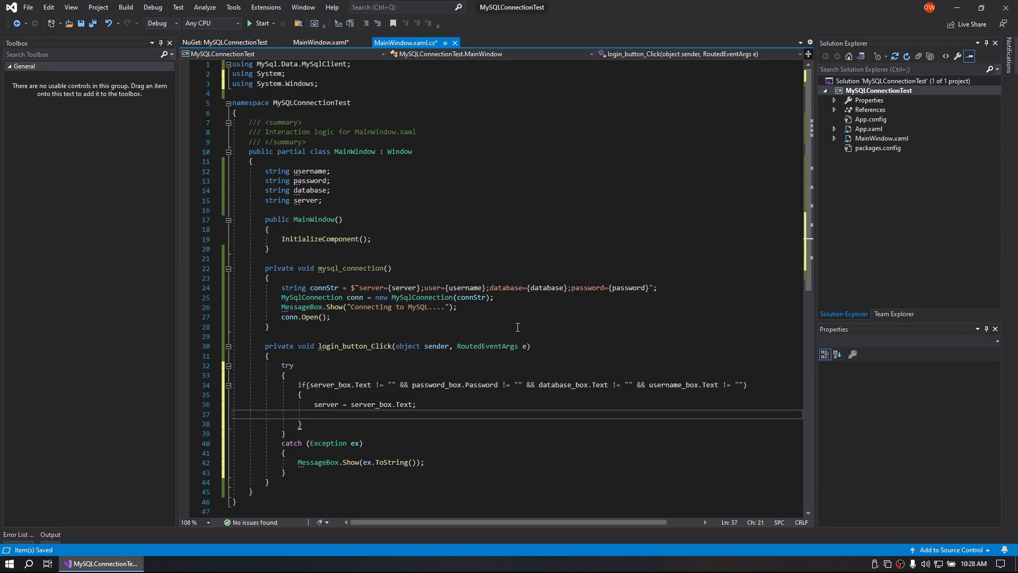
pyautogui.write('database')
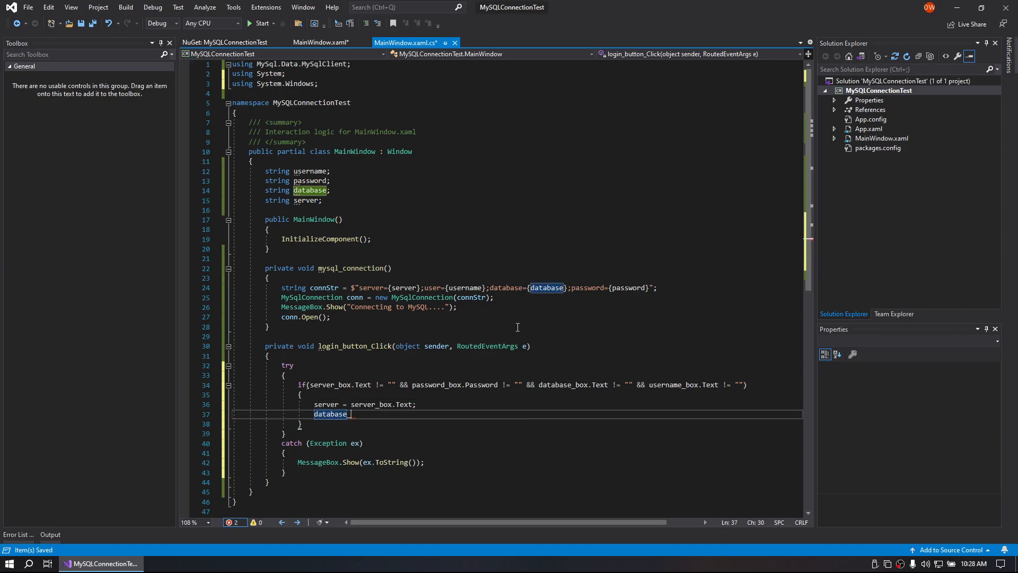
pyautogui.write('=')
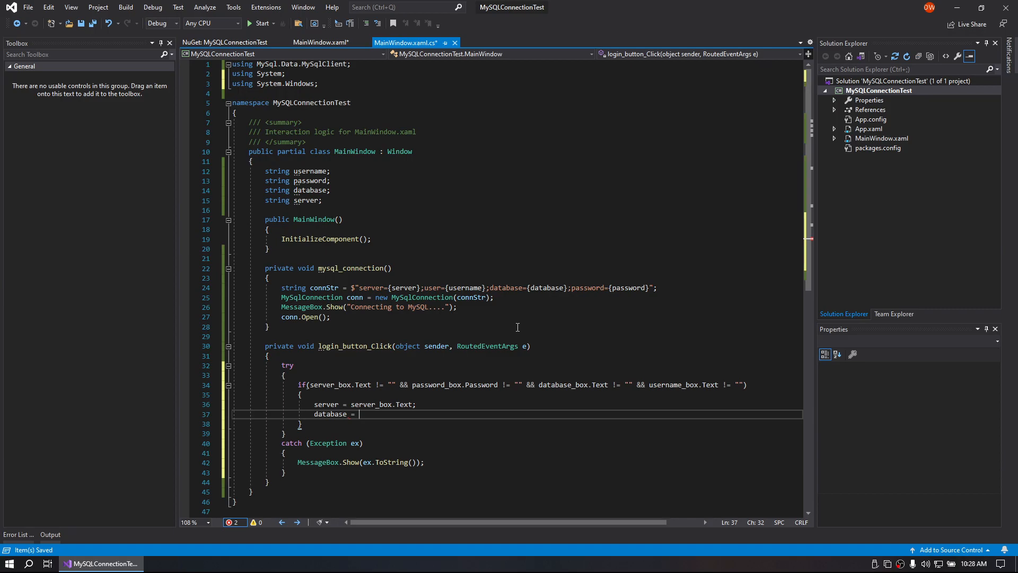
pyautogui.write('database_box.')
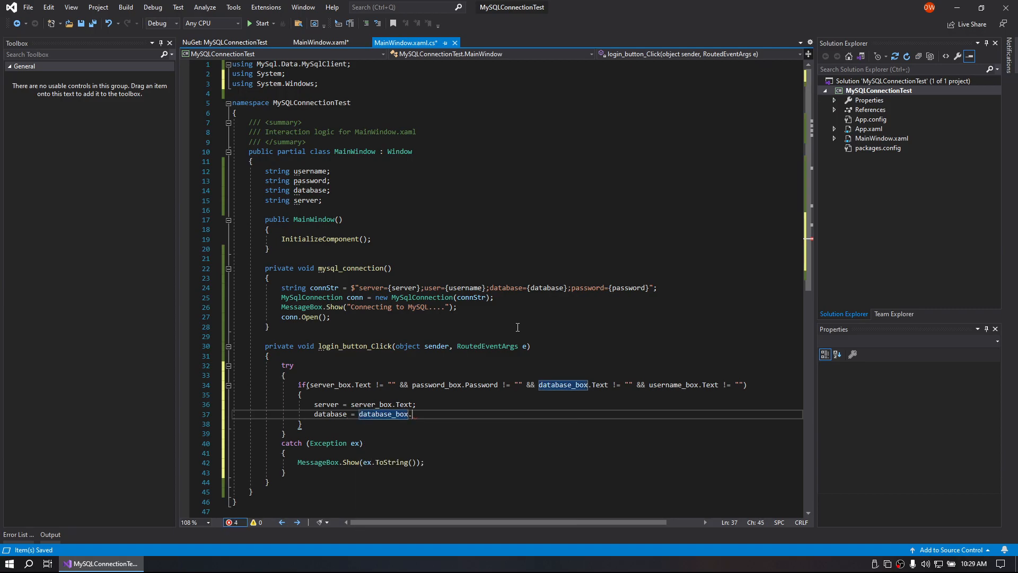
pyautogui.write('Text;')
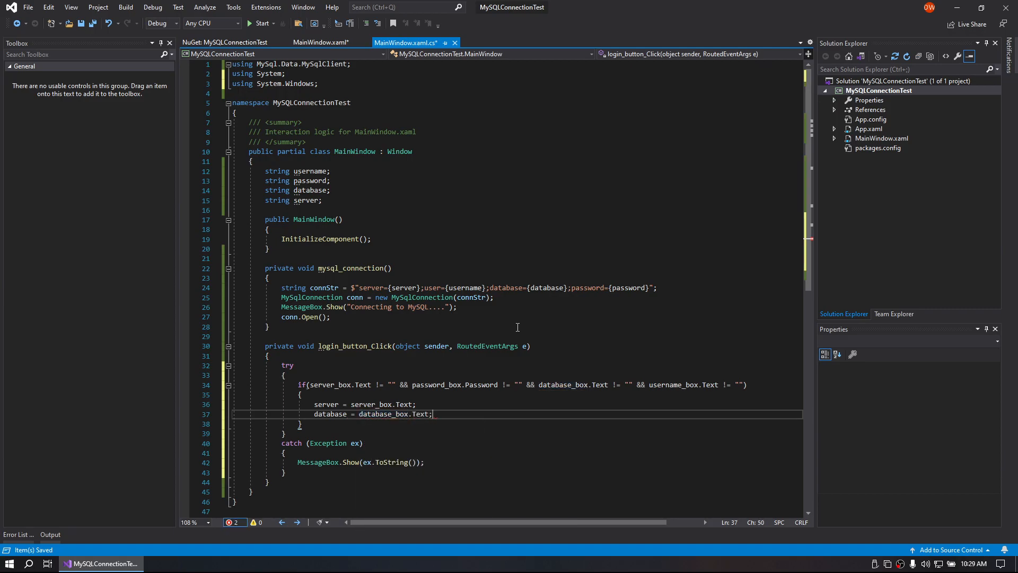
pyautogui.write('username = username_box.')
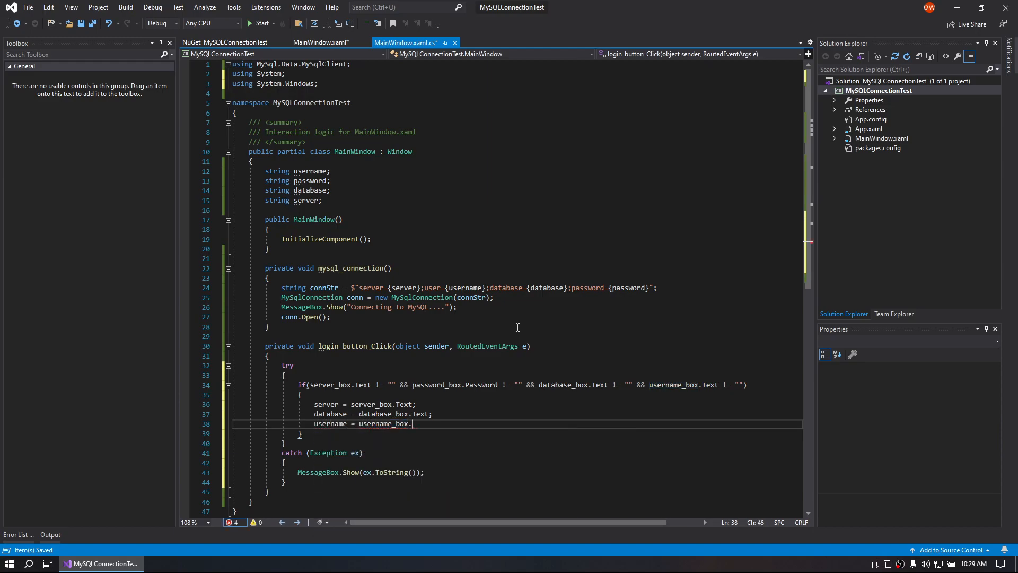
pyautogui.write('Text;')
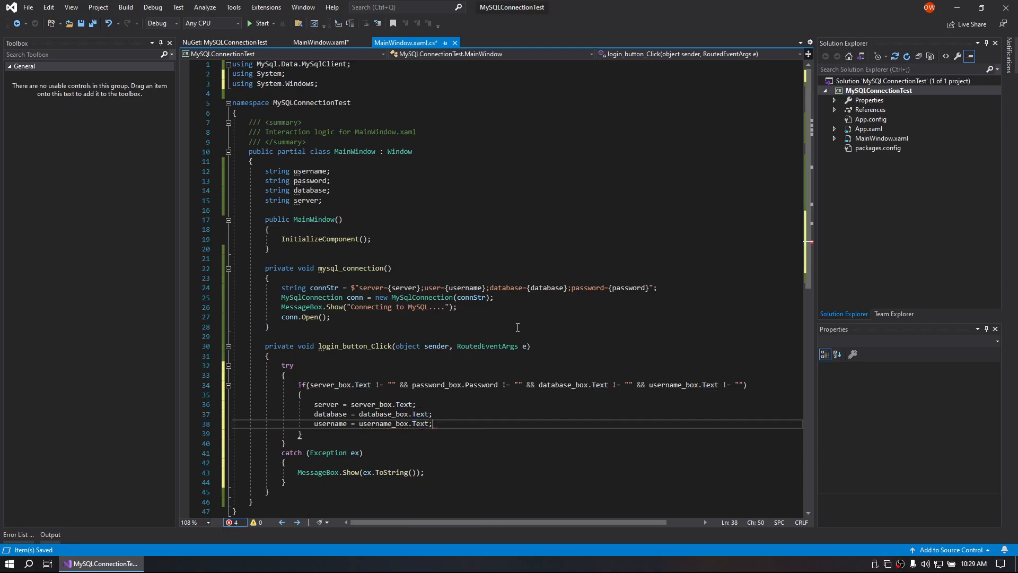
pyautogui.write('[a')
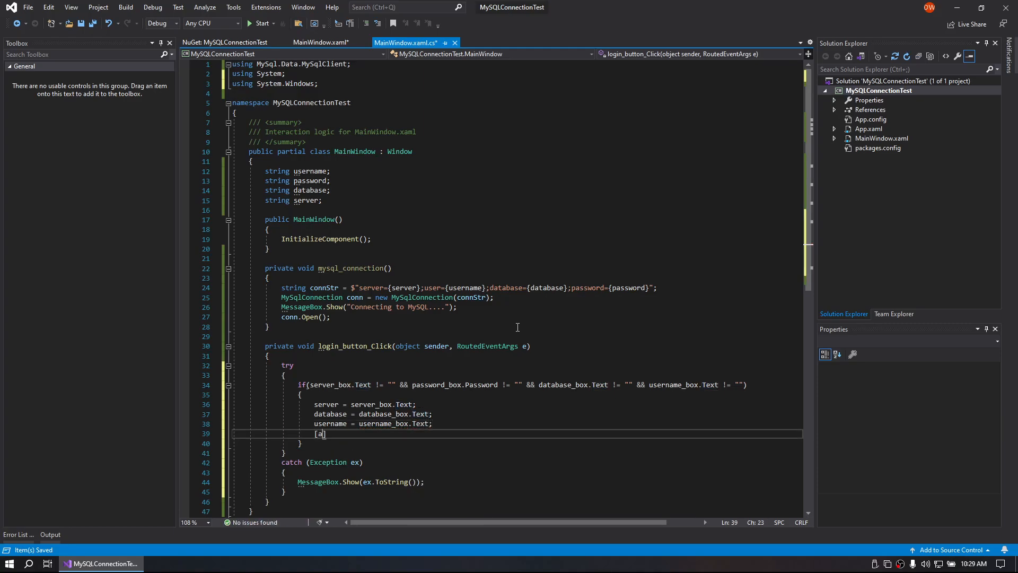
pyautogui.write('password')
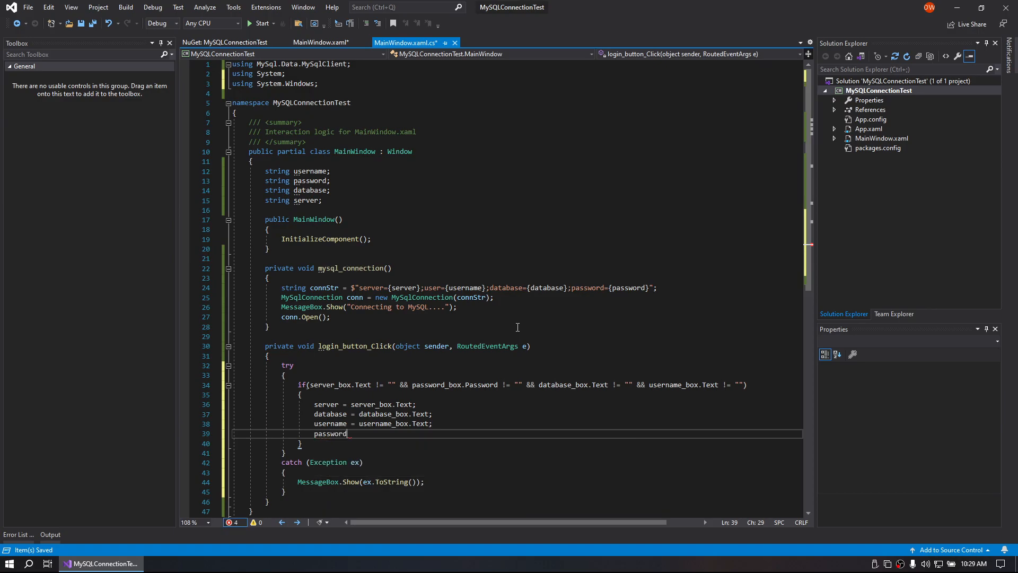
pyautogui.write('= password_box.Password;')
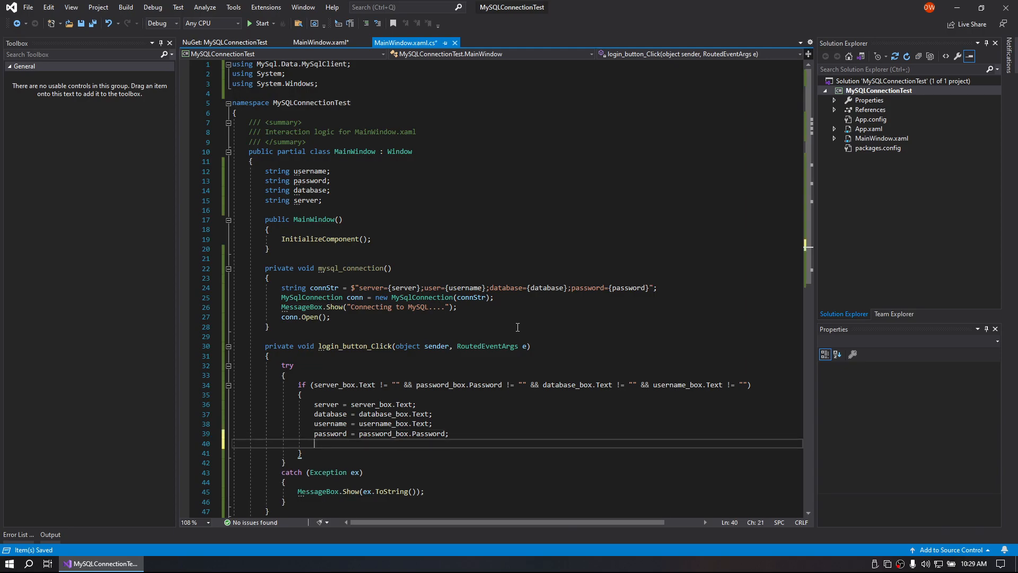
pyautogui.write('mysql_connection')
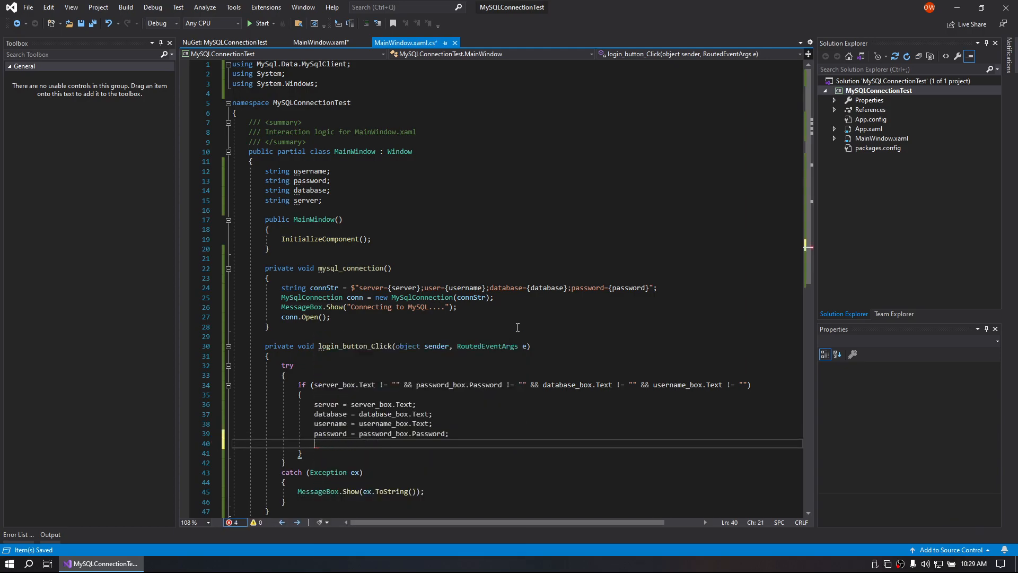
# Call mysql_connection() and set login_button.Content to "Close Connection".
pyautogui.write('mysql_connection();')
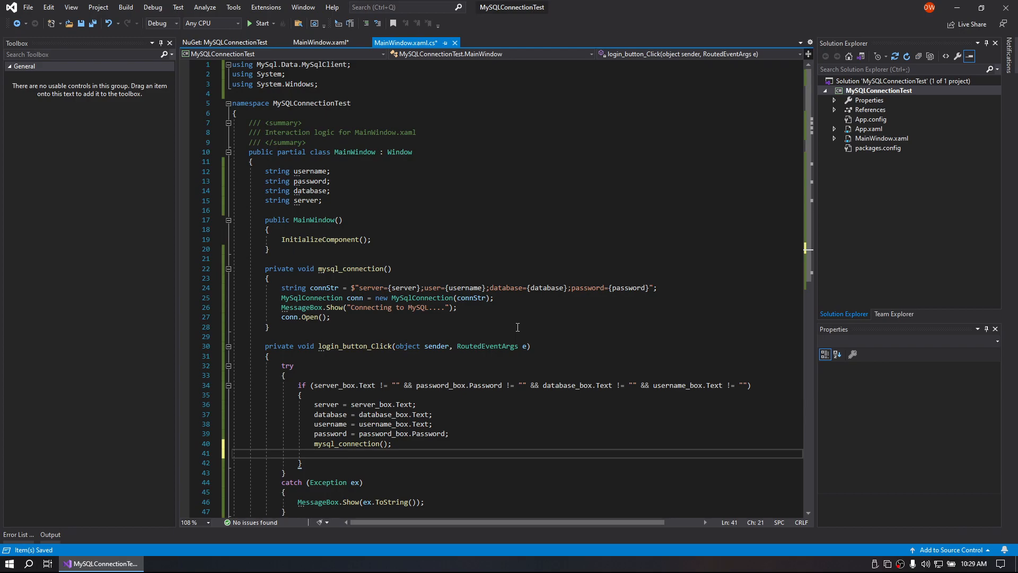
pyautogui.write('login_button')
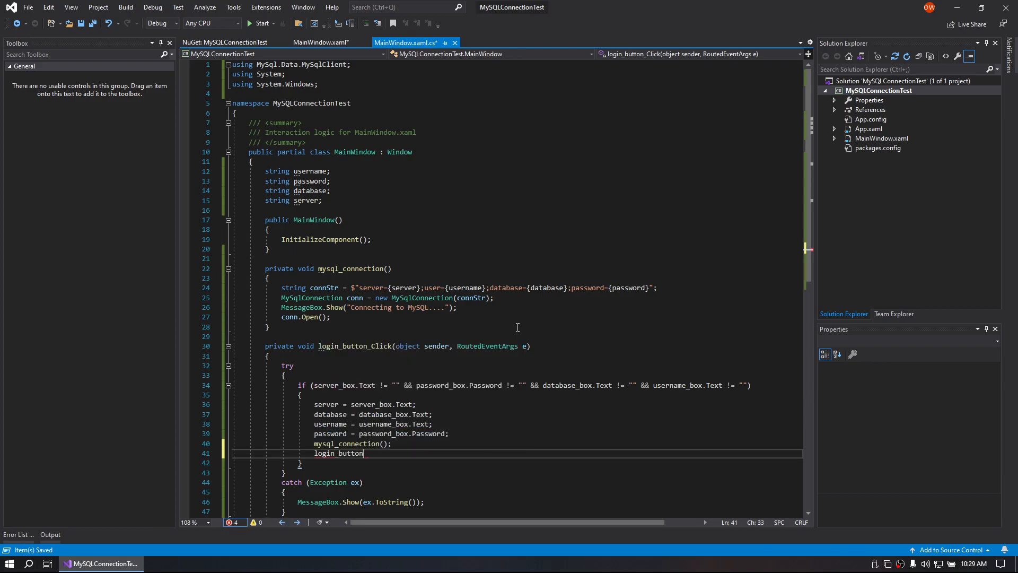
pyautogui.write('.Content')
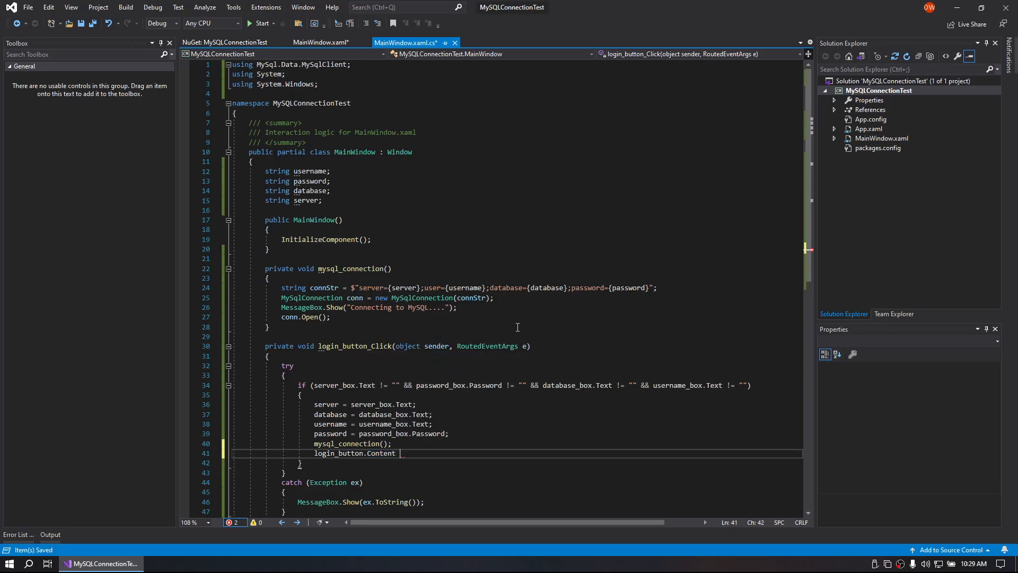
pyautogui.write('= "Close"')
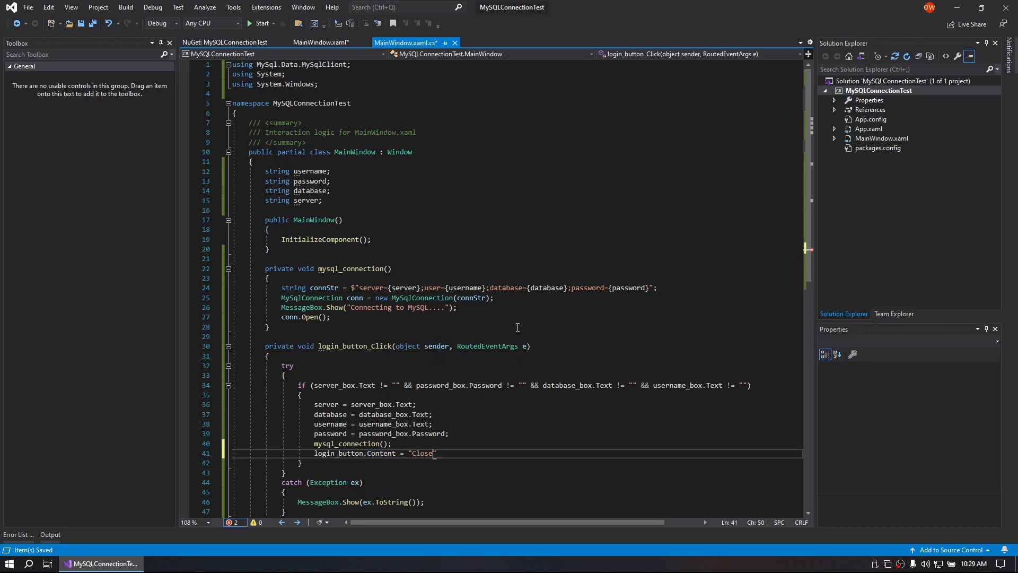
pyautogui.write(';')
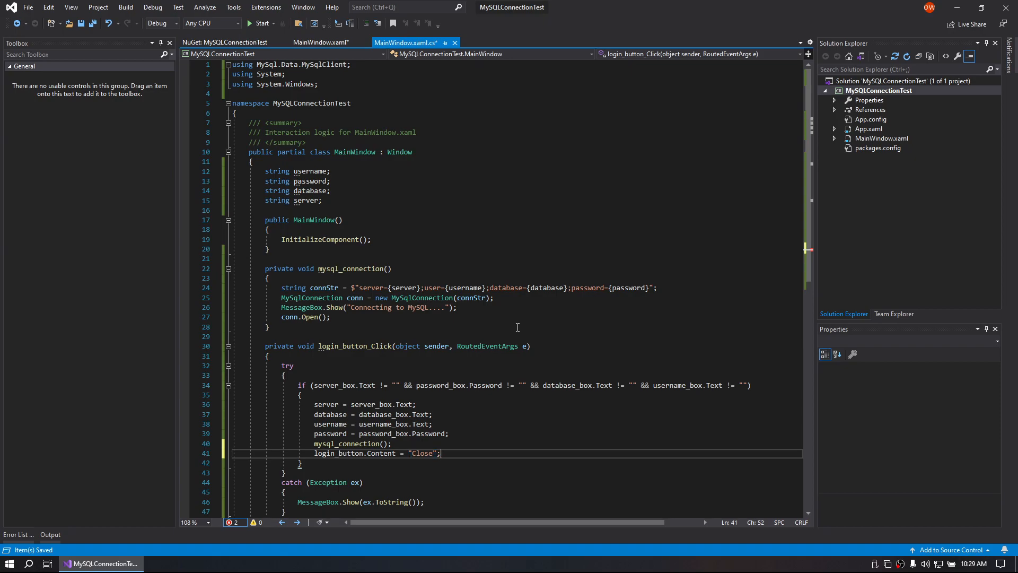
# Switch between the MainWindow.xaml designer and code-behind, ending on the designer.
pyautogui.click(320, 42)
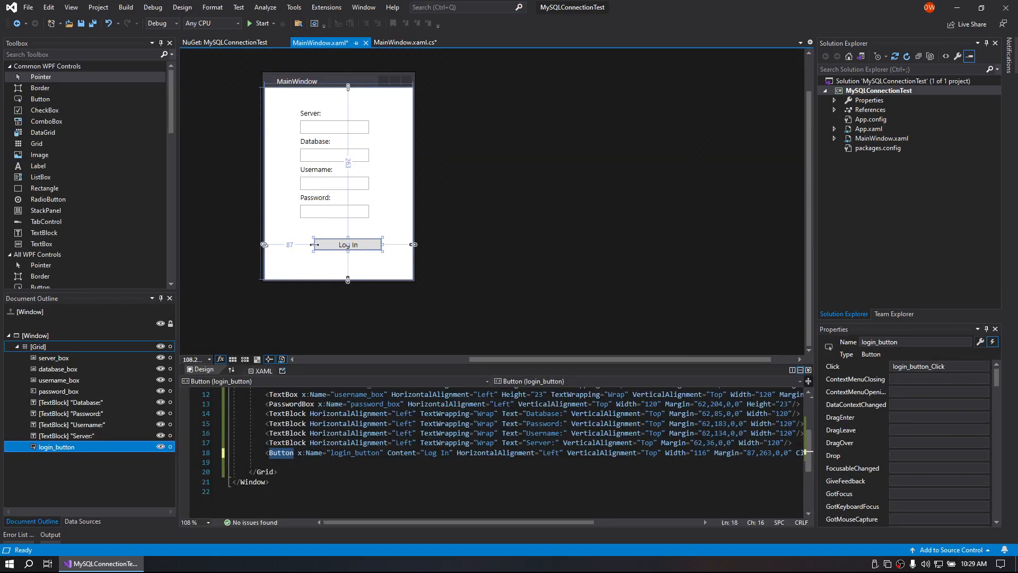
pyautogui.click(404, 42)
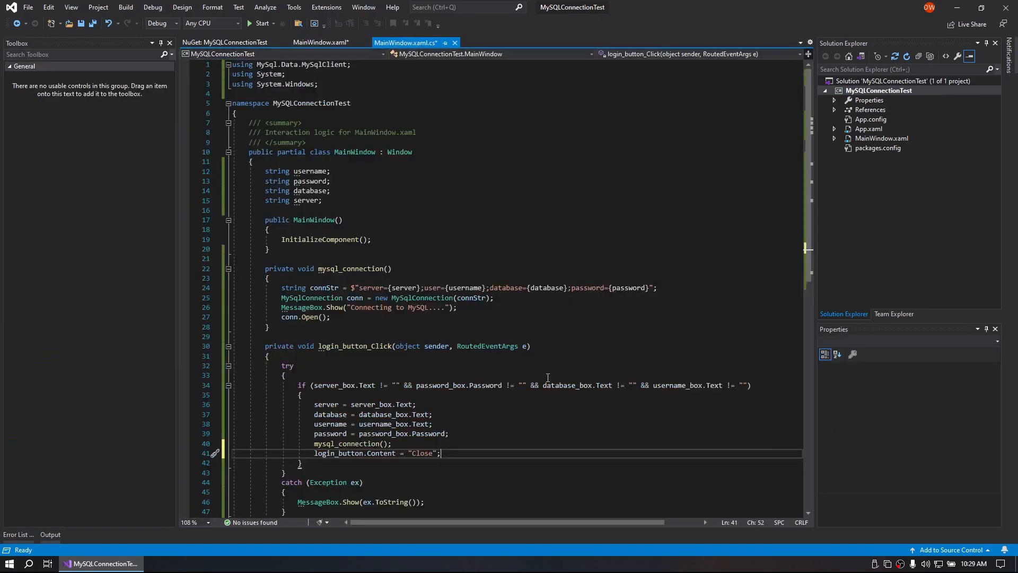
pyautogui.write('Connection')
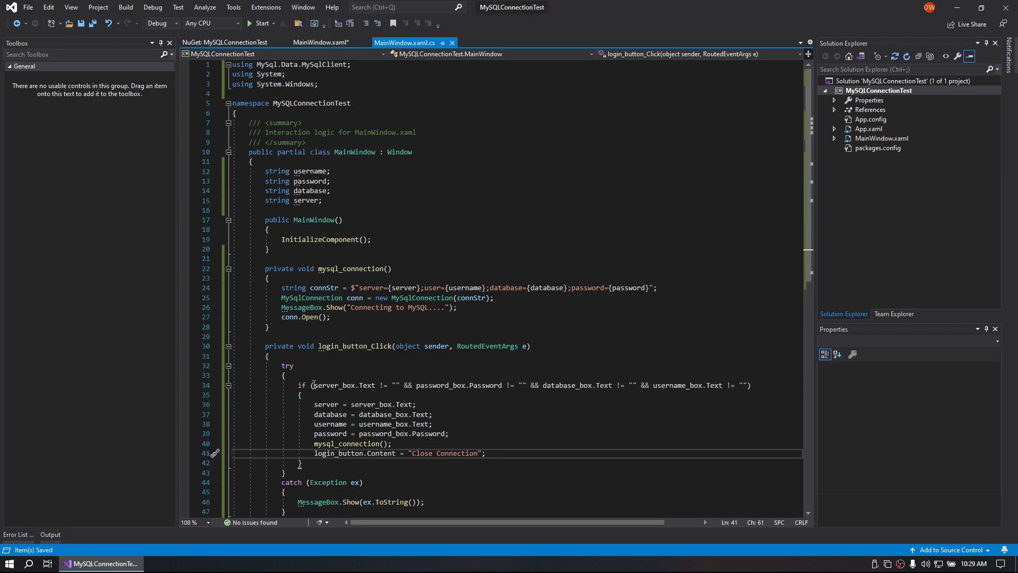
pyautogui.click(422, 357)
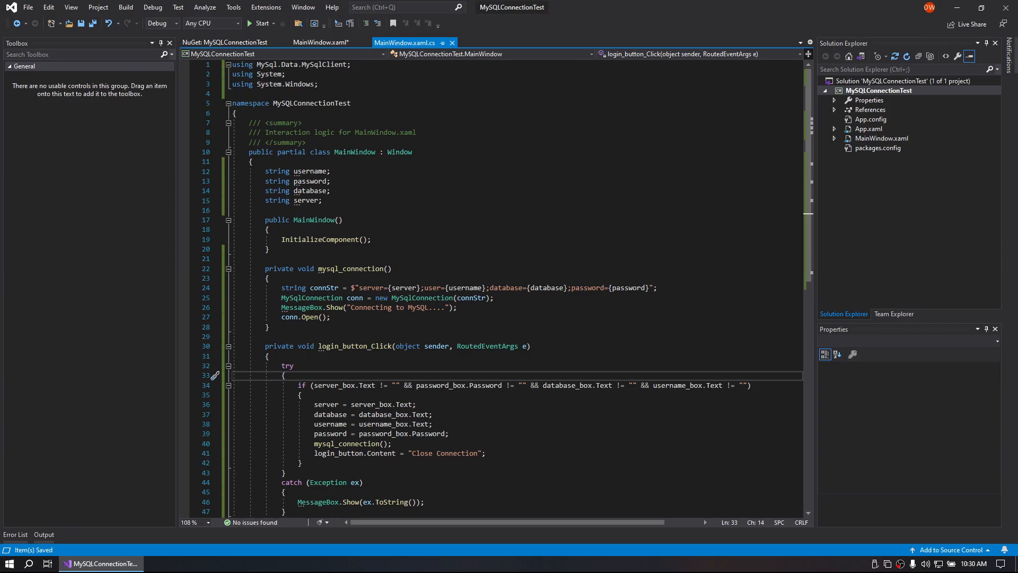
pyautogui.click(266, 327)
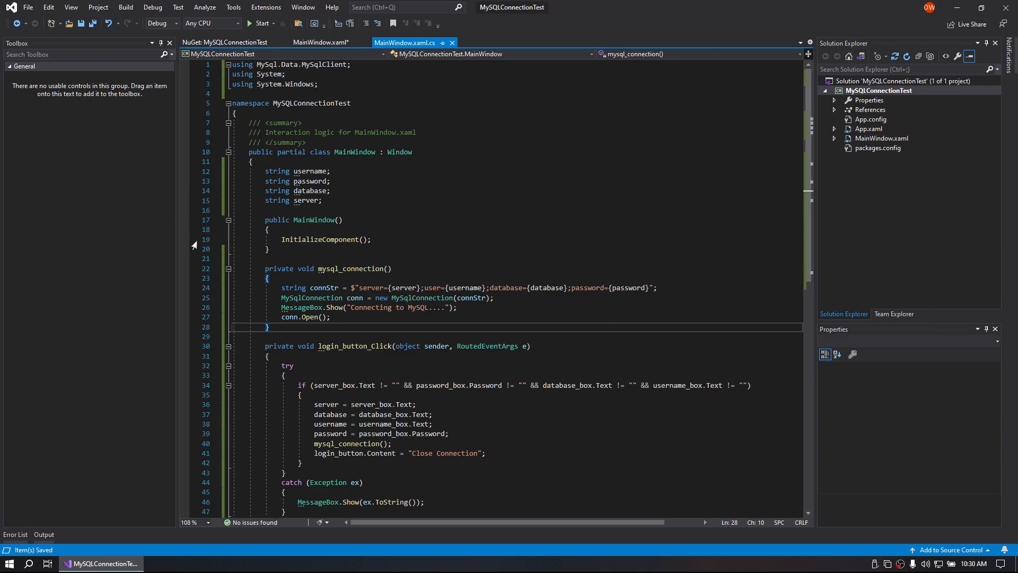
pyautogui.click(319, 43)
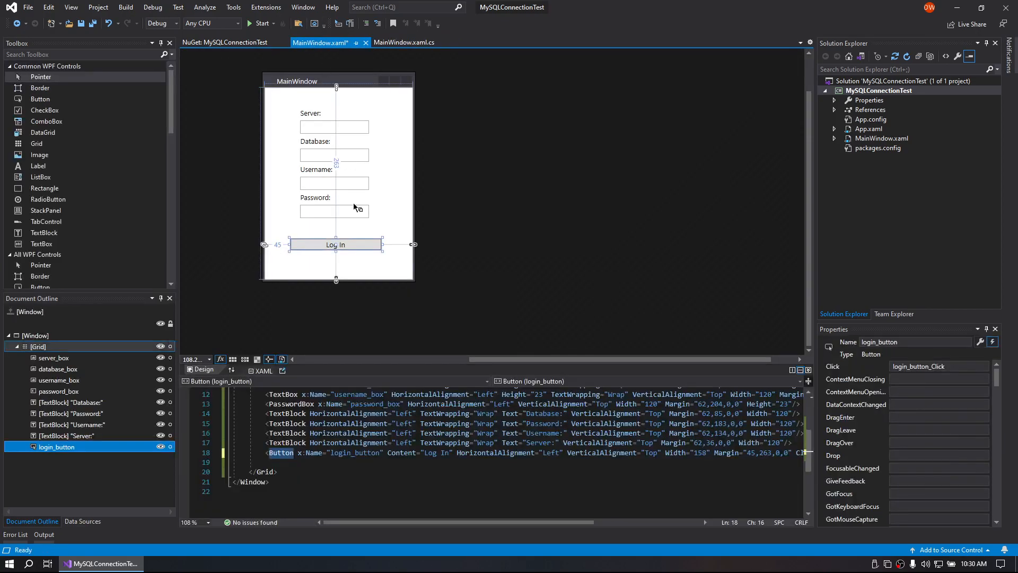
pyautogui.click(403, 43)
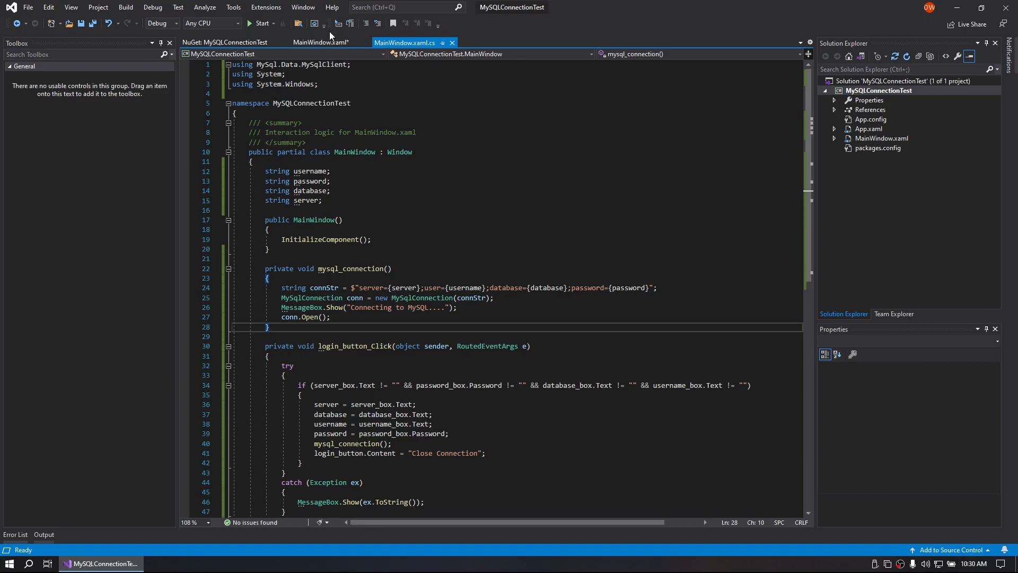
pyautogui.click(321, 42)
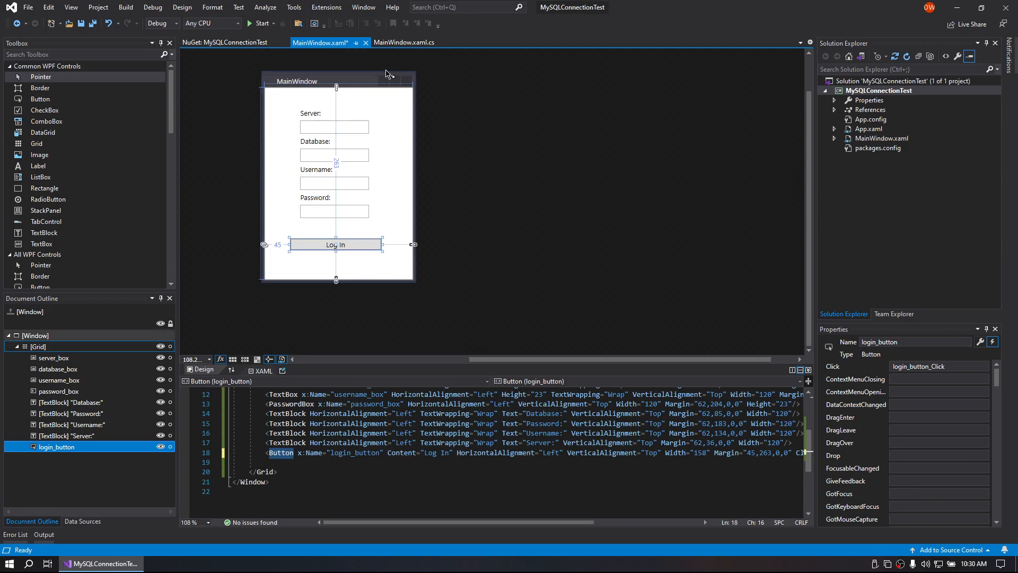
pyautogui.moveTo(404, 43)
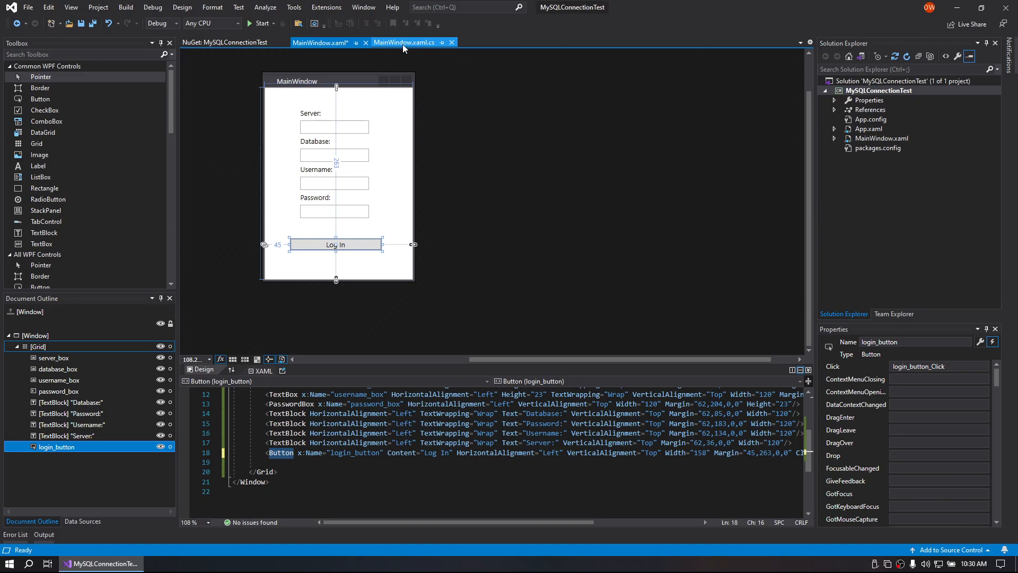
# Back in MainWindow.xaml.cs, scroll to the handler and start a line after "Close Connection".
pyautogui.click(404, 42)
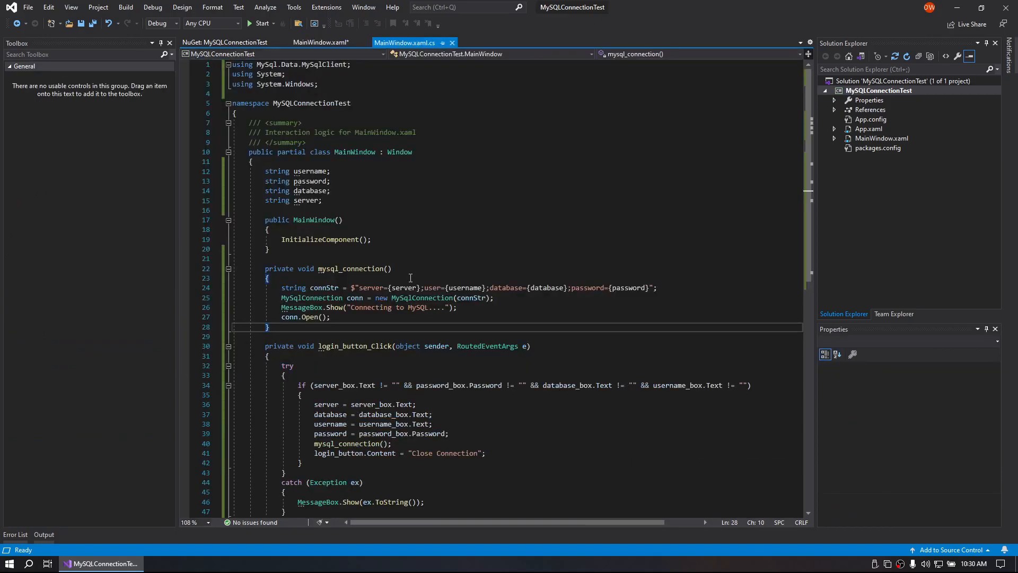
pyautogui.scroll(-3)
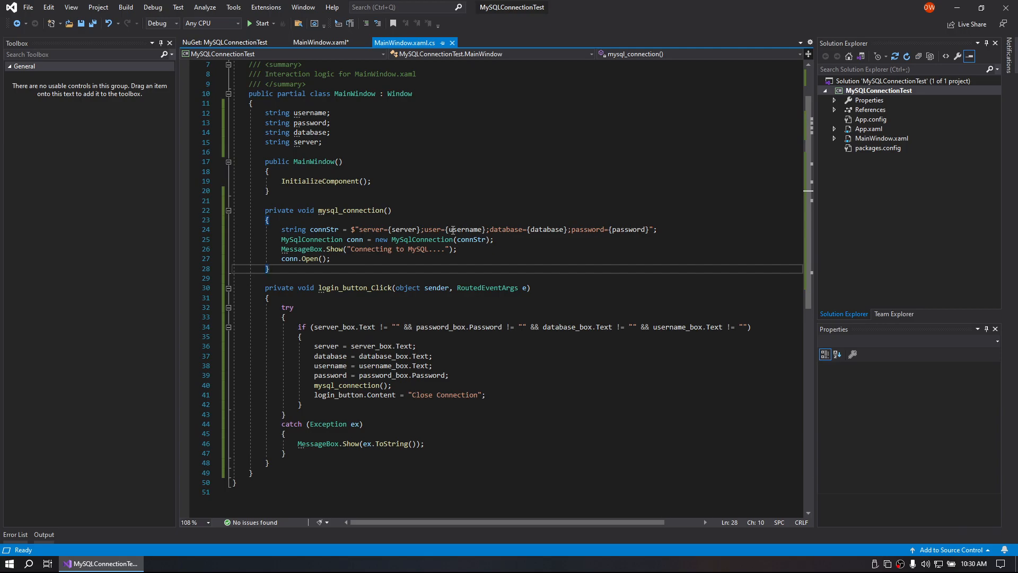
pyautogui.moveTo(501, 229)
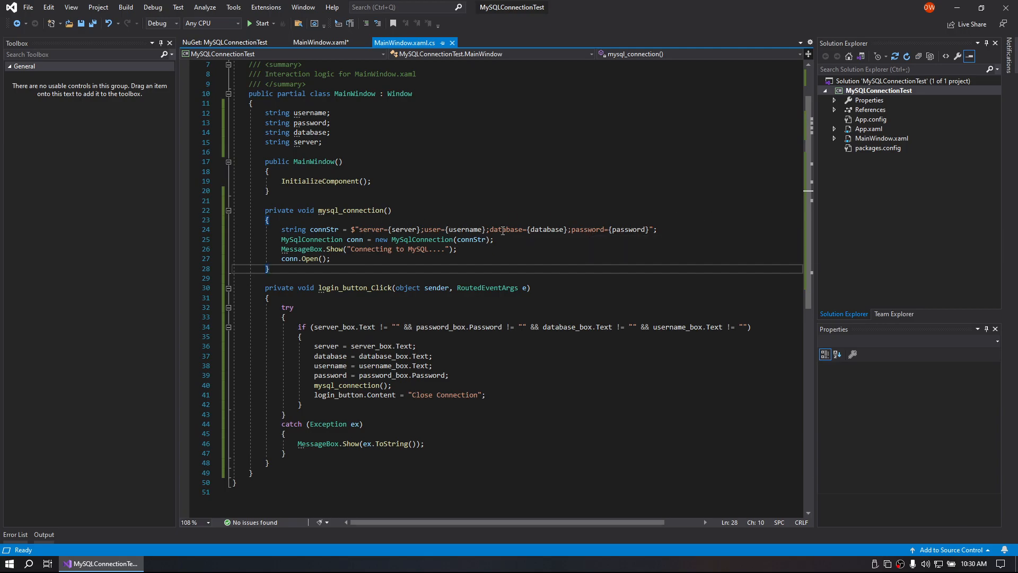
pyautogui.moveTo(440, 360)
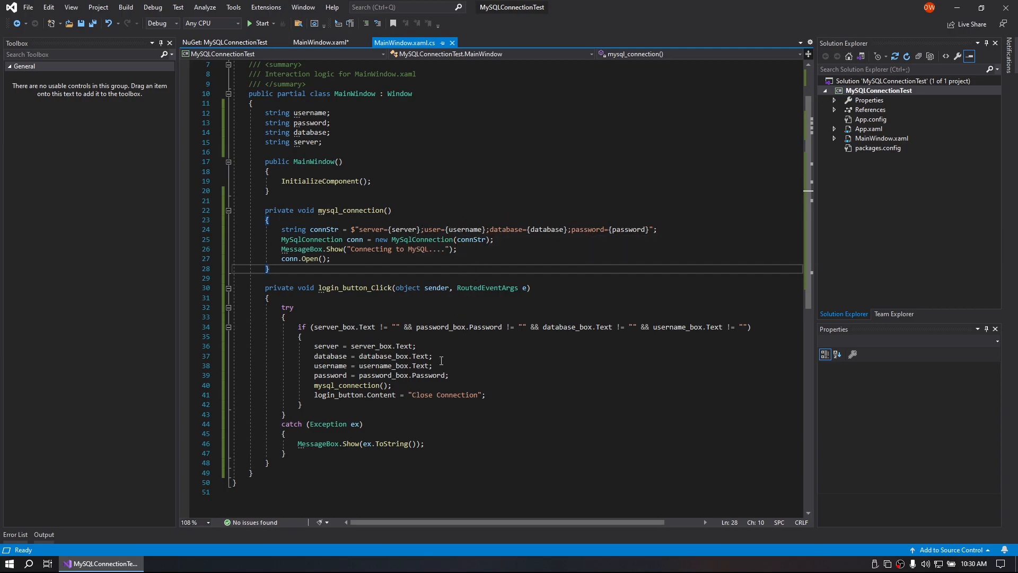
pyautogui.click(486, 394)
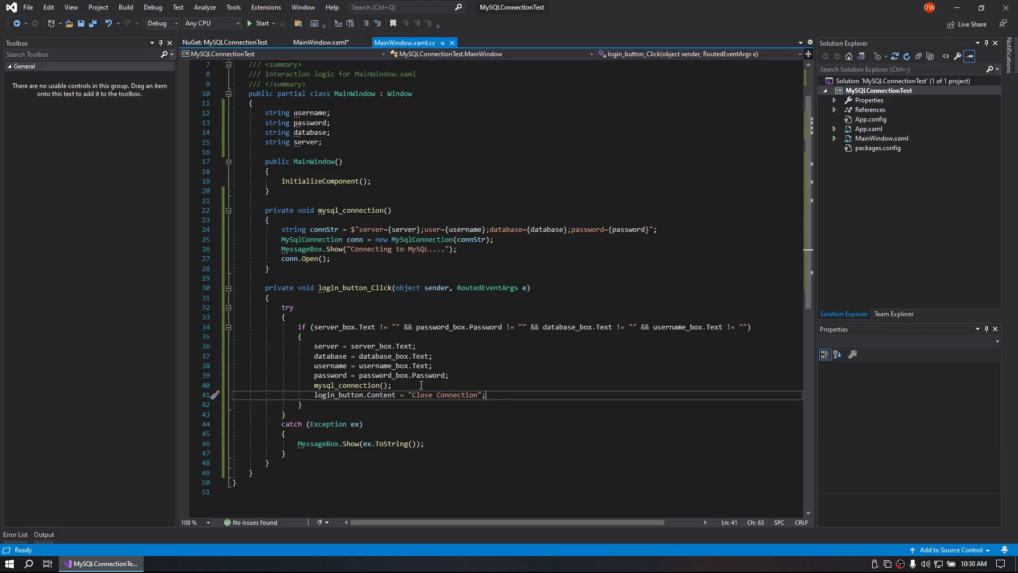
pyautogui.click(391, 384)
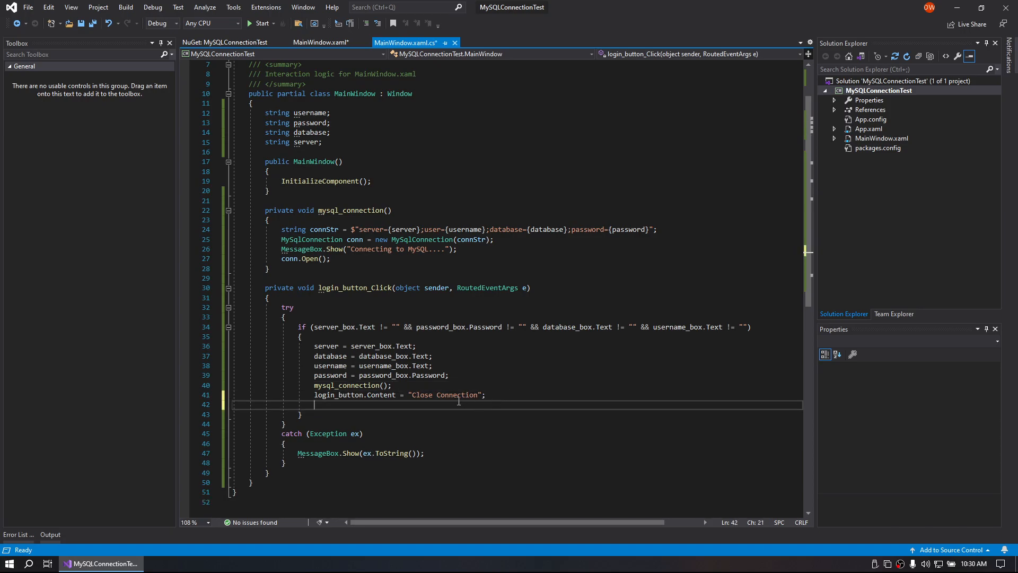
pyautogui.moveTo(478, 420)
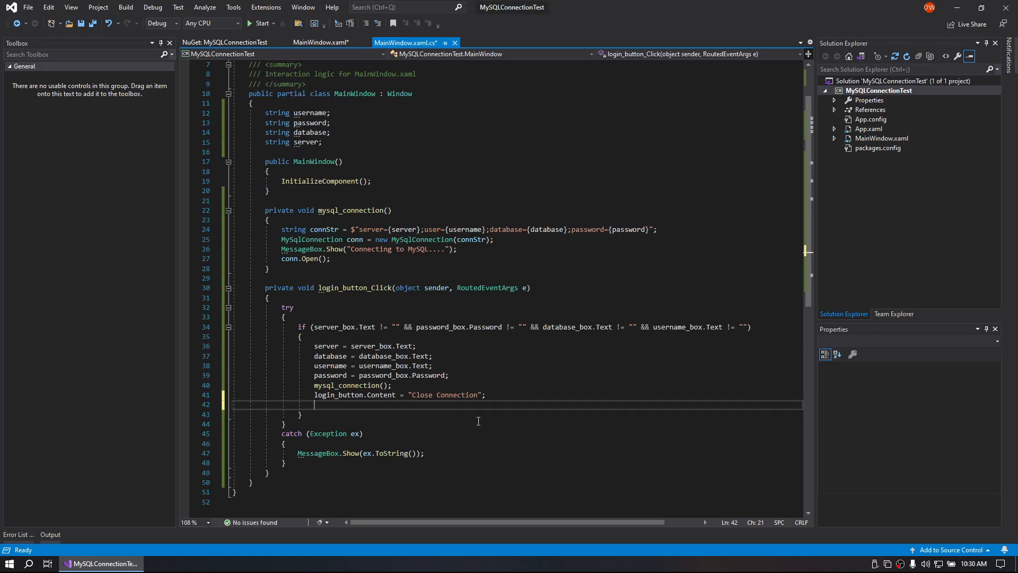
# Set server, database, username and password each to "" on separate lines.
pyautogui.write('server')
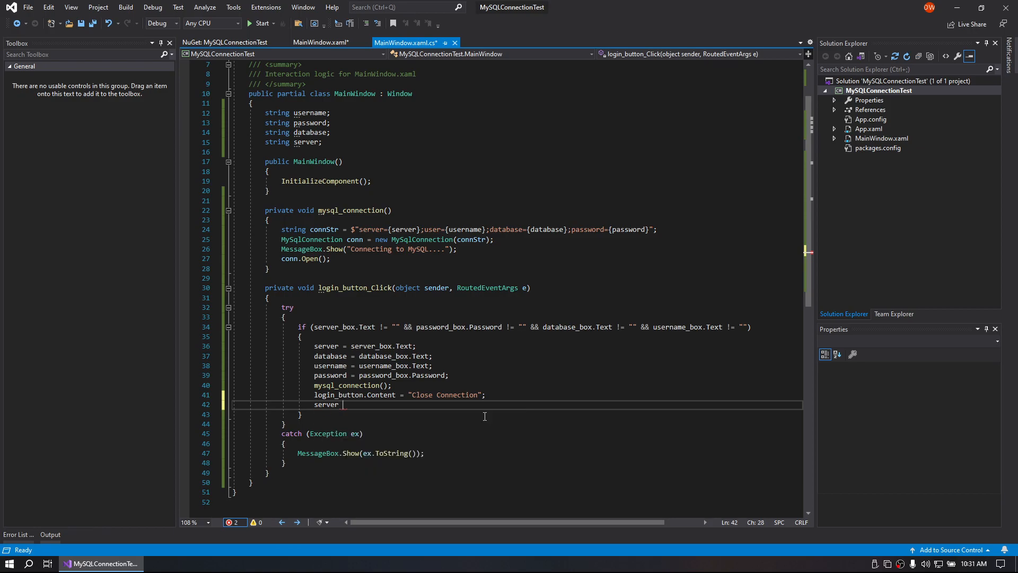
pyautogui.write('= "')
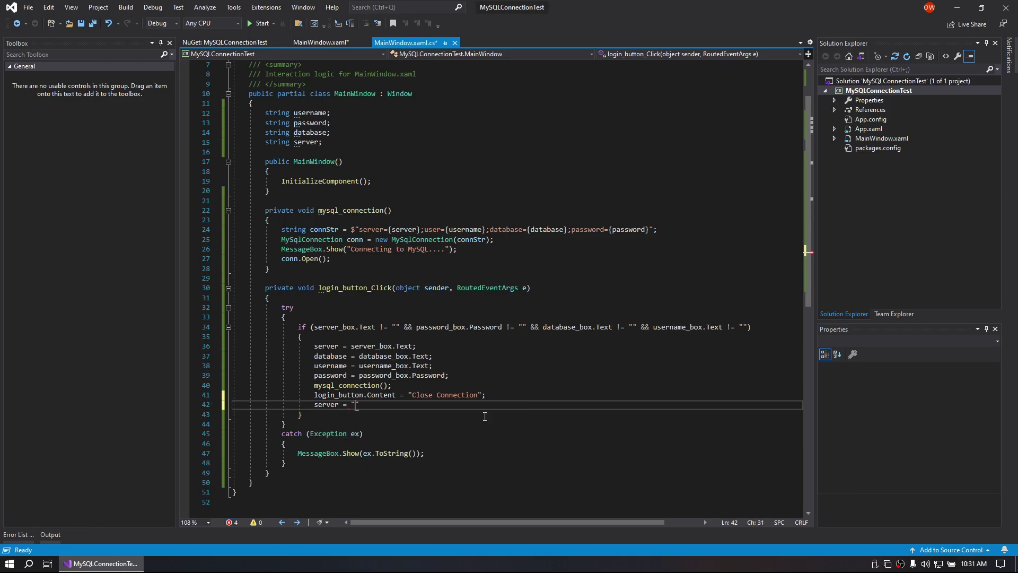
pyautogui.write('";')
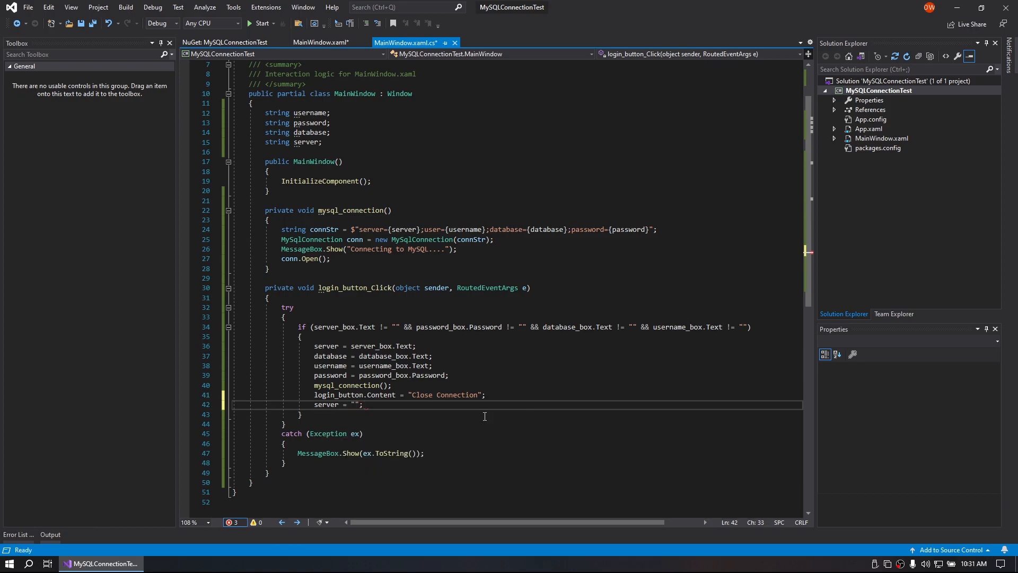
pyautogui.write('database = "";')
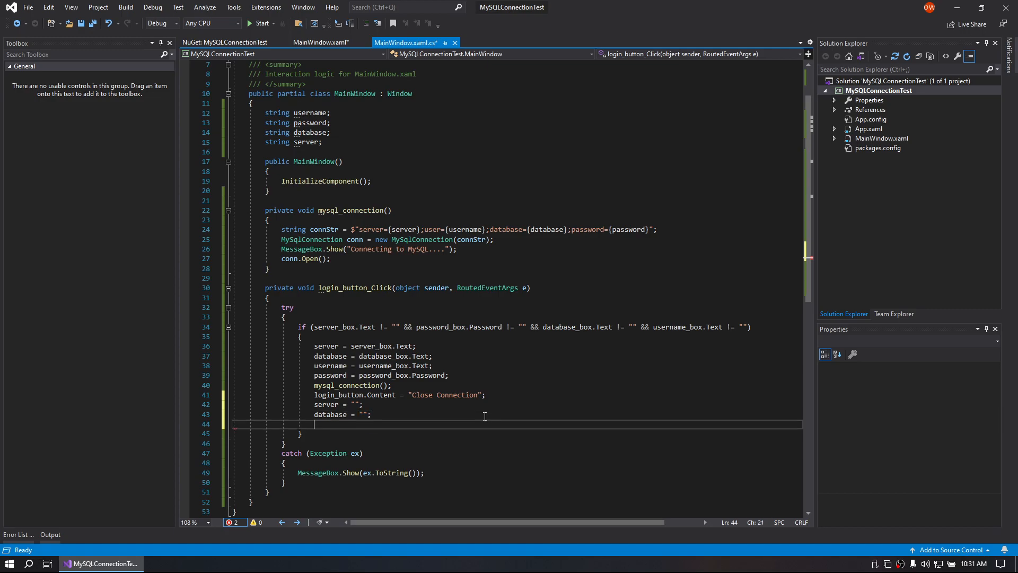
pyautogui.write('username = "";')
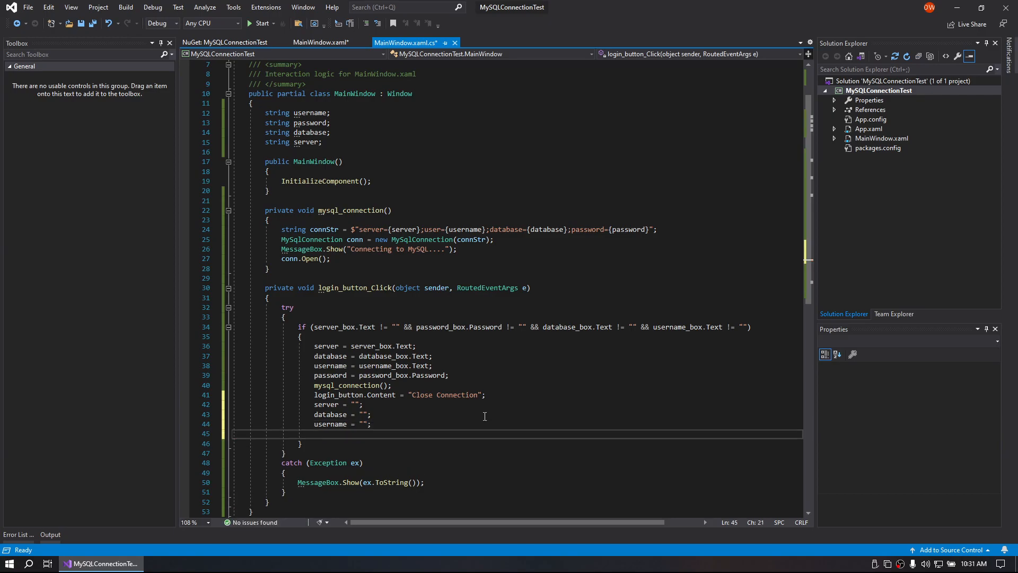
pyautogui.write('password = "";')
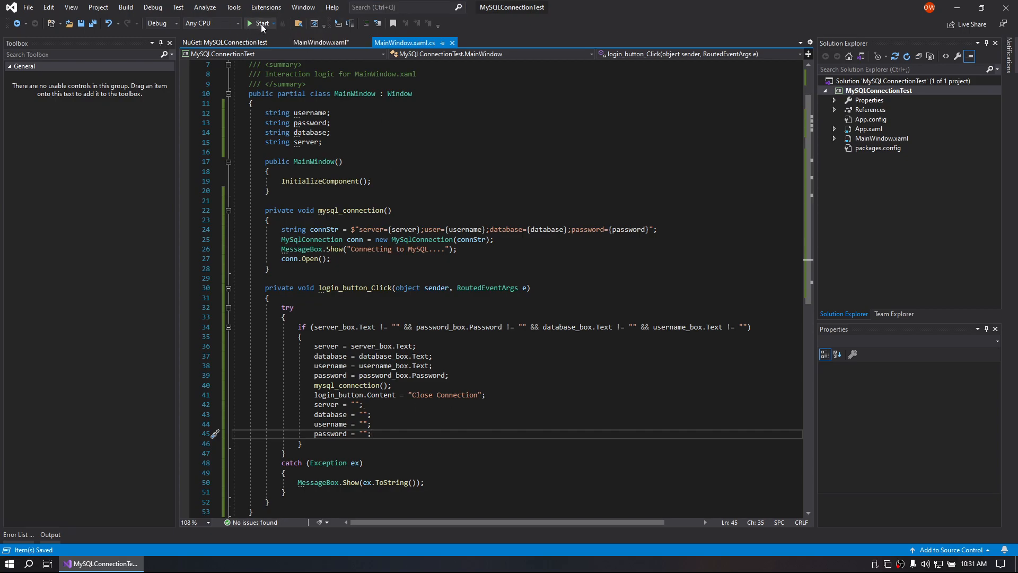
# Debug the app, log in to server 192.168.0.215, database pst_test, and dismiss the connecting message.
pyautogui.click(262, 23)
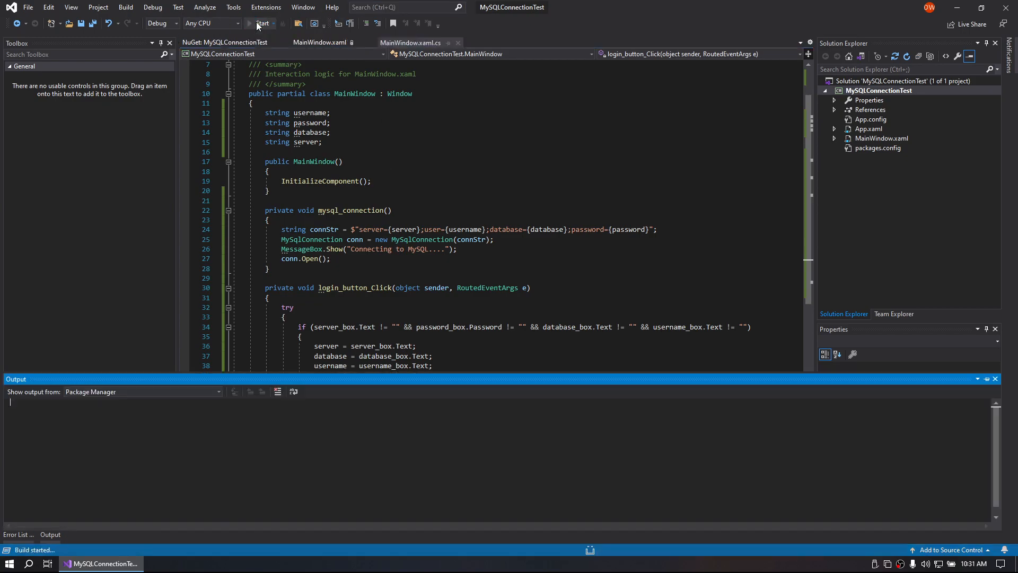
pyautogui.click(263, 24)
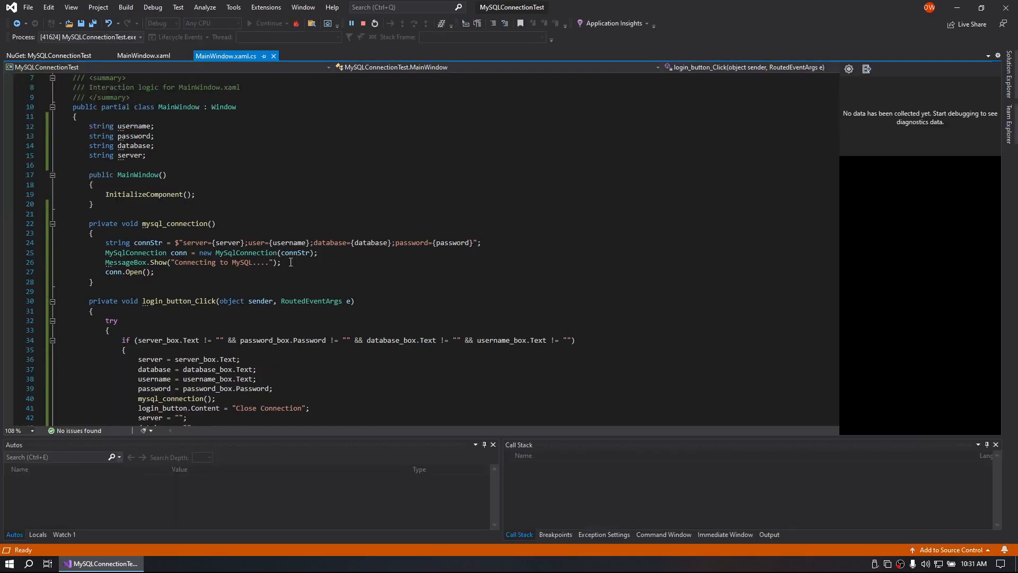
pyautogui.click(266, 22)
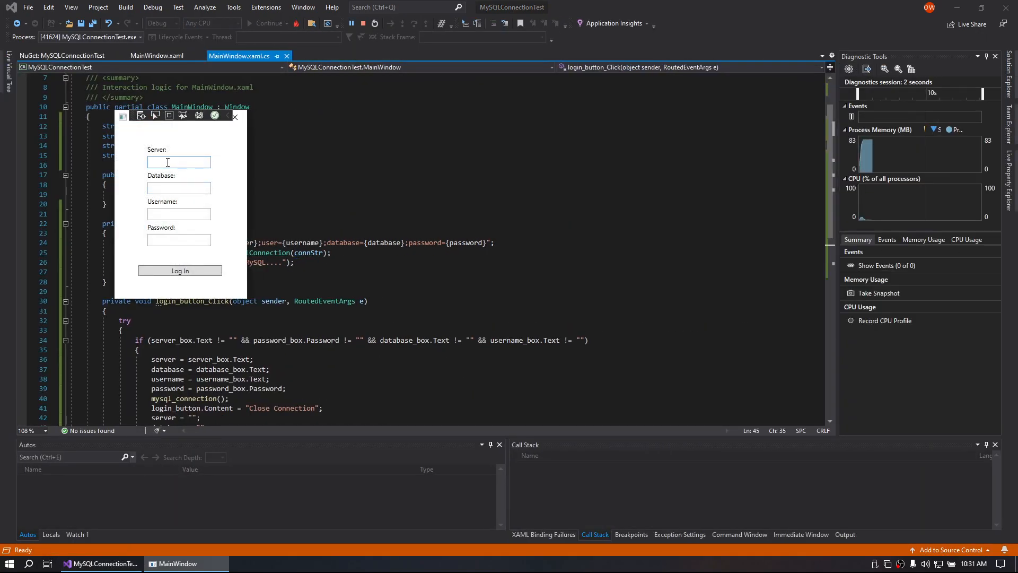
pyautogui.write('192.168.0')
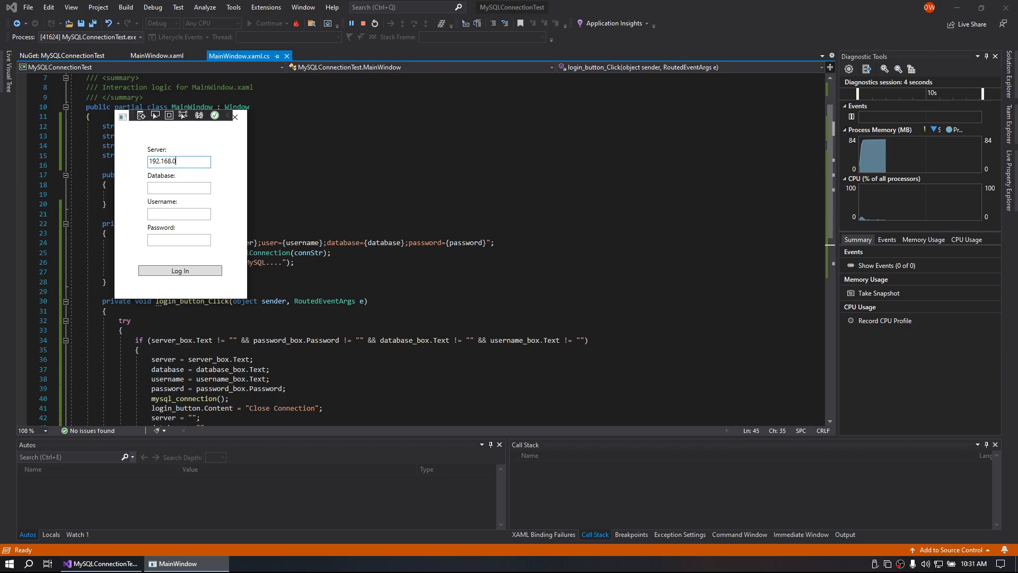
pyautogui.write('.215')
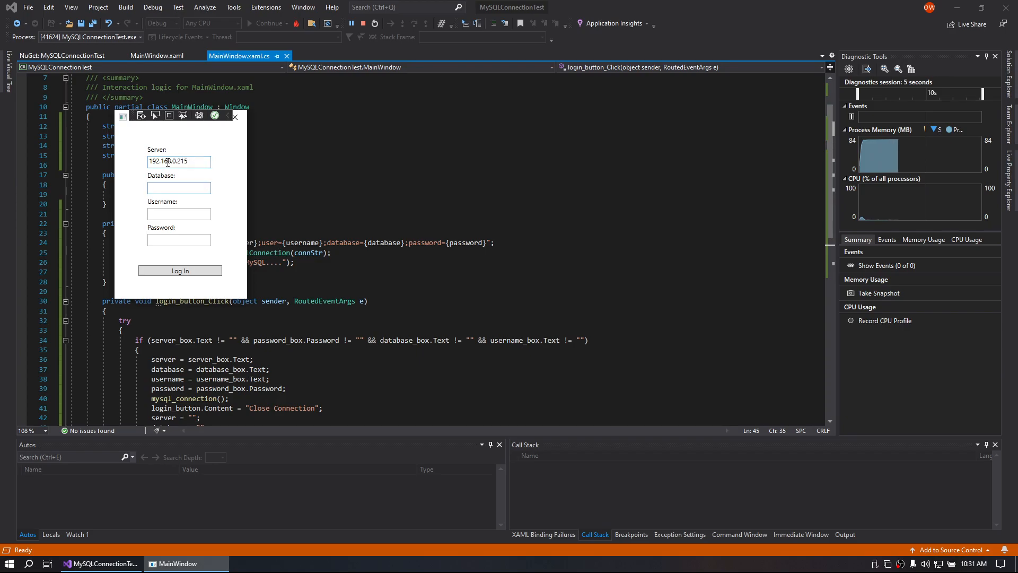
pyautogui.write('pst_test')
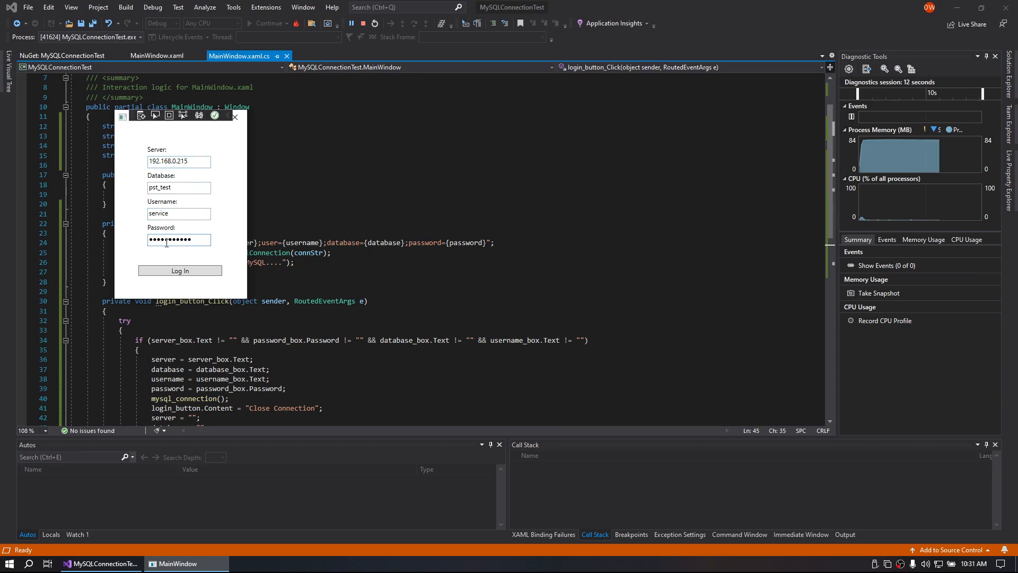
pyautogui.click(180, 270)
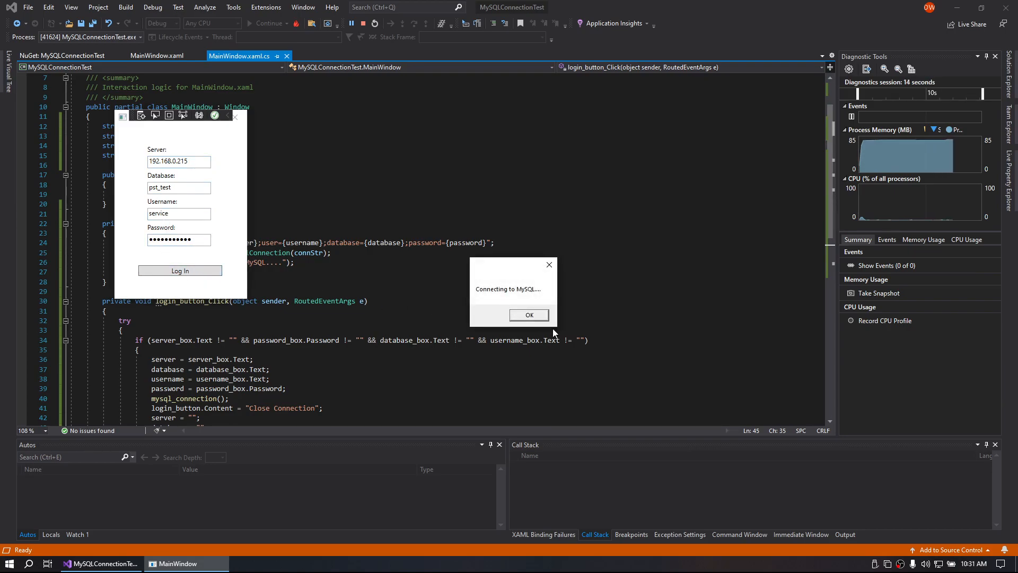
pyautogui.click(529, 315)
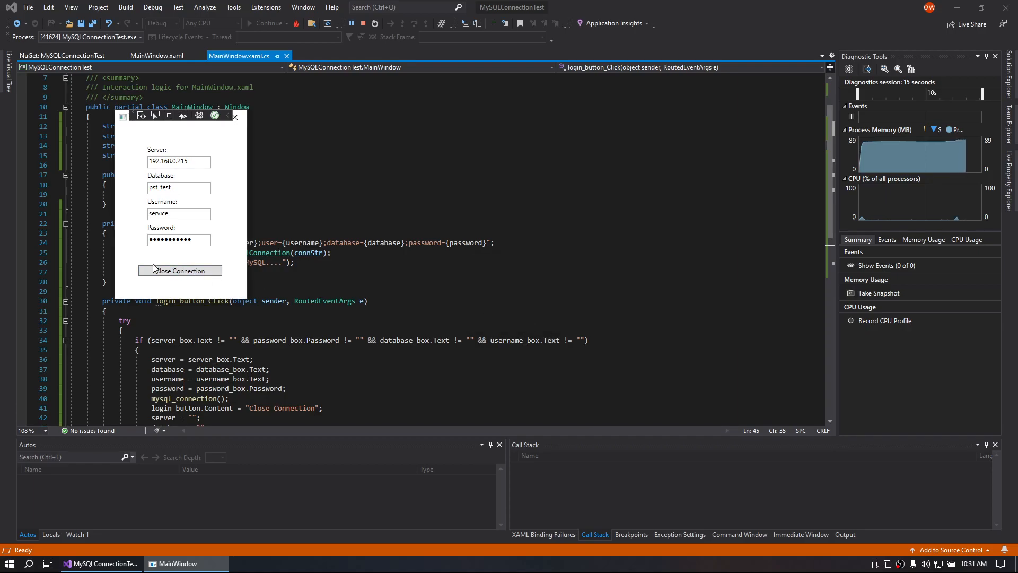
pyautogui.moveTo(174, 278)
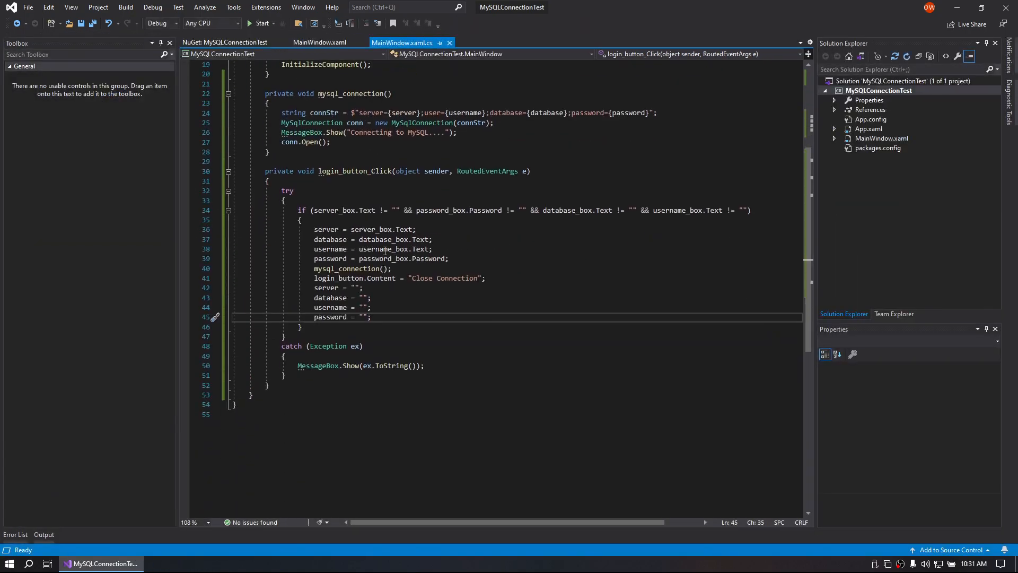
# Begin a MessageBox.Show("Connected to ...") call after conn.Open(), removing a {server} placeholder attempt.
pyautogui.scroll(3)
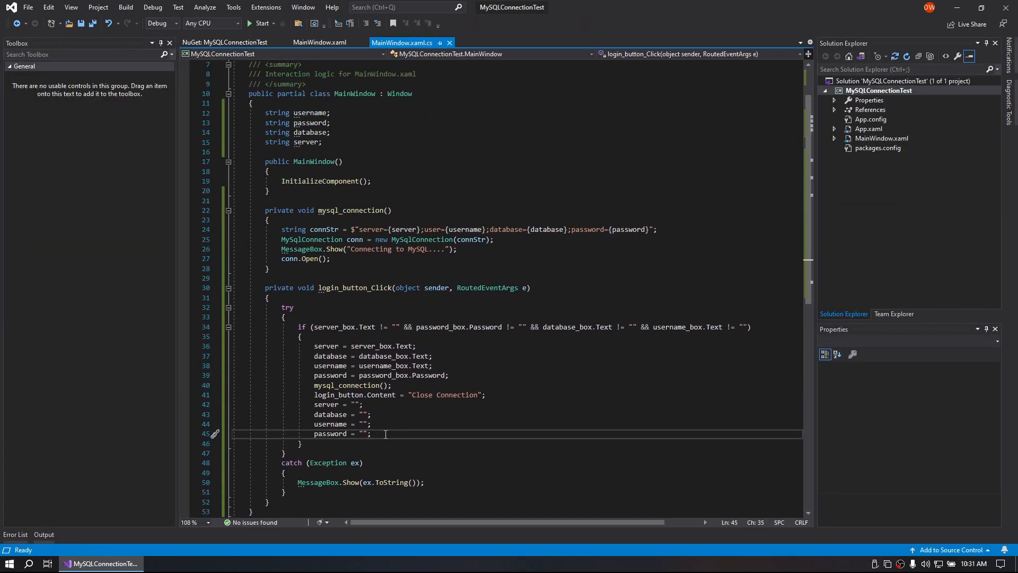
pyautogui.click(498, 394)
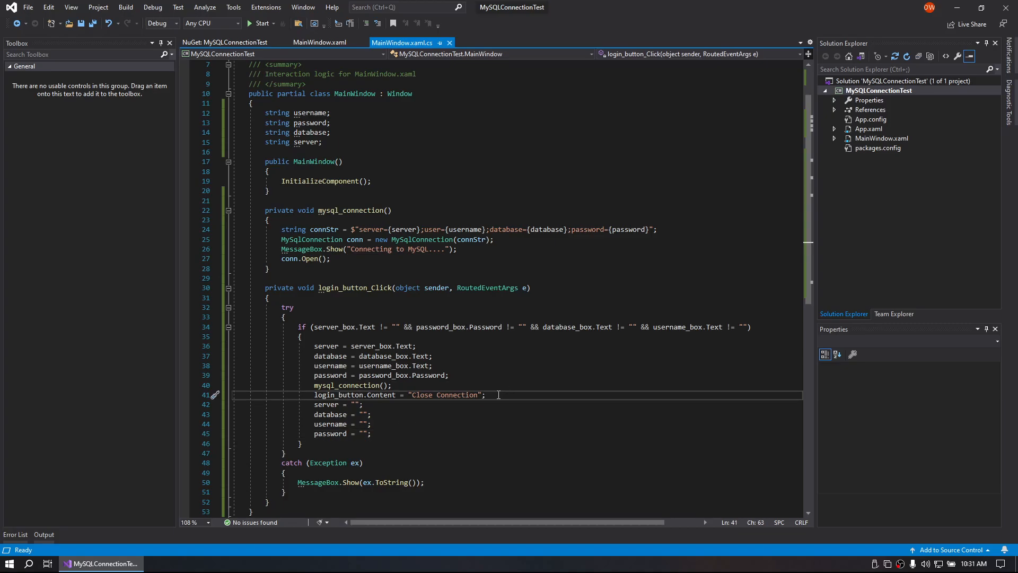
pyautogui.write('MainWindow')
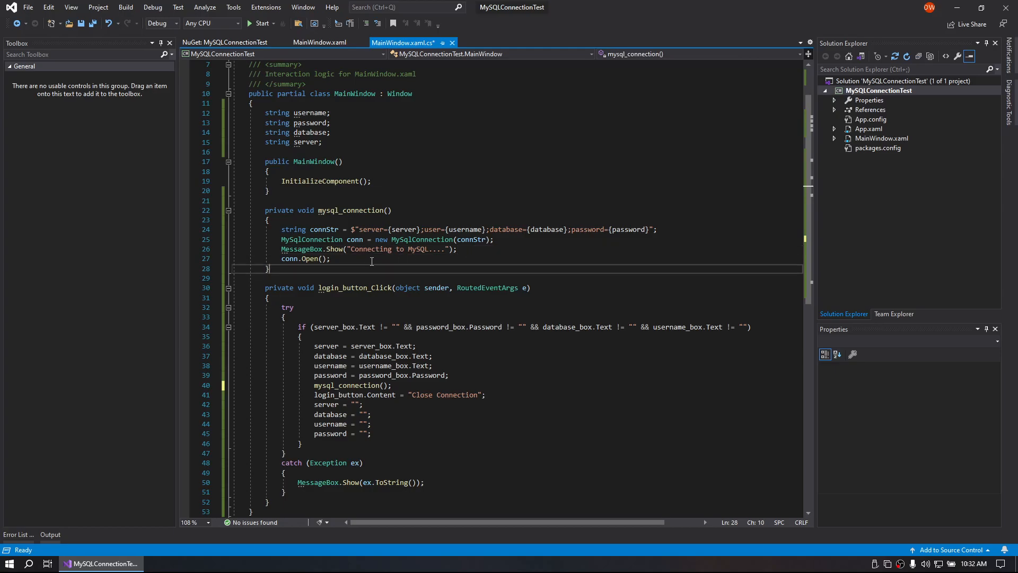
pyautogui.write('M')
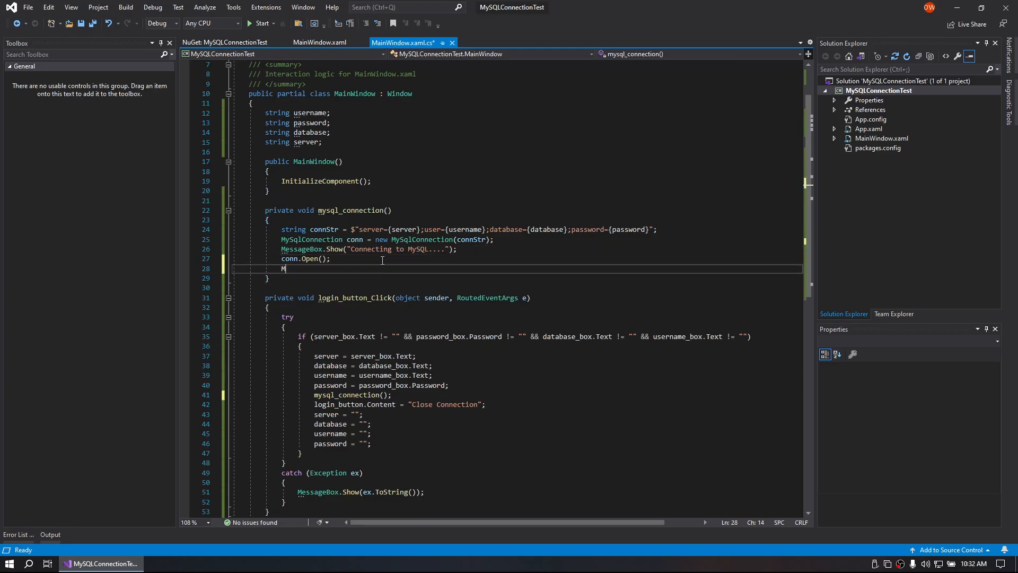
pyautogui.write('essageBox.Show')
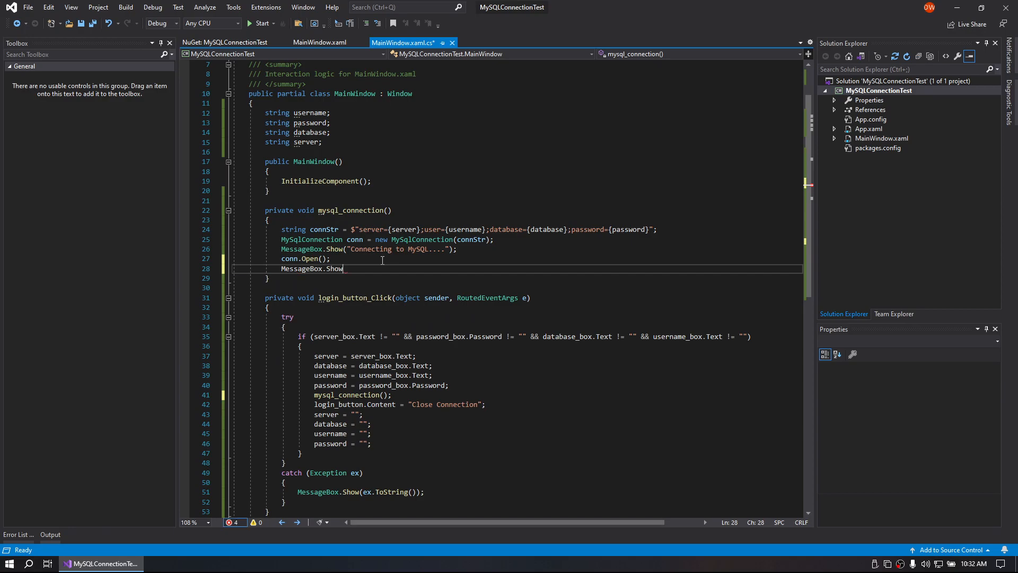
pyautogui.write('("Connected to')
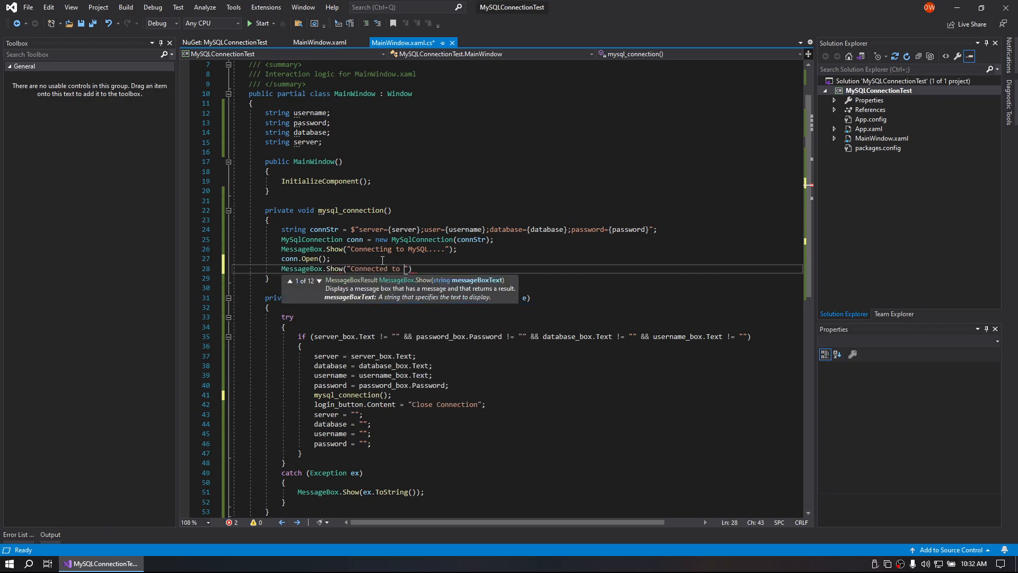
pyautogui.write('{')
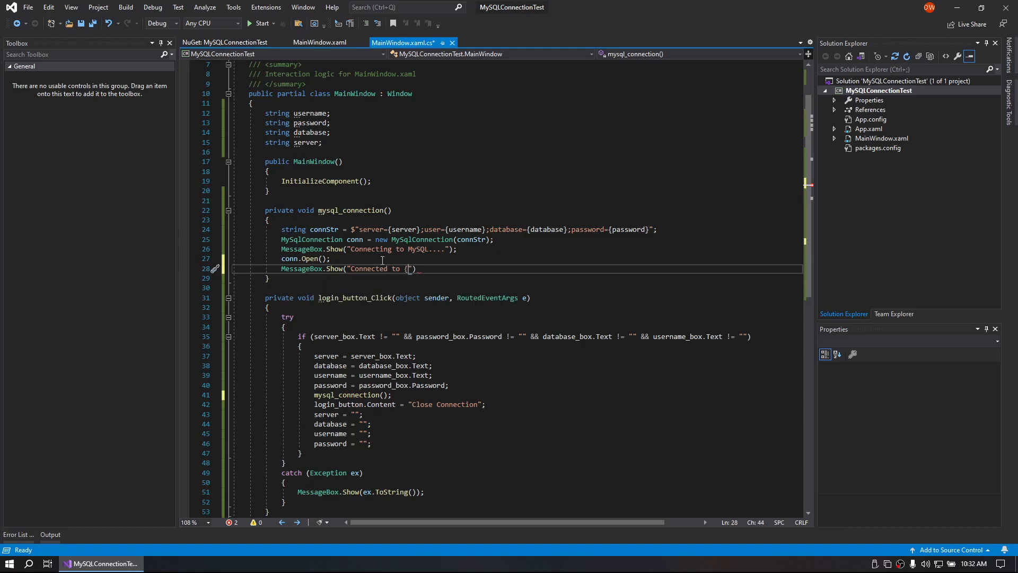
pyautogui.write('se')
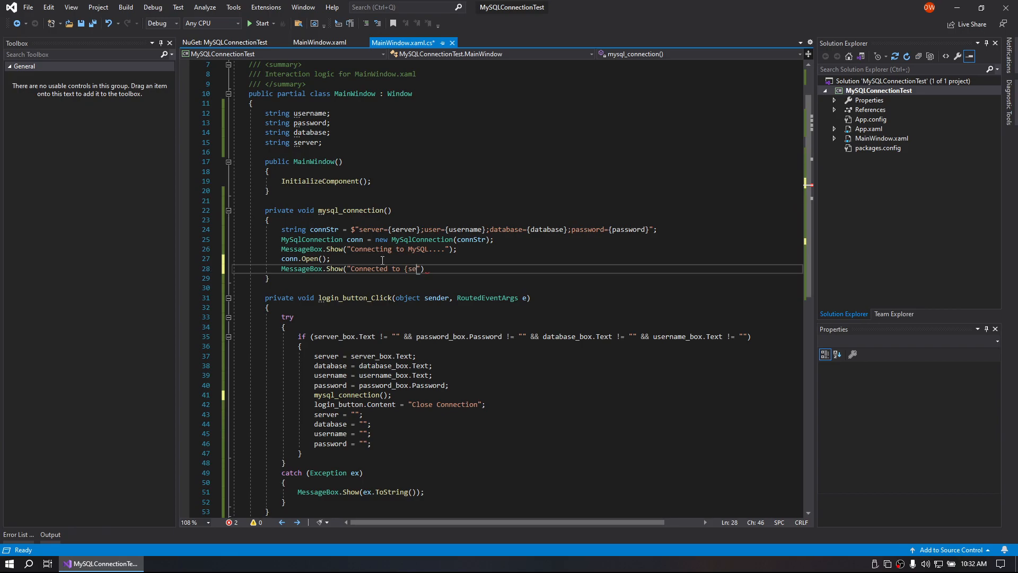
pyautogui.write('rver}')
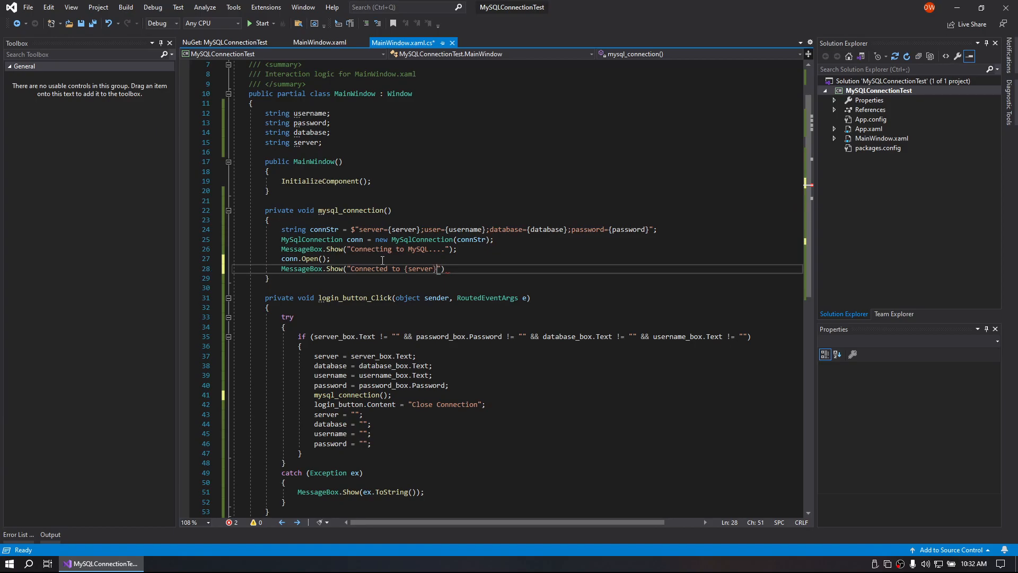
pyautogui.press('Backspace')
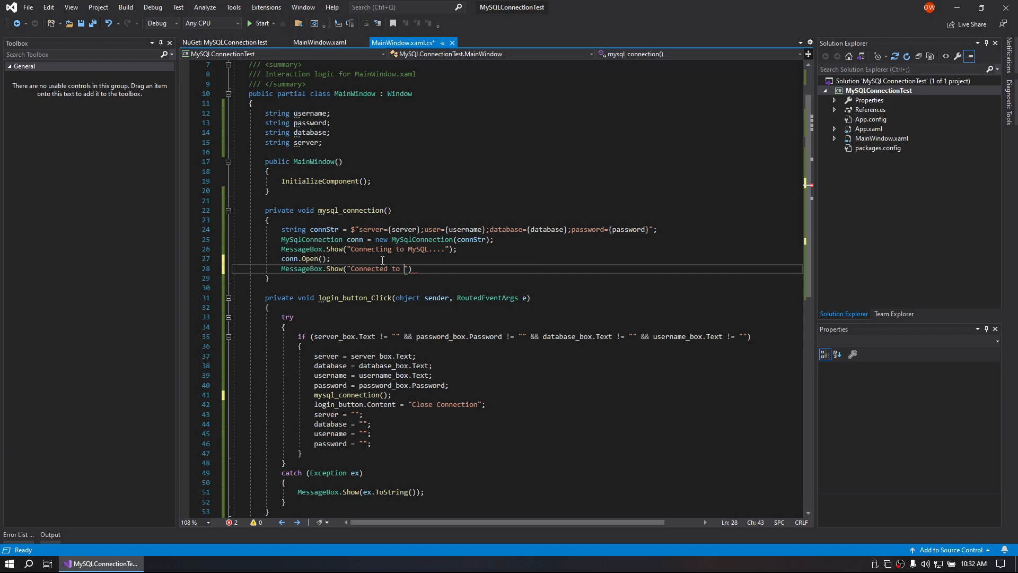
# Build the message as "Connected to " + server + "/" + database + " as user (" + username + ")".
pyautogui.write('"+')
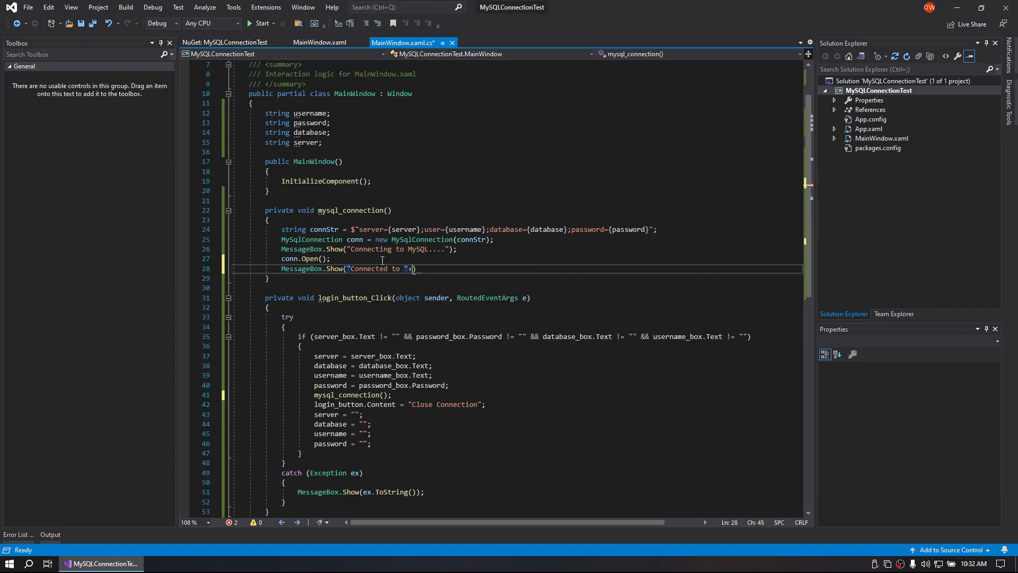
pyautogui.write('+ ""')
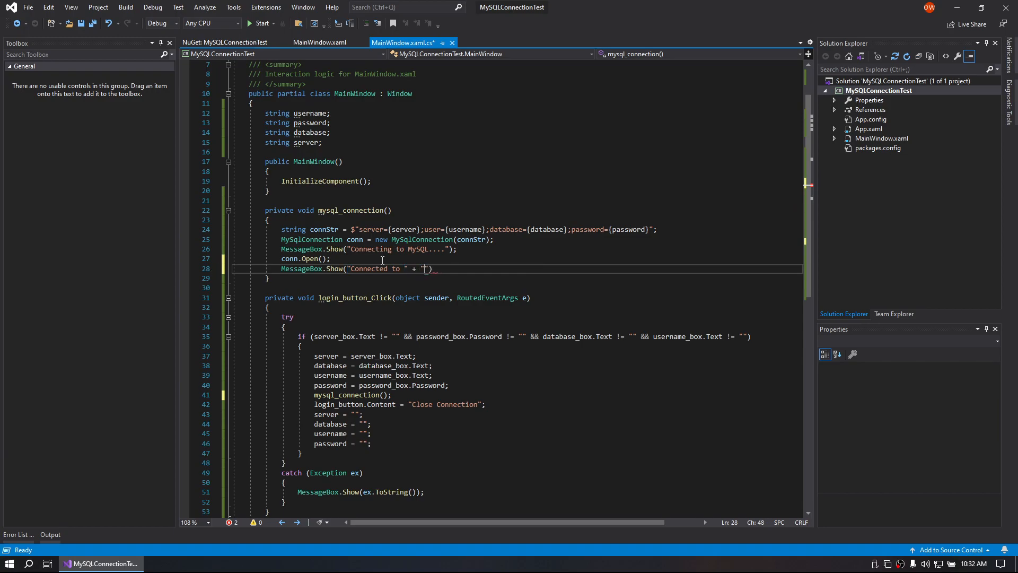
pyautogui.write('server')
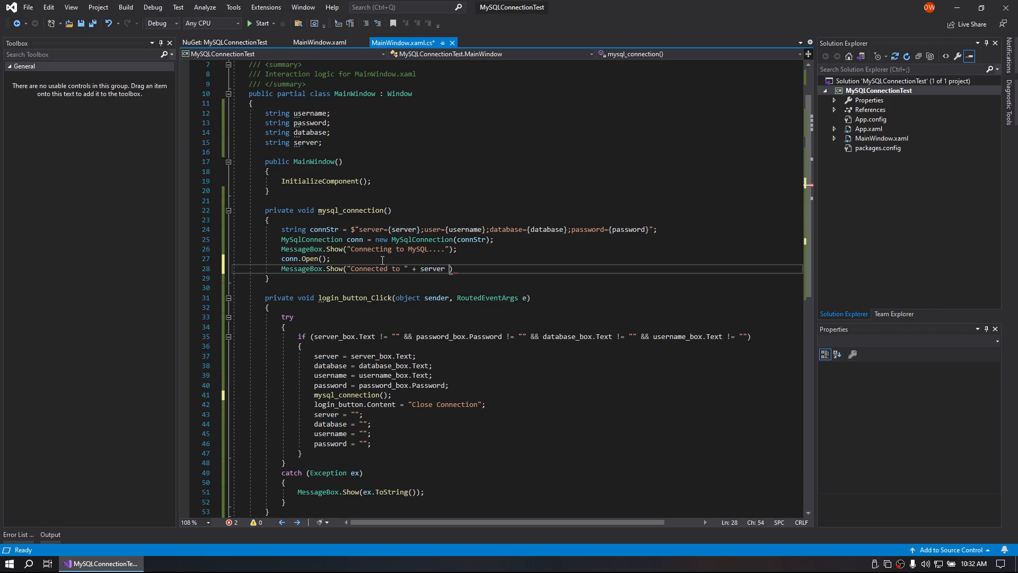
pyautogui.write('+')
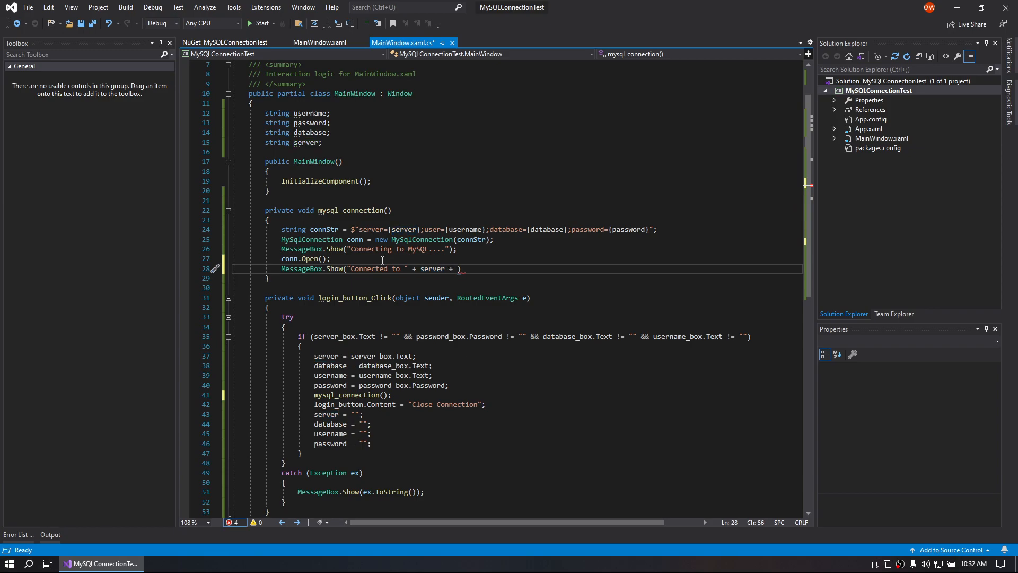
pyautogui.write('" "')
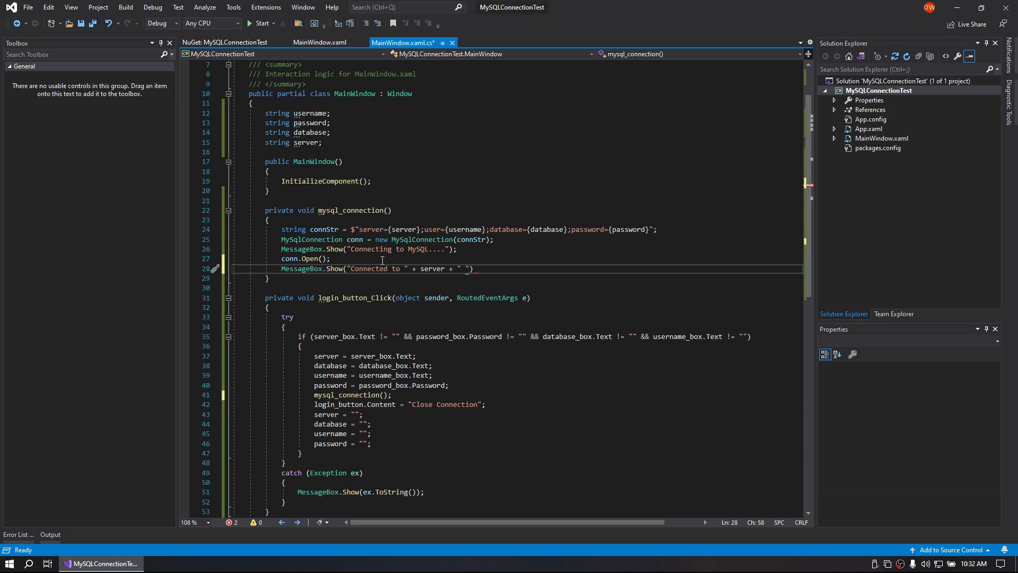
pyautogui.write('"/"')
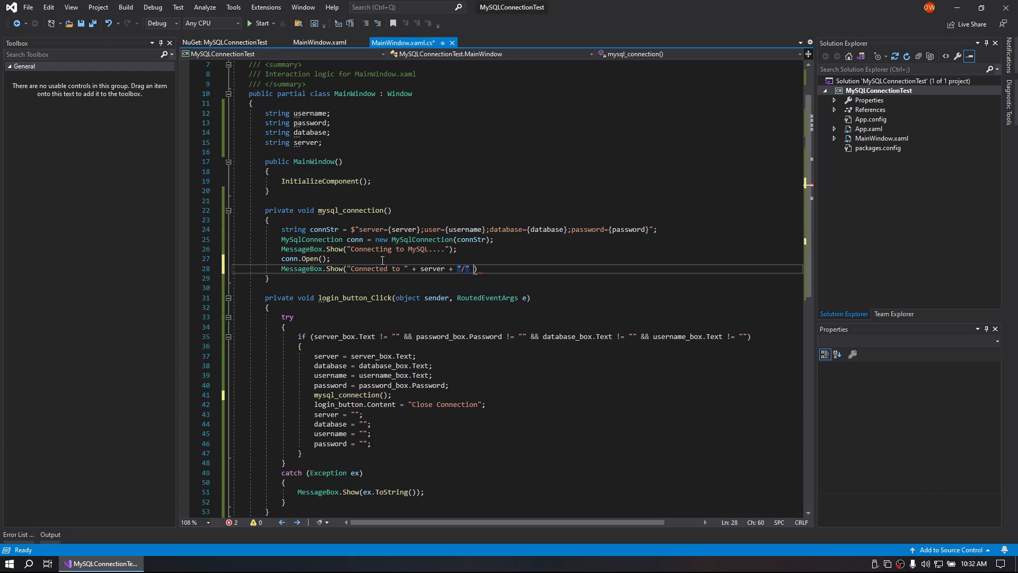
pyautogui.write('+ database')
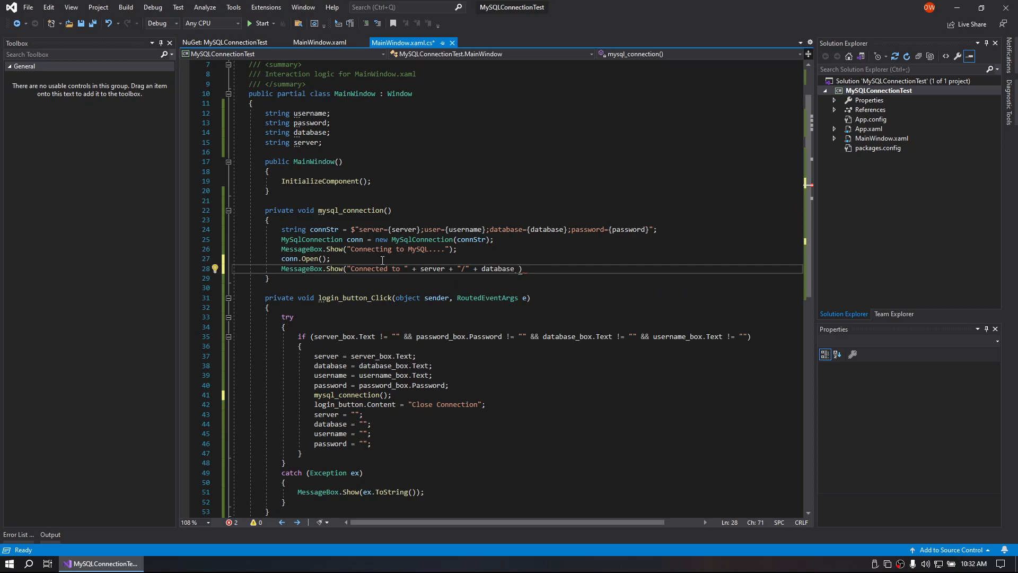
pyautogui.write('+ "')
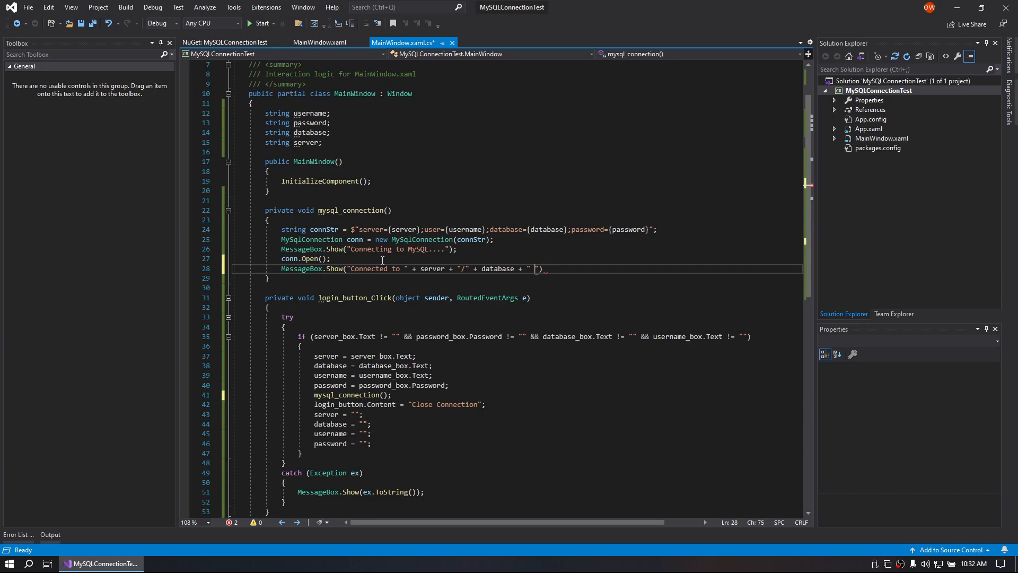
pyautogui.write('as user (')
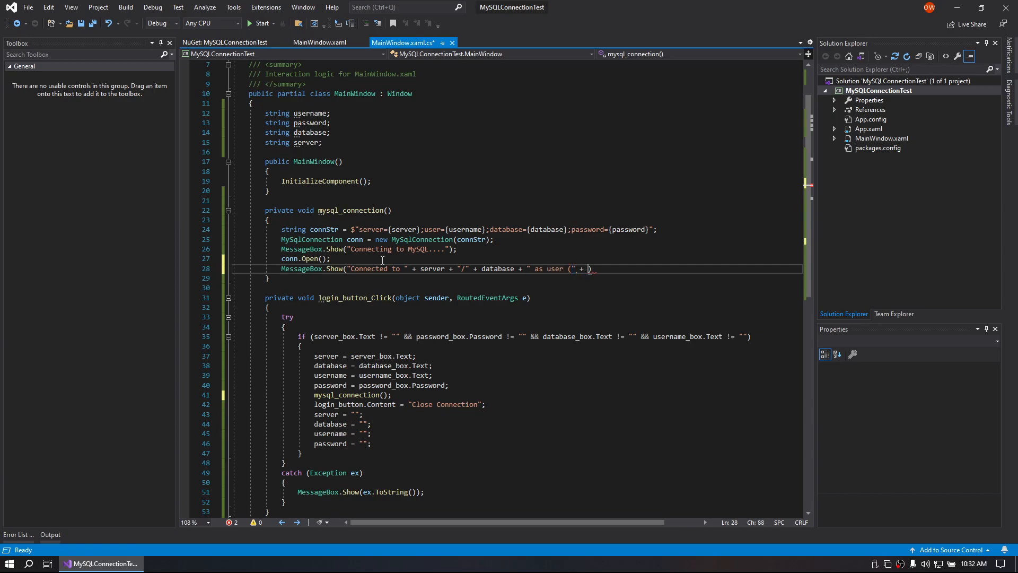
pyautogui.write('username)')
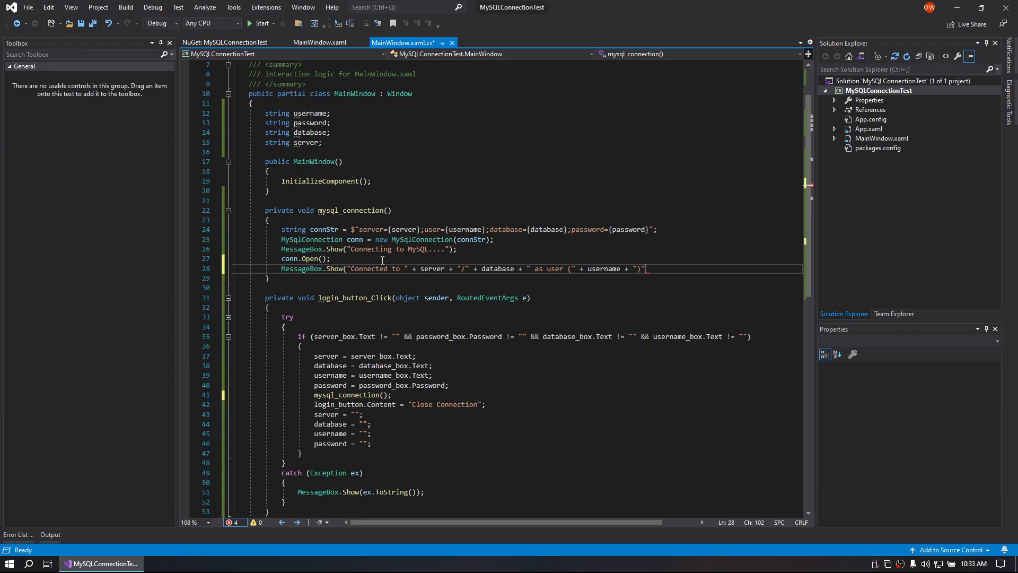
pyautogui.write(';')
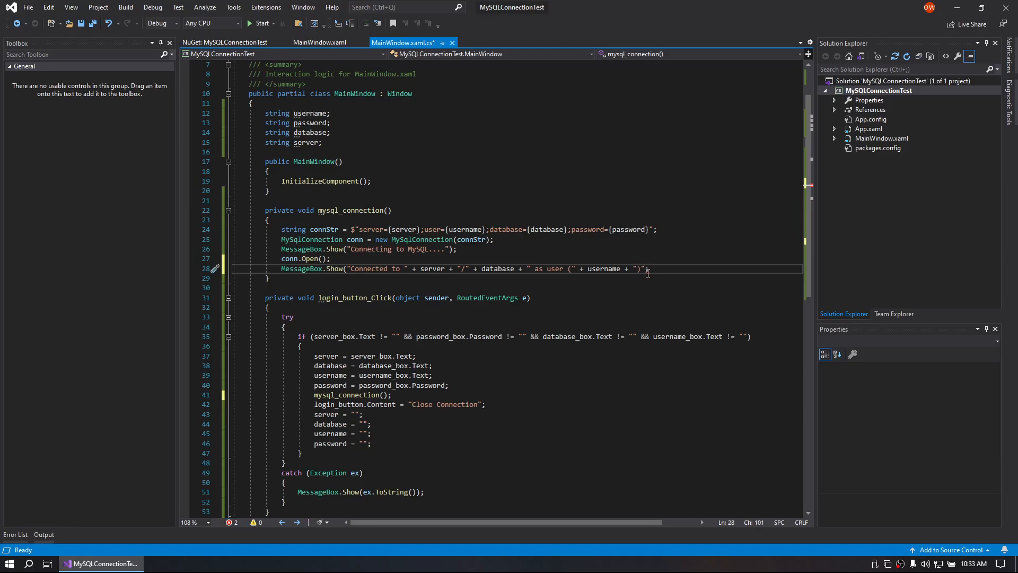
pyautogui.moveTo(648, 269)
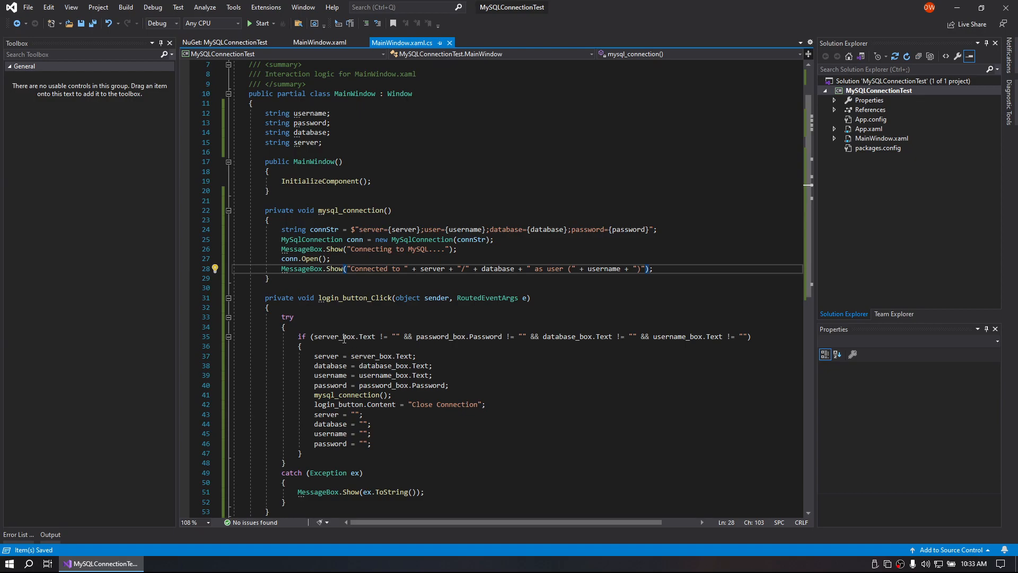
# Write an if check testing whether login_button.Content equals "Close Connection" in the login handler.
pyautogui.click(336, 326)
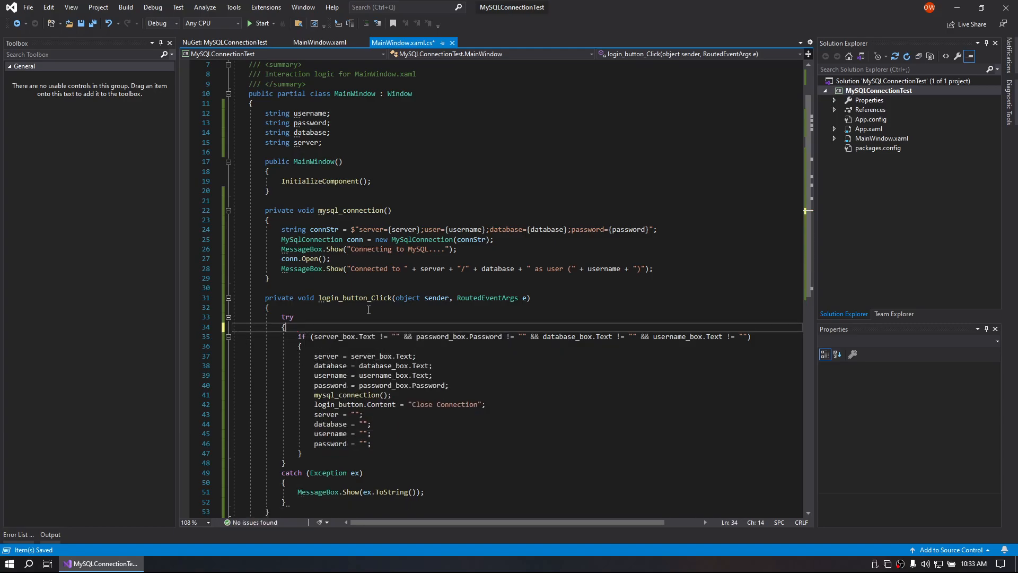
pyautogui.moveTo(333, 313)
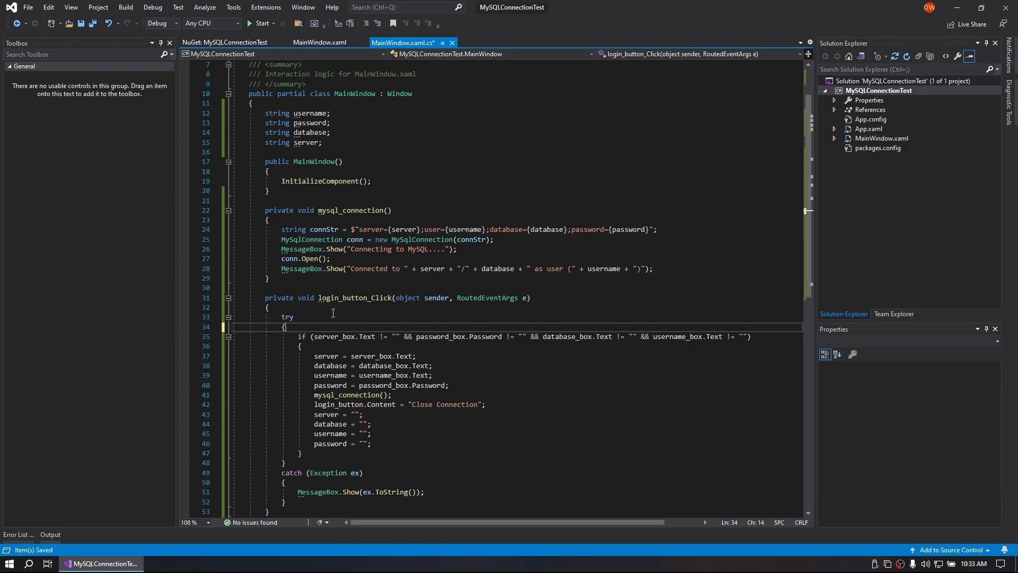
pyautogui.write('if()')
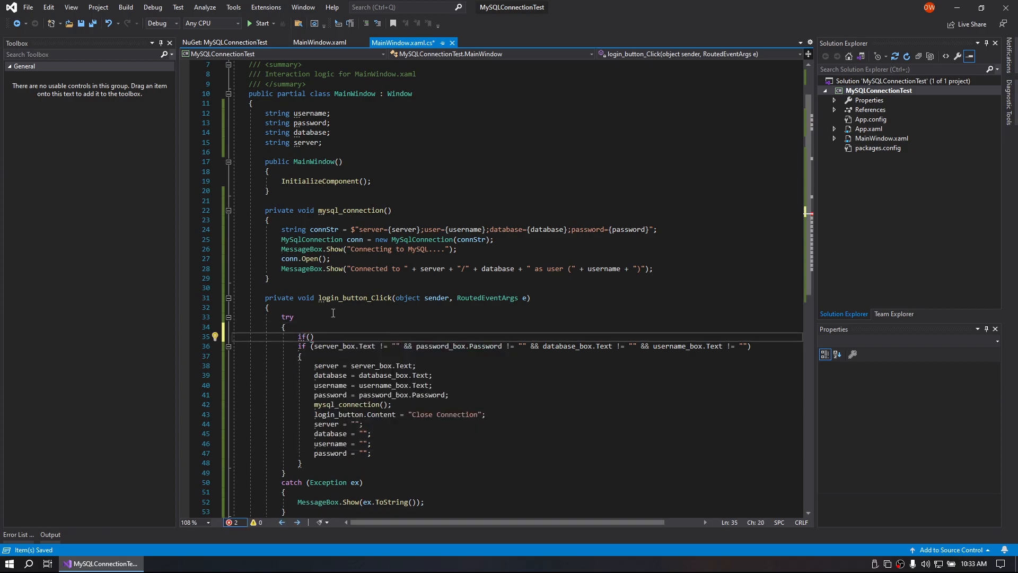
pyautogui.write('strin')
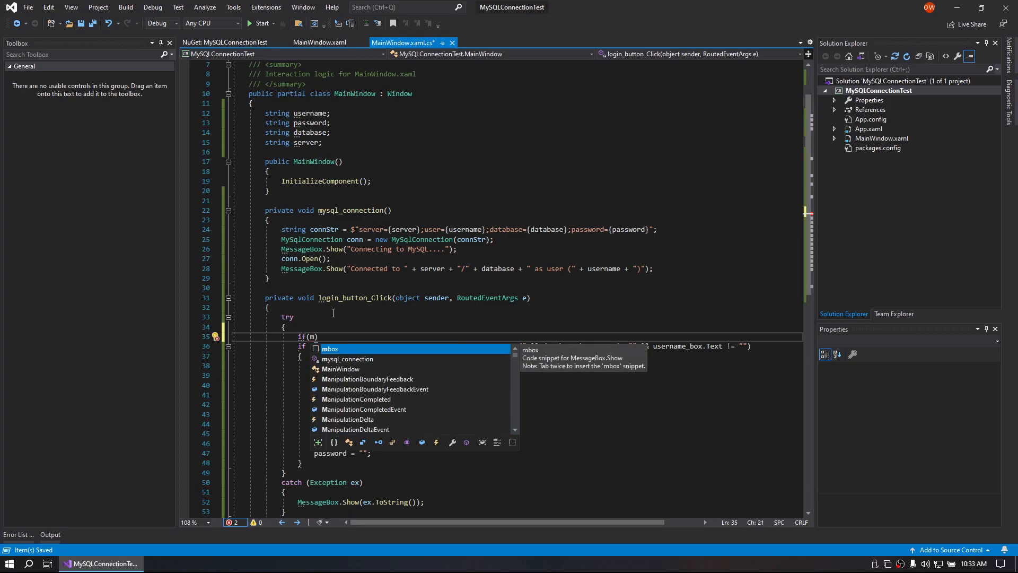
pyautogui.write('login_button')
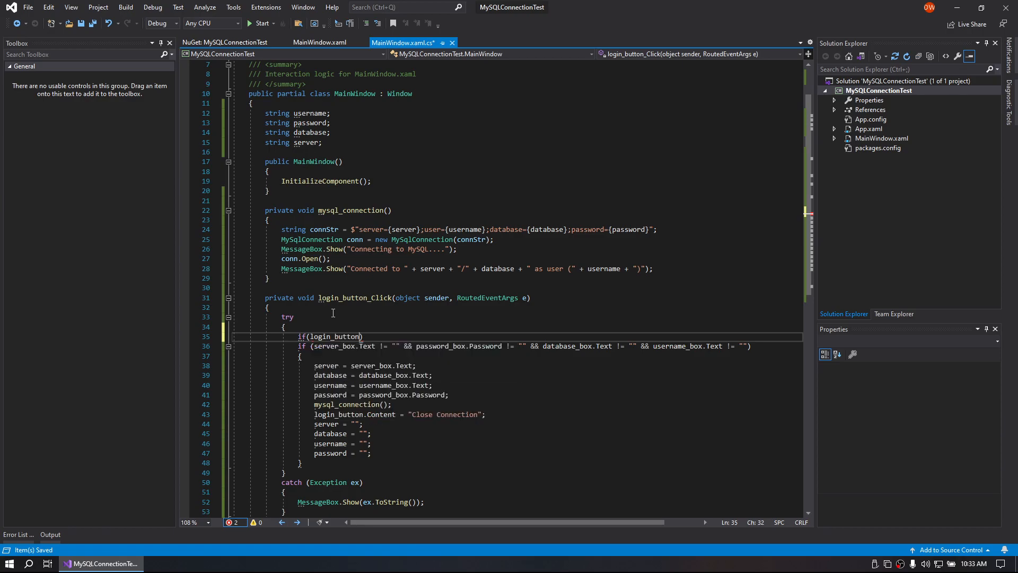
pyautogui.write('.Content =')
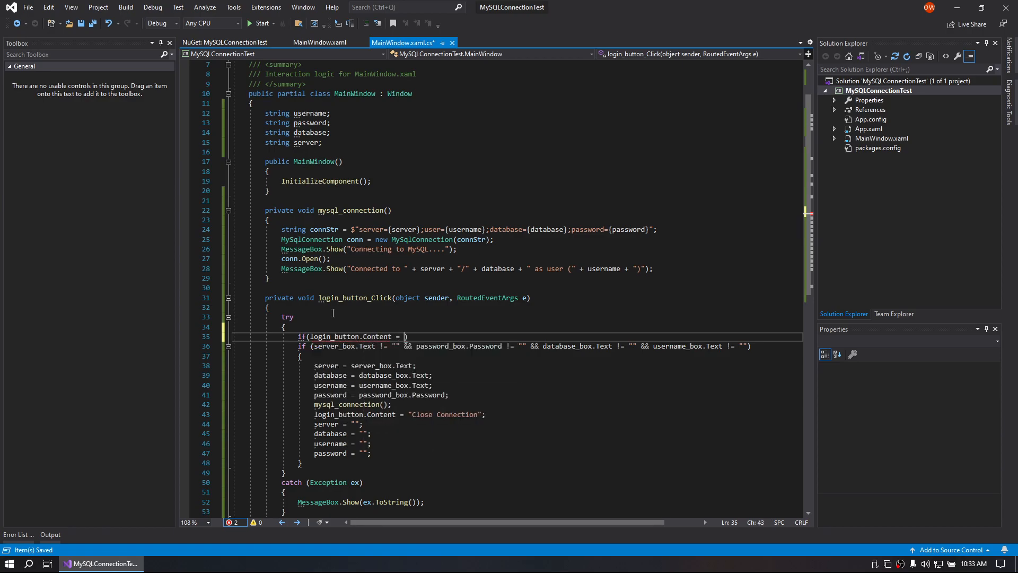
pyautogui.write('"Close Connection')
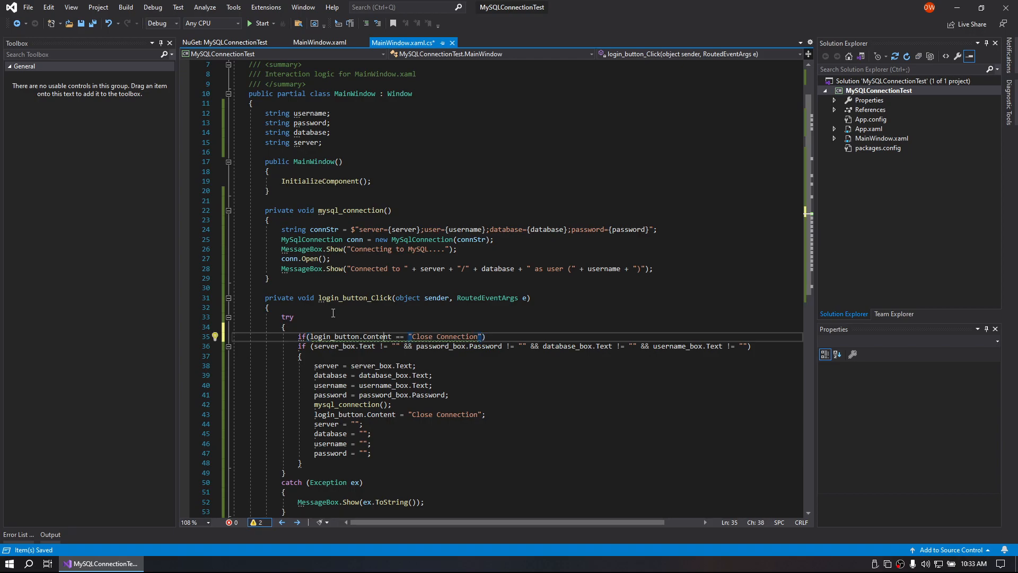
pyautogui.write('ToString(')
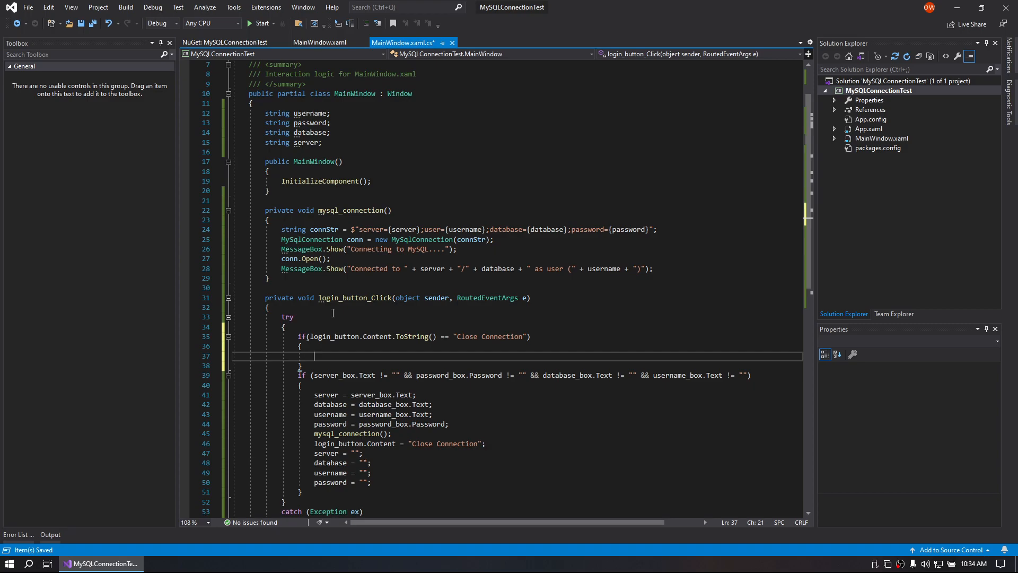
pyautogui.write('co')
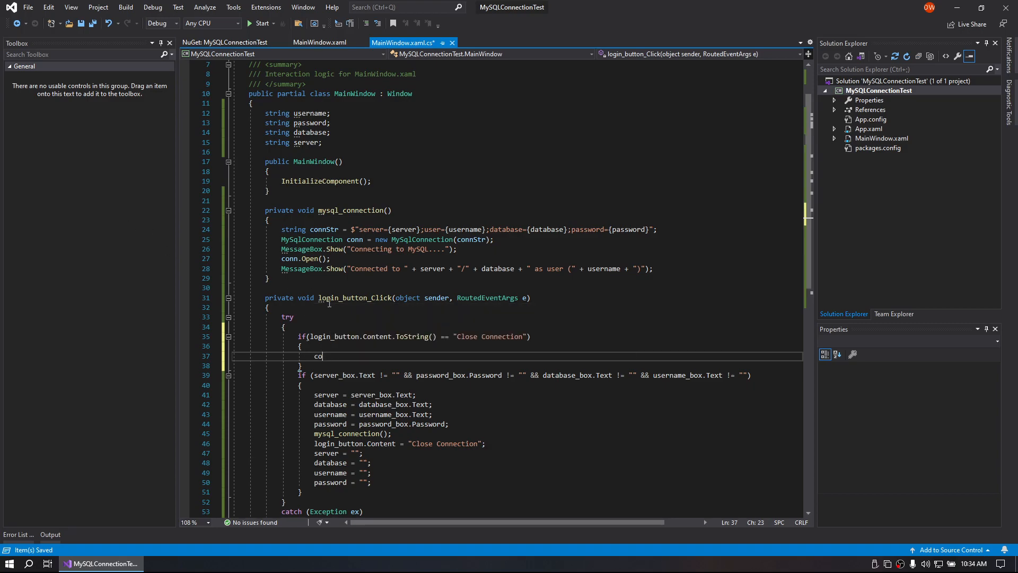
pyautogui.write('co')
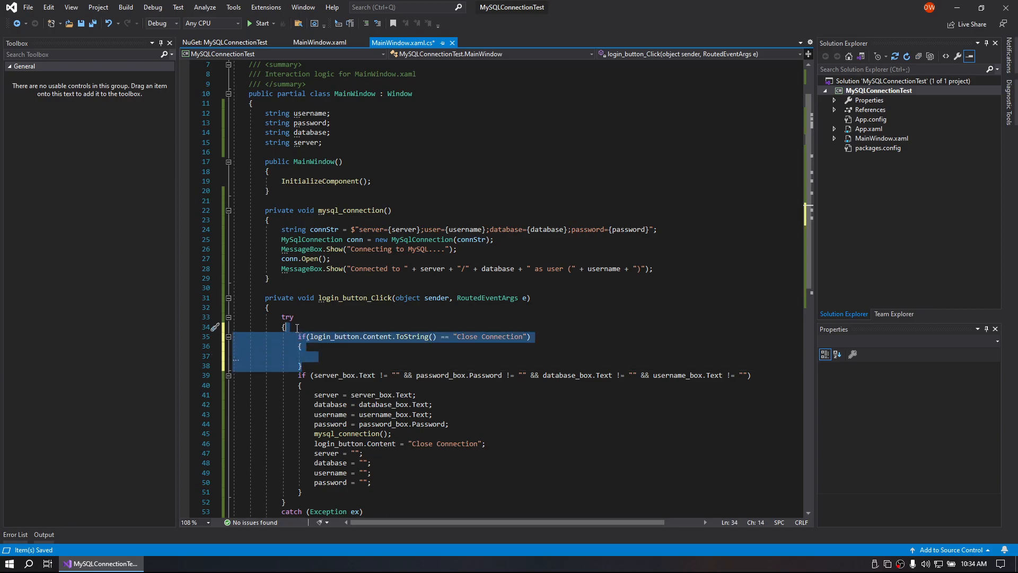
pyautogui.moveTo(320, 336)
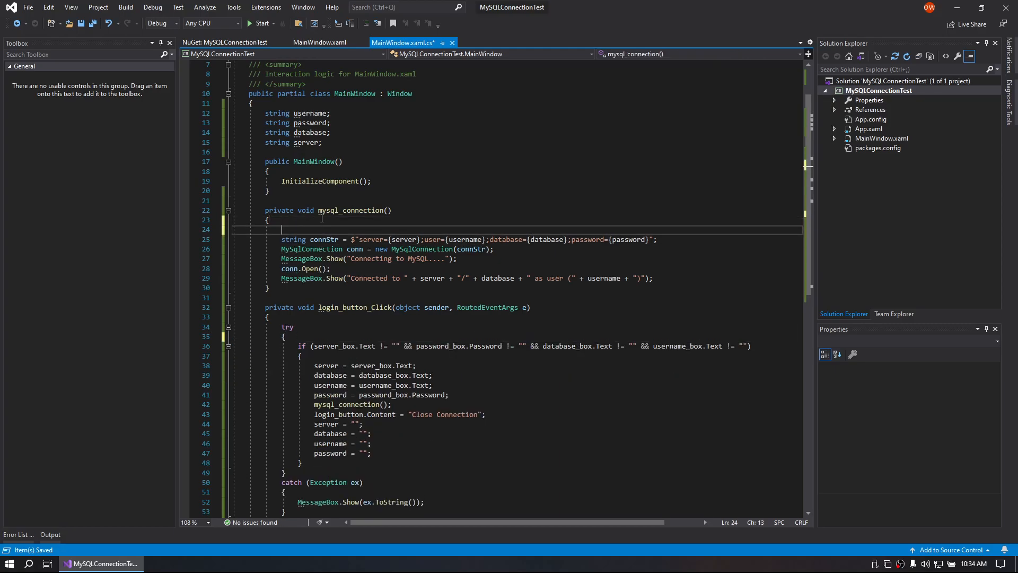
# Paste the if (login_button.Content.ToString() == "Close Connection") block into mysql_connection and start filling it.
pyautogui.write('if (login_button.Content.ToString() == "Close Connection")')
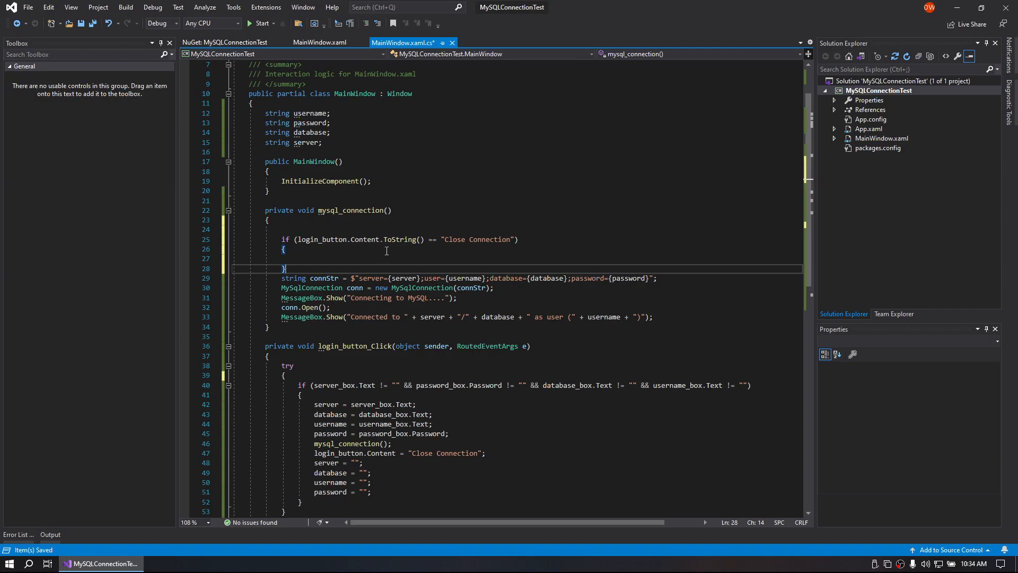
pyautogui.click(299, 258)
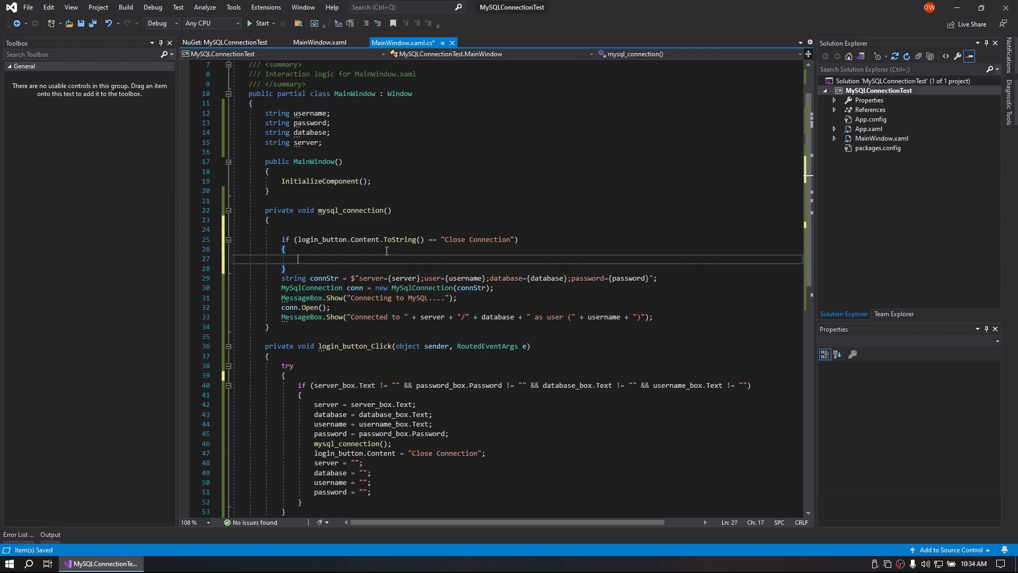
pyautogui.write('conn')
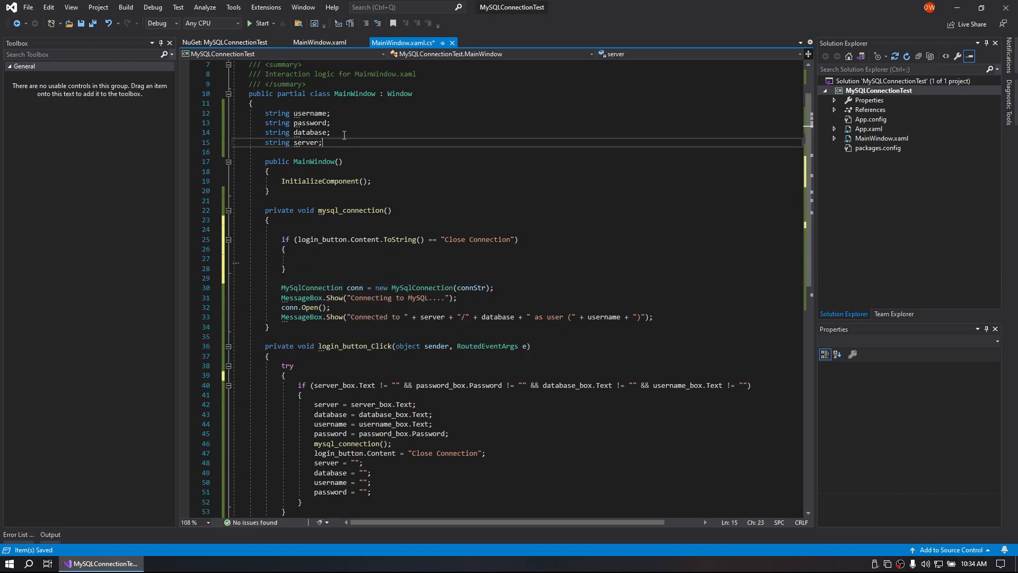
# Try moving connStr into fields, then delete that and the Close Connection check.
pyautogui.write('string connStr = $"server={server};user={username};database={database};password={password}";')
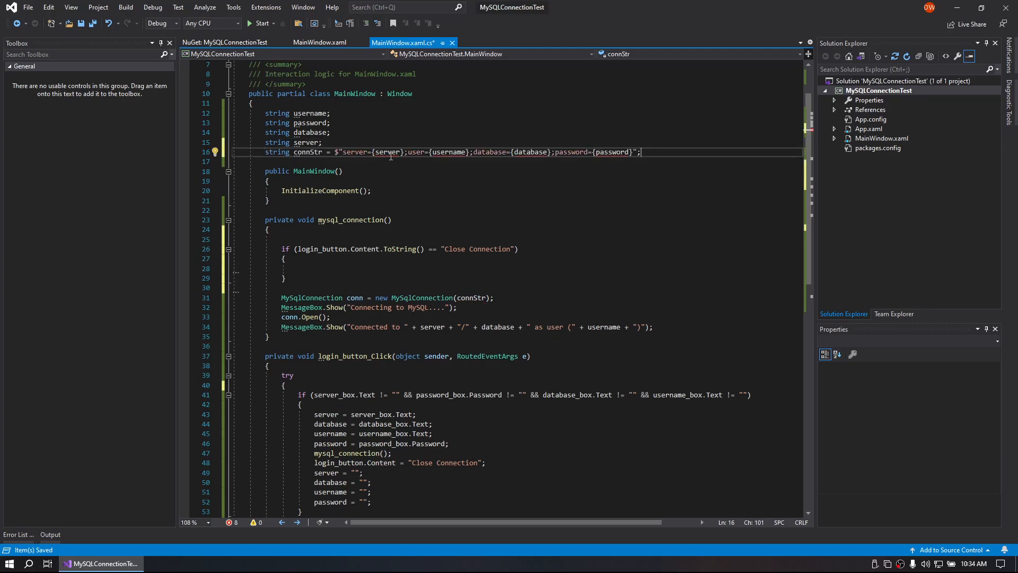
pyautogui.press('Delete')
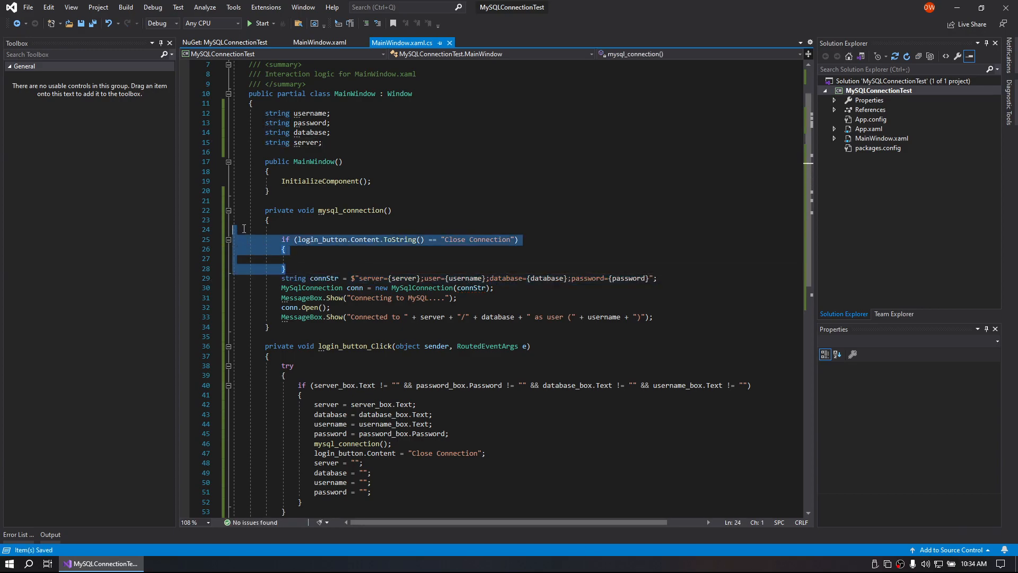
pyautogui.press('Delete')
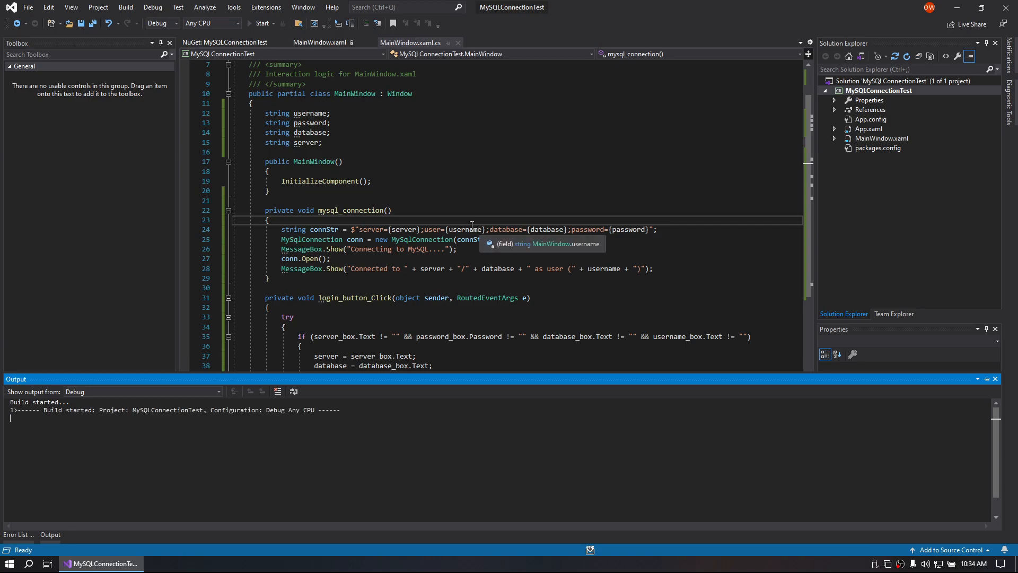
# Log in with server 192.168.0.215 and database pst_test, then dismiss the connection confirmation.
pyautogui.click(263, 22)
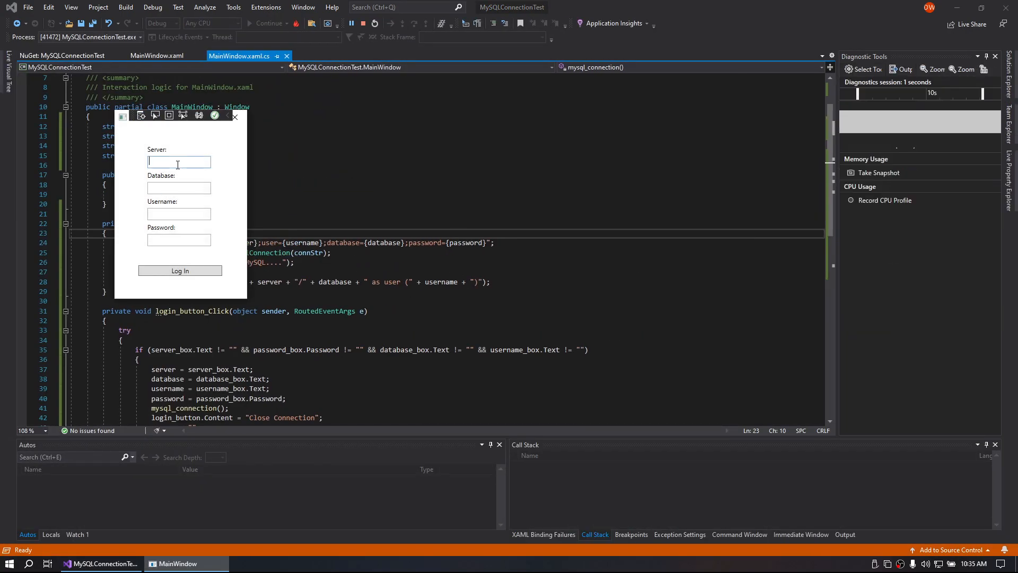
pyautogui.write('192.168')
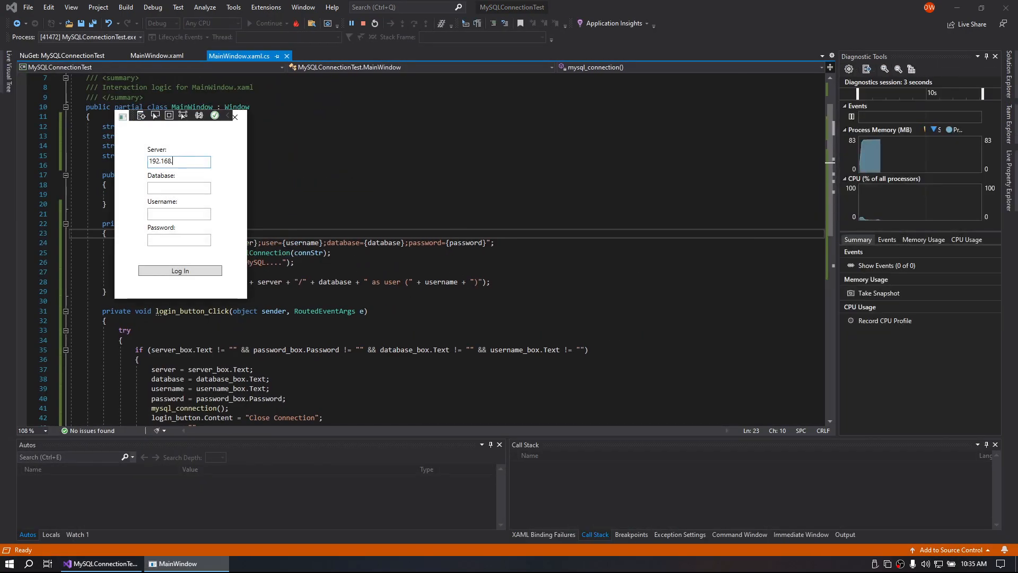
pyautogui.write('.0.215')
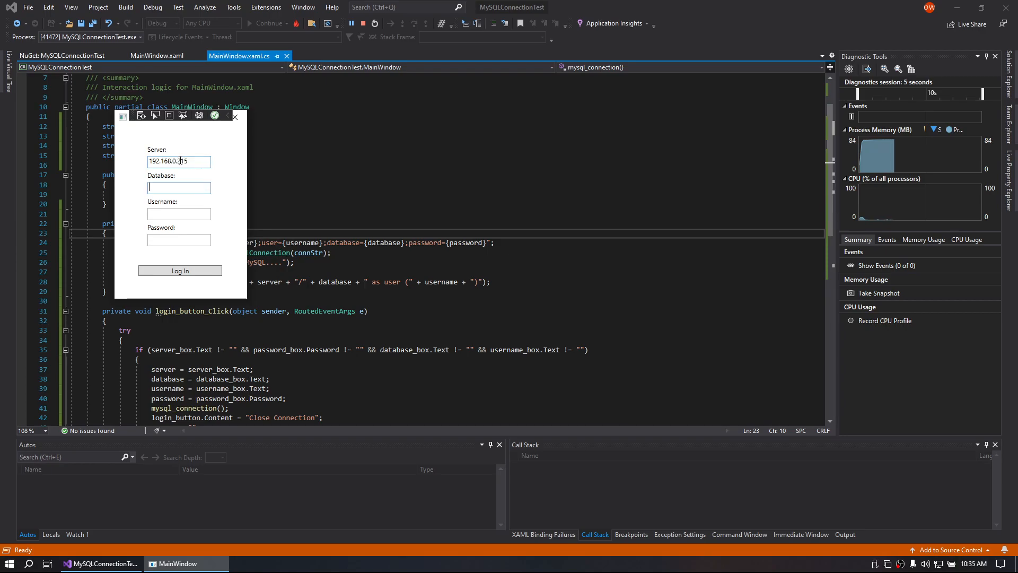
pyautogui.write('pst_test')
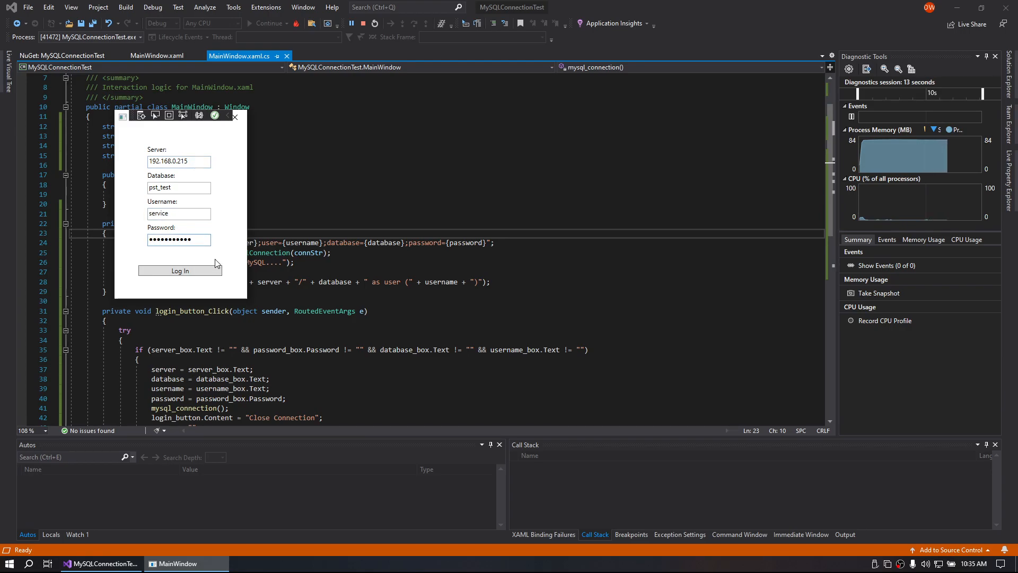
pyautogui.click(180, 271)
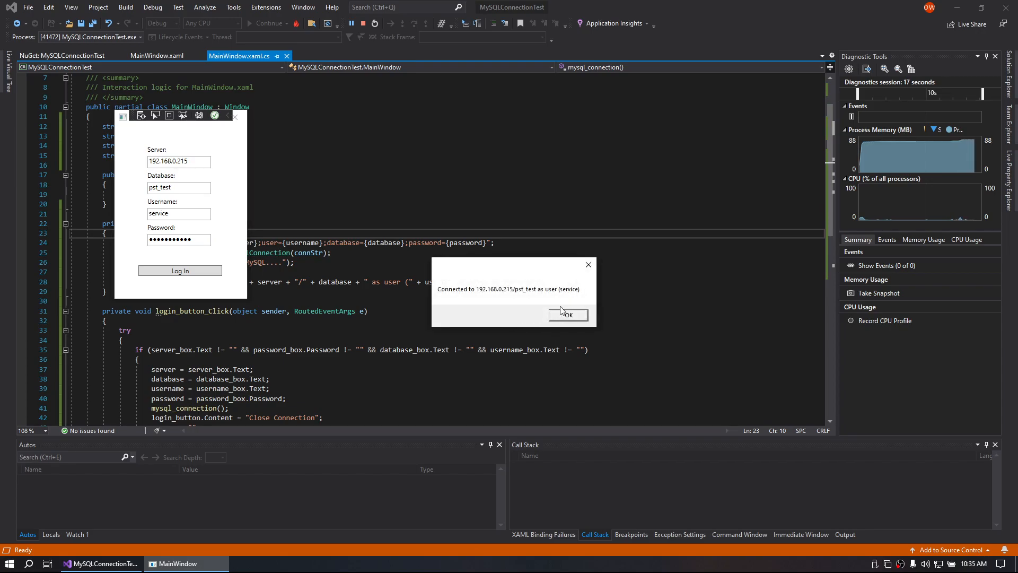
pyautogui.moveTo(480, 305)
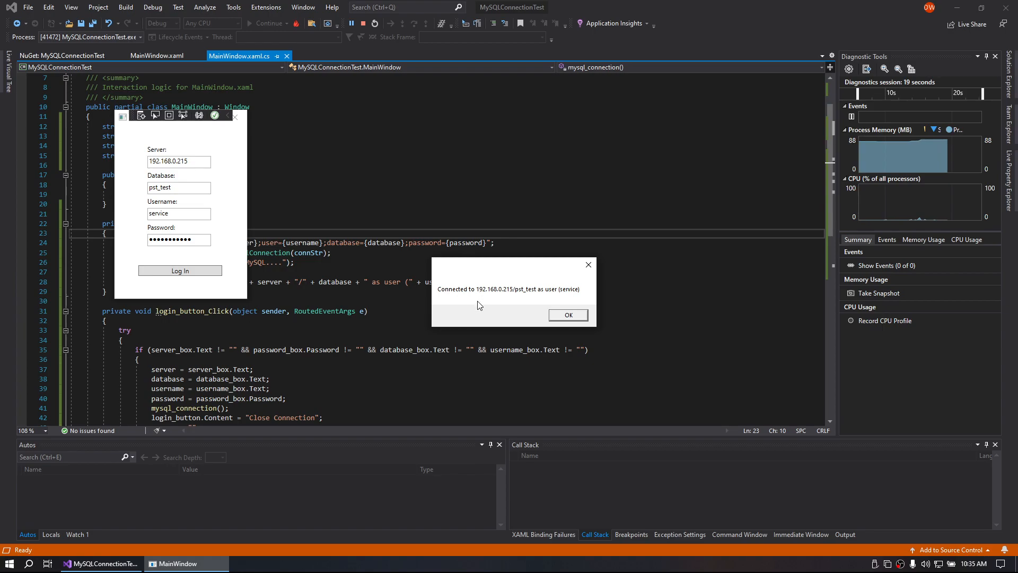
pyautogui.moveTo(514, 298)
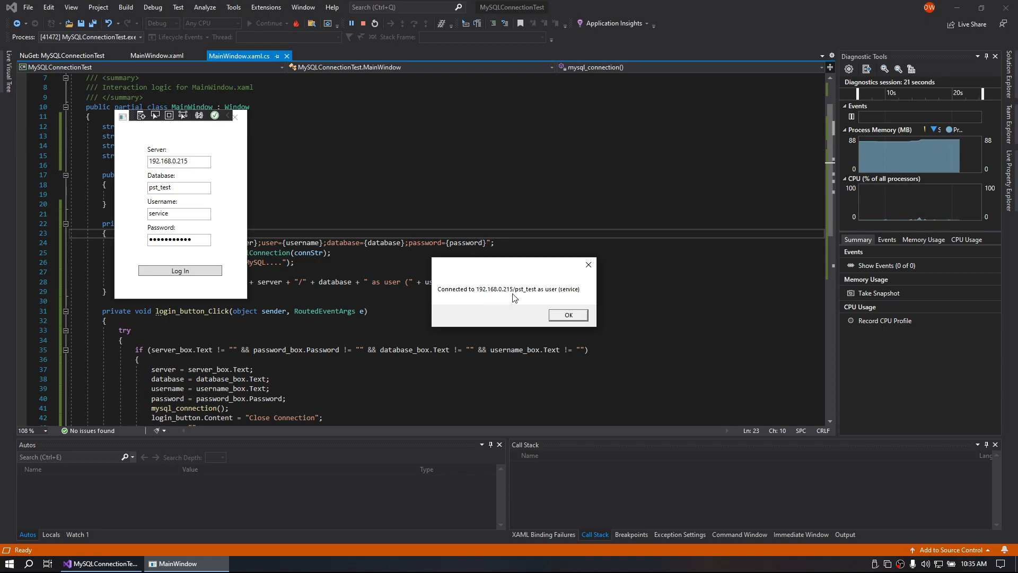
pyautogui.moveTo(651, 93)
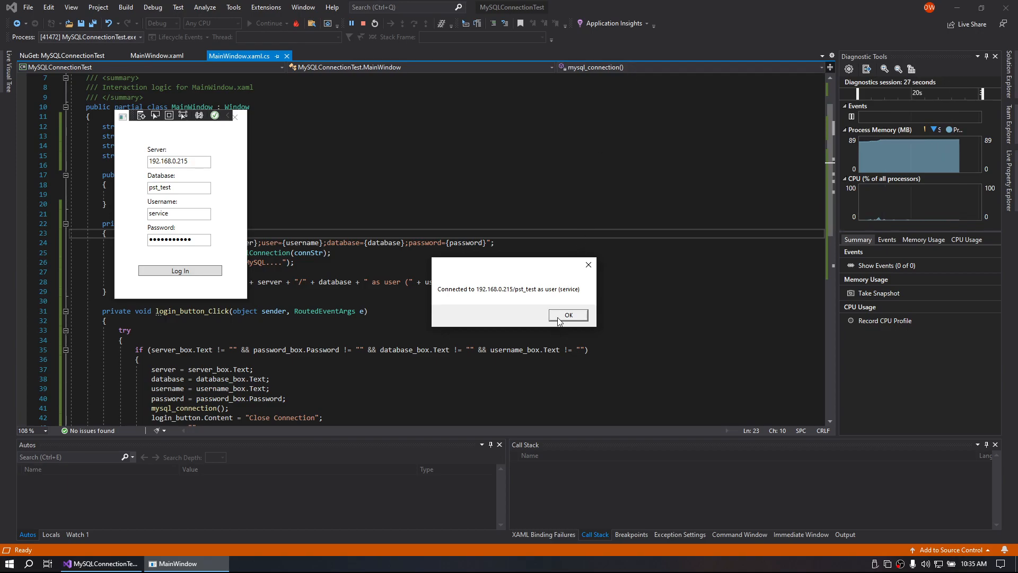
pyautogui.click(567, 315)
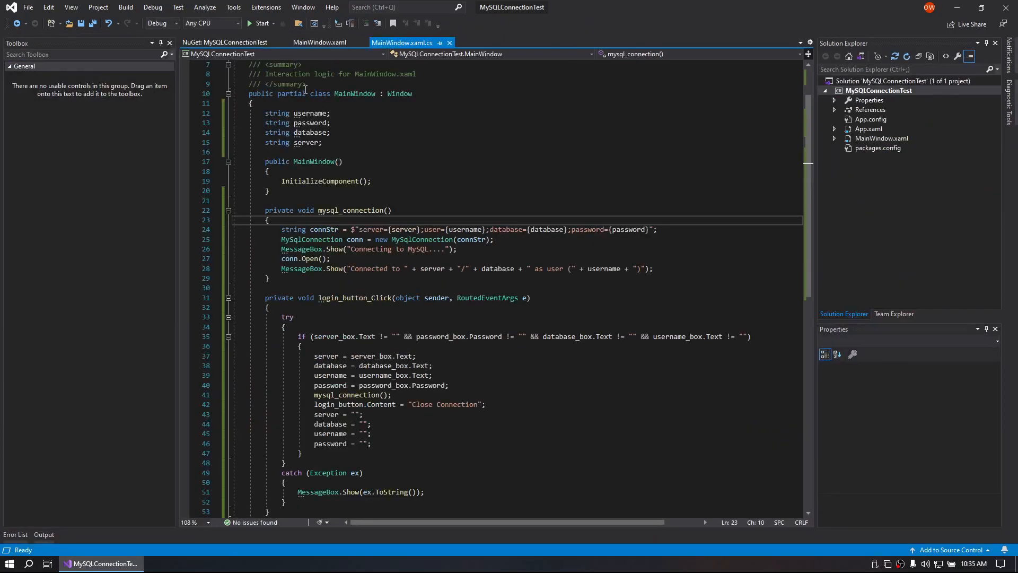
pyautogui.moveTo(359, 205)
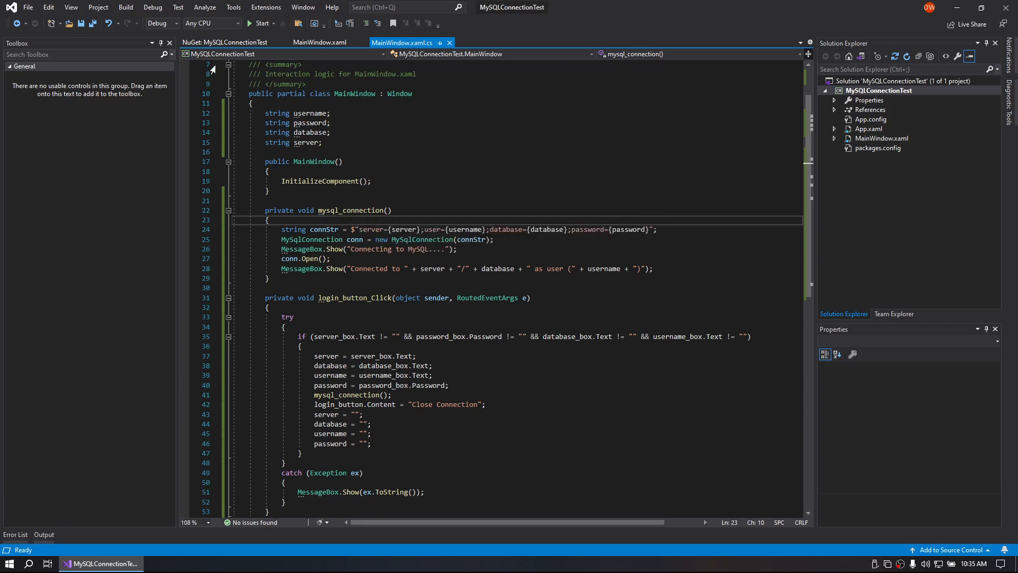
pyautogui.moveTo(580, 296)
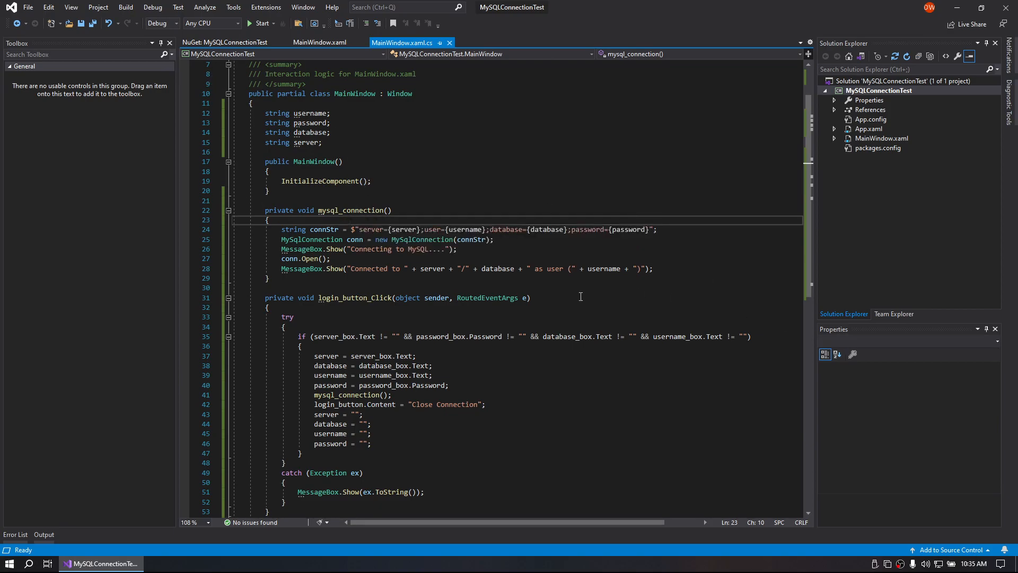